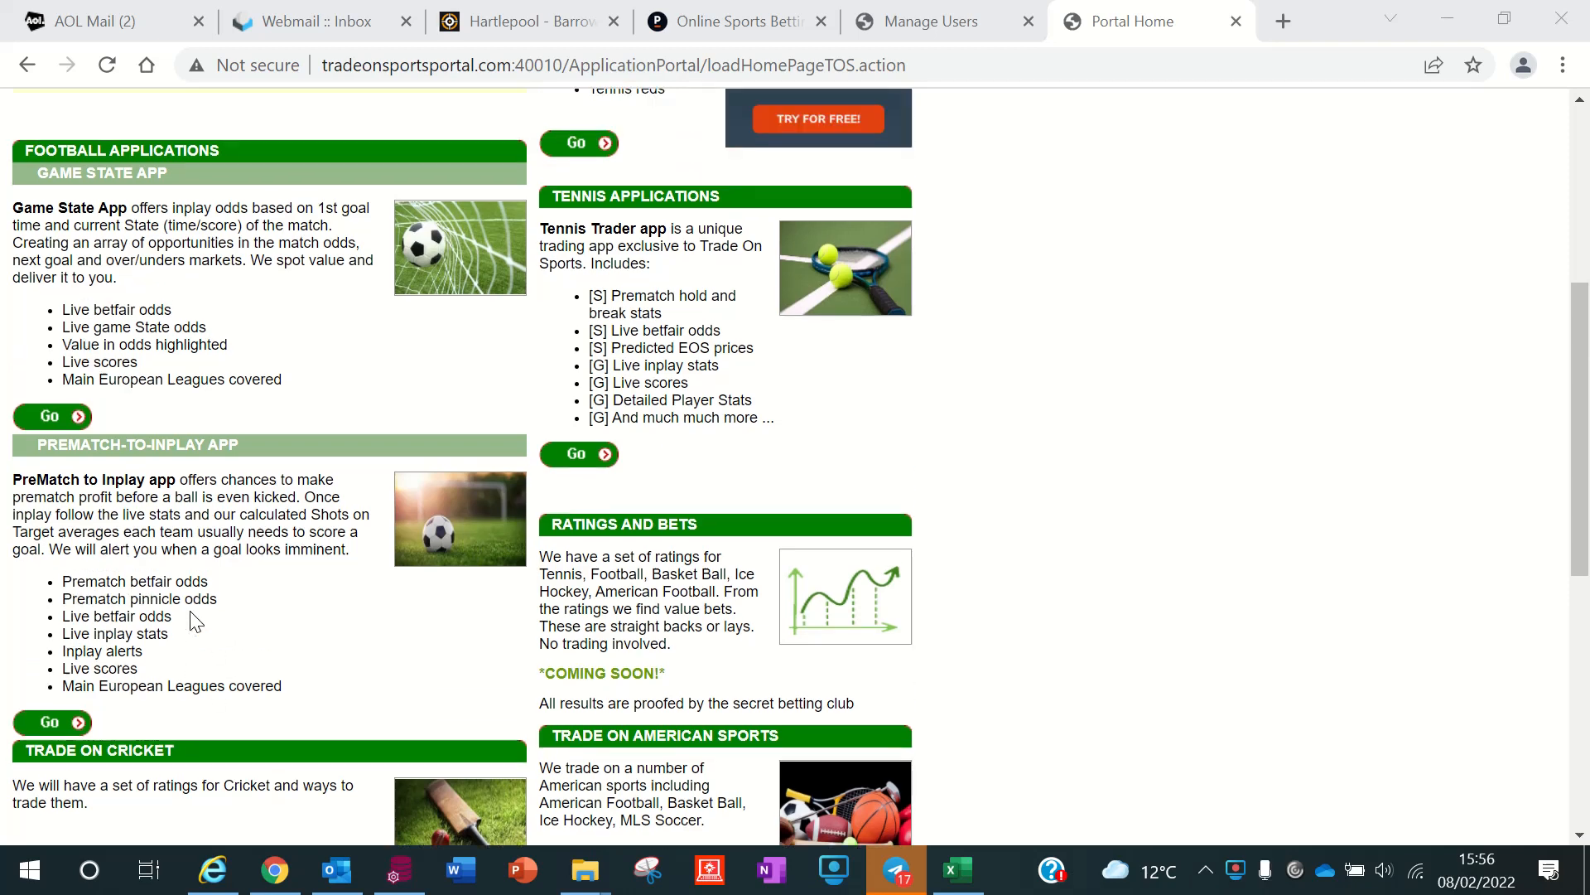
Scroll the portal home page to the Football Applications section for the Prematch-to-Inplay app.
{"action": "scroll", "scroll_direction": "up", "scroll_amount": 3}
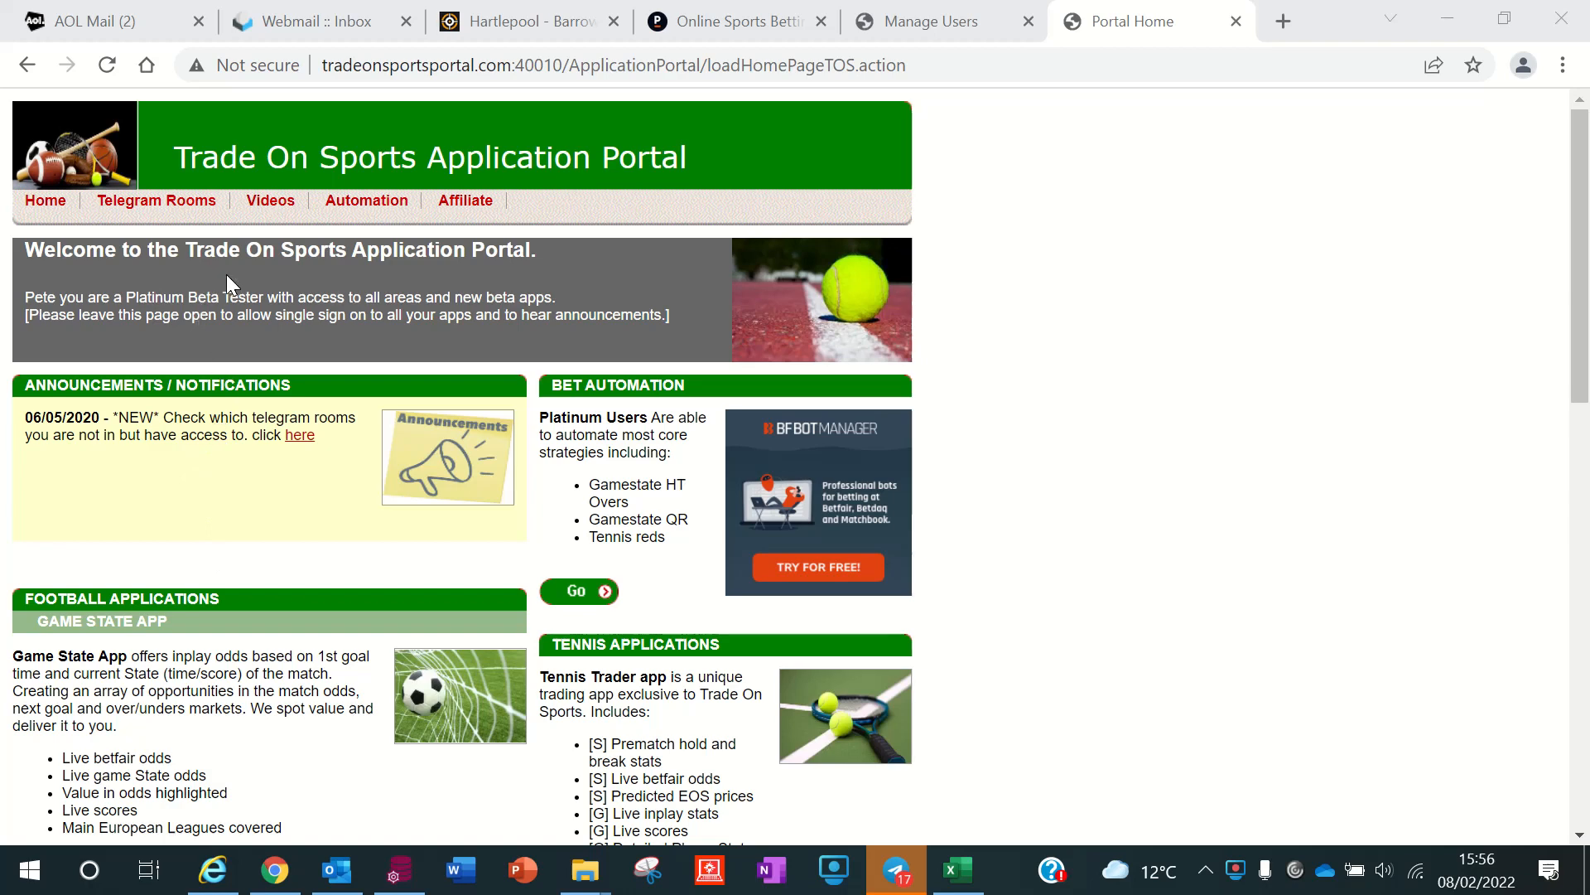
{"action": "scroll", "scroll_direction": "down", "scroll_amount": 3}
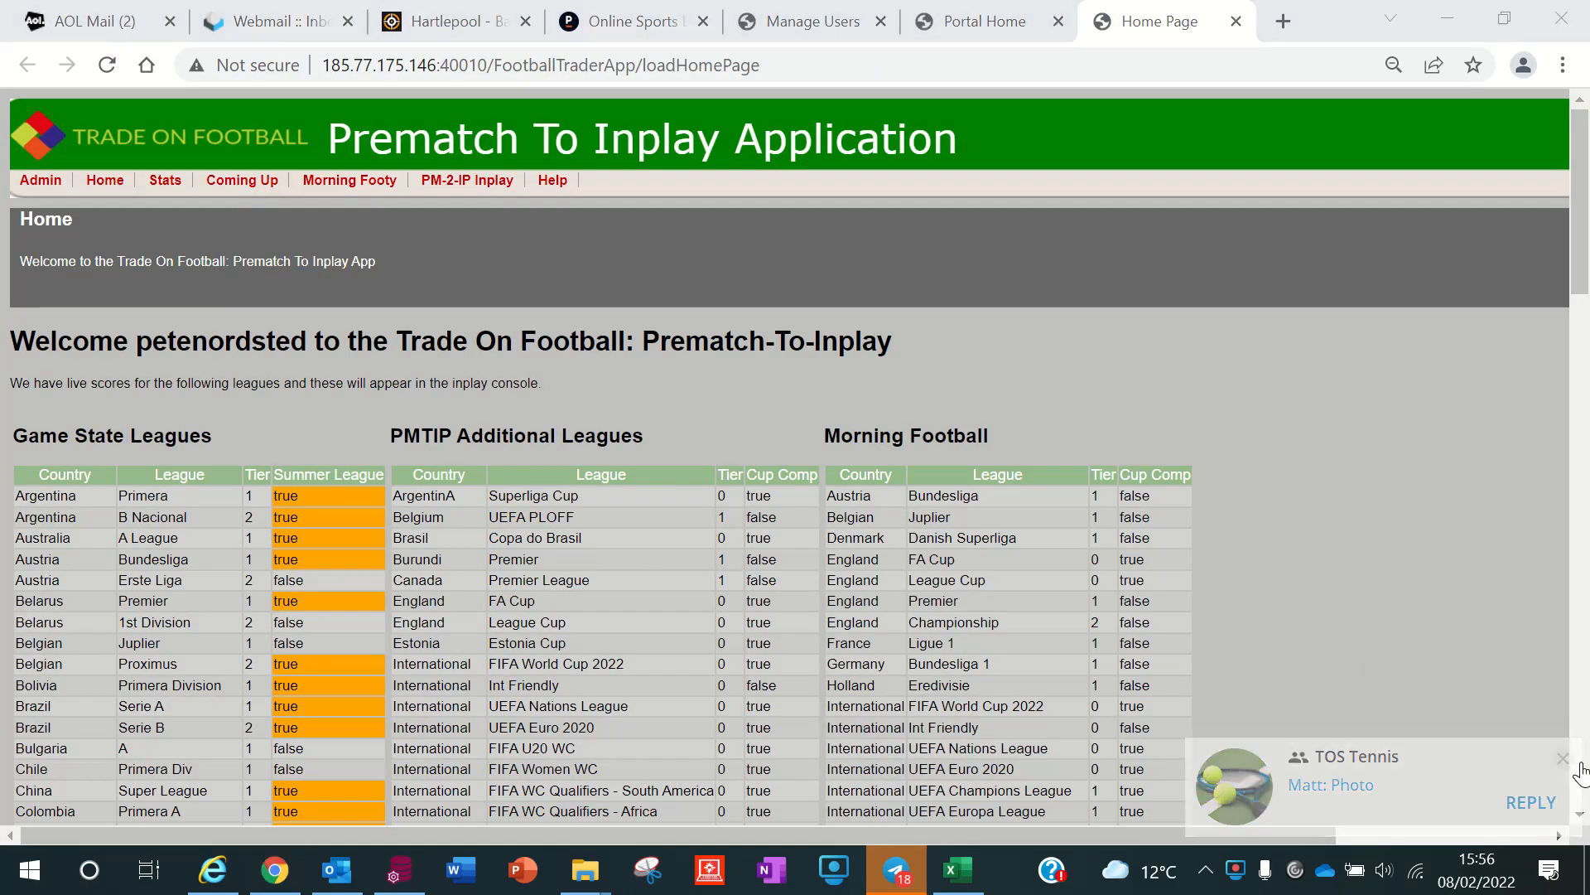
Show the Coming Up page listing fixtures with last-10 stats, odds and over/under markets.
{"action": "left_click", "coordinate": [242, 179]}
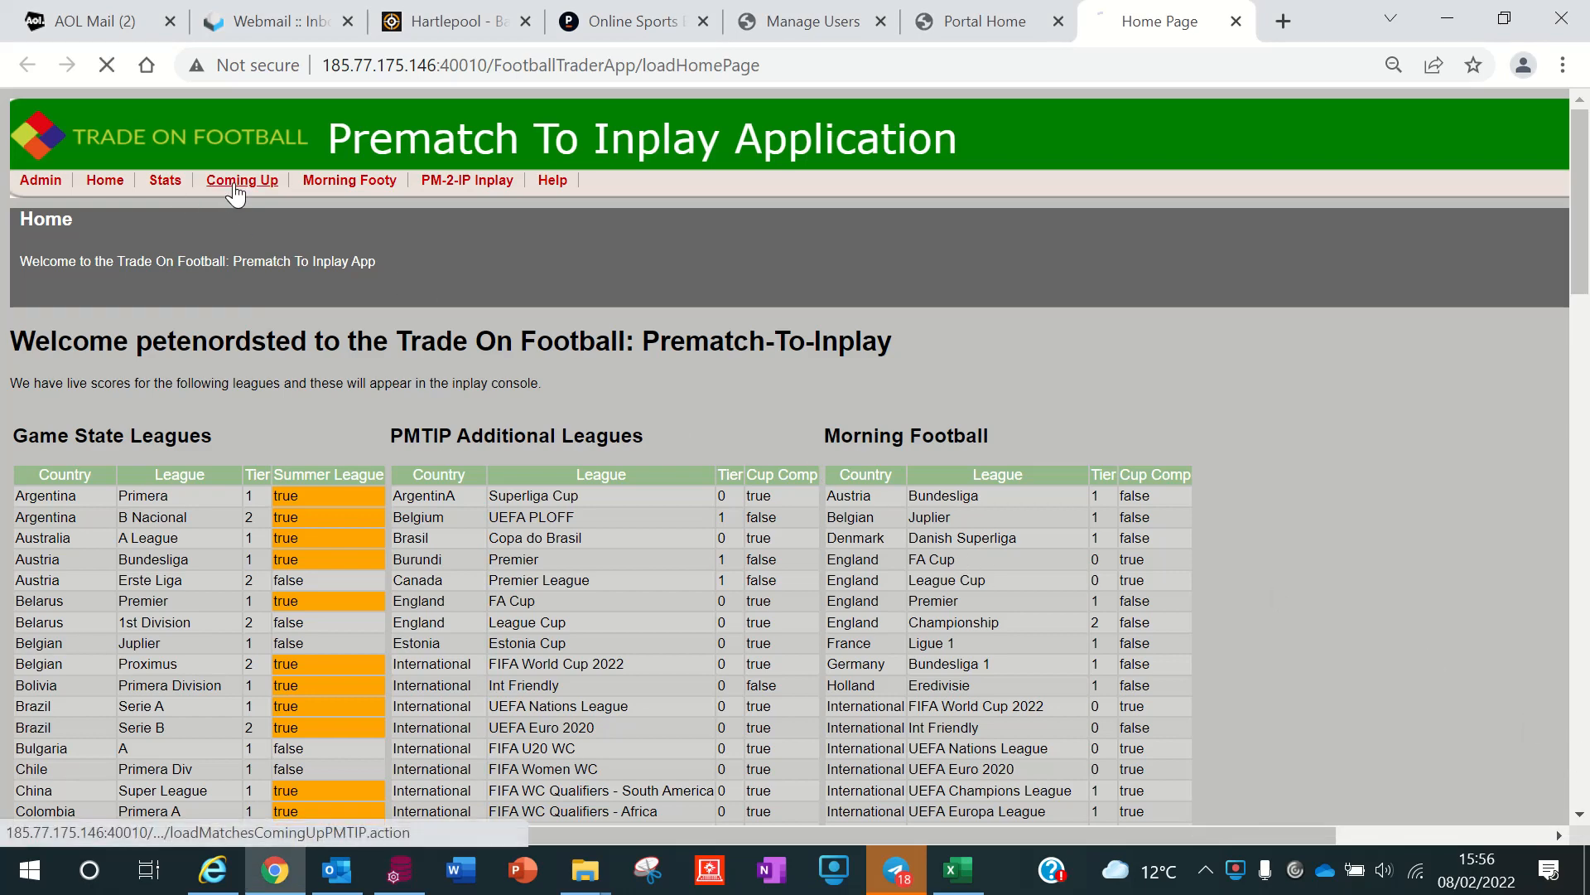
{"action": "left_click", "coordinate": [241, 179]}
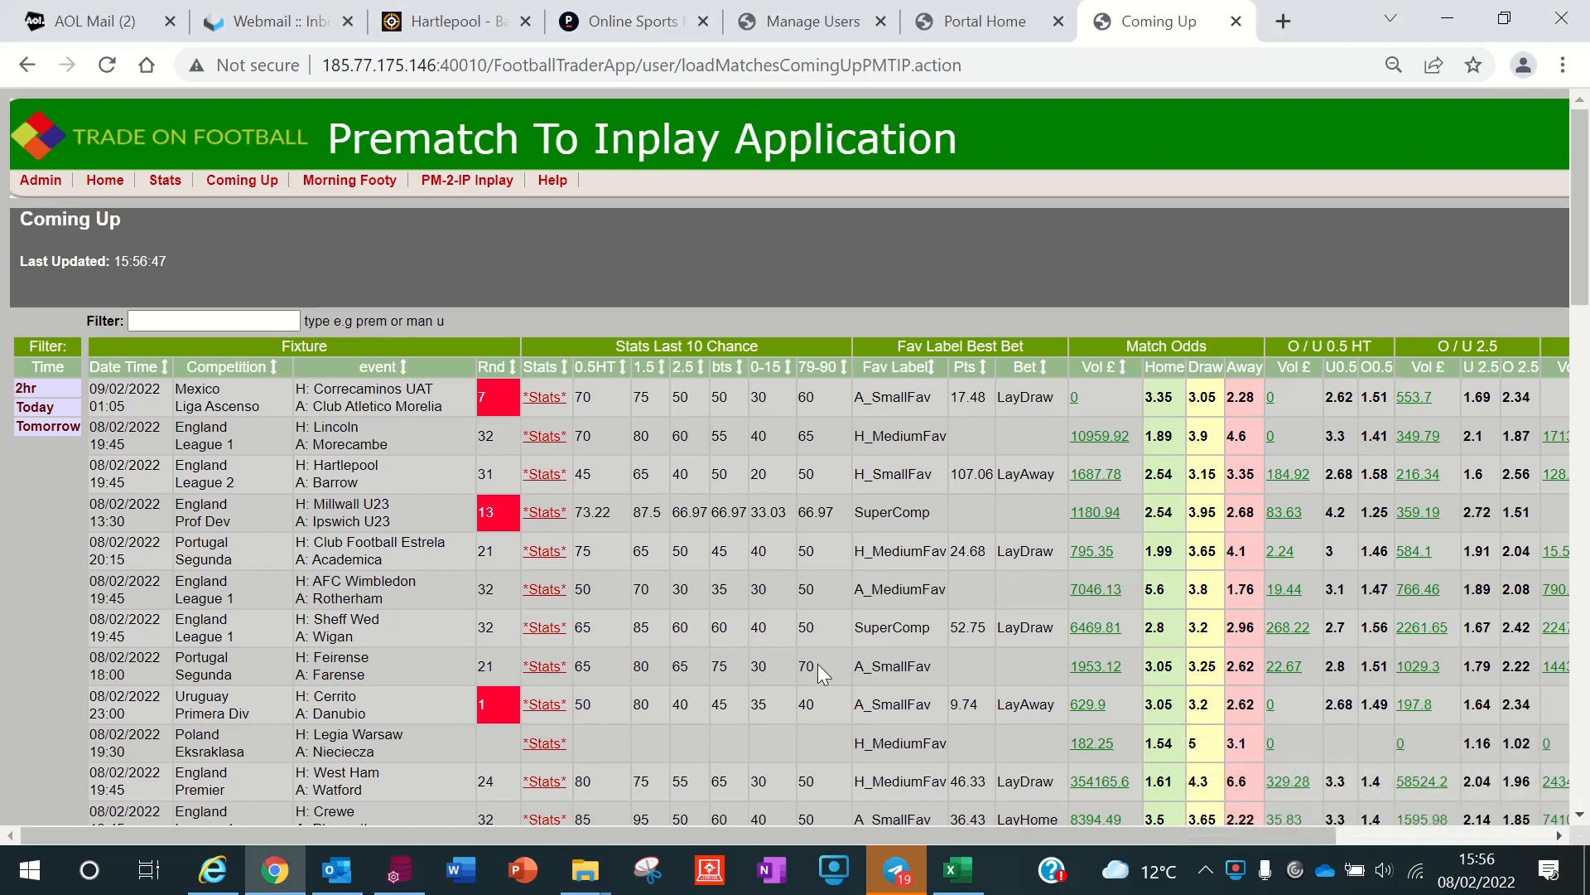
{"action": "mouse_move", "coordinate": [161, 381]}
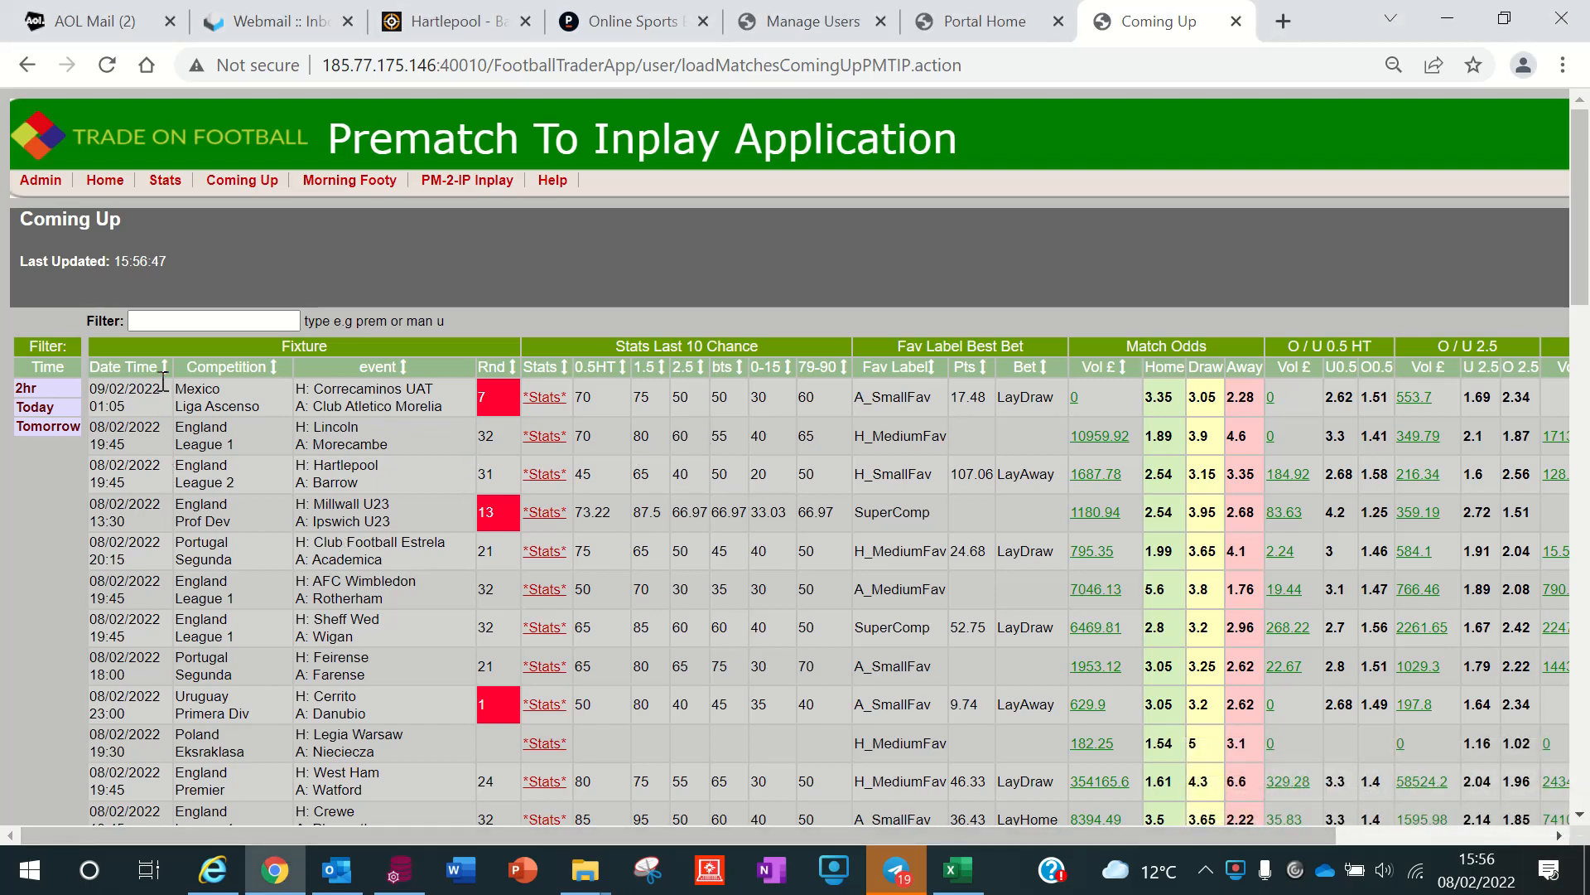
Sort fixtures by kick-off time, then highlight the Watford U23 over 1.5 chance and the top match's suggested bet.
{"action": "left_click", "coordinate": [170, 366]}
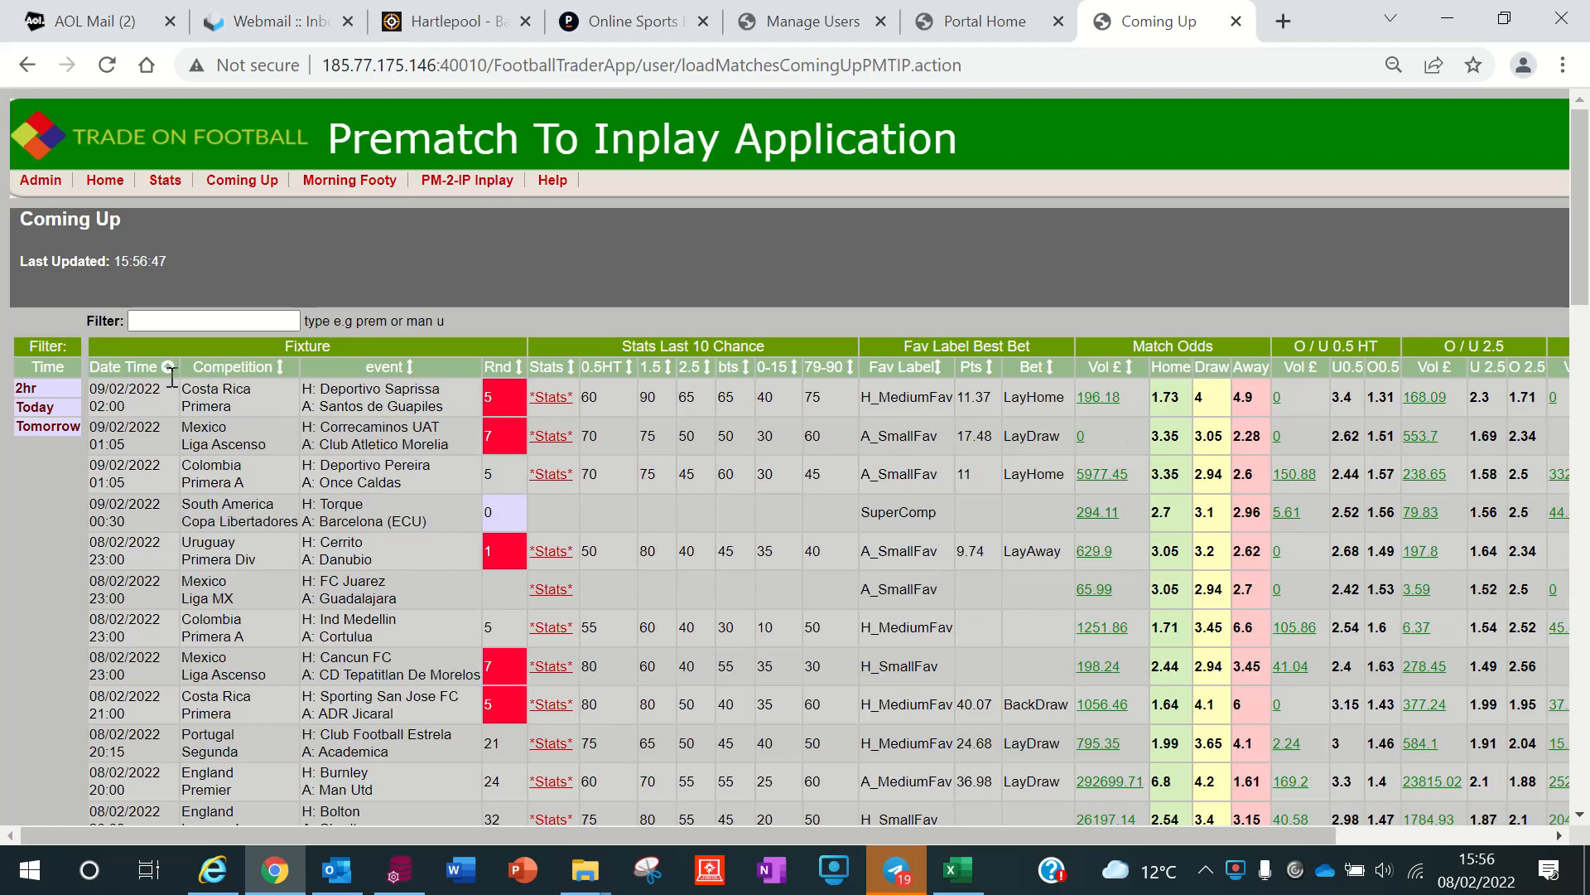
{"action": "left_click", "coordinate": [165, 368]}
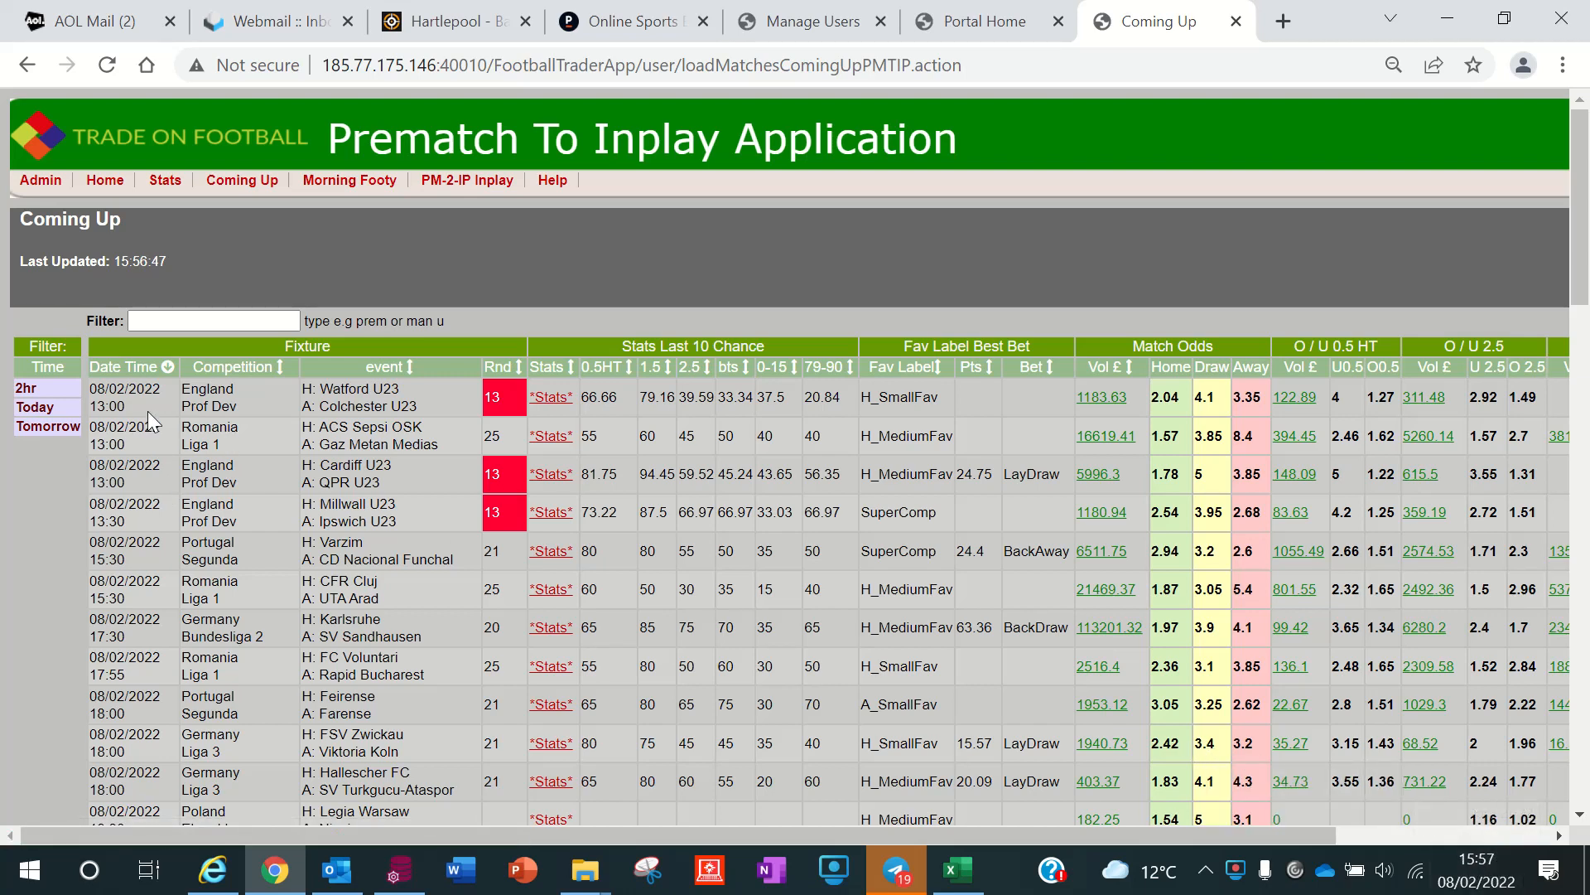
{"action": "mouse_move", "coordinate": [296, 407]}
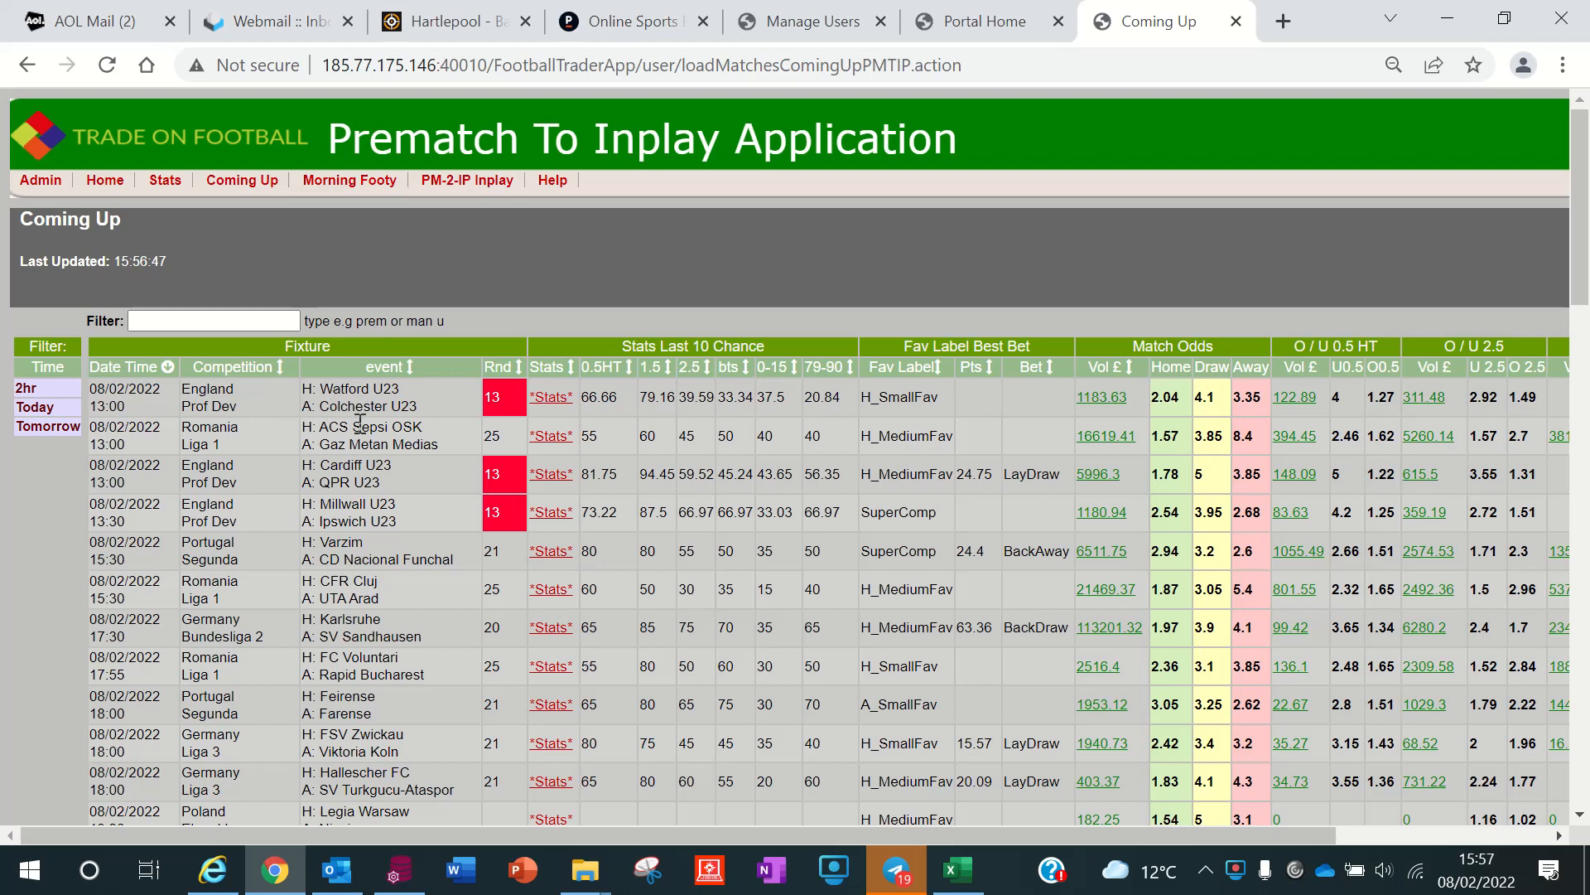
{"action": "mouse_move", "coordinate": [626, 388]}
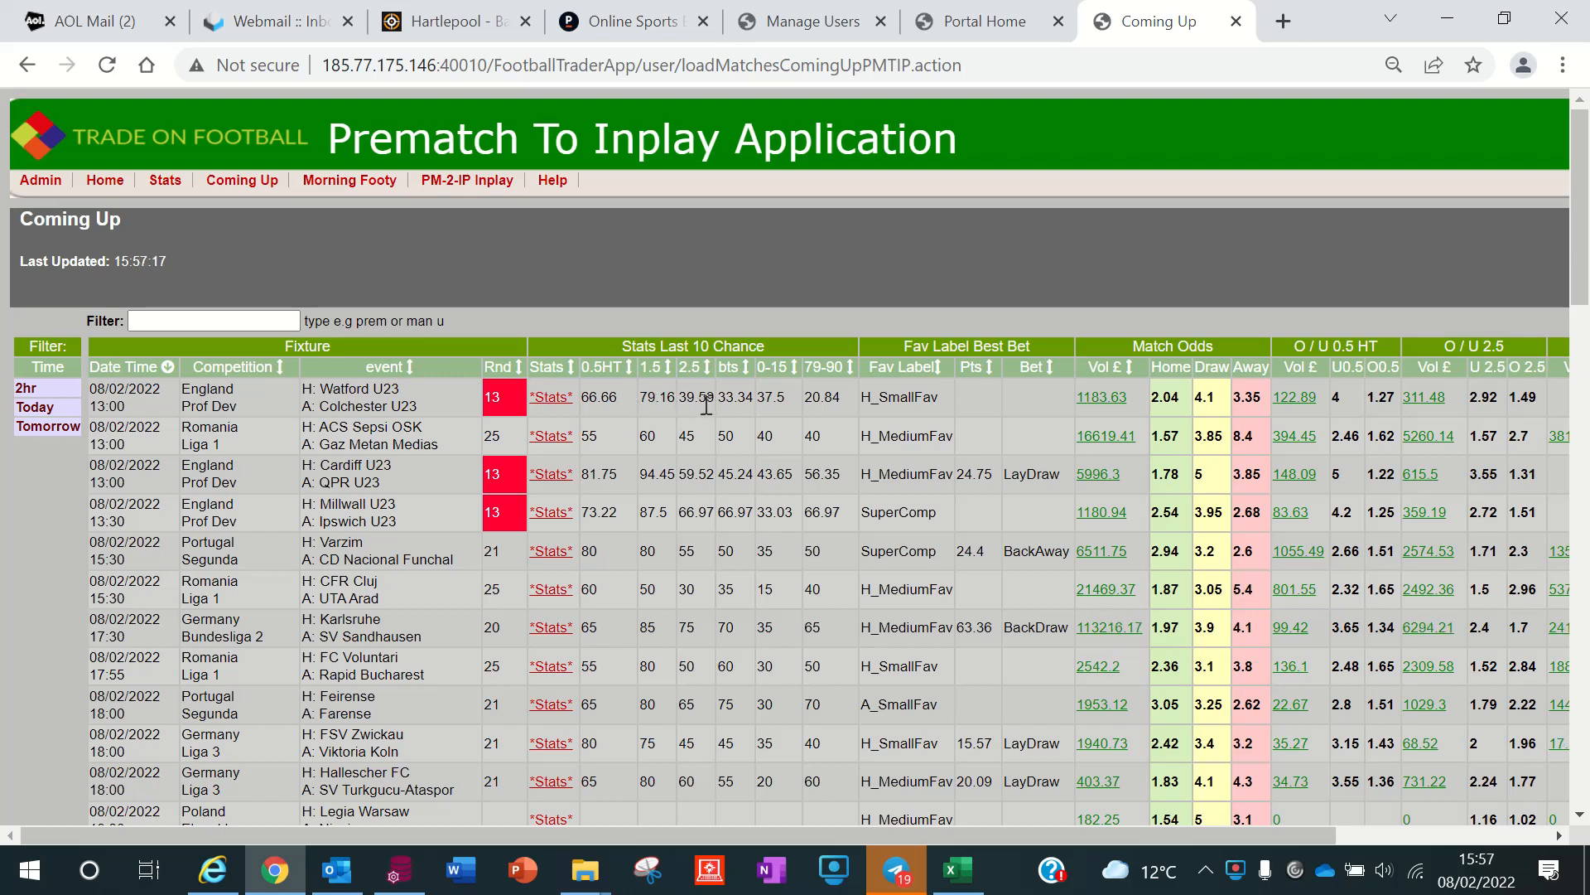
{"action": "mouse_move", "coordinate": [711, 368]}
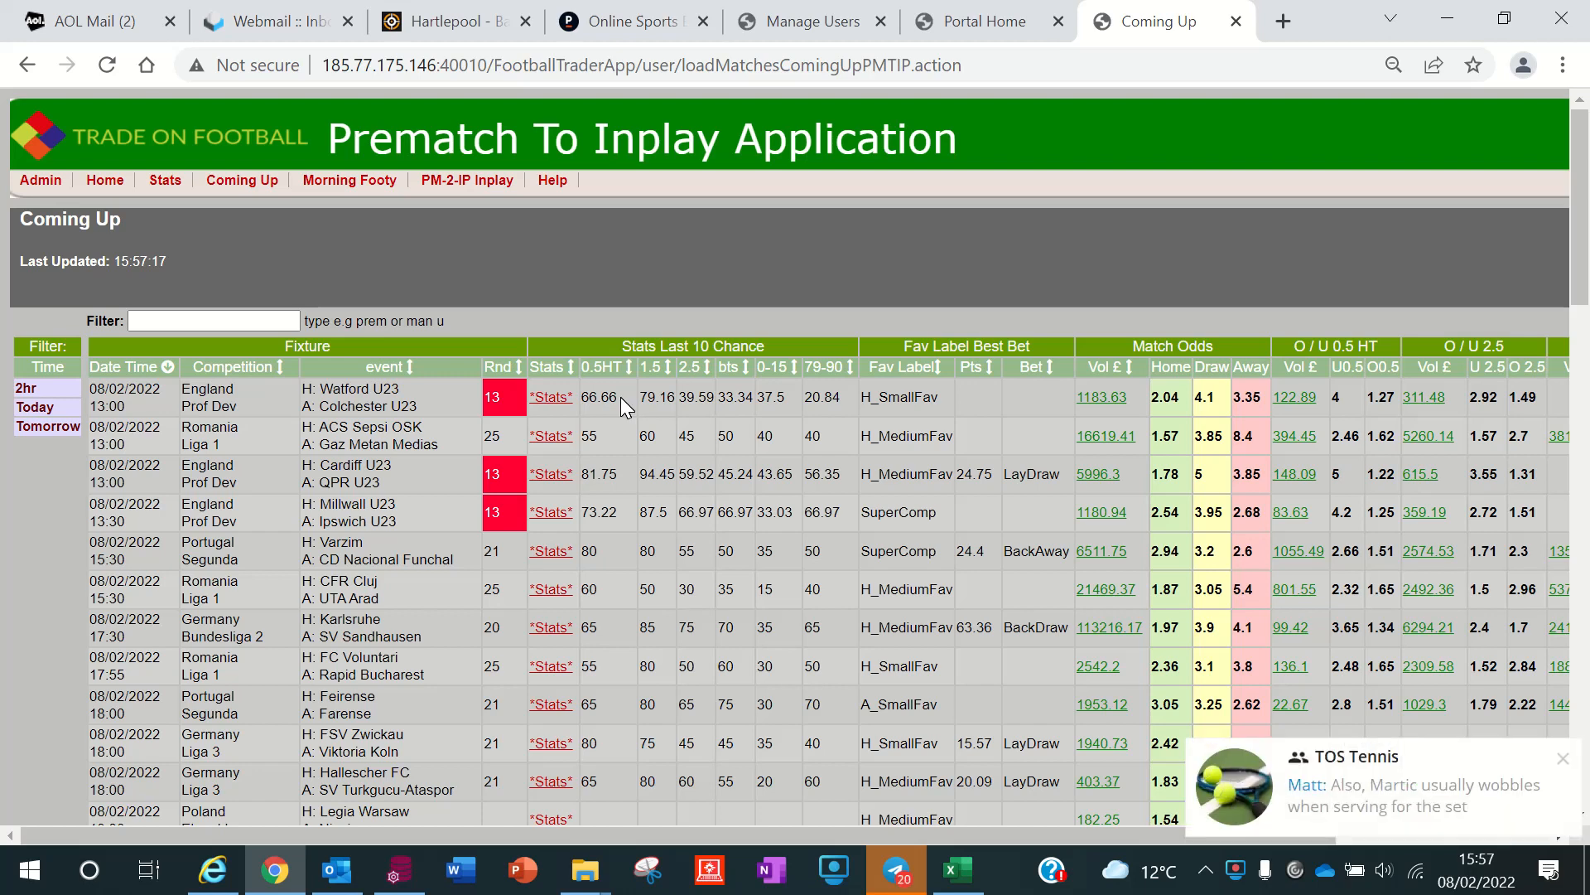
{"action": "double_click", "coordinate": [598, 396]}
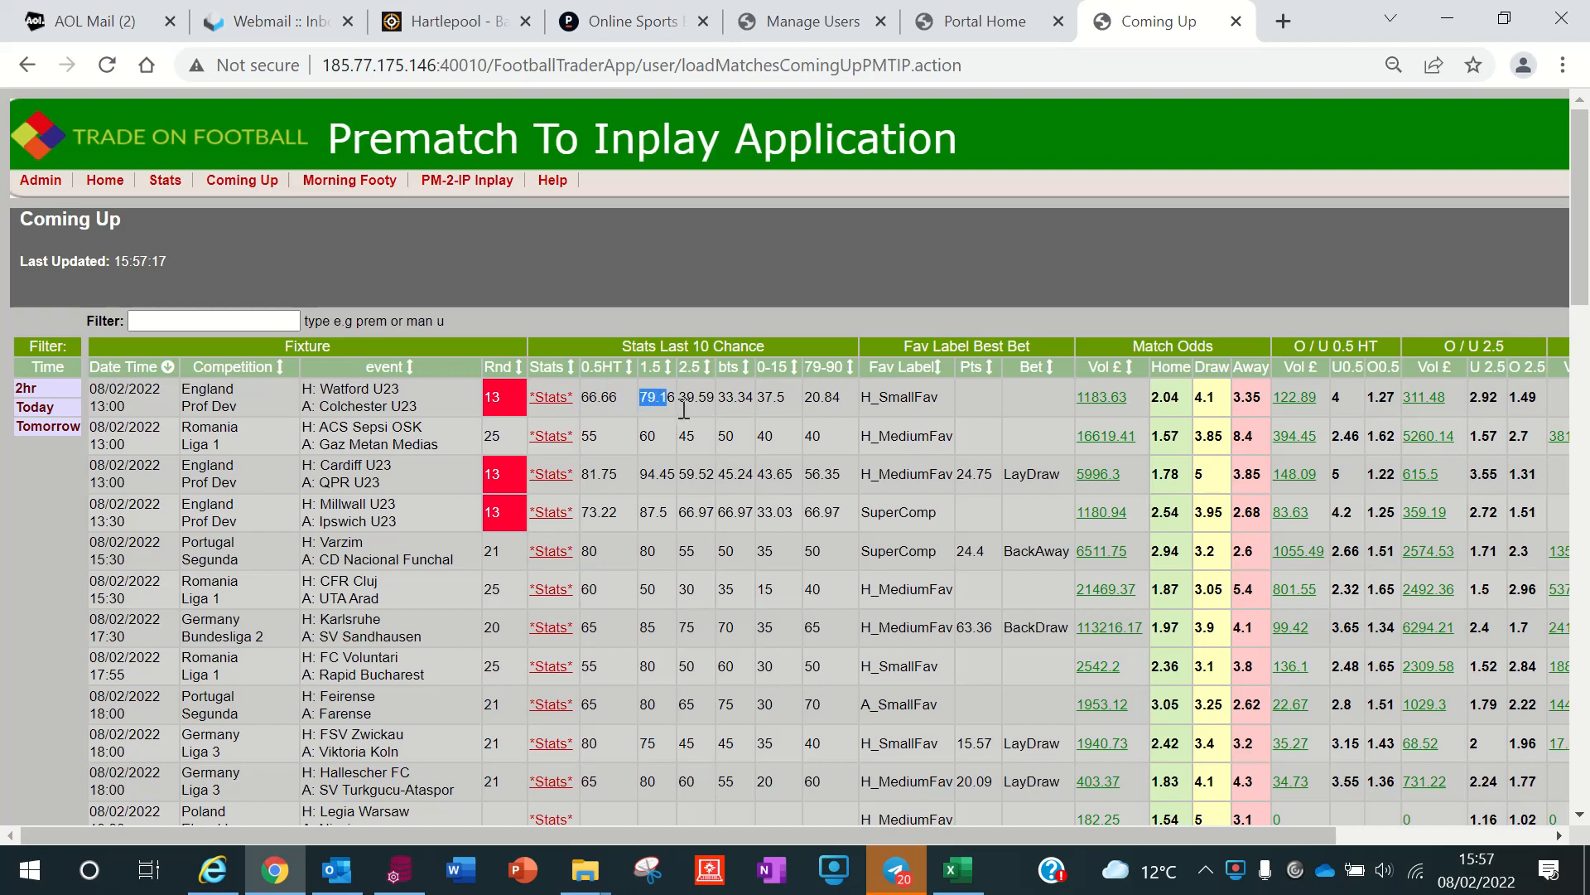
{"action": "mouse_move", "coordinate": [689, 430]}
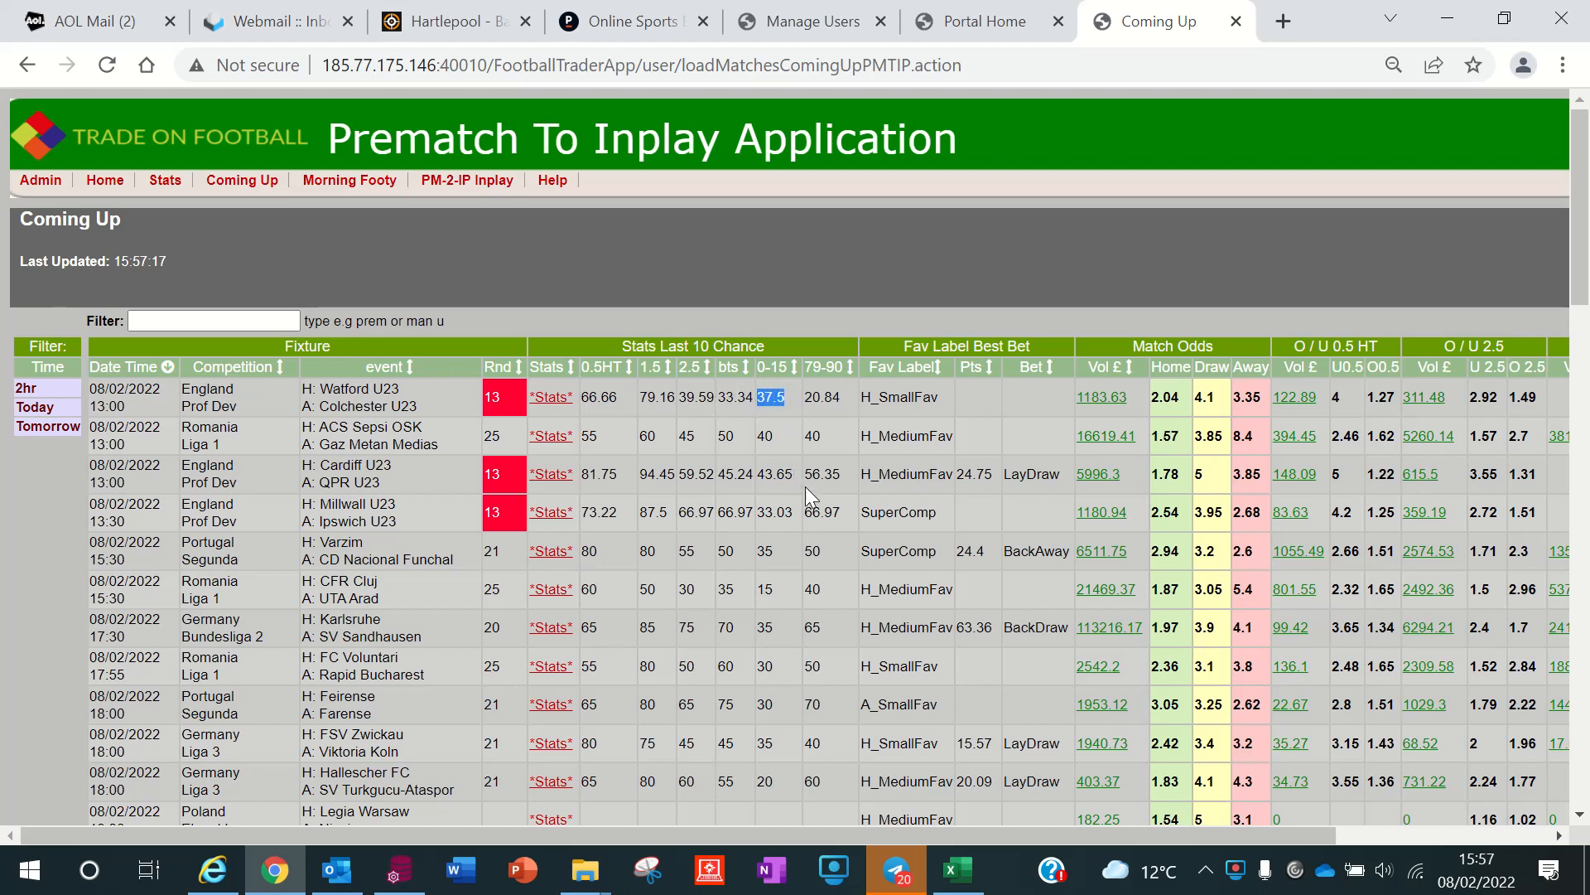
{"action": "mouse_move", "coordinate": [820, 406]}
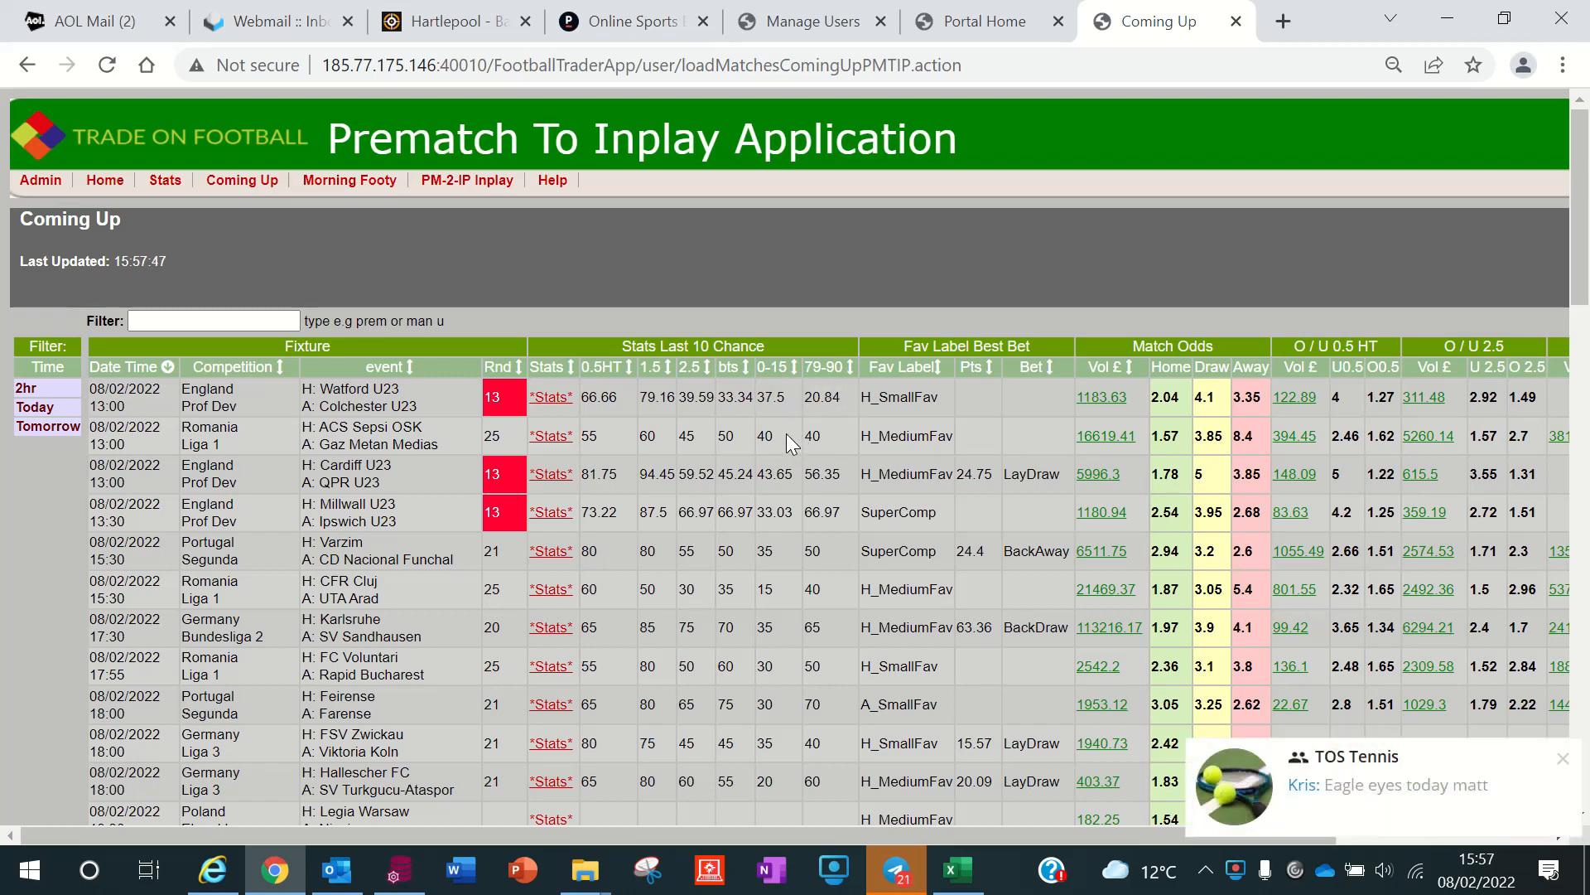
{"action": "mouse_move", "coordinate": [951, 521]}
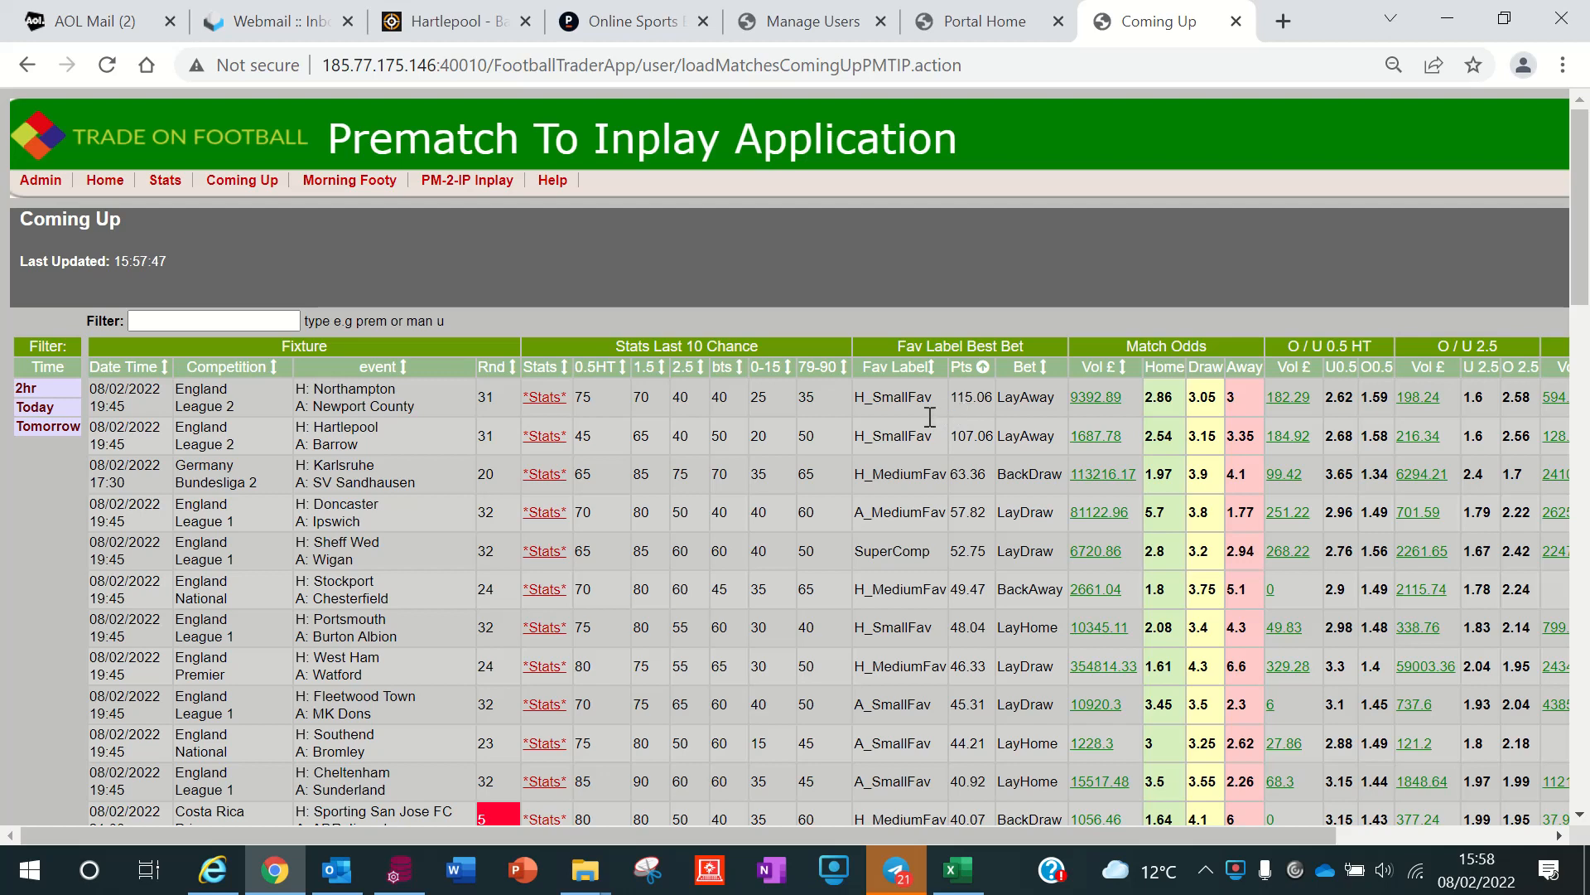
{"action": "mouse_move", "coordinate": [984, 419]}
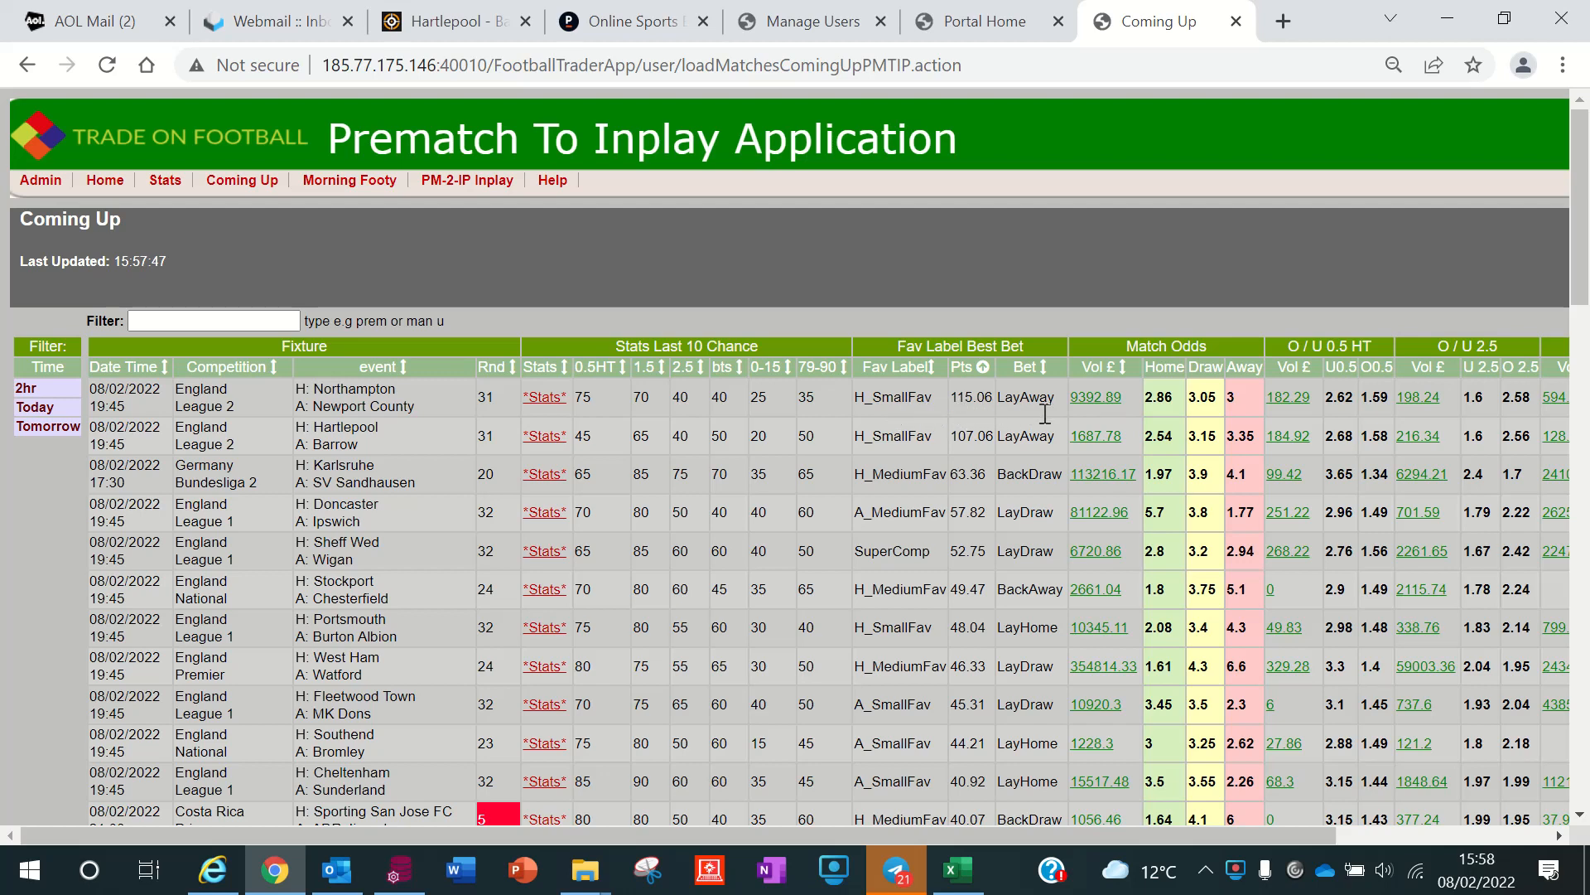
{"action": "double_click", "coordinate": [969, 395]}
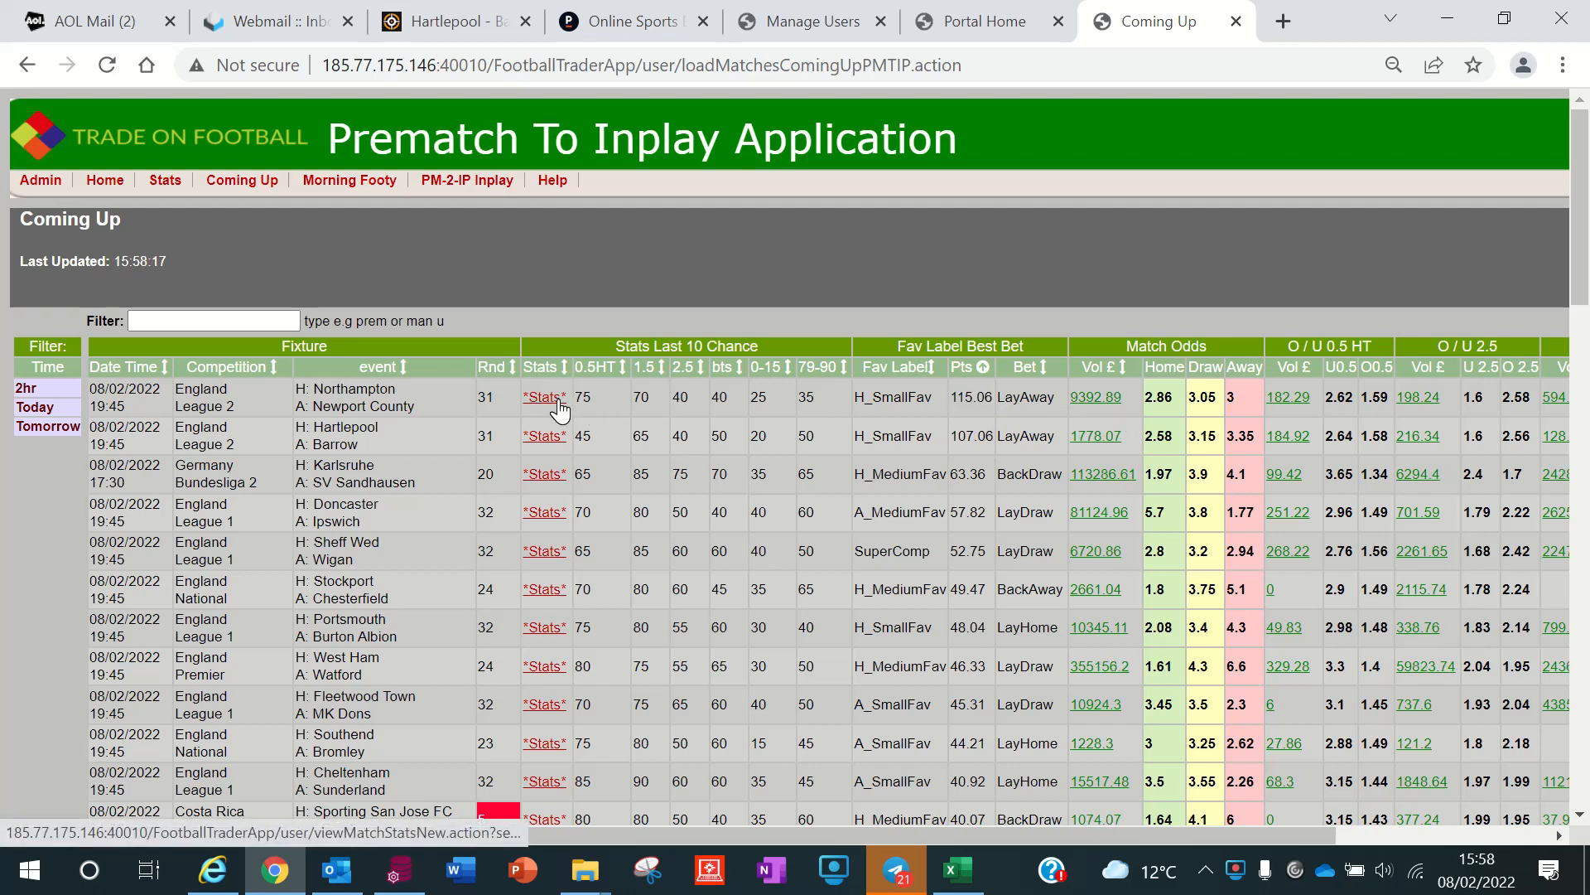
Show the Fixture Stats page for Northampton v Newport County from its Stats link.
{"action": "left_click", "coordinate": [545, 396]}
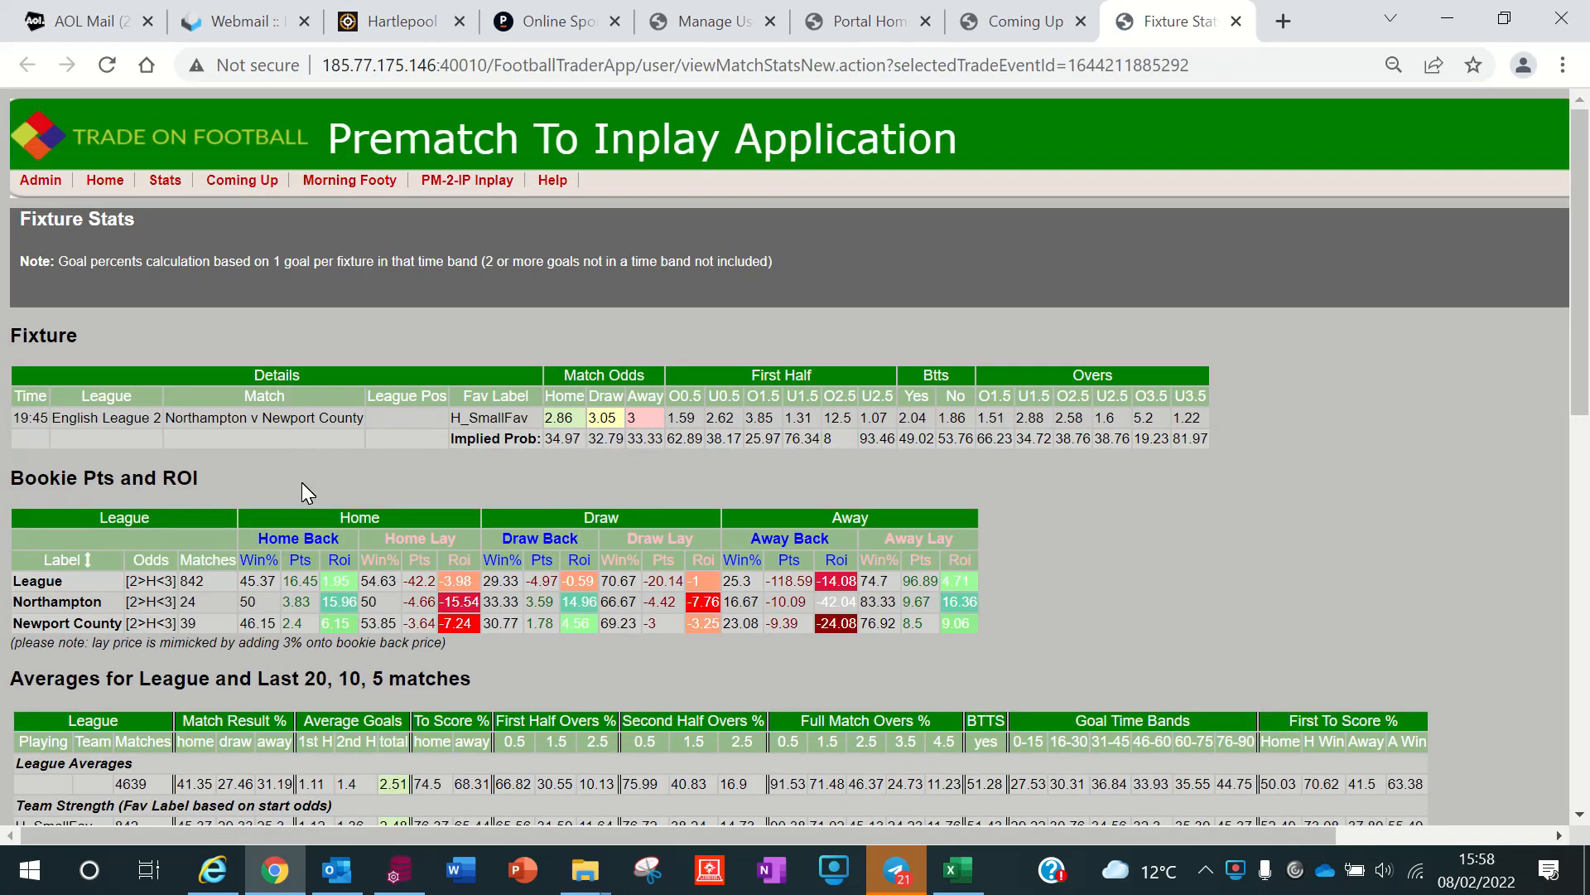
{"action": "mouse_move", "coordinate": [20, 436]}
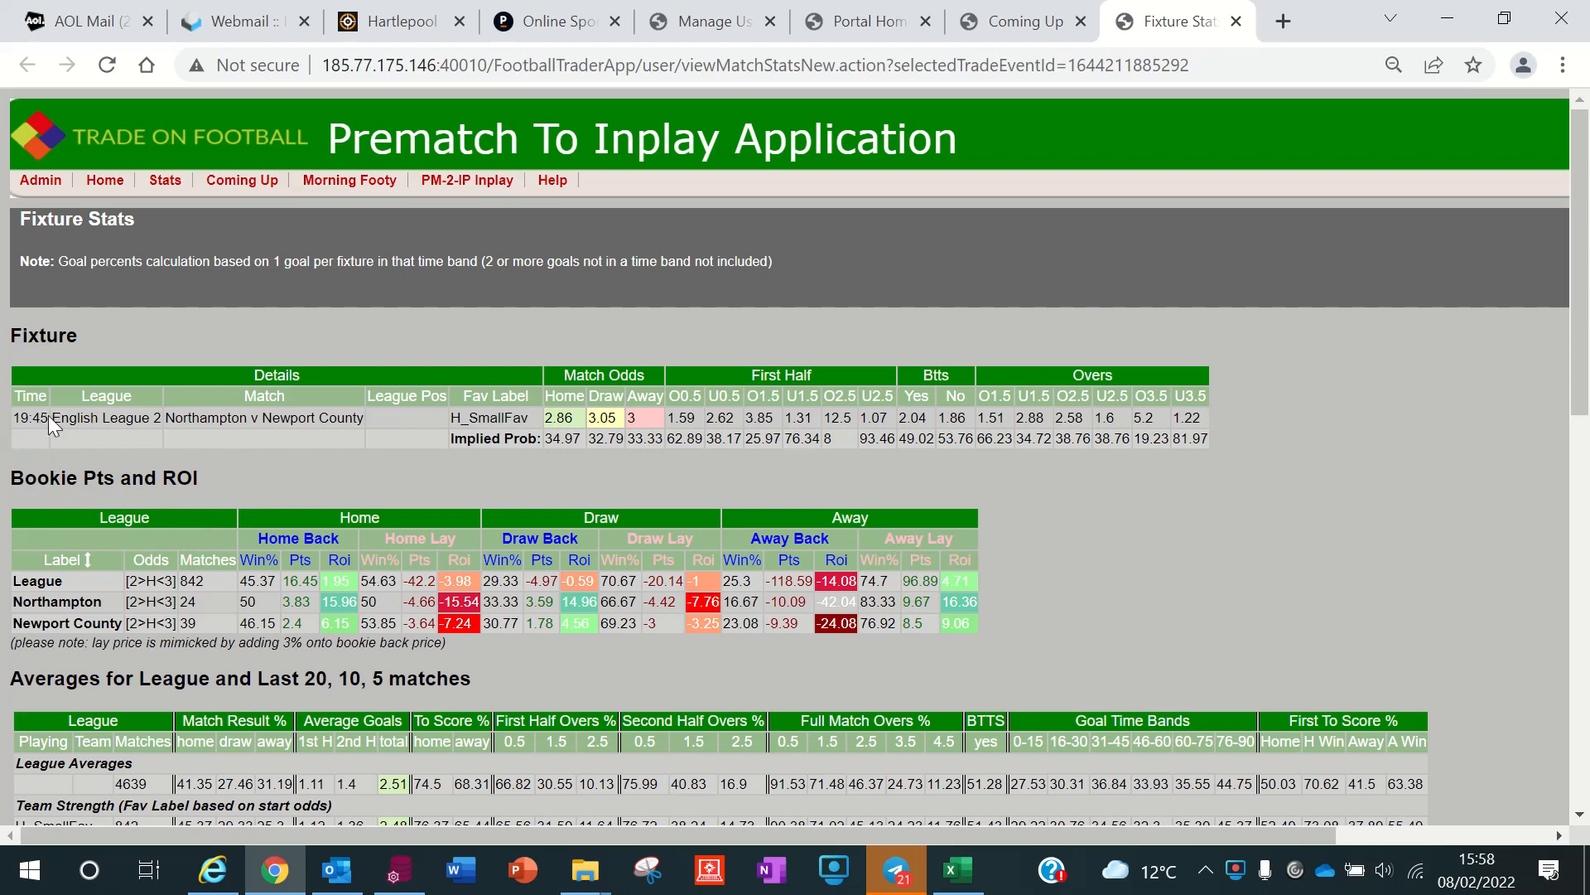
{"action": "mouse_move", "coordinate": [373, 436]}
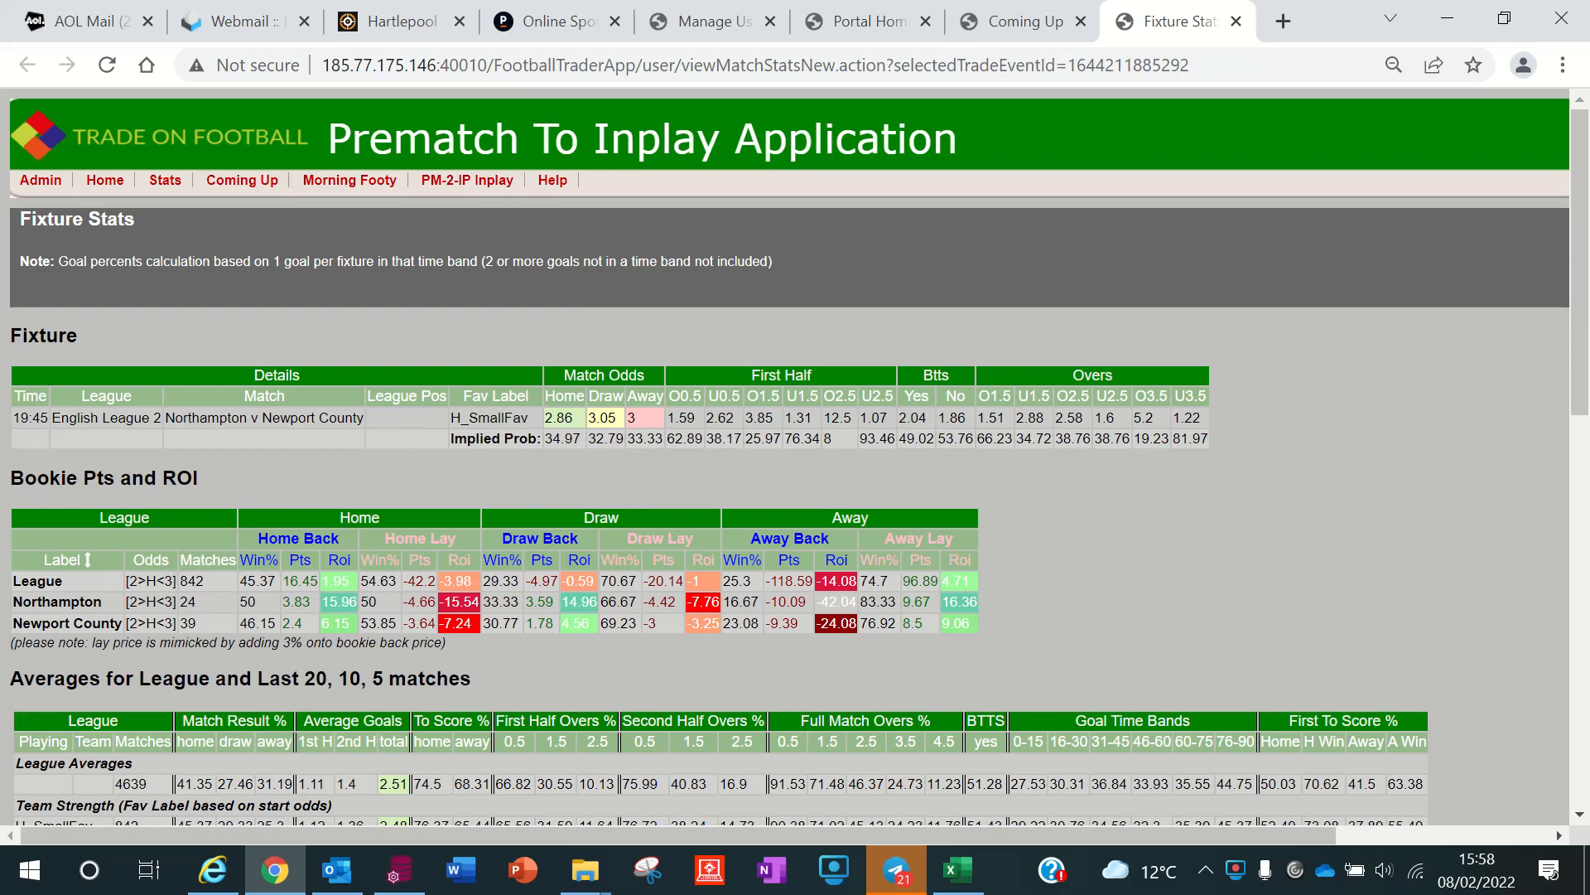
Highlight the league home-back win percentage and scroll down to the last 20, 10 and 5 match averages.
{"action": "scroll", "scroll_direction": "down", "scroll_amount": 3}
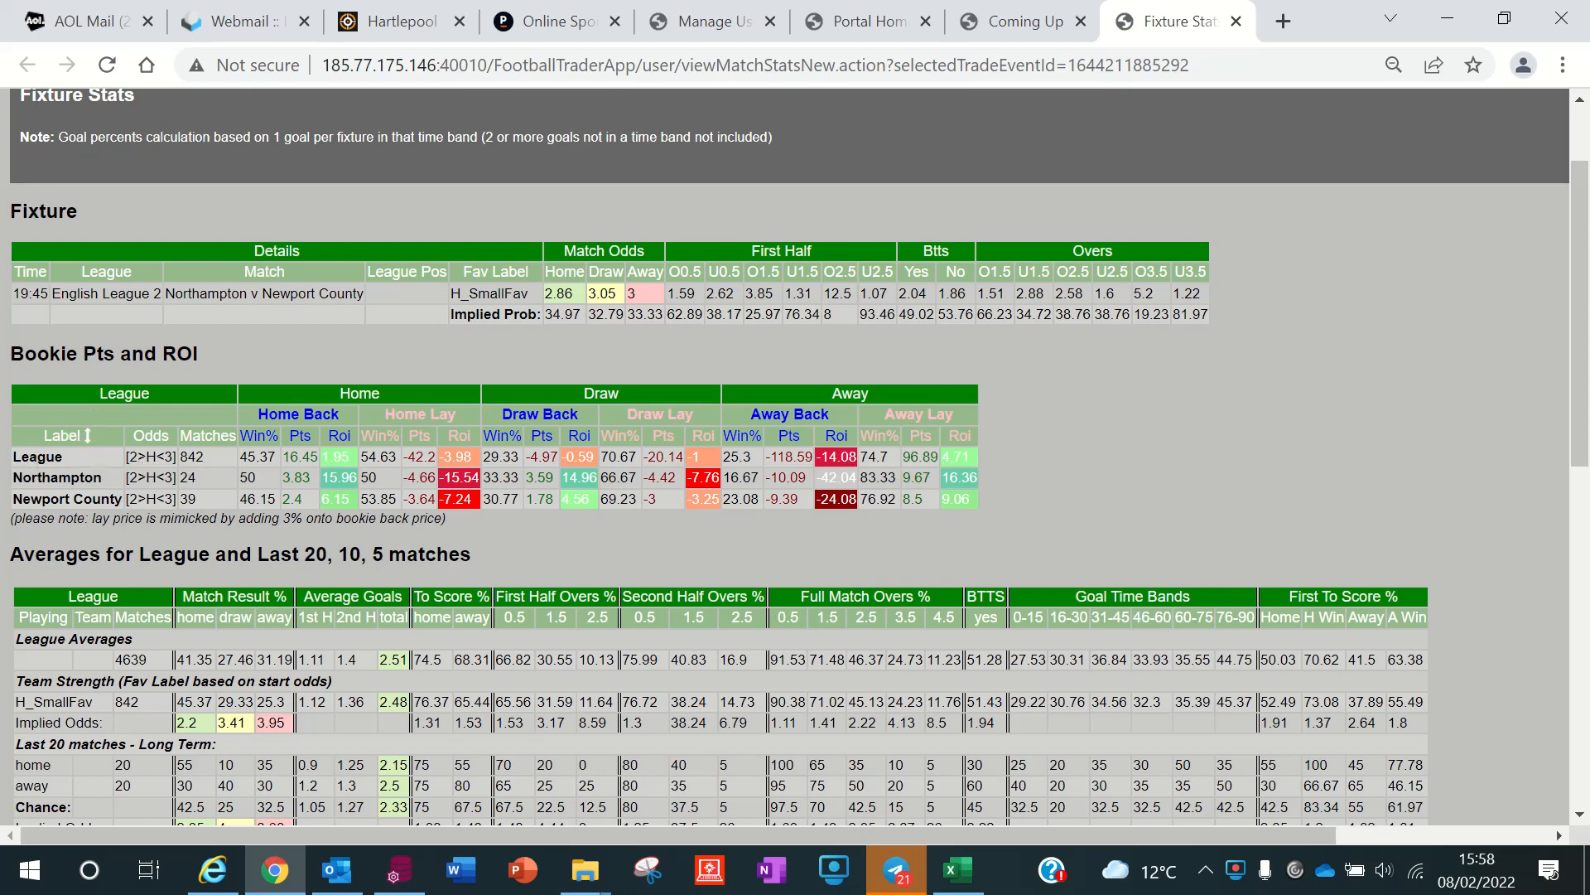
{"action": "double_click", "coordinate": [189, 457]}
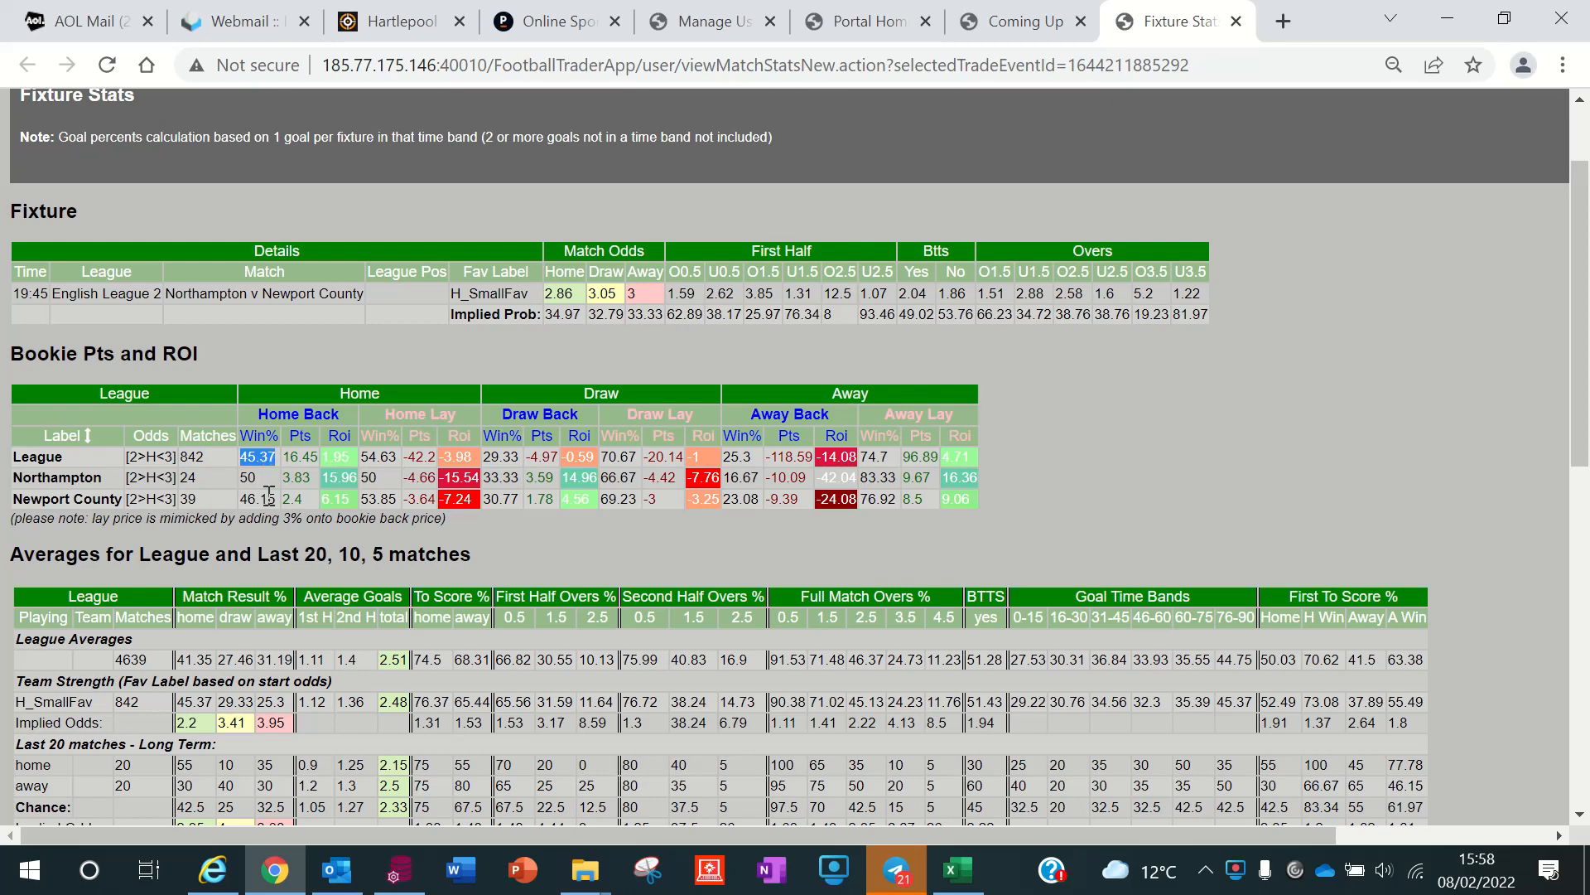
{"action": "mouse_move", "coordinate": [304, 469]}
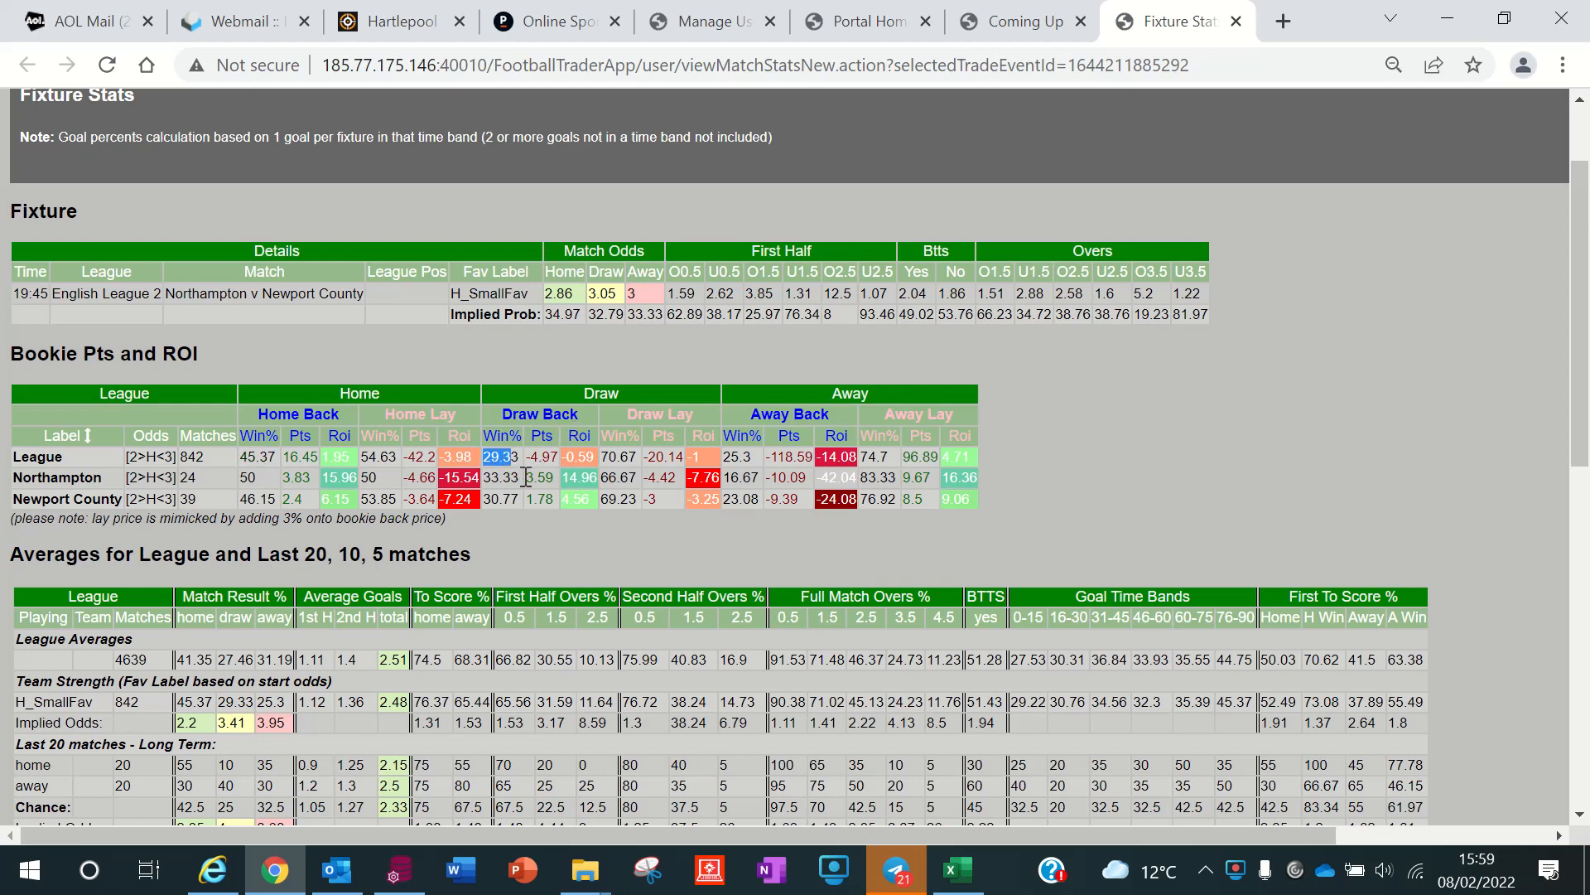
{"action": "mouse_move", "coordinate": [526, 472]}
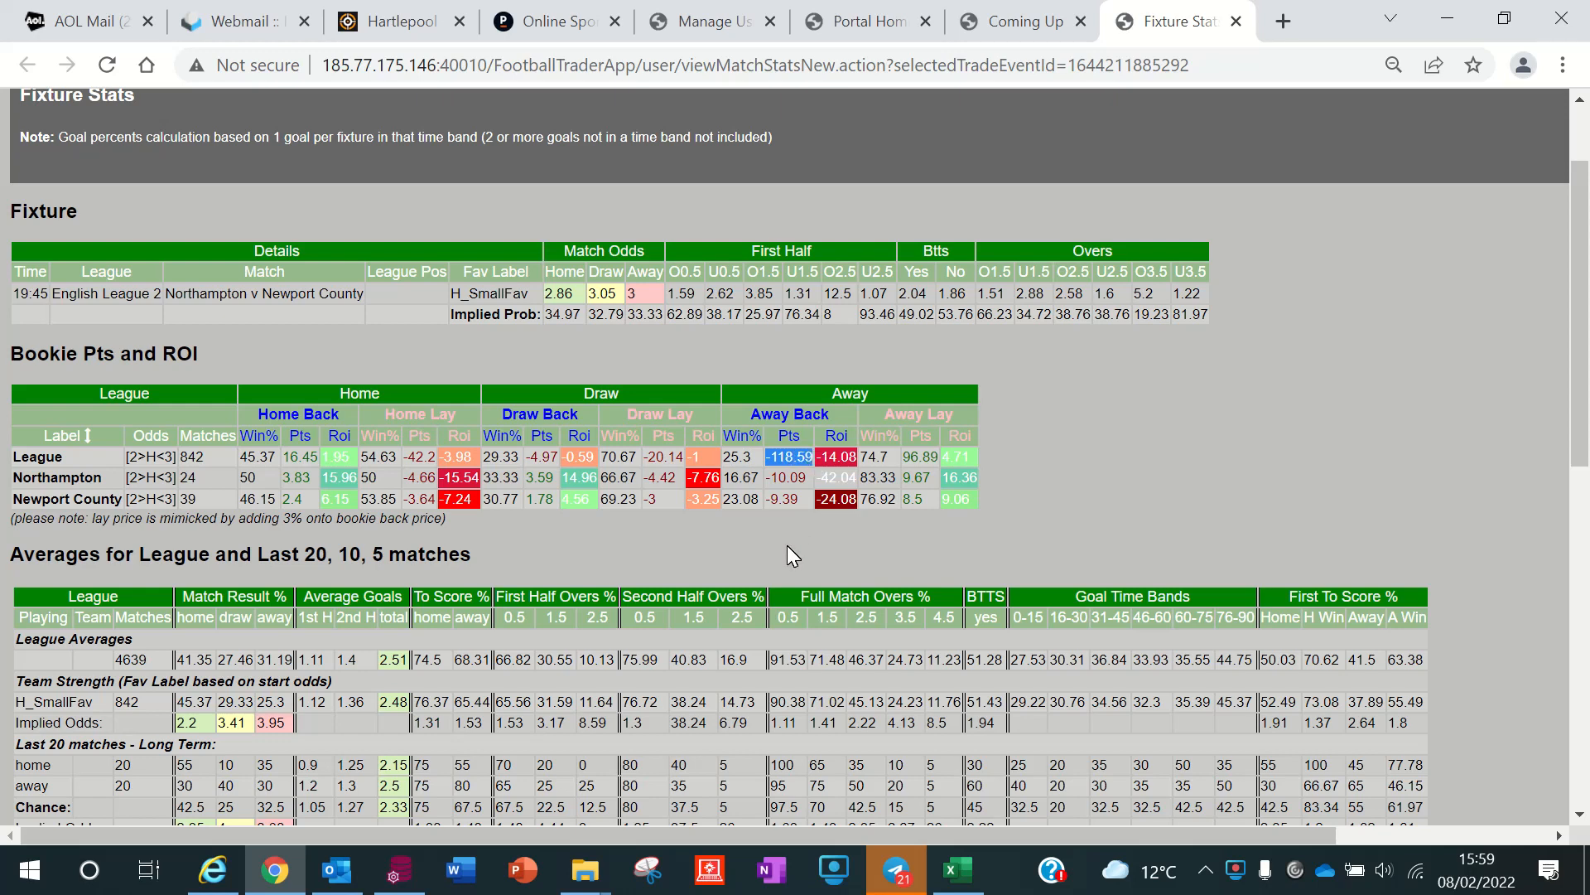
{"action": "mouse_move", "coordinate": [820, 467]}
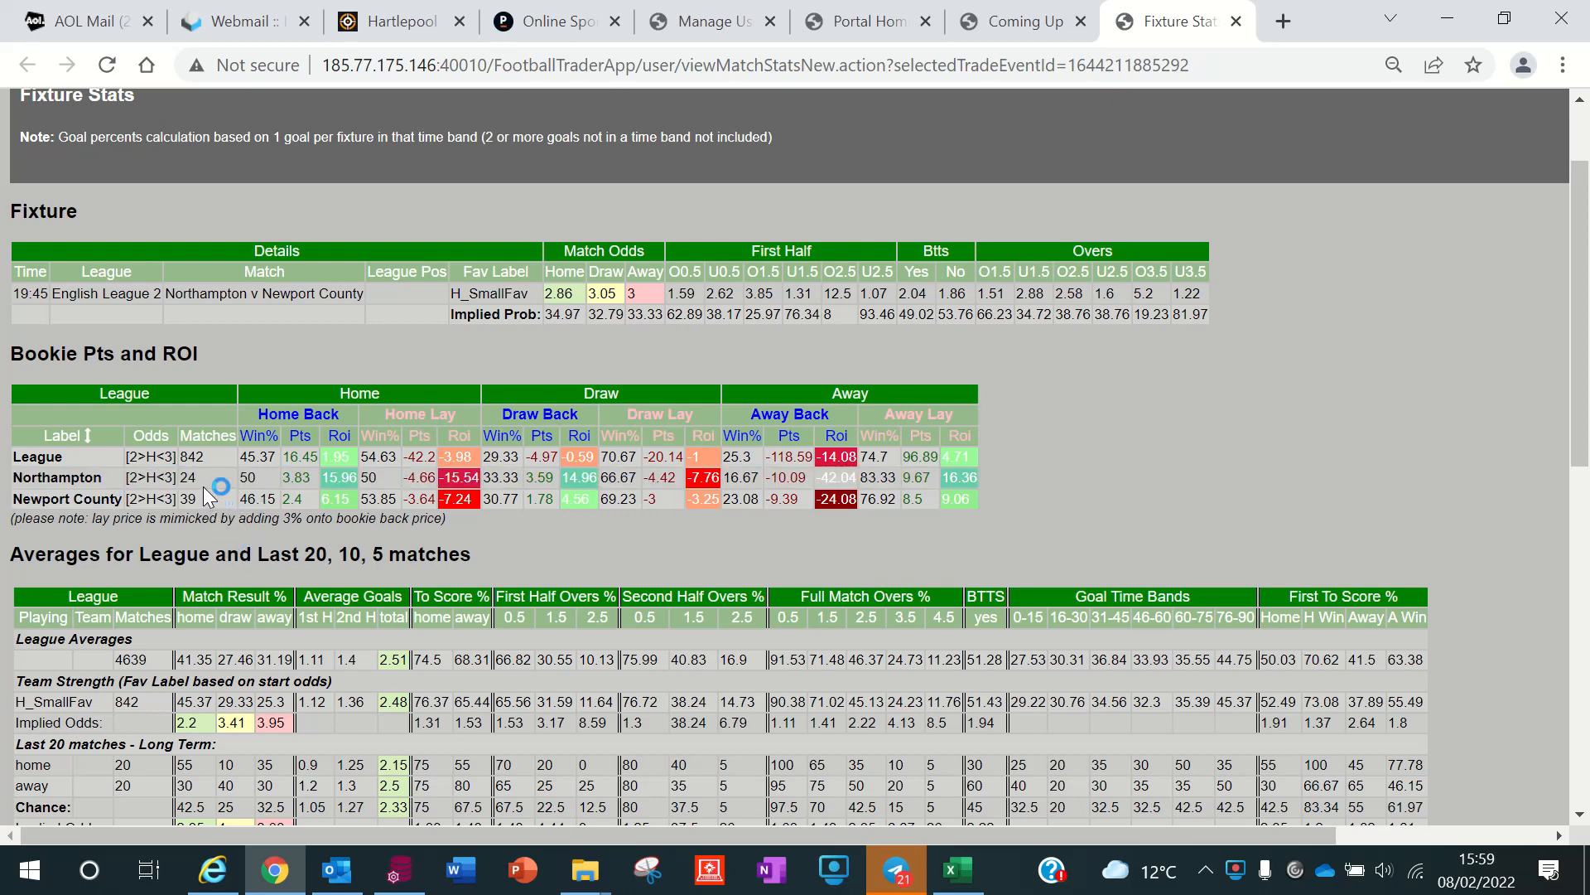
{"action": "mouse_move", "coordinate": [1159, 485]}
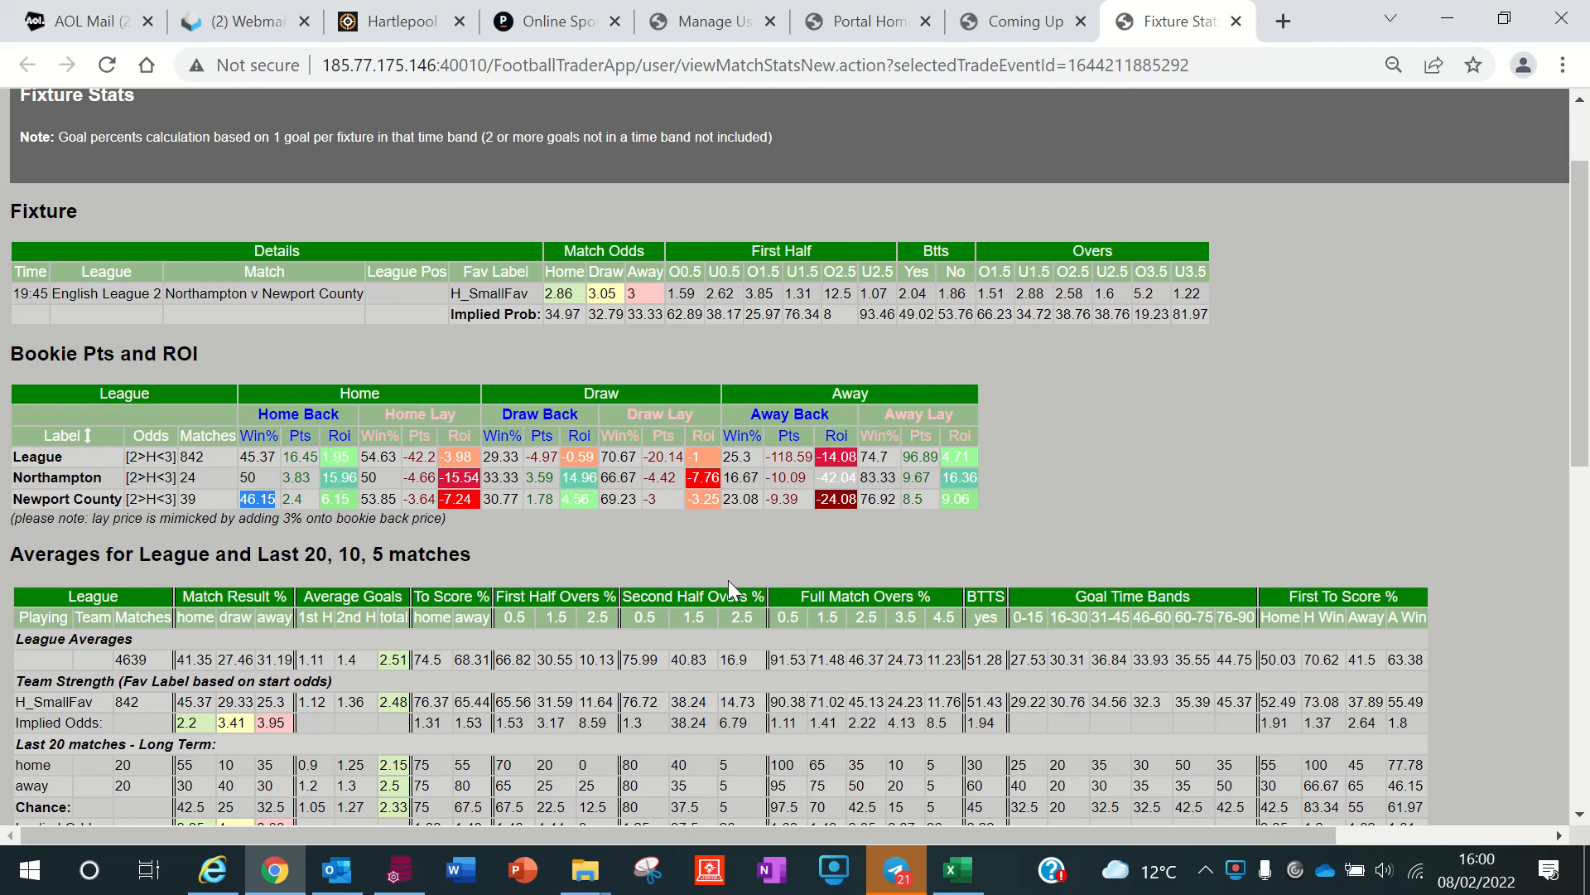
{"action": "mouse_move", "coordinate": [969, 519]}
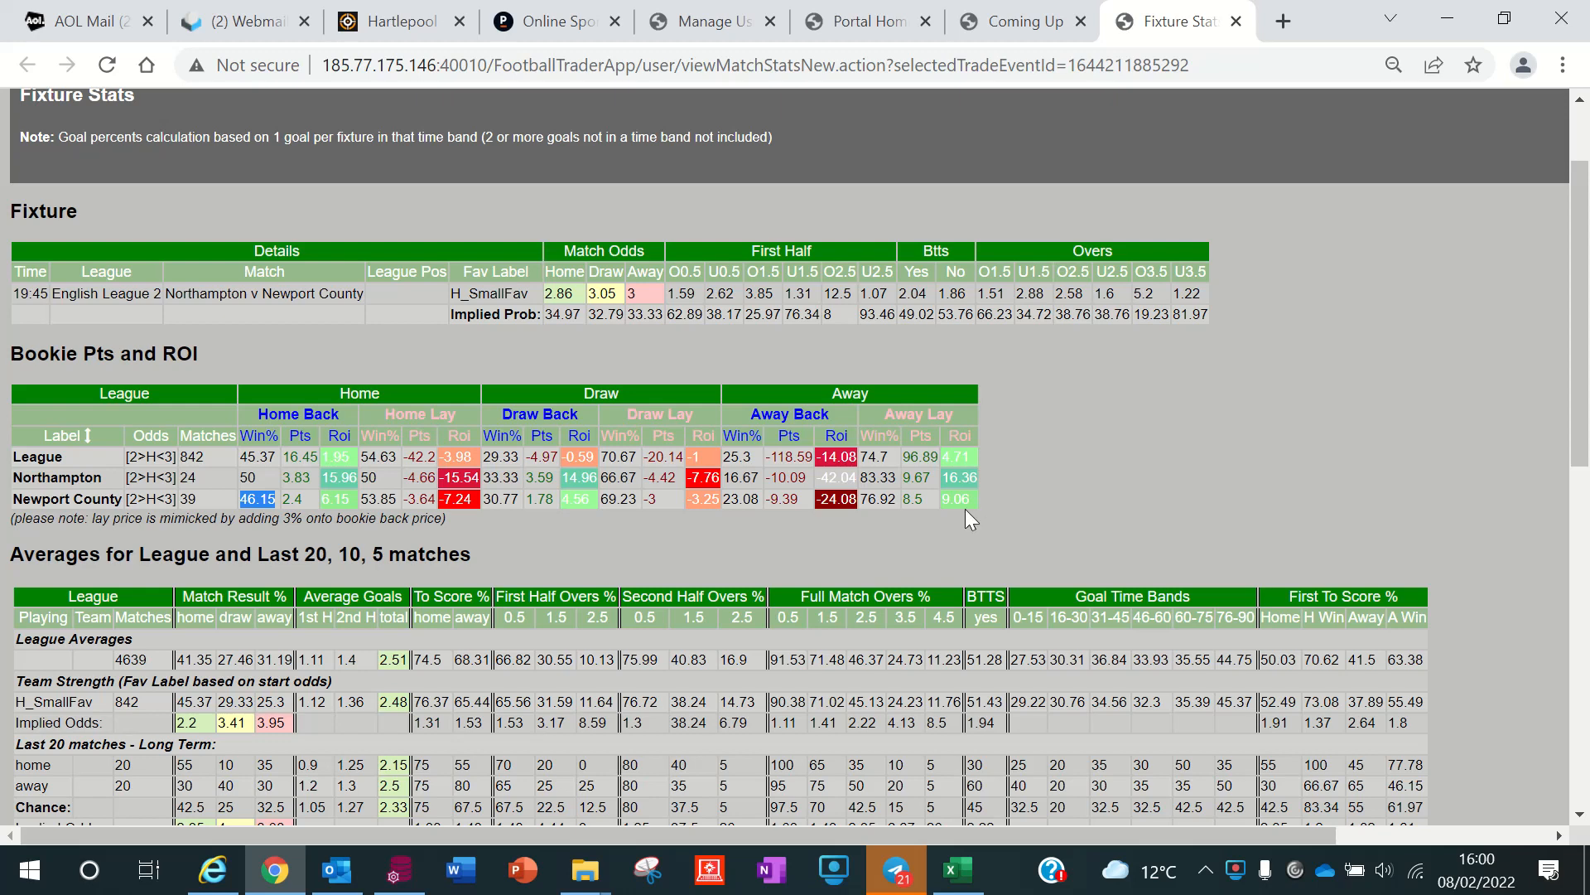
{"action": "mouse_move", "coordinate": [959, 469]}
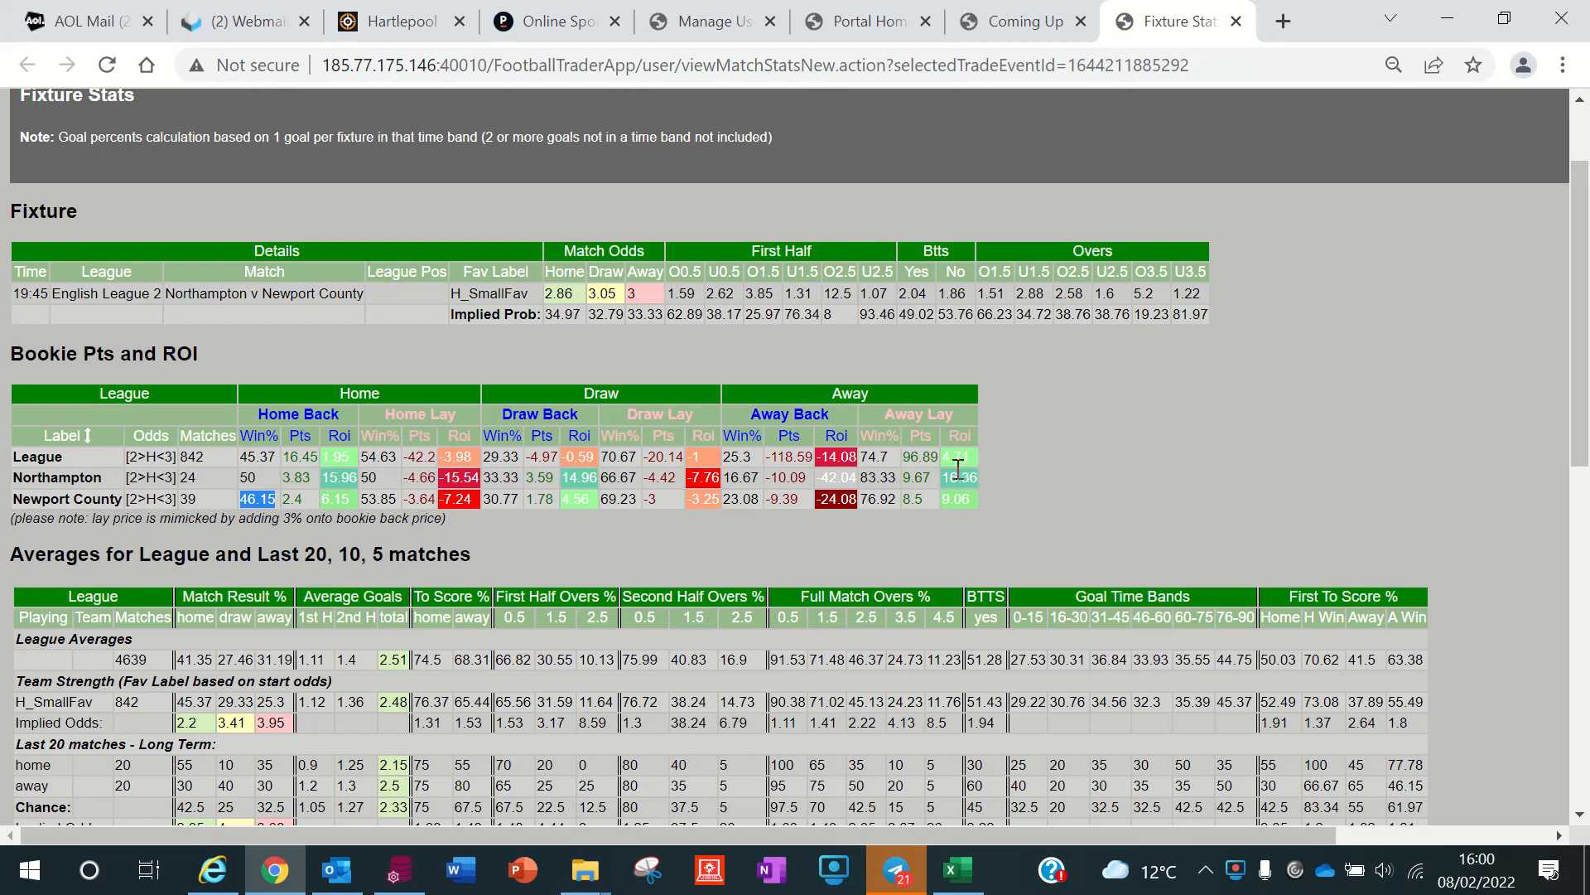
{"action": "mouse_move", "coordinate": [946, 498]}
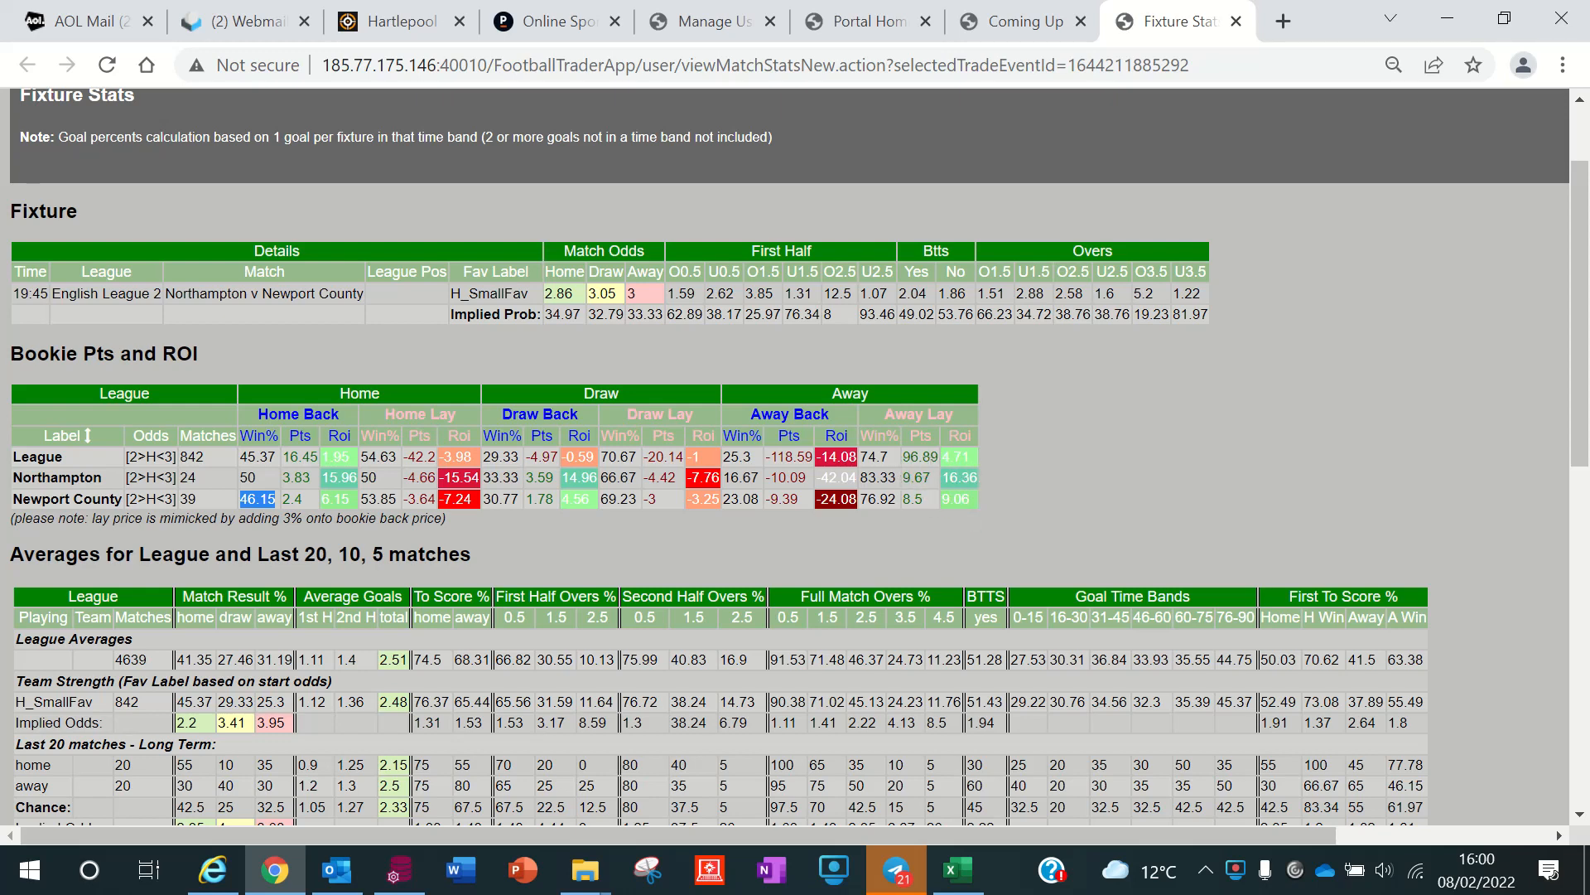
{"action": "mouse_move", "coordinate": [408, 545]}
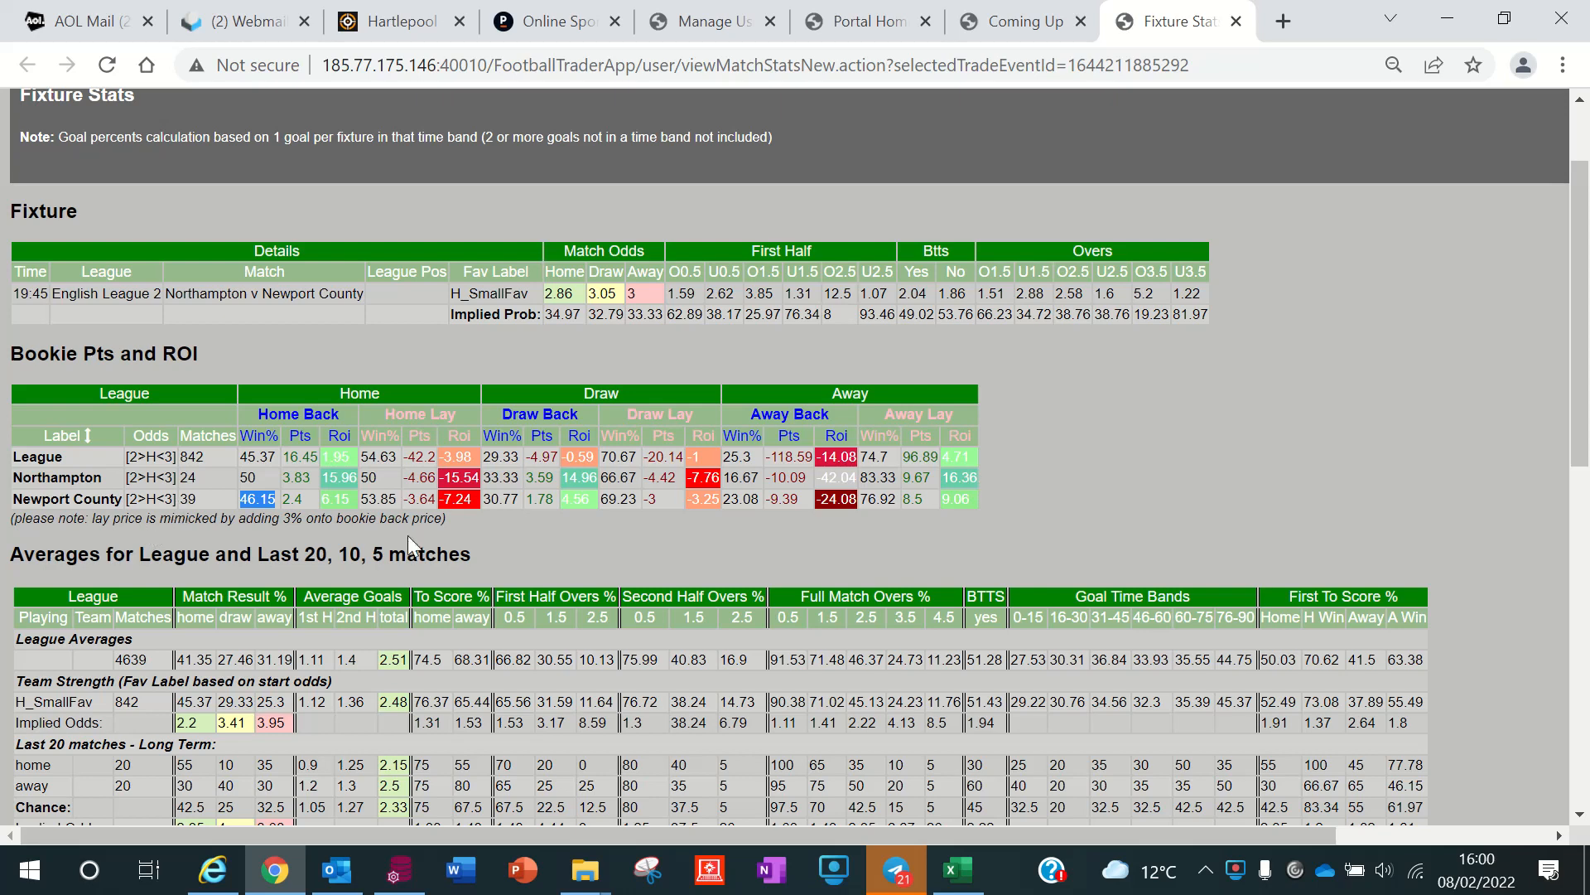
{"action": "mouse_move", "coordinate": [903, 517]}
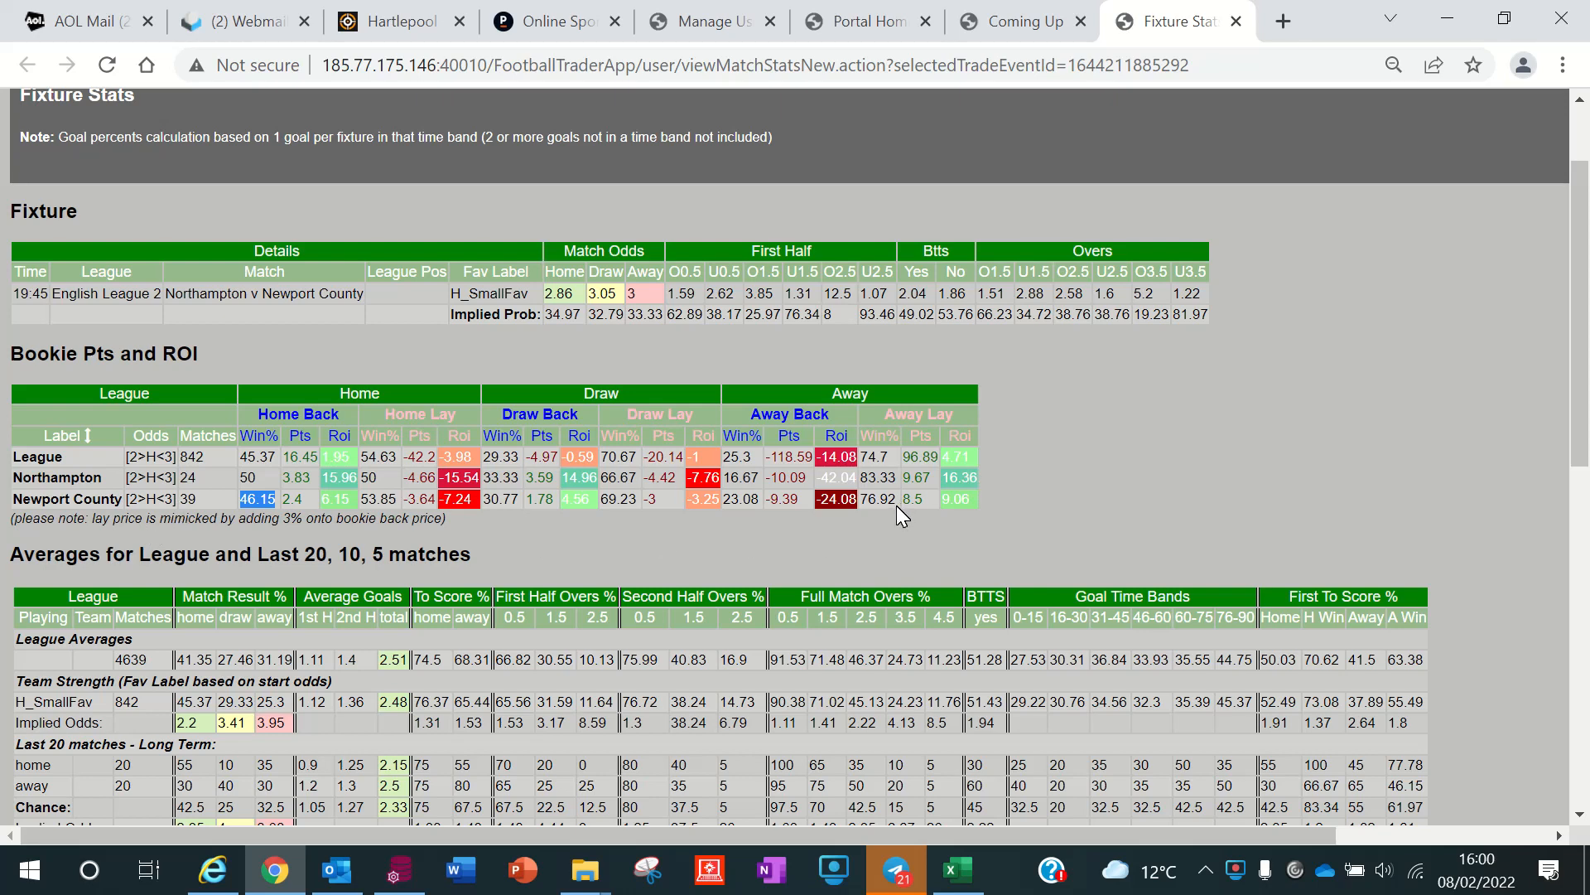
{"action": "mouse_move", "coordinate": [492, 536]}
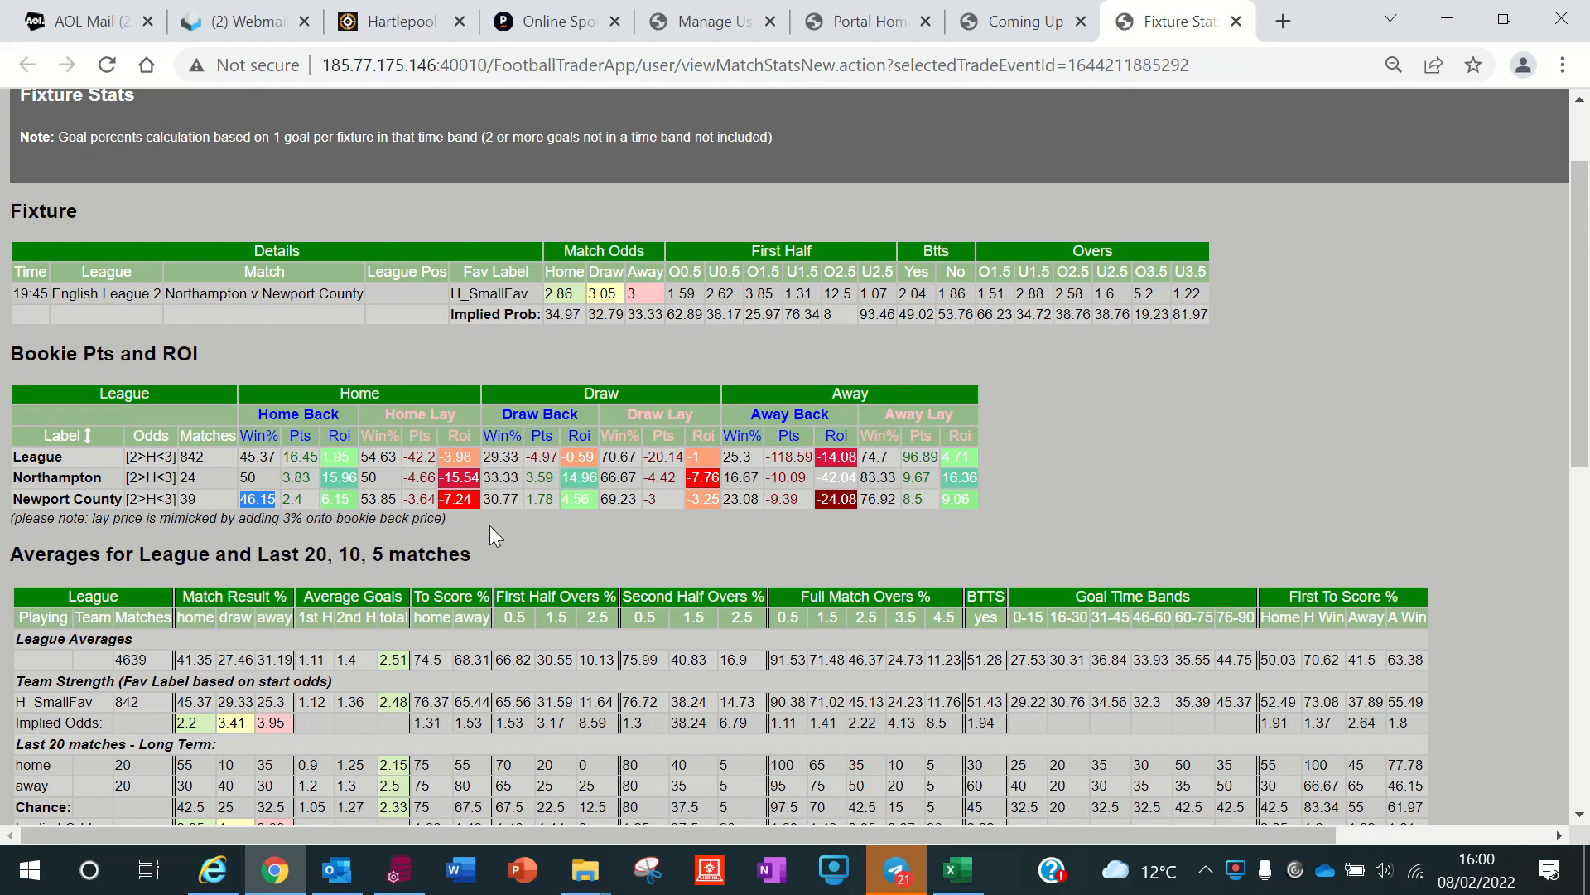
{"action": "mouse_move", "coordinate": [863, 518]}
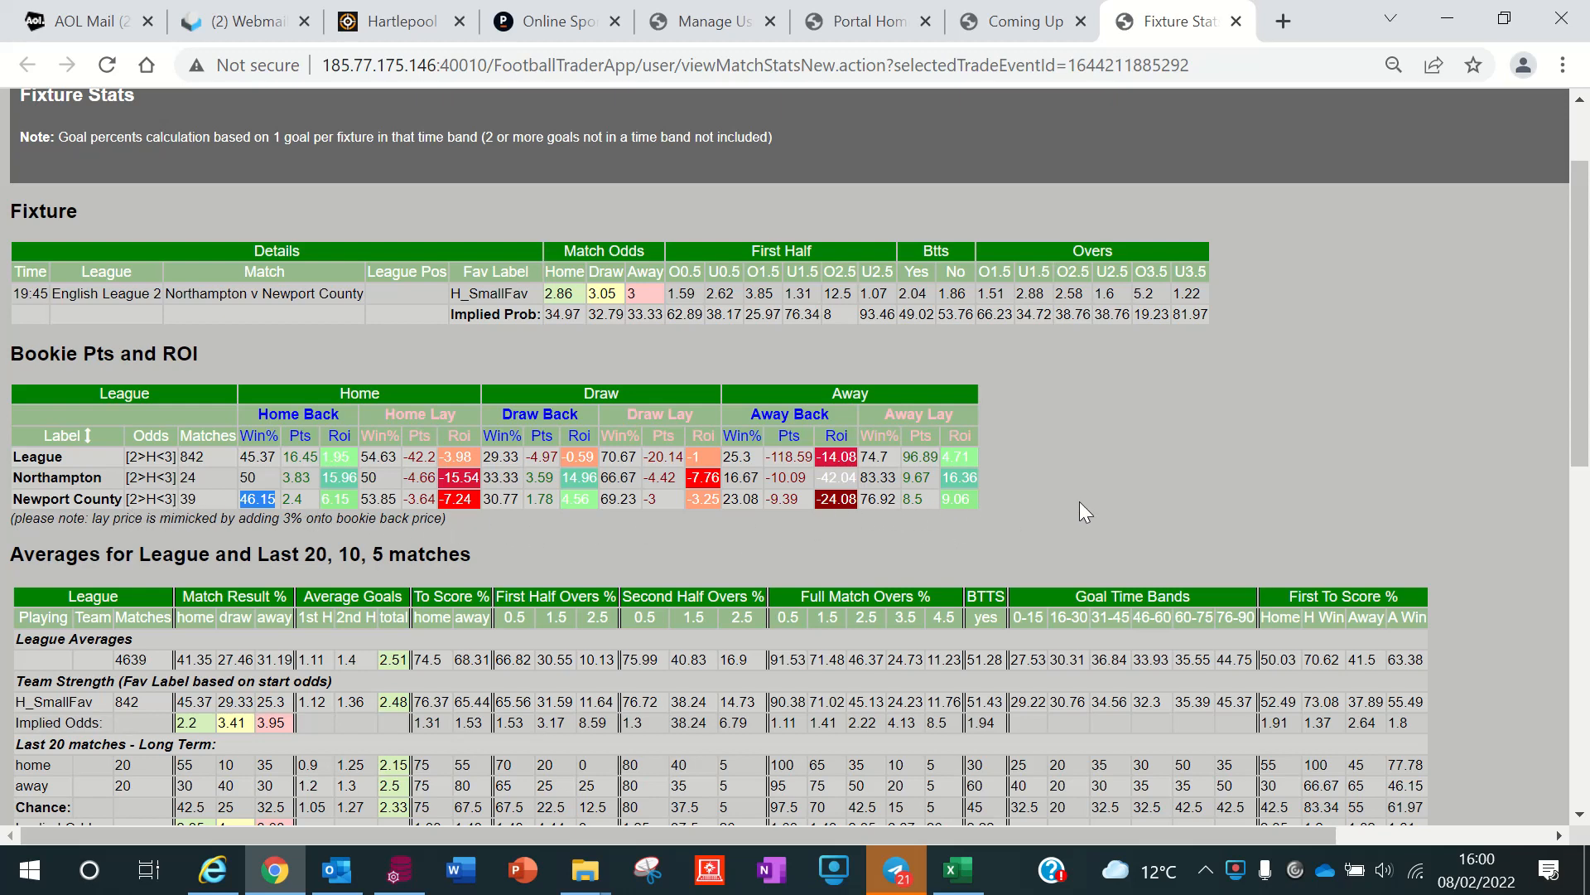
{"action": "mouse_move", "coordinate": [979, 525]}
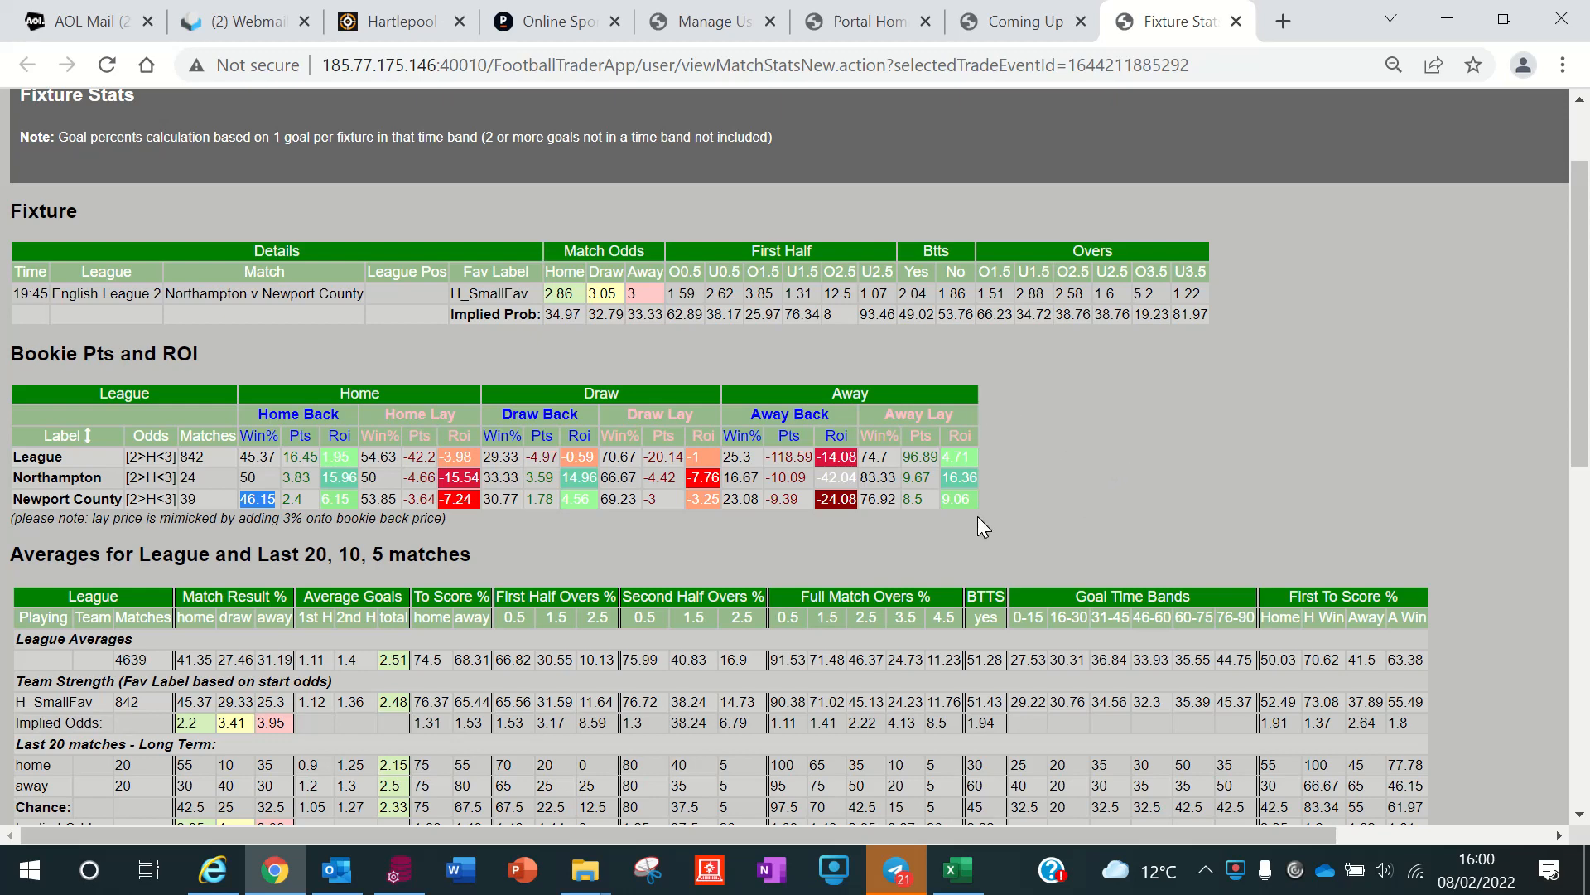
{"action": "mouse_move", "coordinate": [1065, 424]}
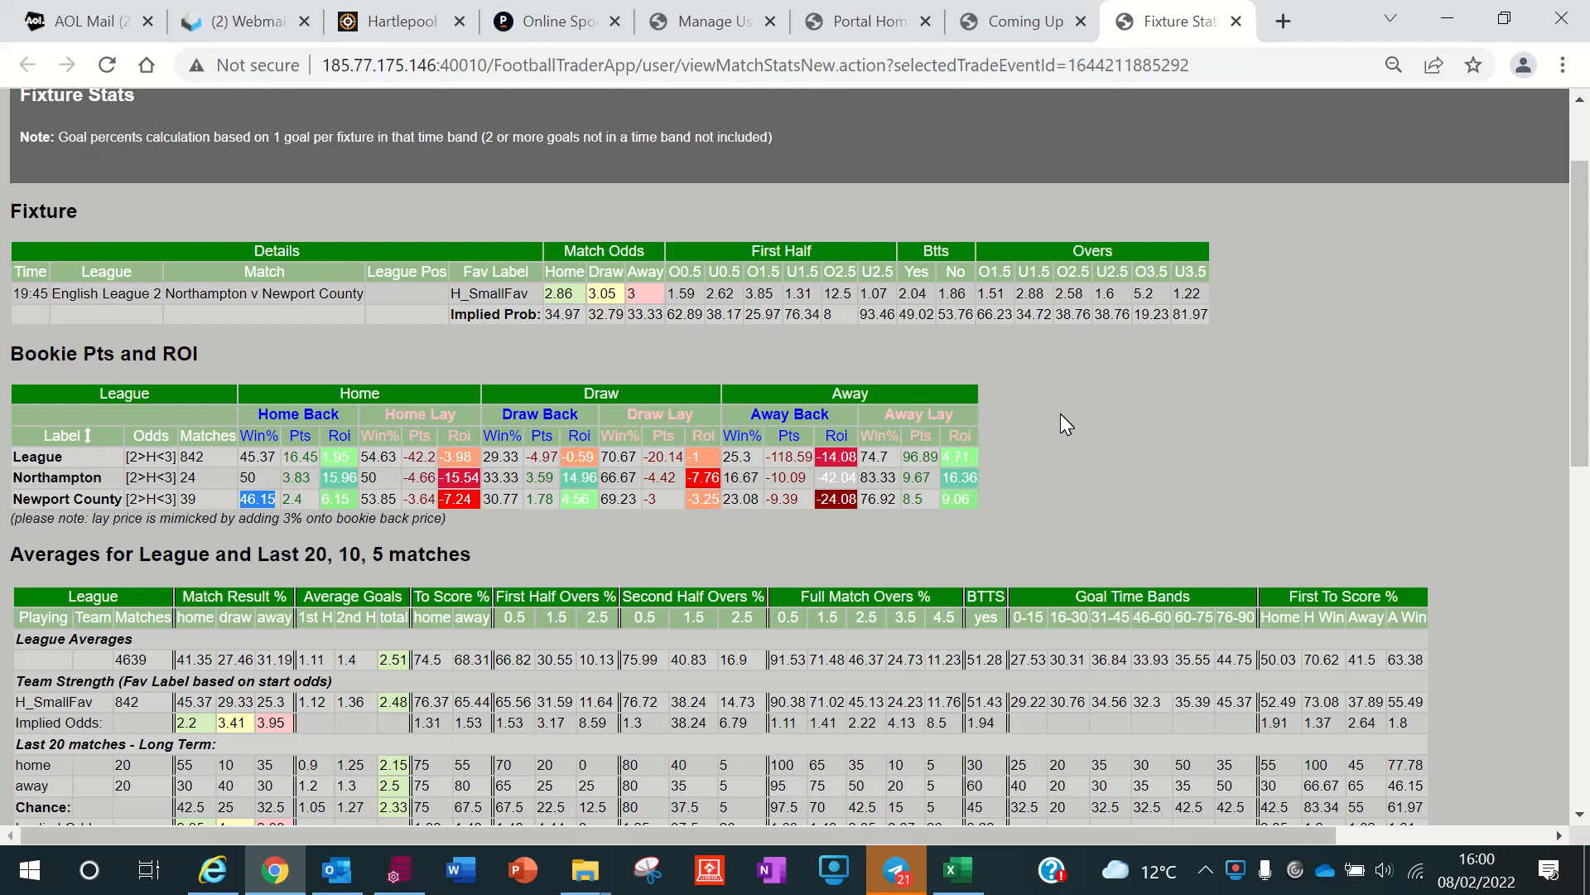
{"action": "scroll", "scroll_direction": "down", "scroll_amount": 3}
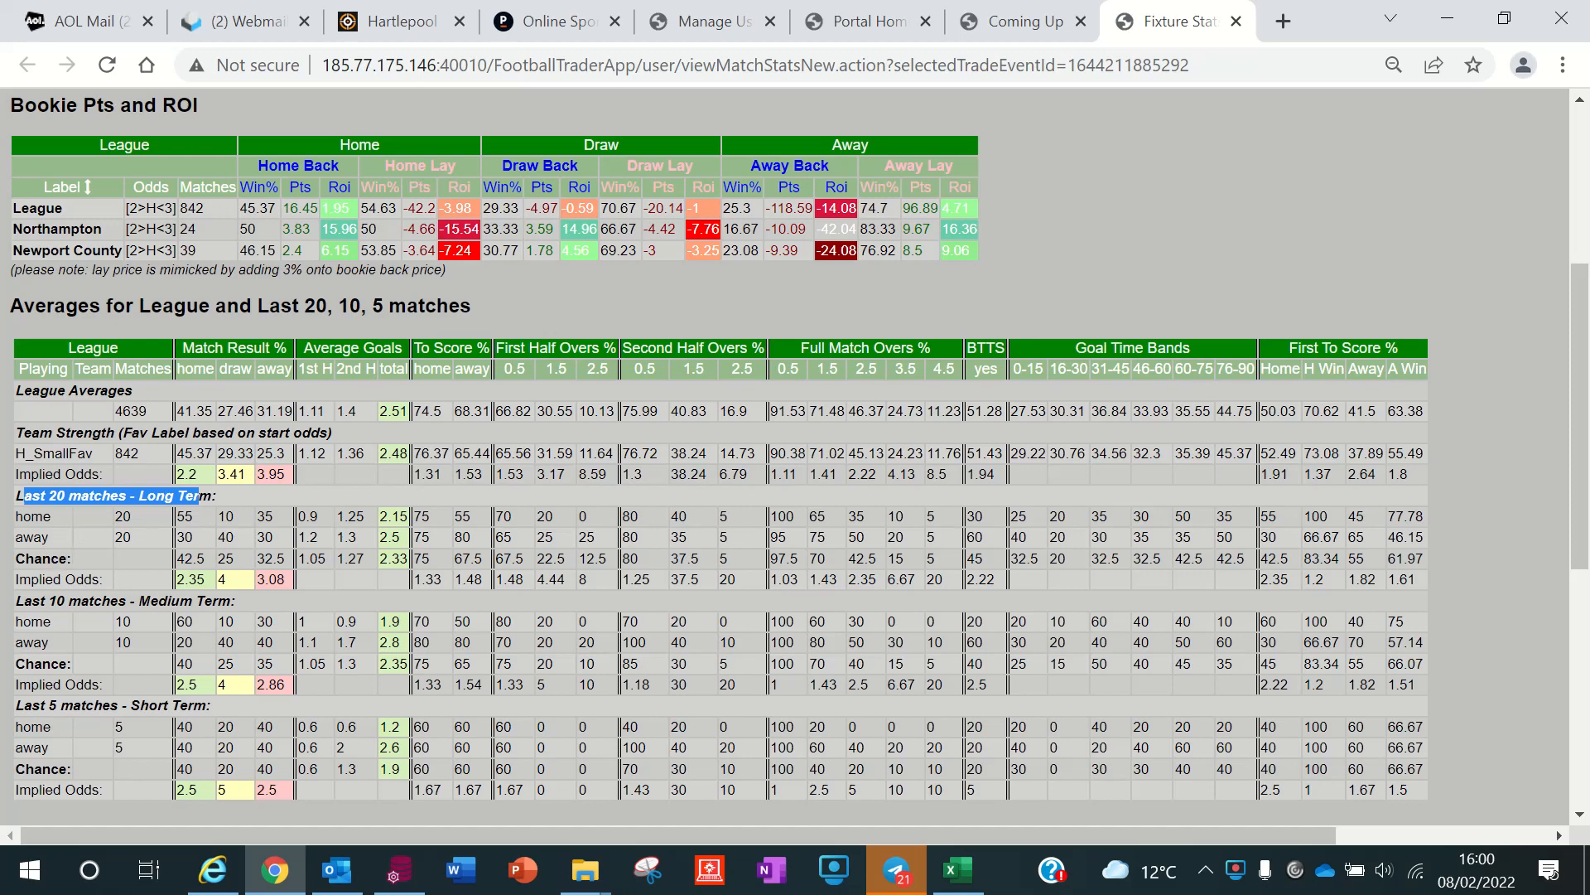
{"action": "mouse_move", "coordinate": [111, 525]}
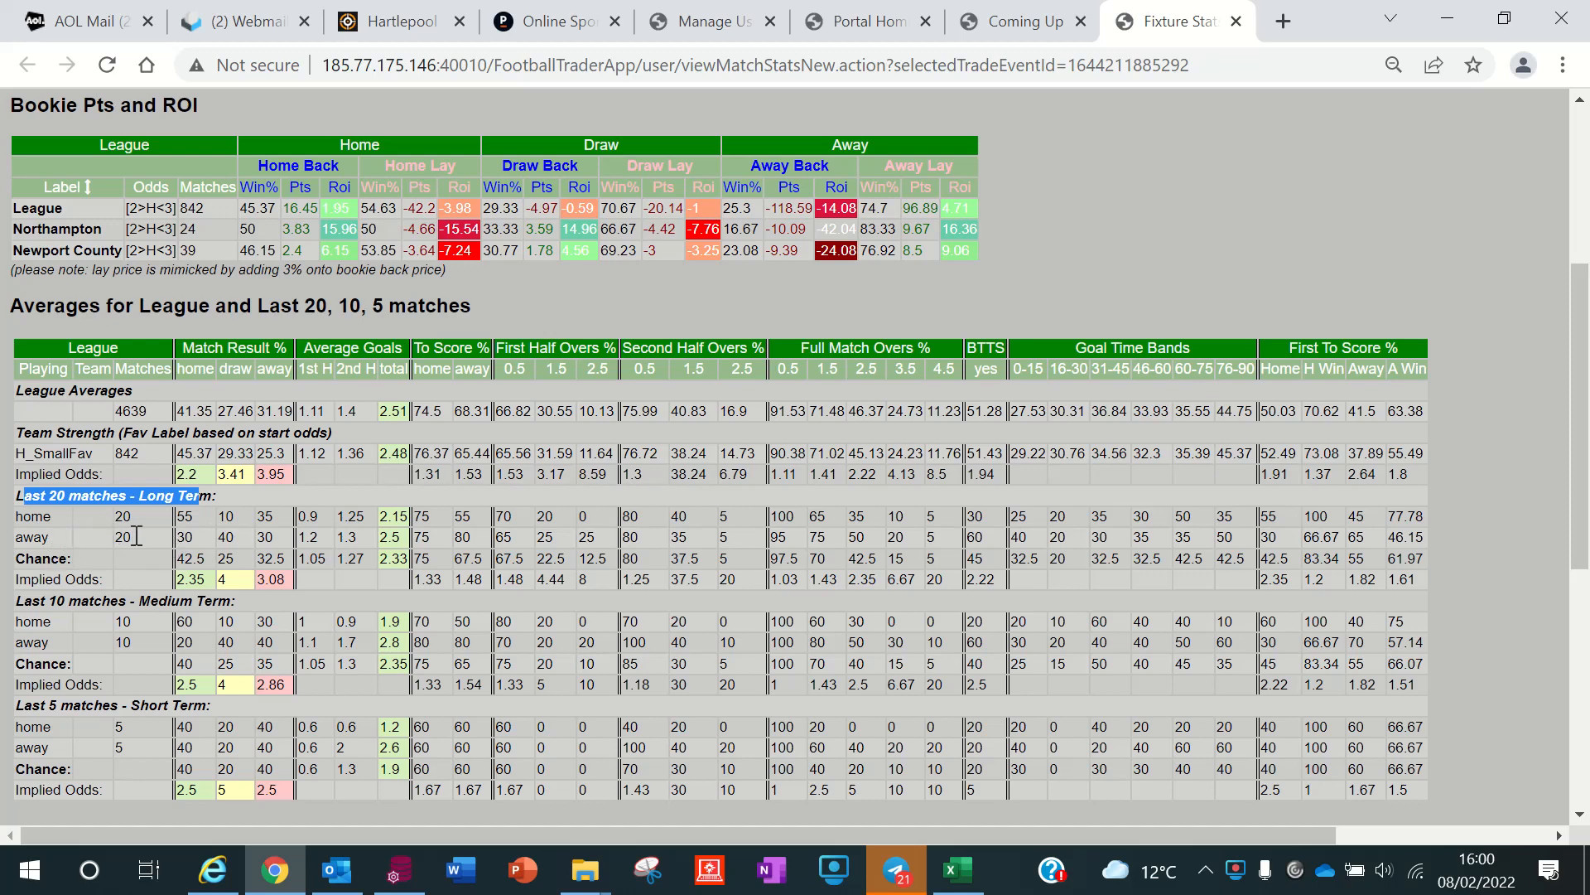
{"action": "mouse_move", "coordinate": [141, 550]}
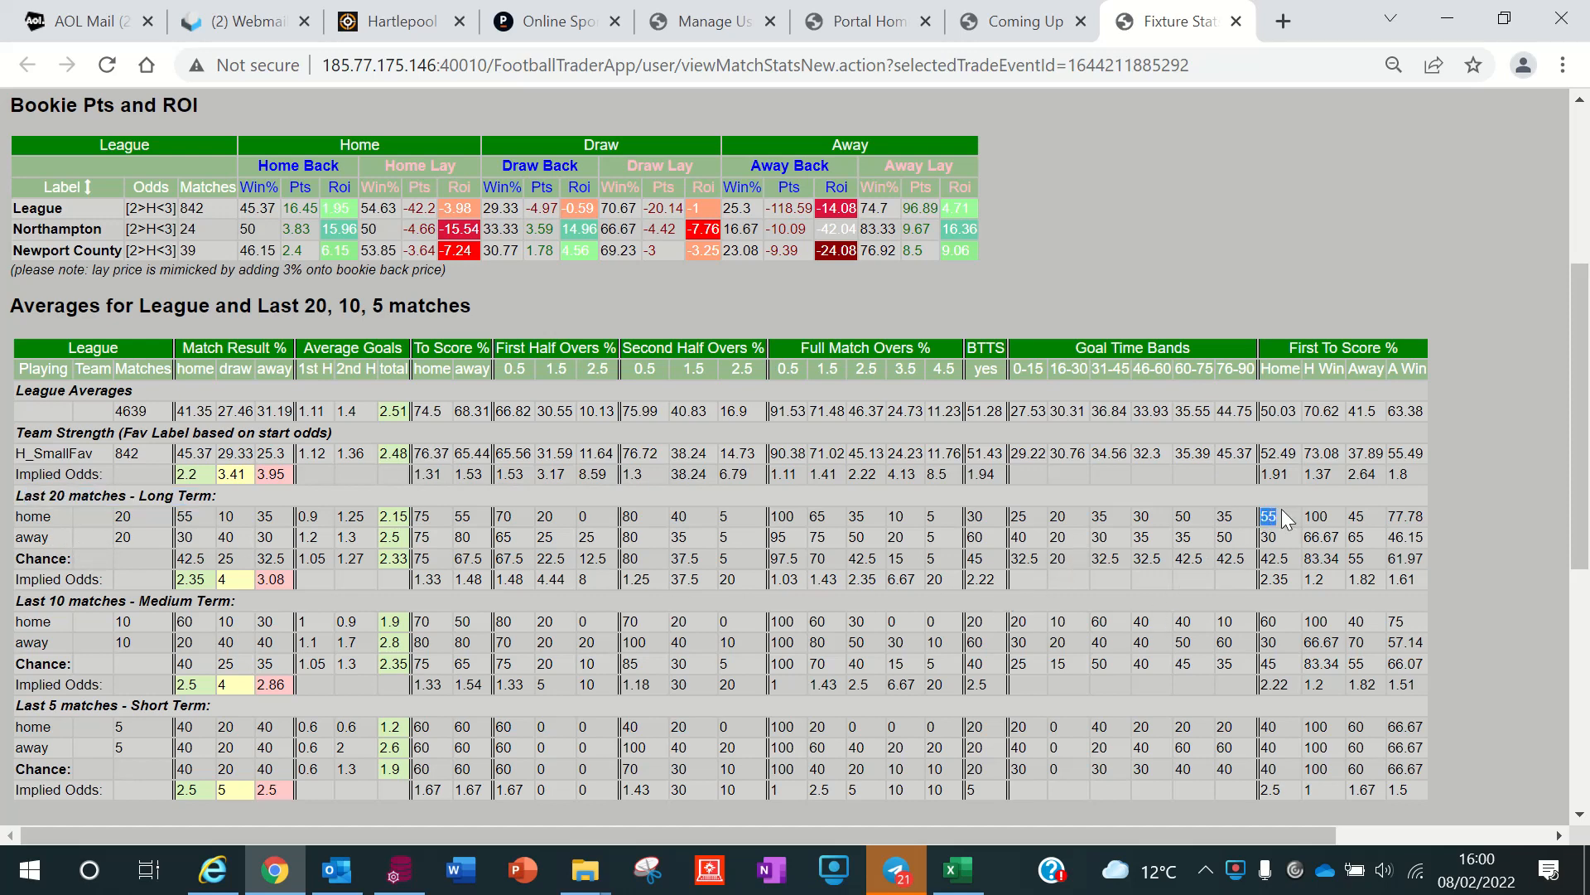
{"action": "mouse_move", "coordinate": [1247, 608]}
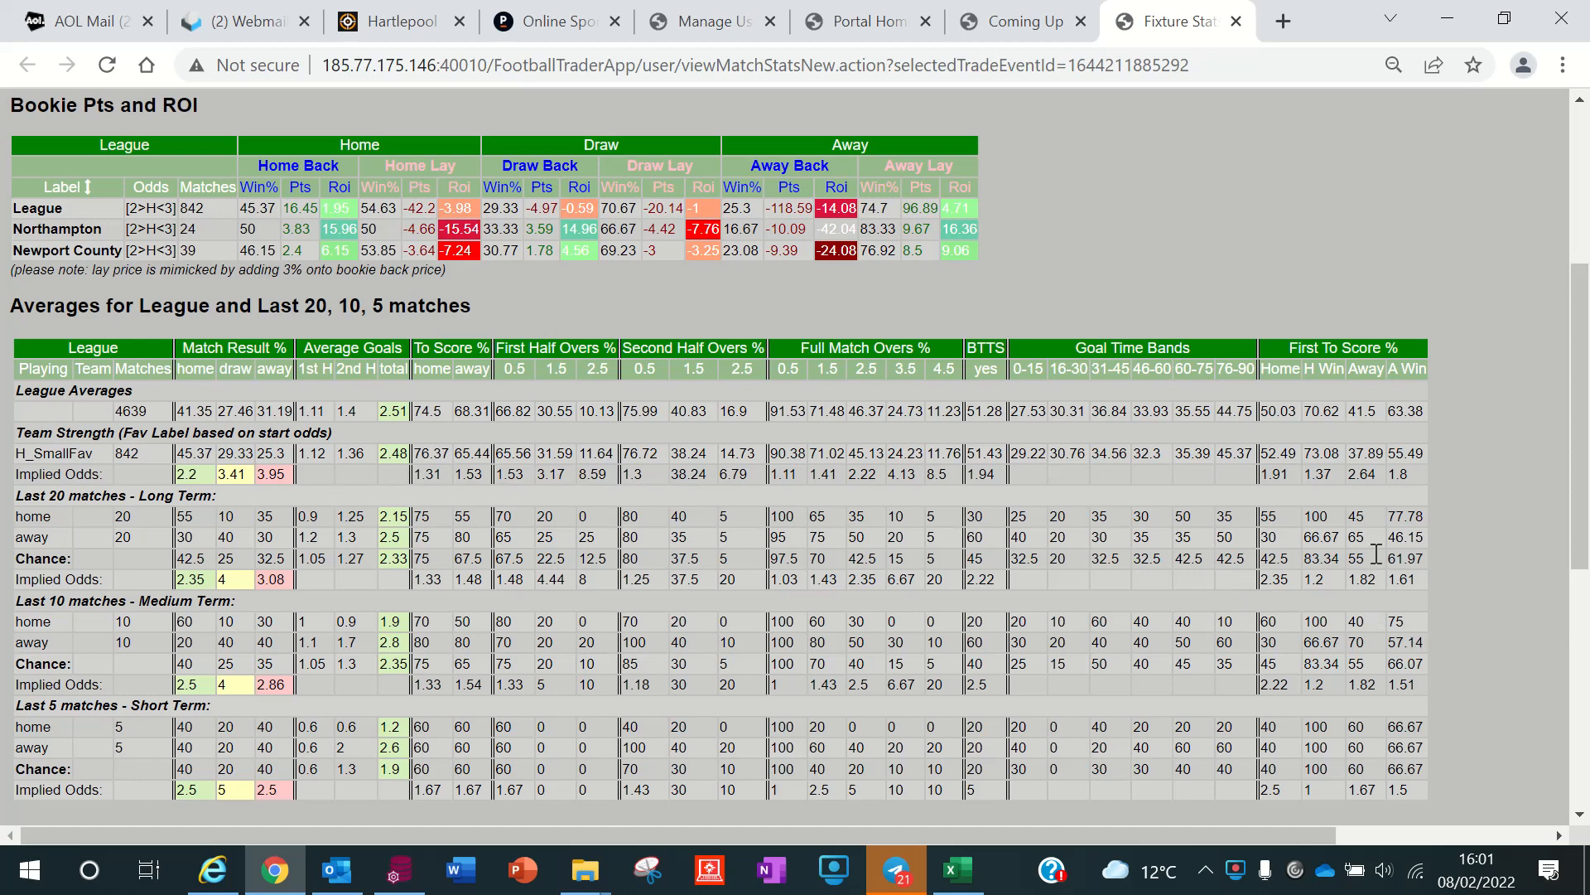
{"action": "mouse_move", "coordinate": [1115, 609]}
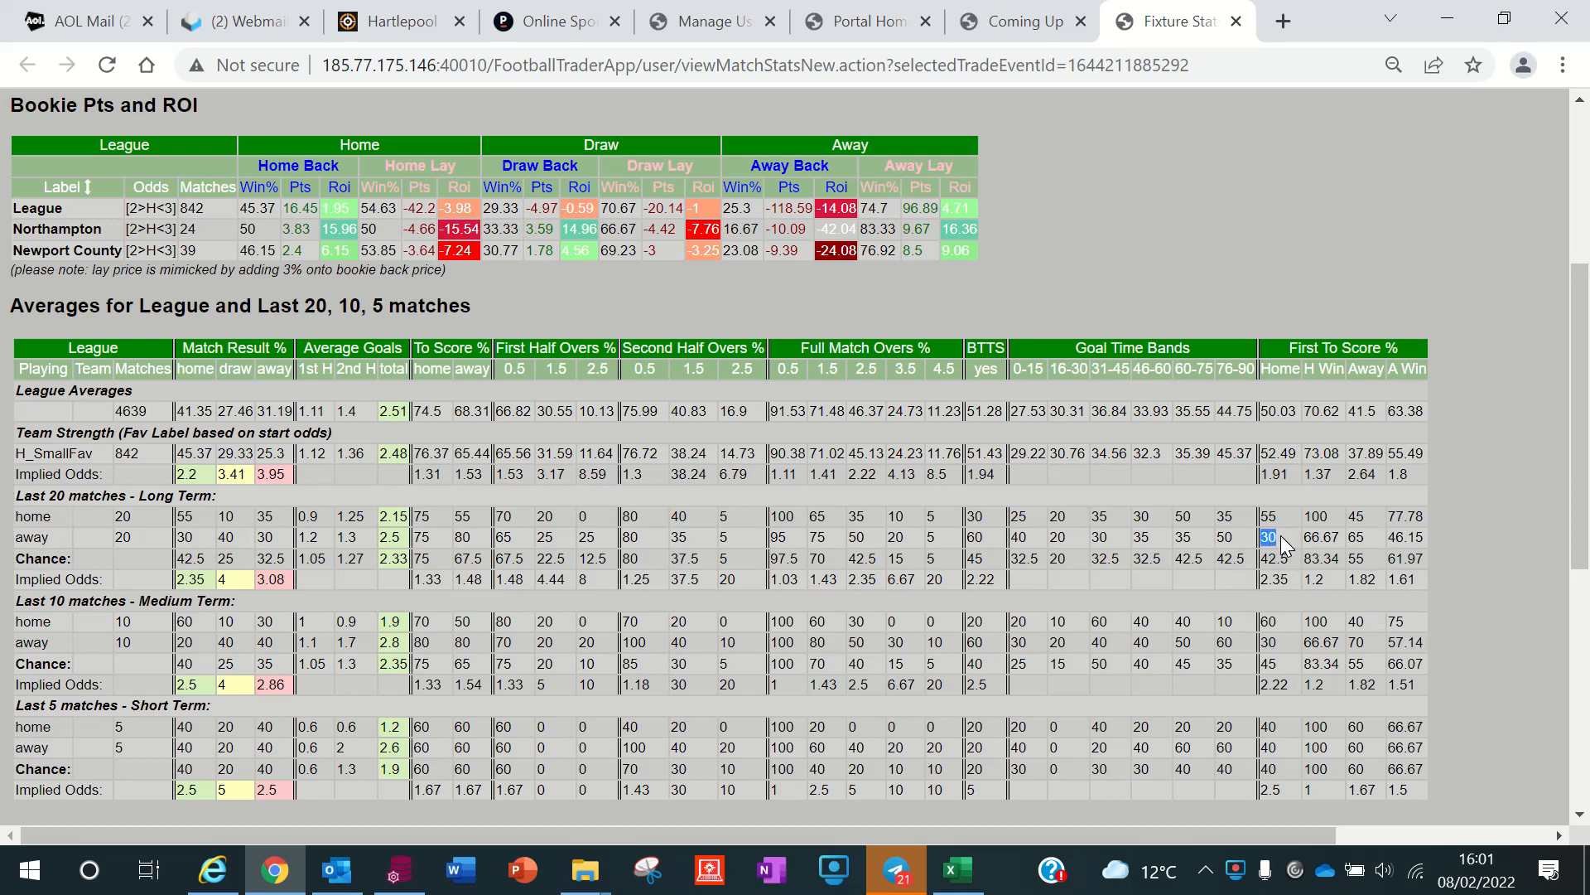
{"action": "mouse_move", "coordinate": [1302, 578]}
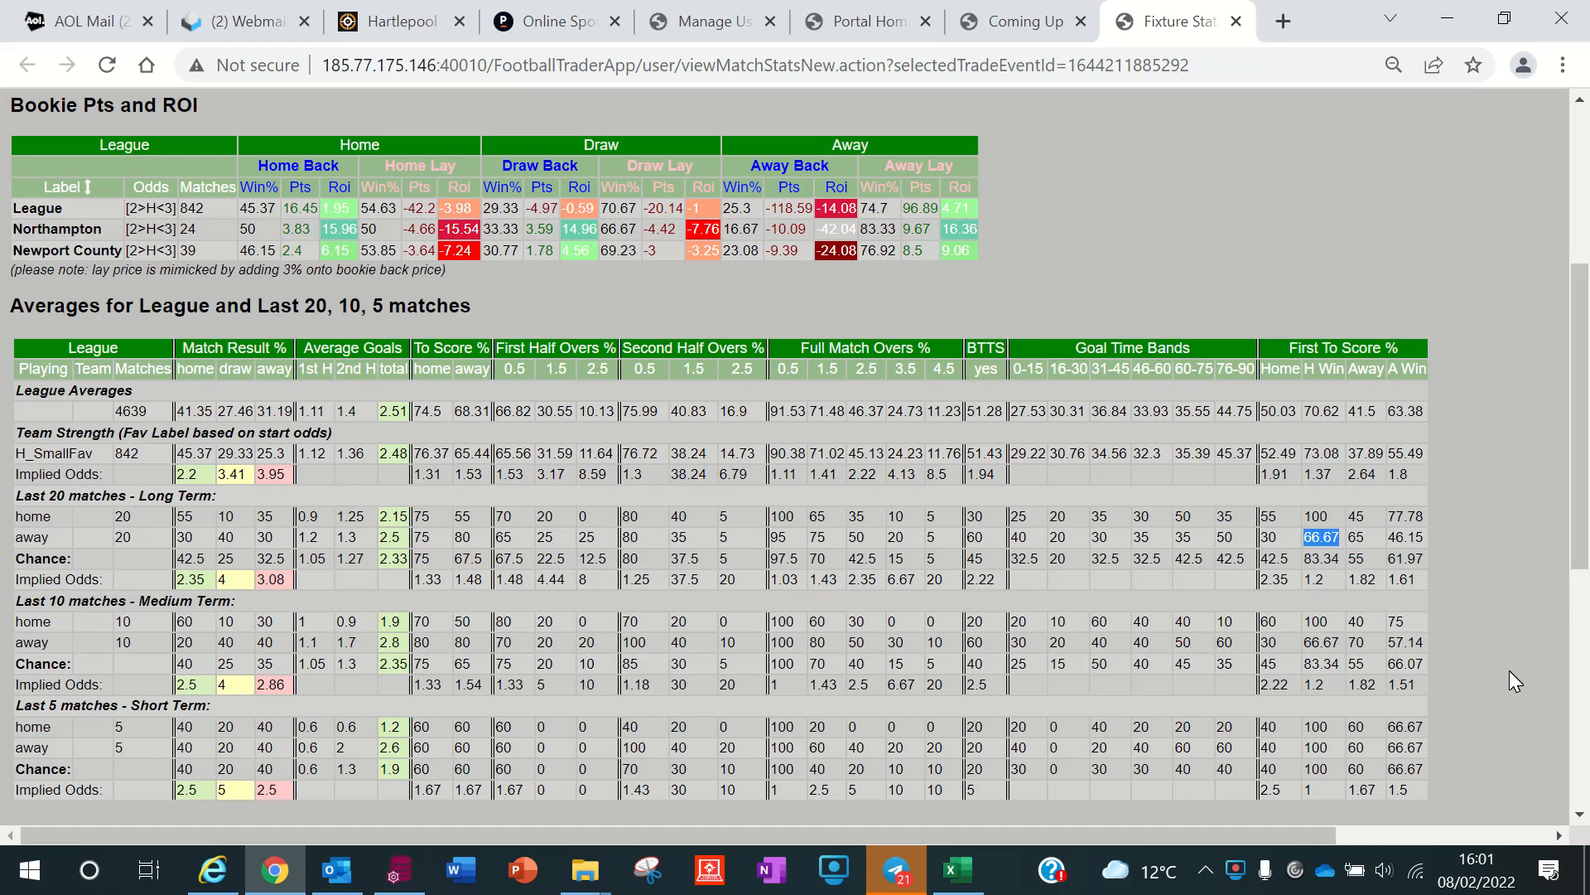
{"action": "mouse_move", "coordinate": [1352, 550]}
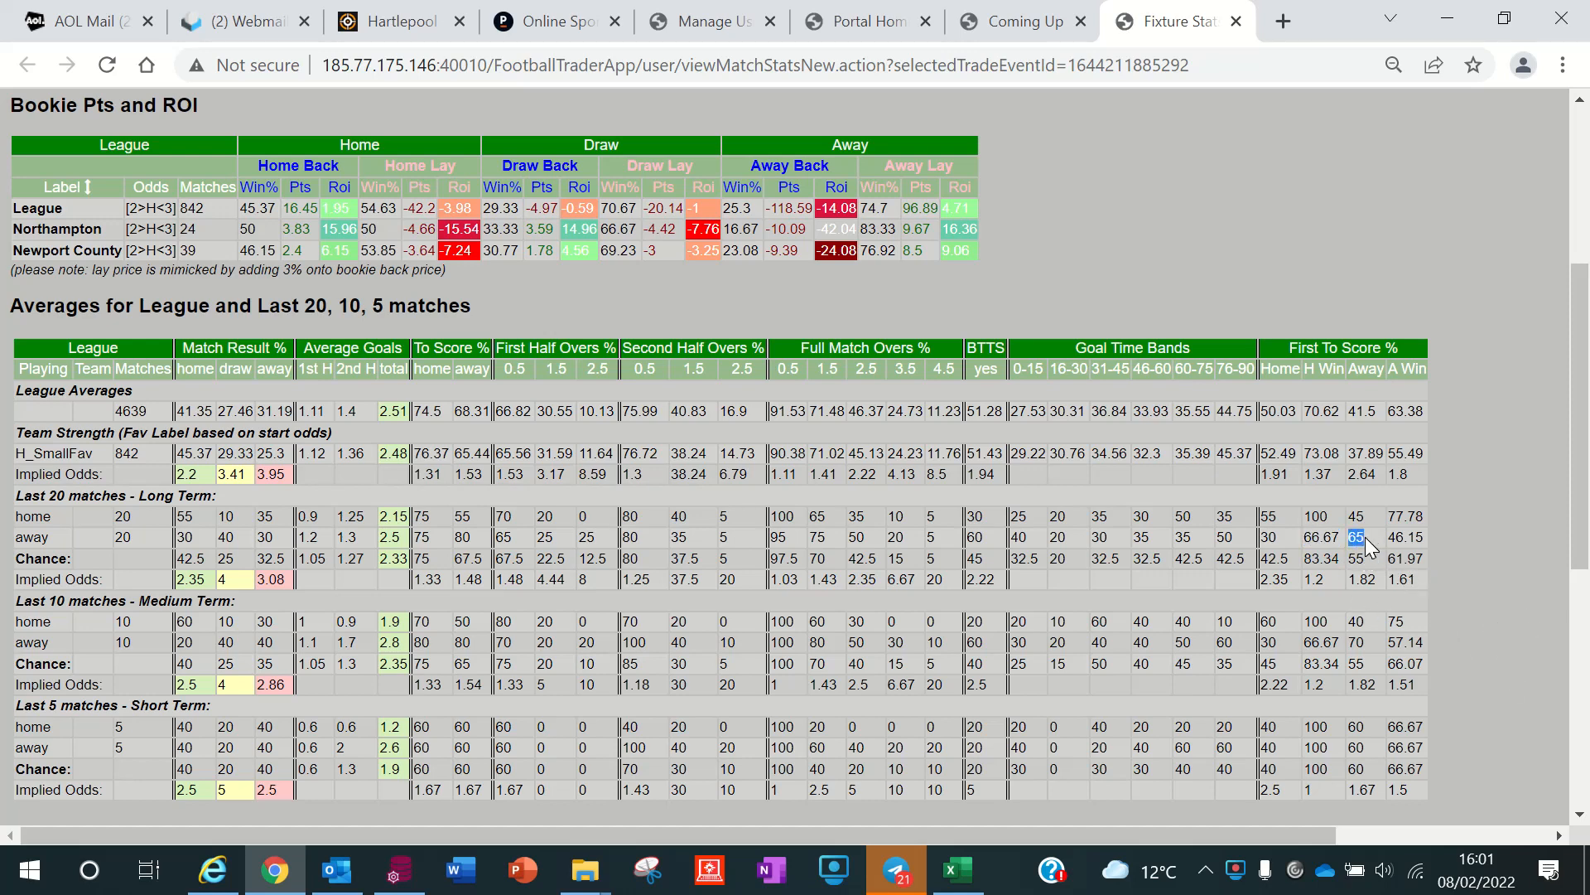
{"action": "mouse_move", "coordinate": [1499, 603]}
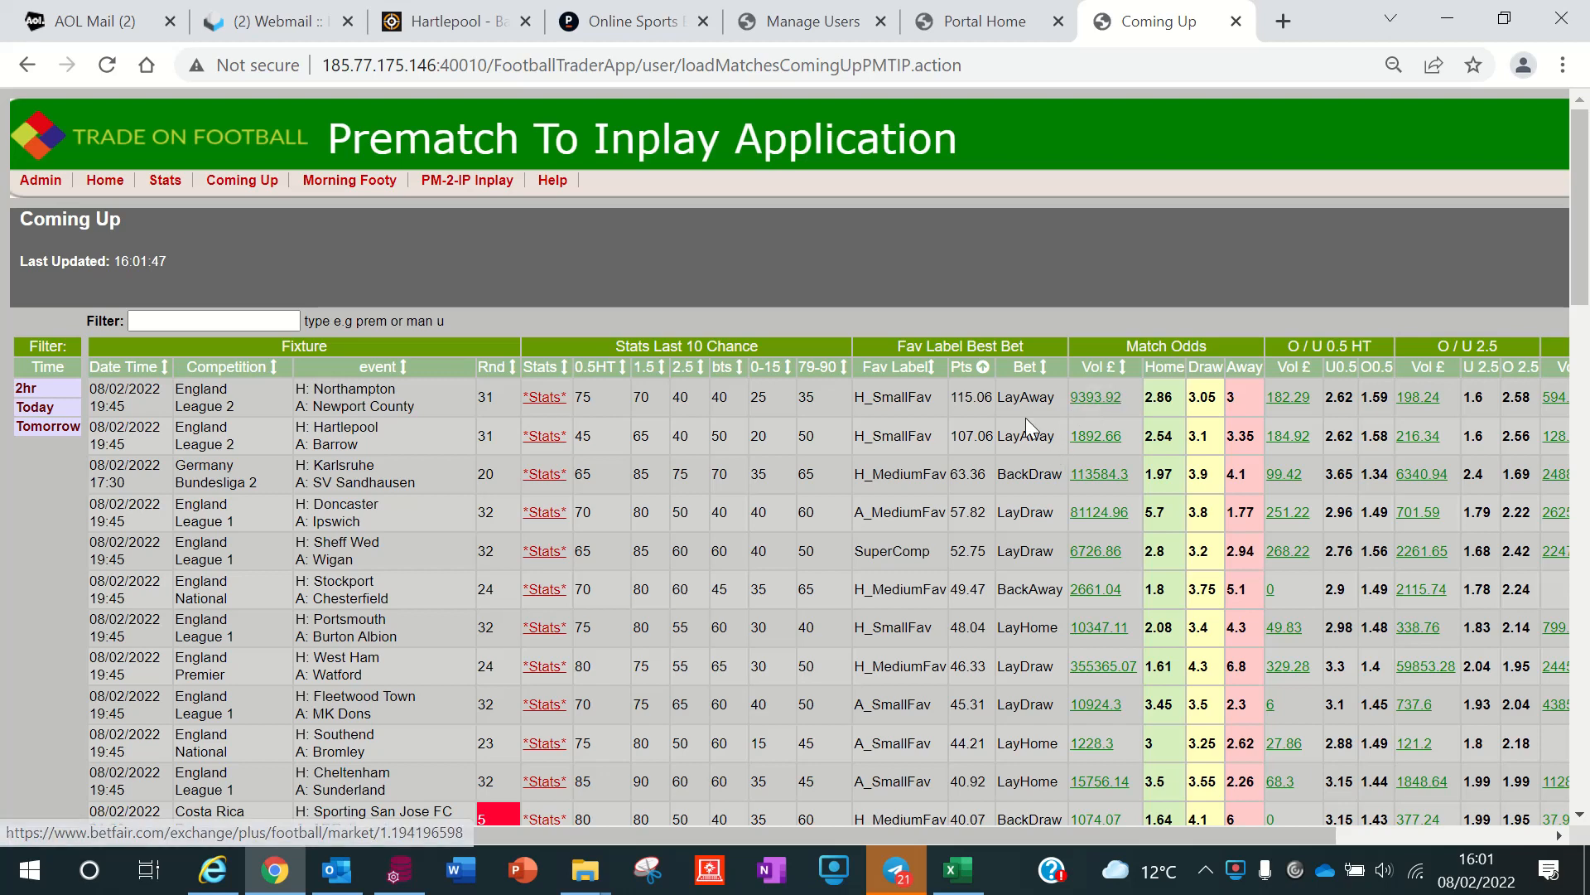
{"action": "mouse_move", "coordinate": [1070, 395]}
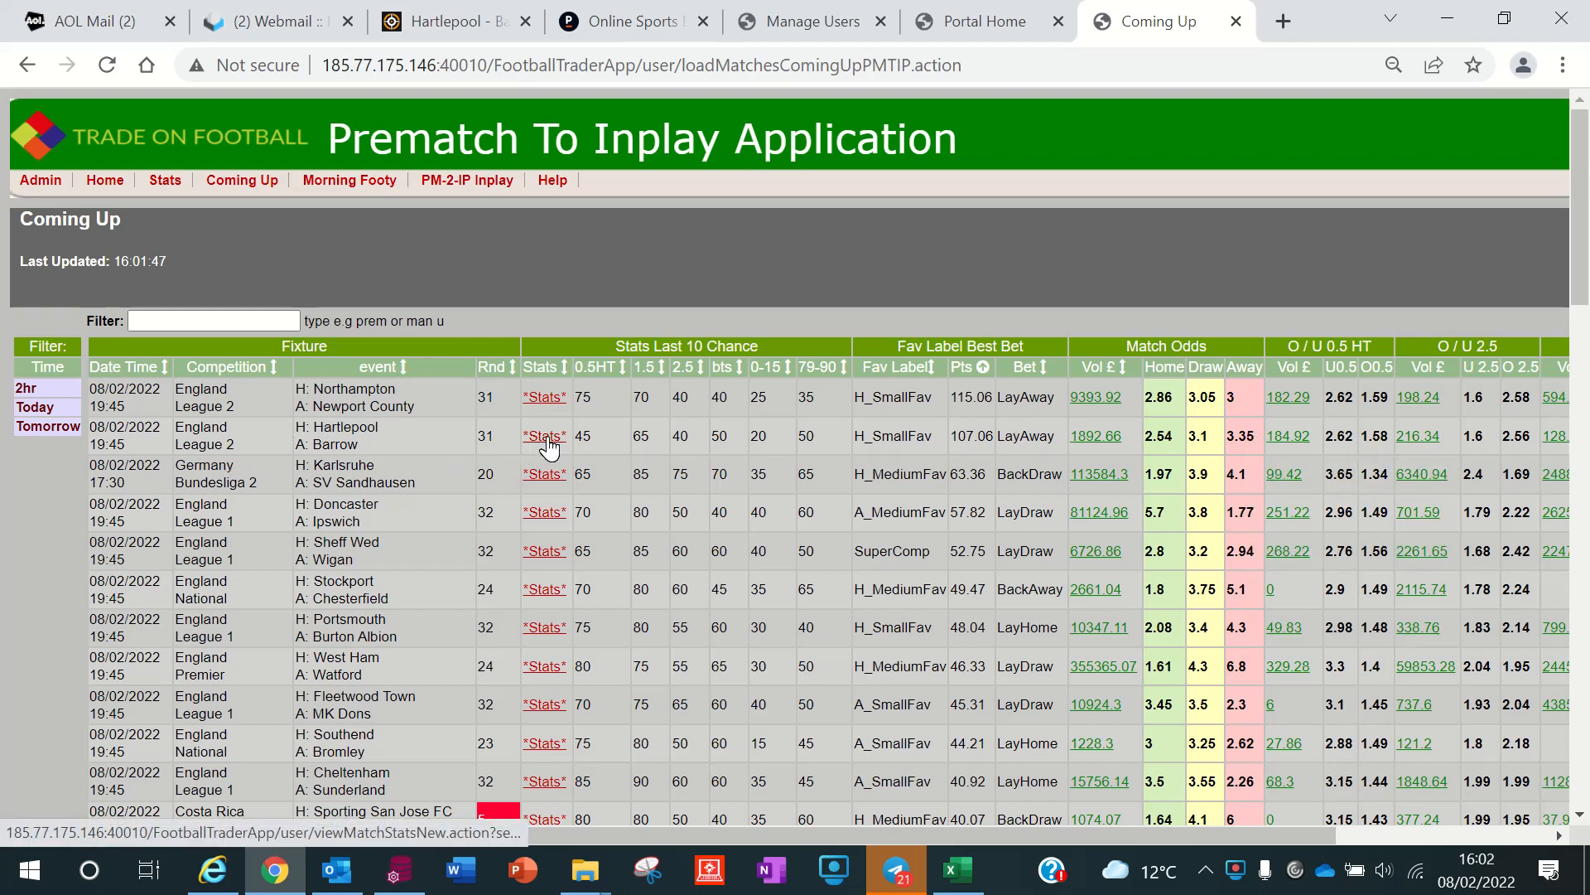
Show Hartlepool v Barrow's stats and scroll to the Bookie Pts and ROI table.
{"action": "left_click", "coordinate": [544, 436]}
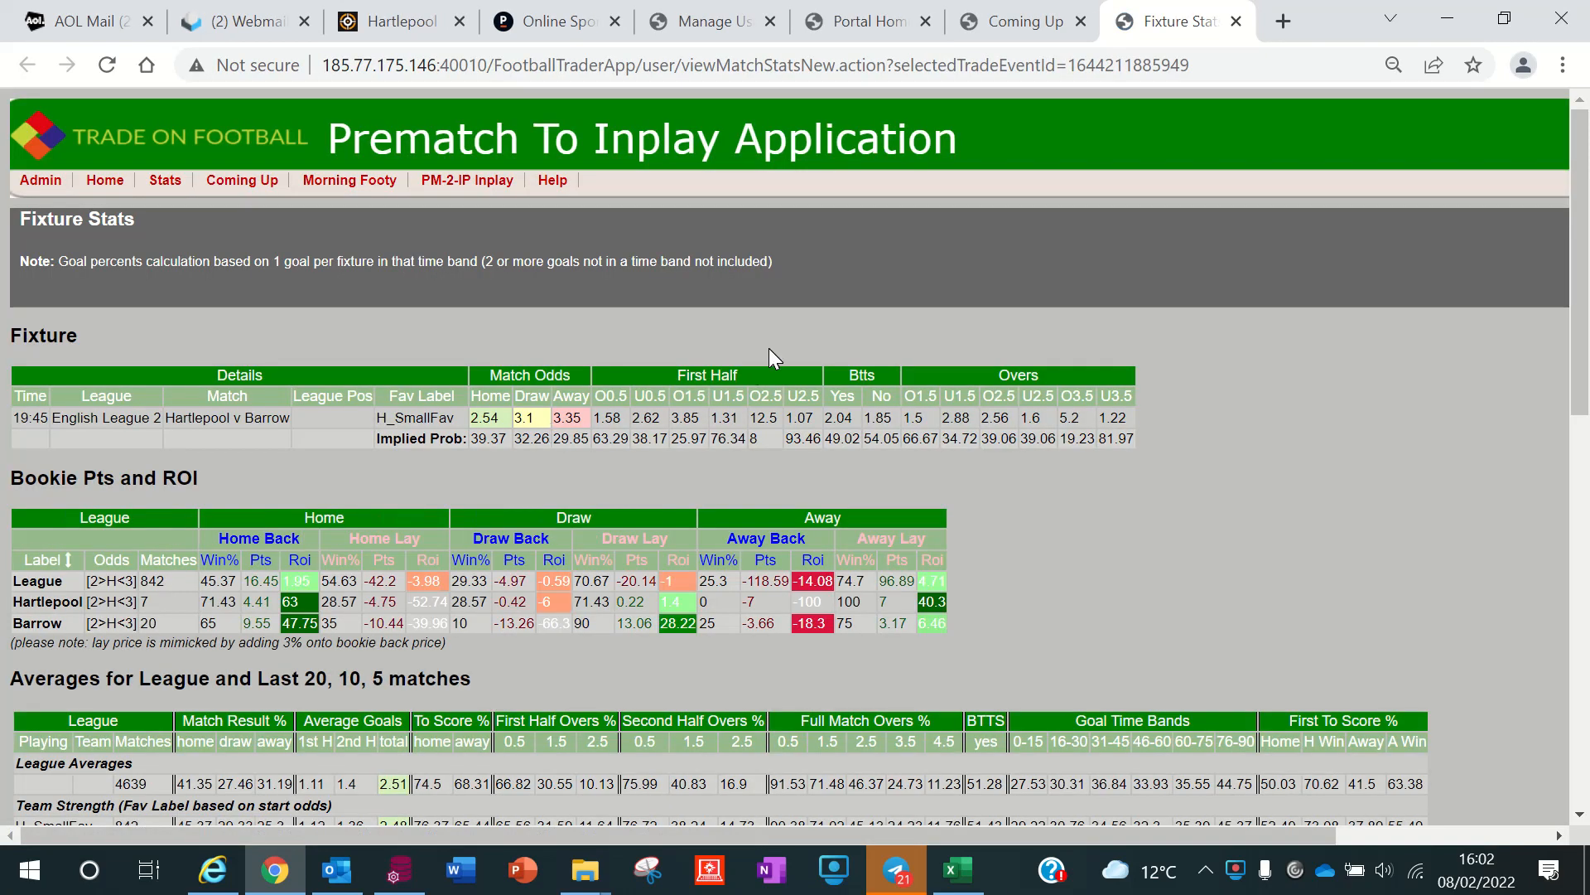
{"action": "scroll", "scroll_direction": "down", "scroll_amount": 3}
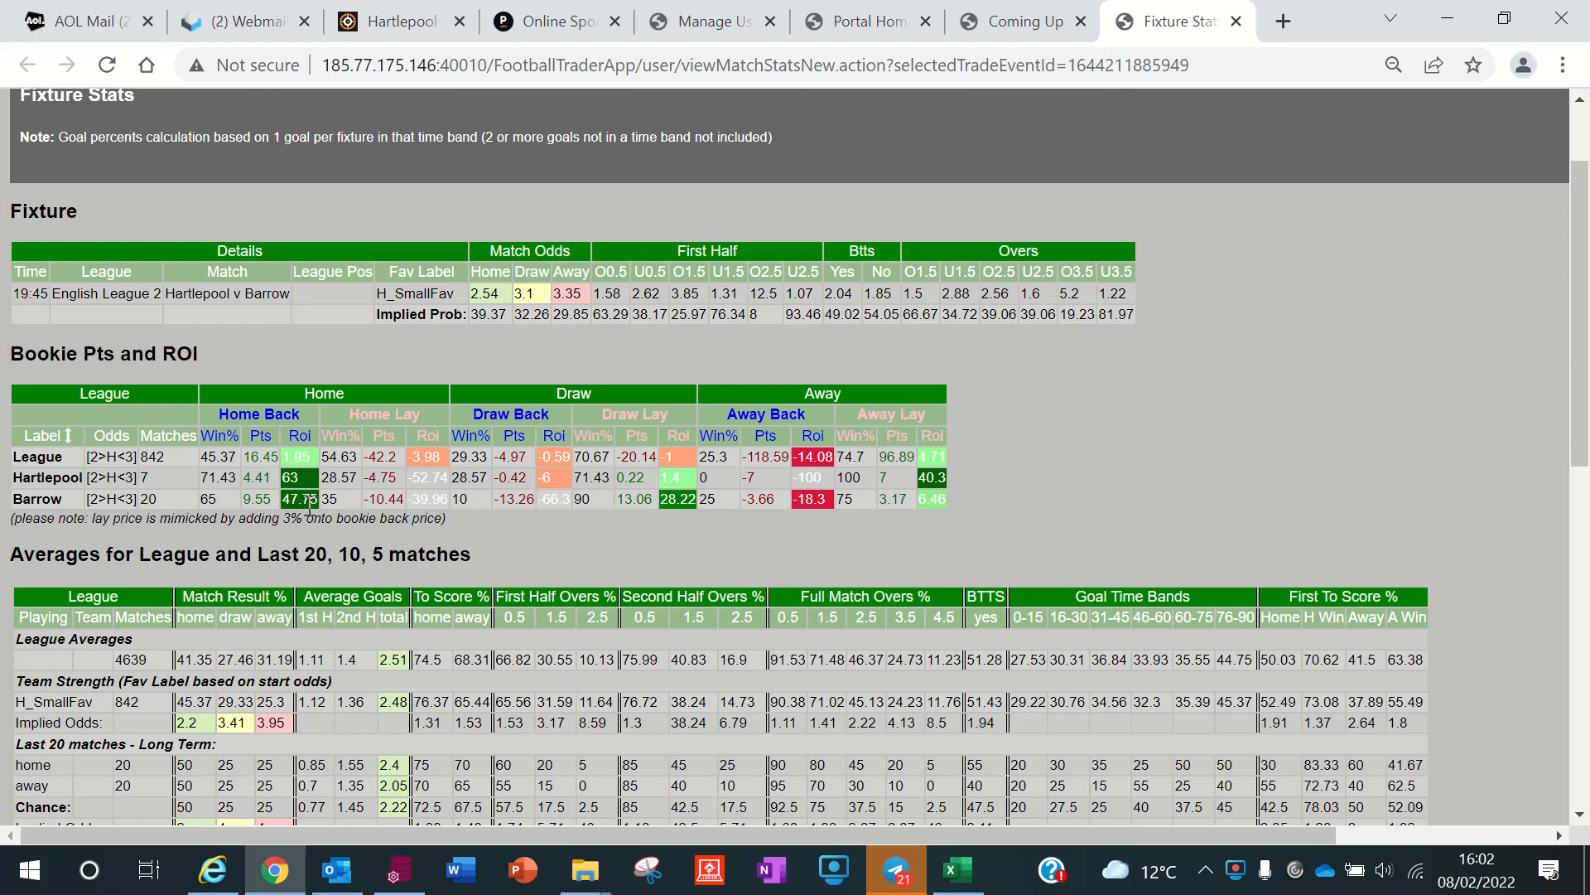
{"action": "mouse_move", "coordinate": [941, 592]}
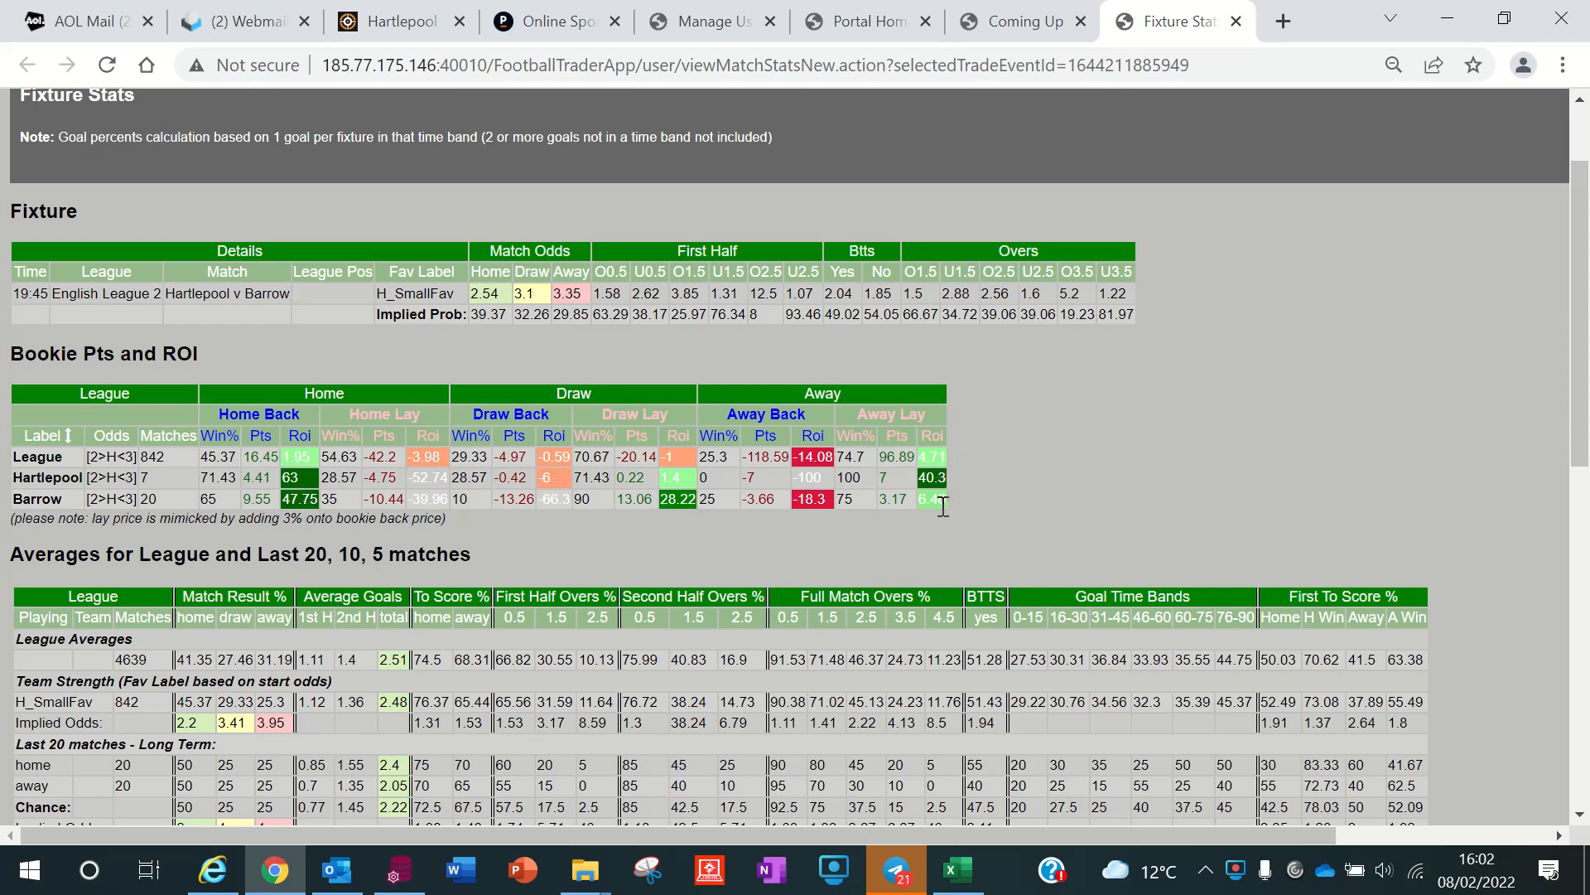
{"action": "mouse_move", "coordinate": [850, 490]}
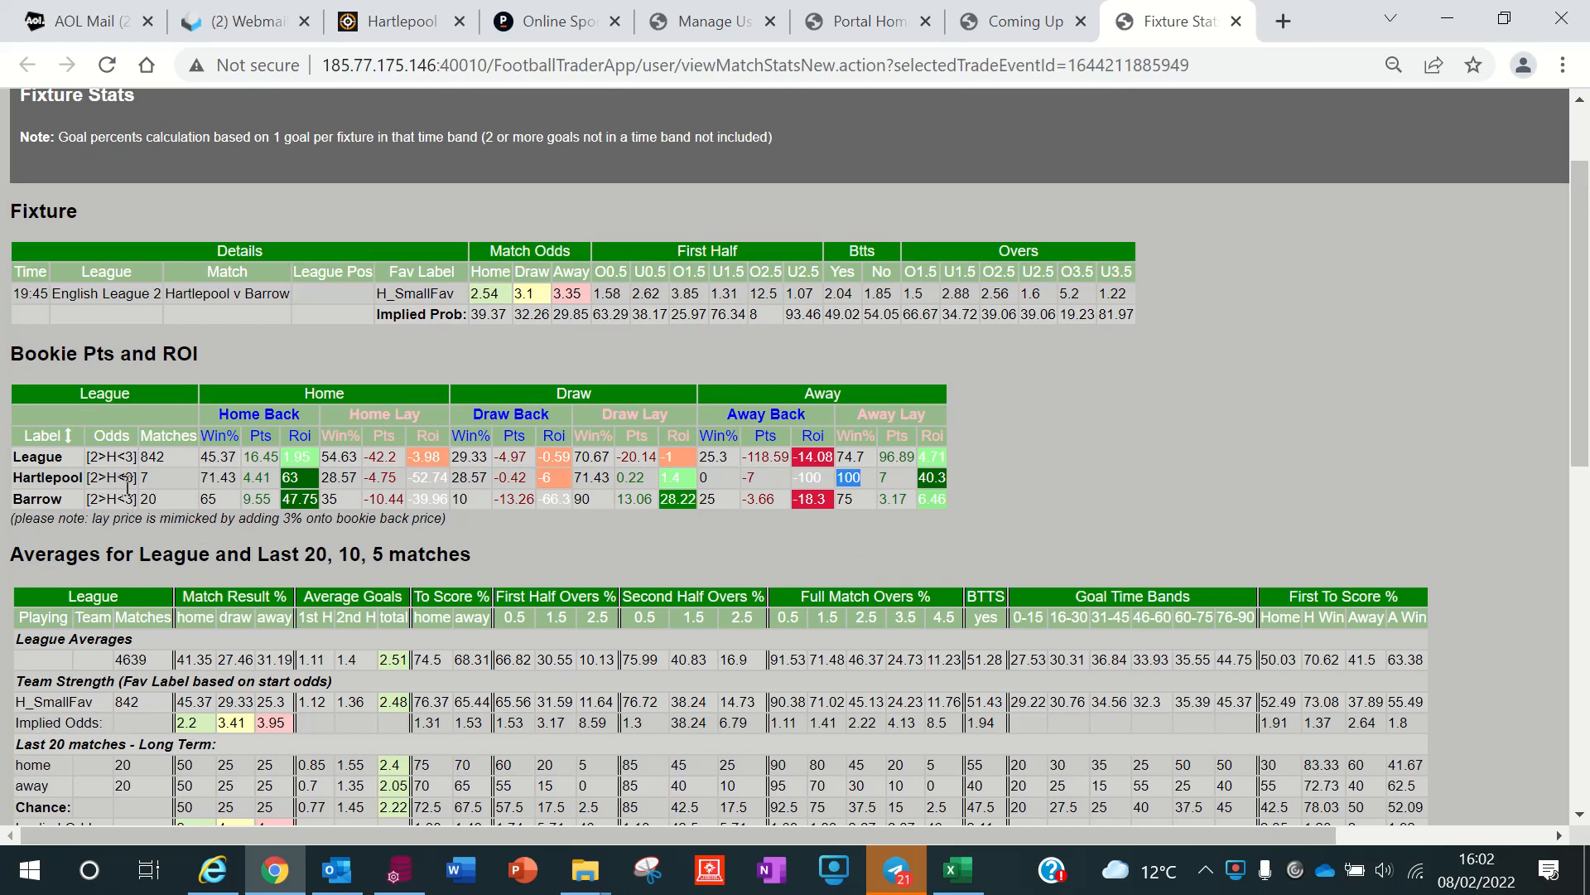
{"action": "mouse_move", "coordinate": [861, 497]}
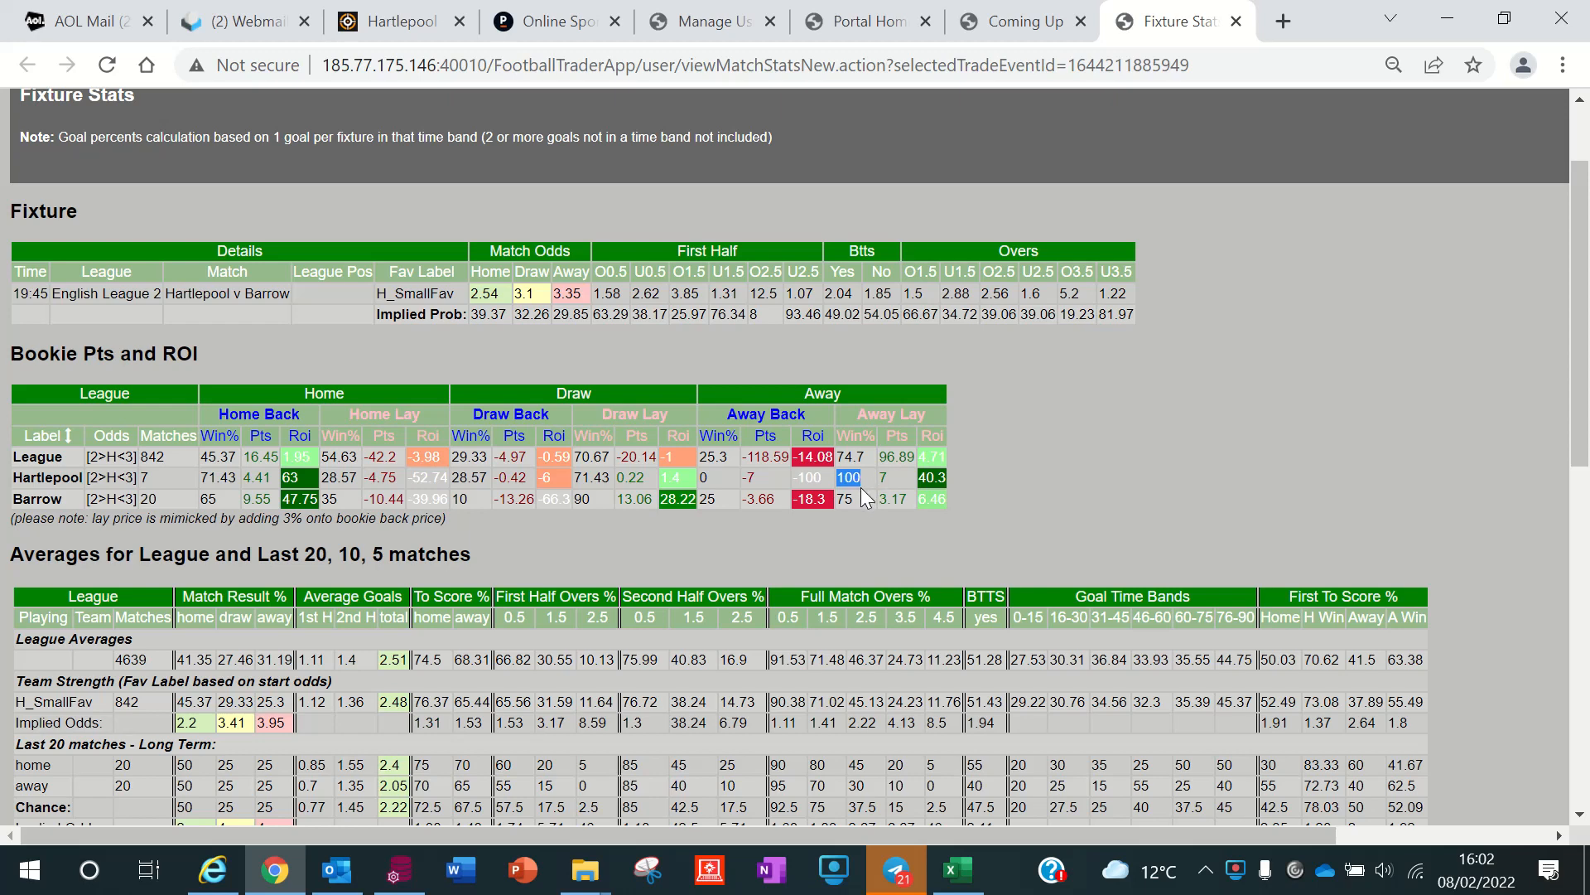
{"action": "mouse_move", "coordinate": [835, 507]}
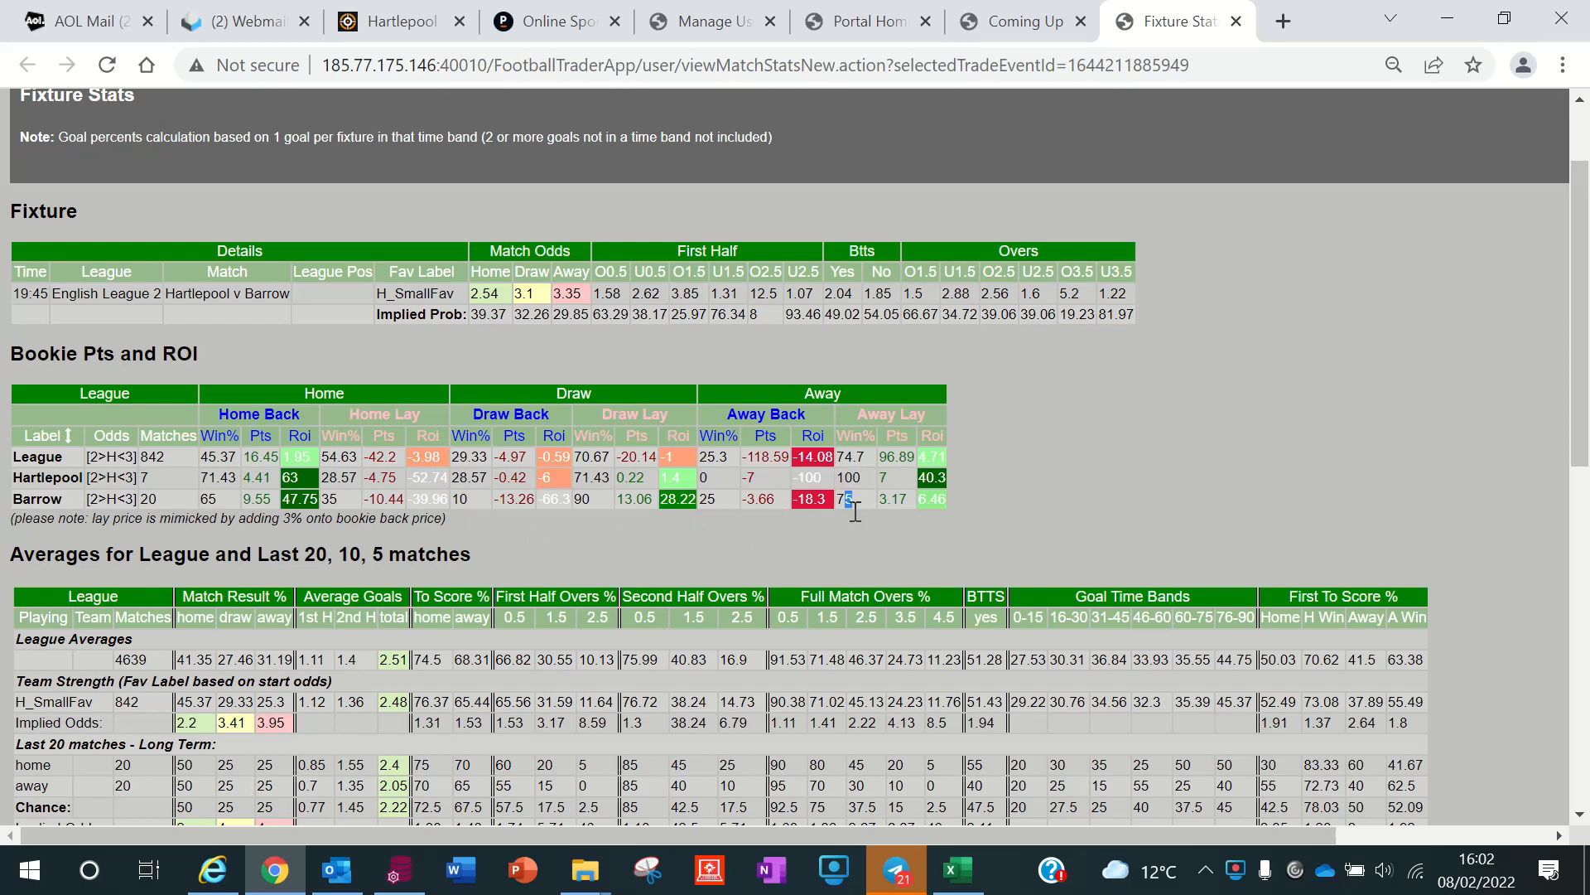
{"action": "mouse_move", "coordinate": [932, 515]}
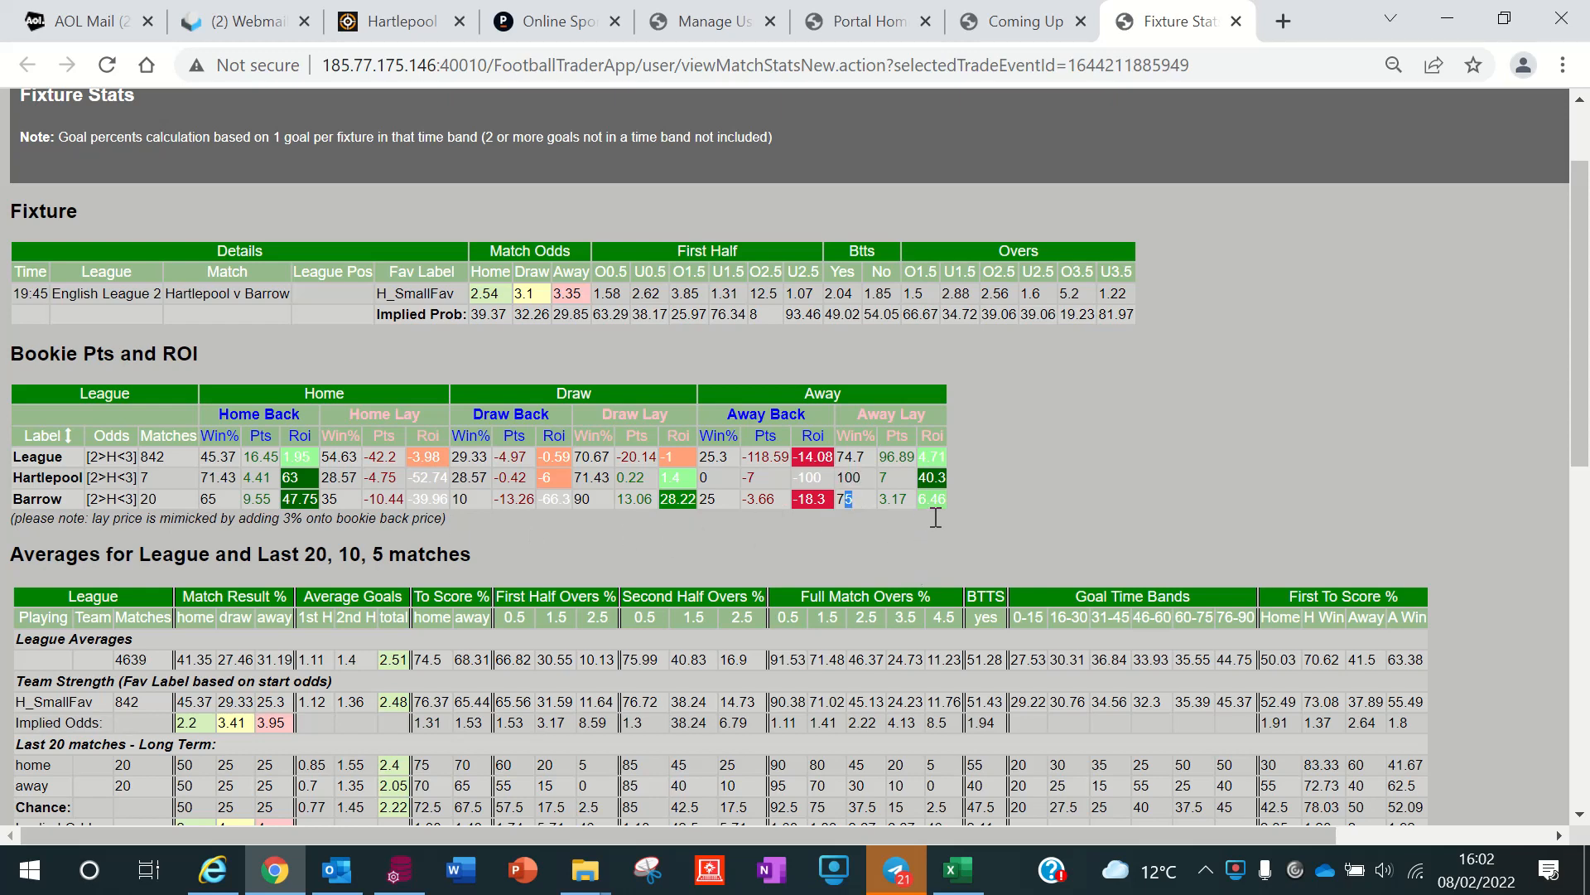
{"action": "mouse_move", "coordinate": [954, 457]}
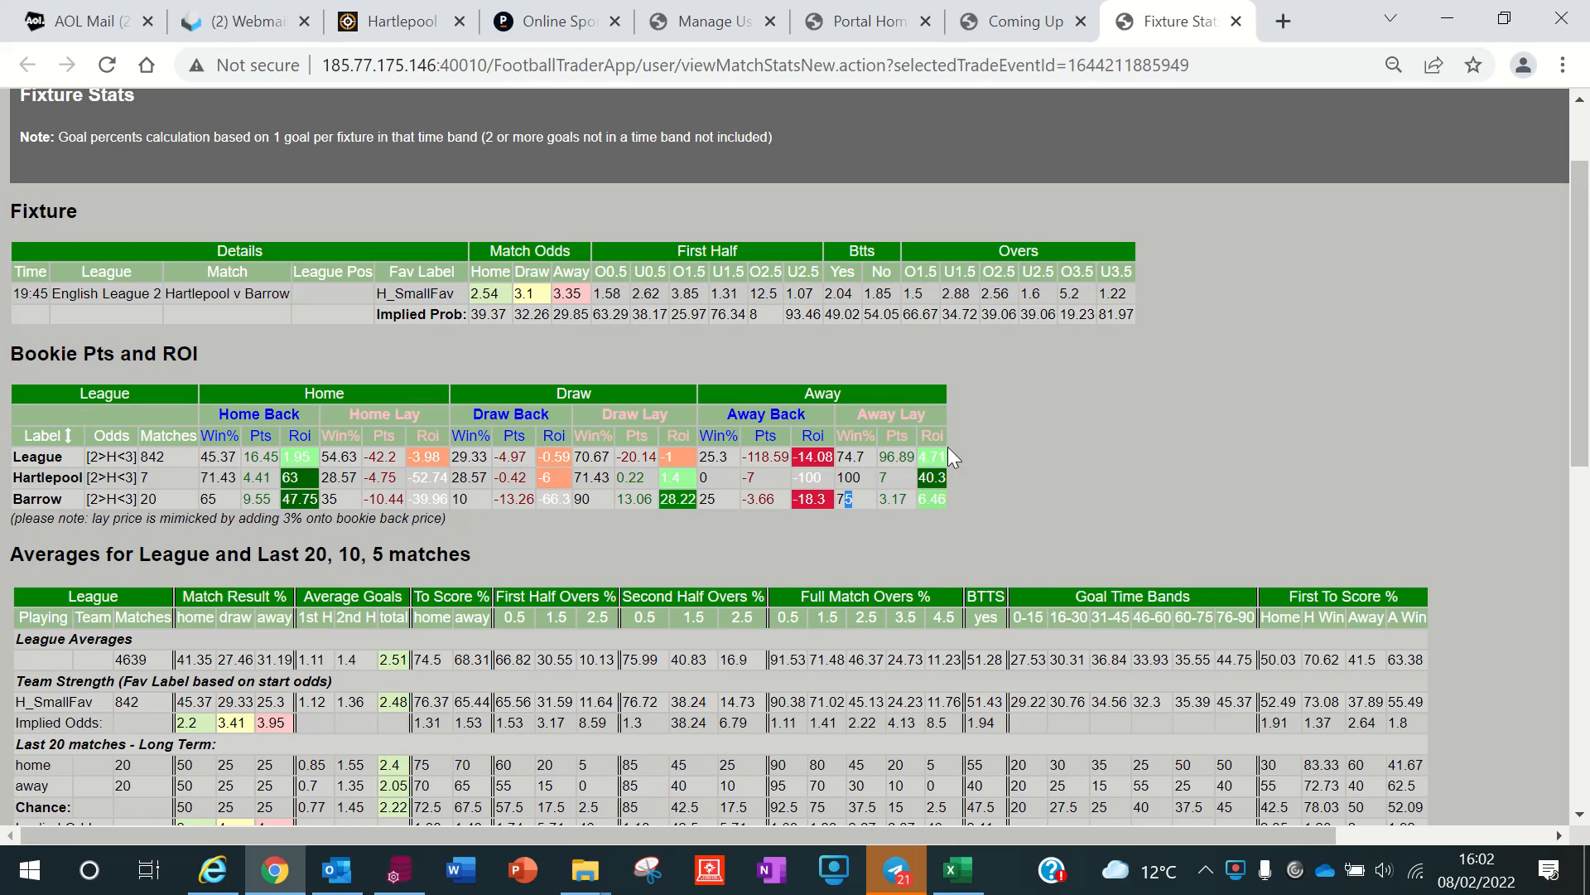
{"action": "scroll", "scroll_direction": "down", "scroll_amount": 3}
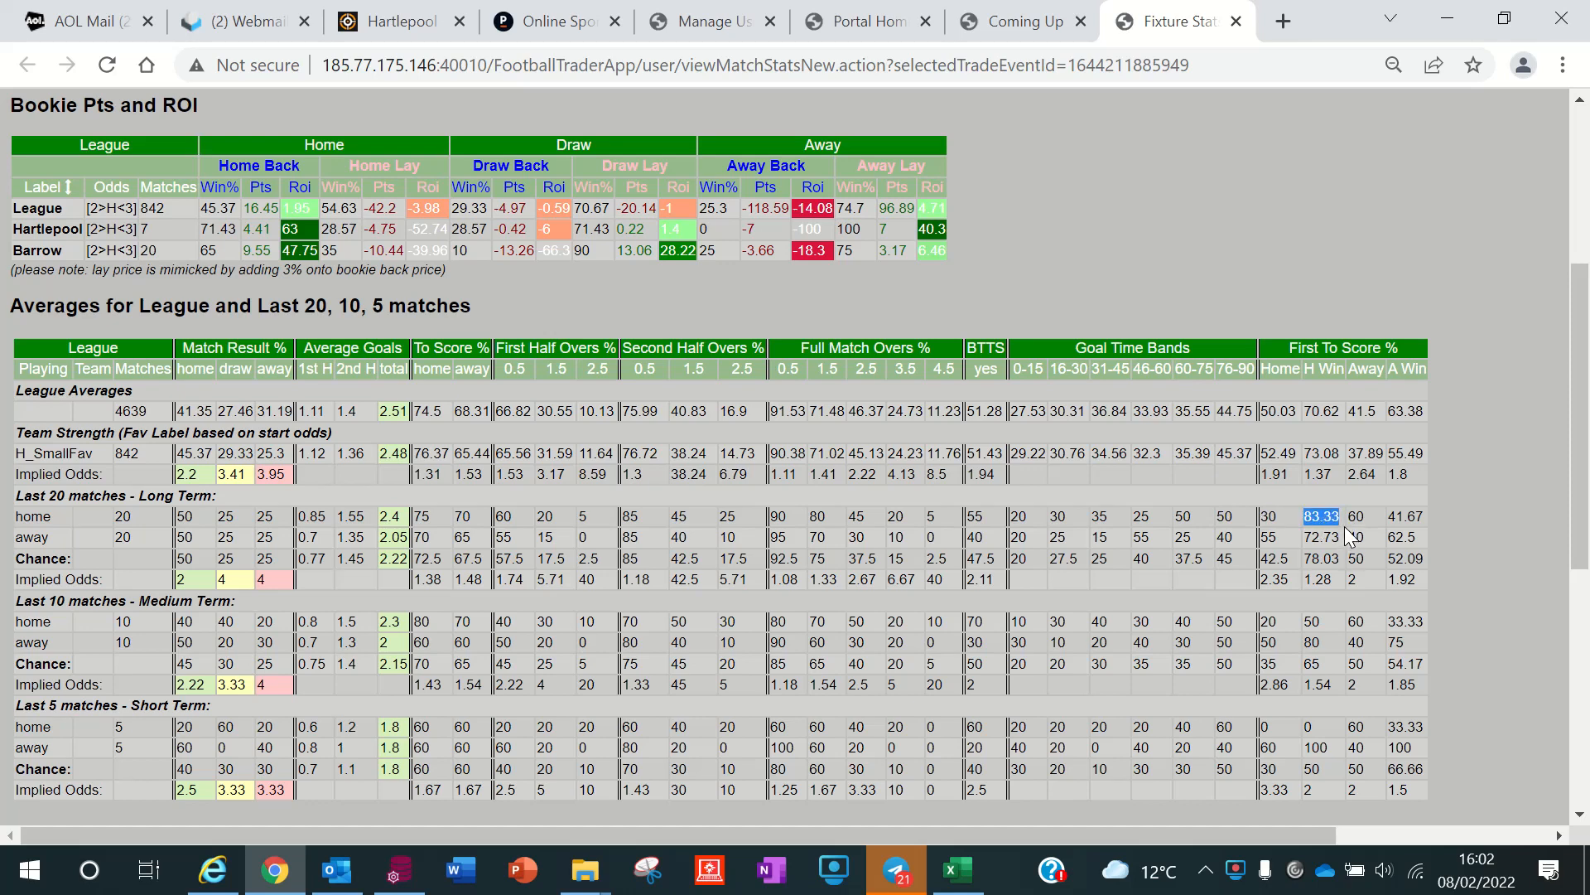
{"action": "mouse_move", "coordinate": [1375, 525]}
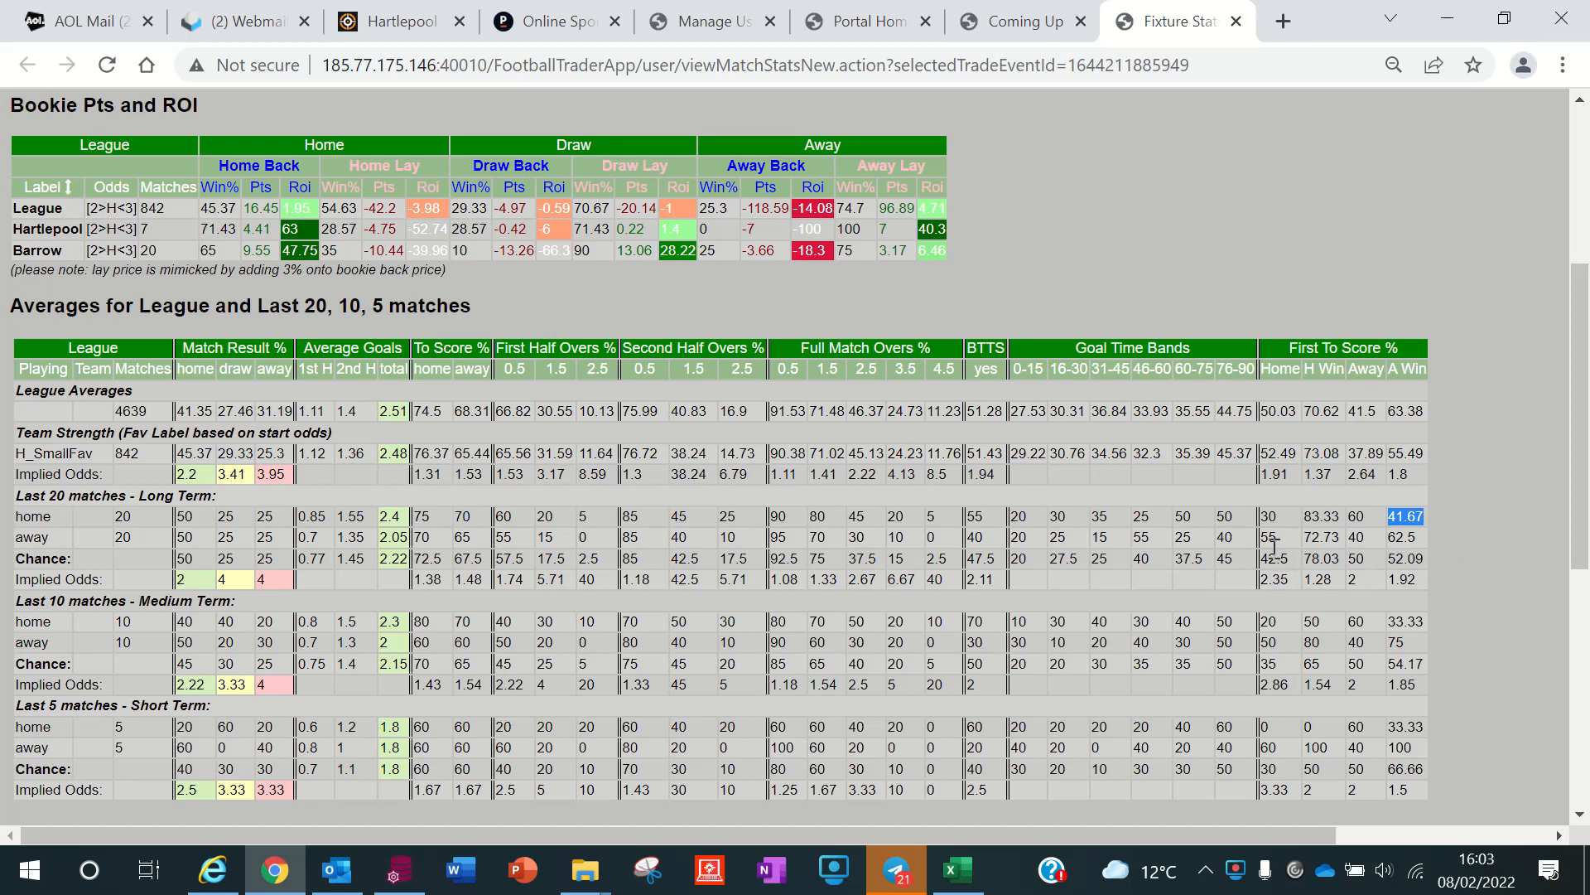
{"action": "mouse_move", "coordinate": [1299, 545]}
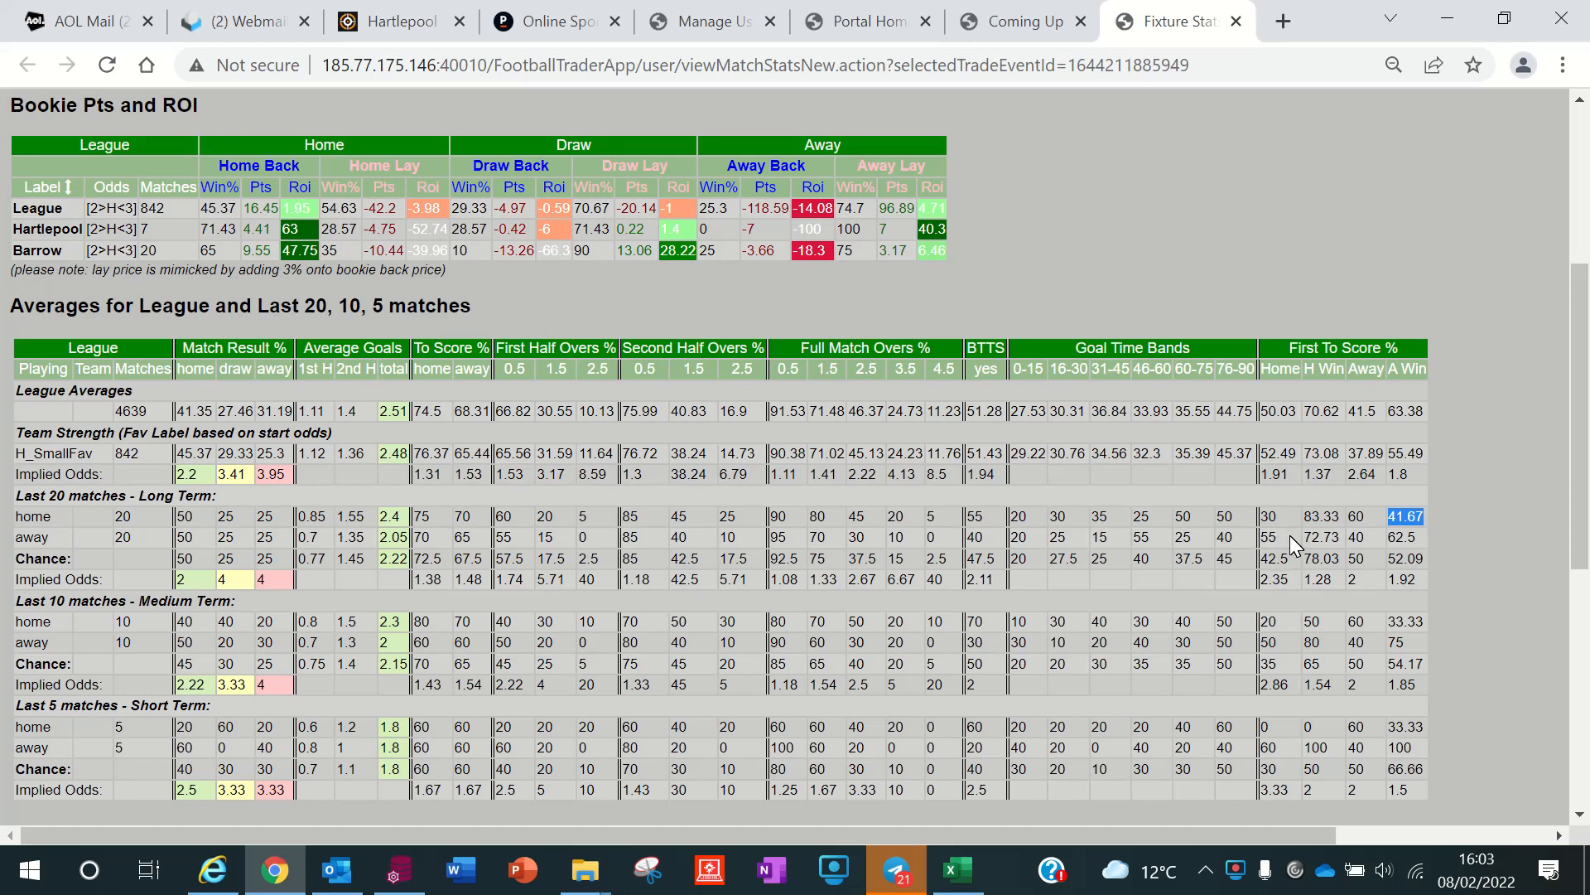
{"action": "mouse_move", "coordinate": [1289, 548]}
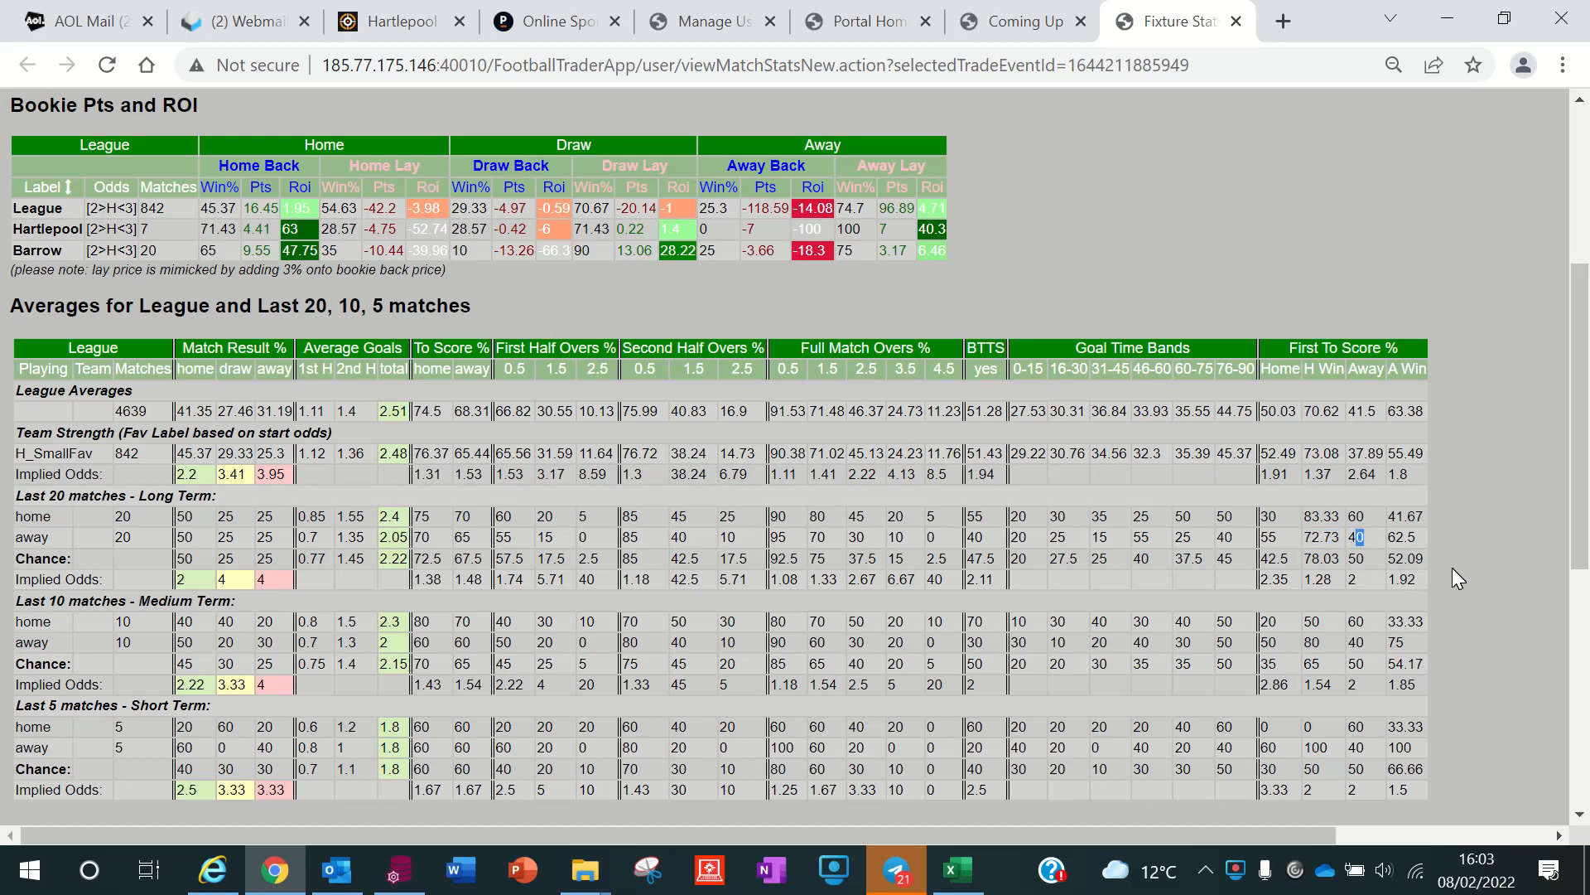
{"action": "mouse_move", "coordinate": [1433, 540]}
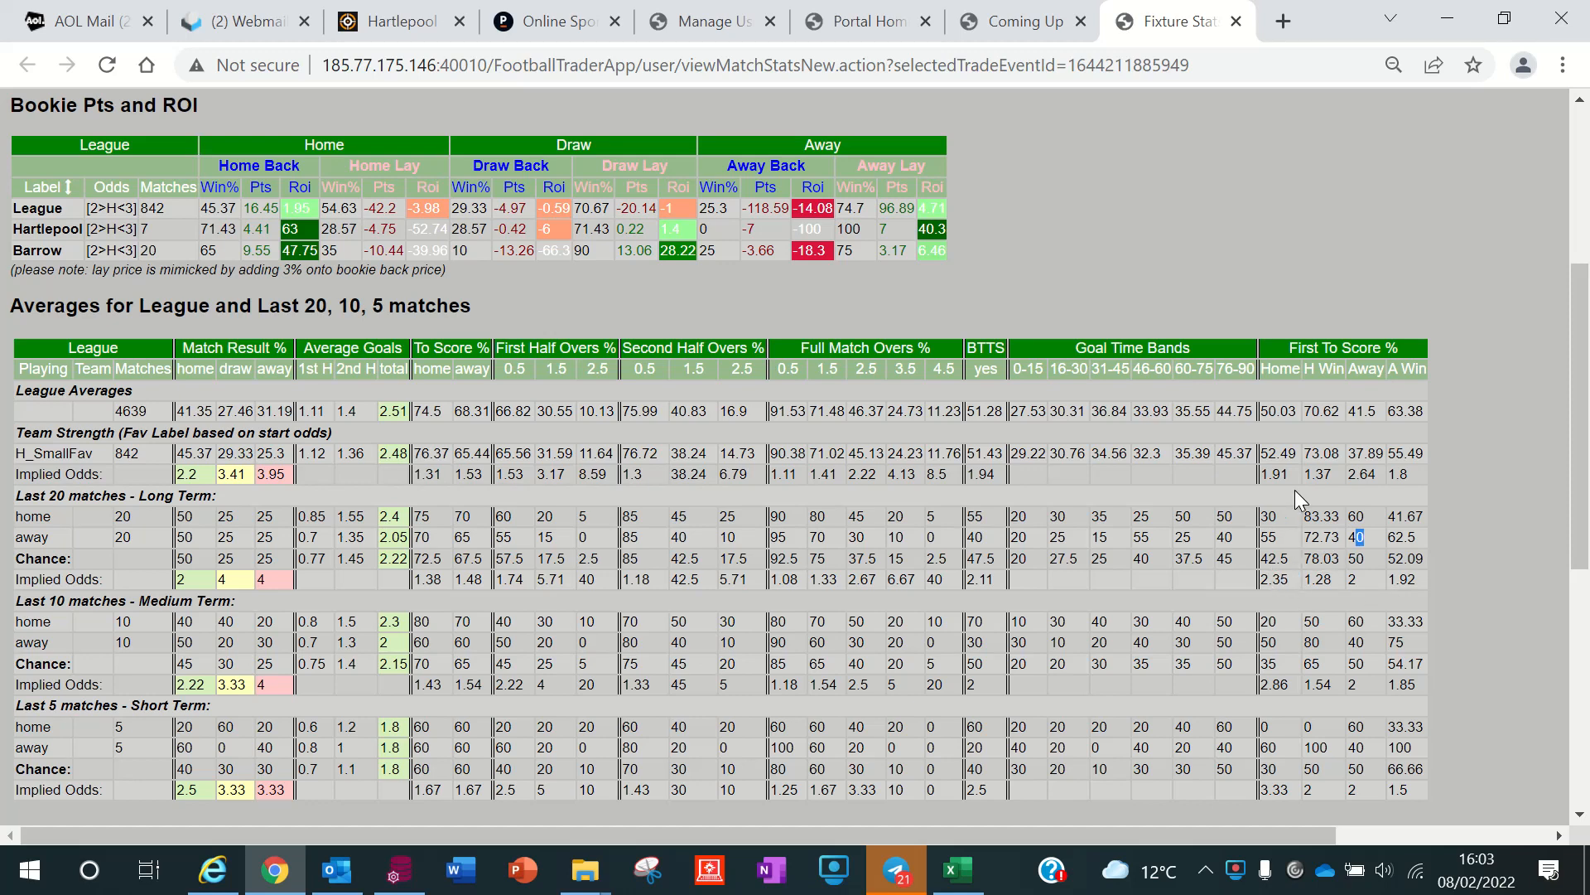
{"action": "mouse_move", "coordinate": [1276, 572]}
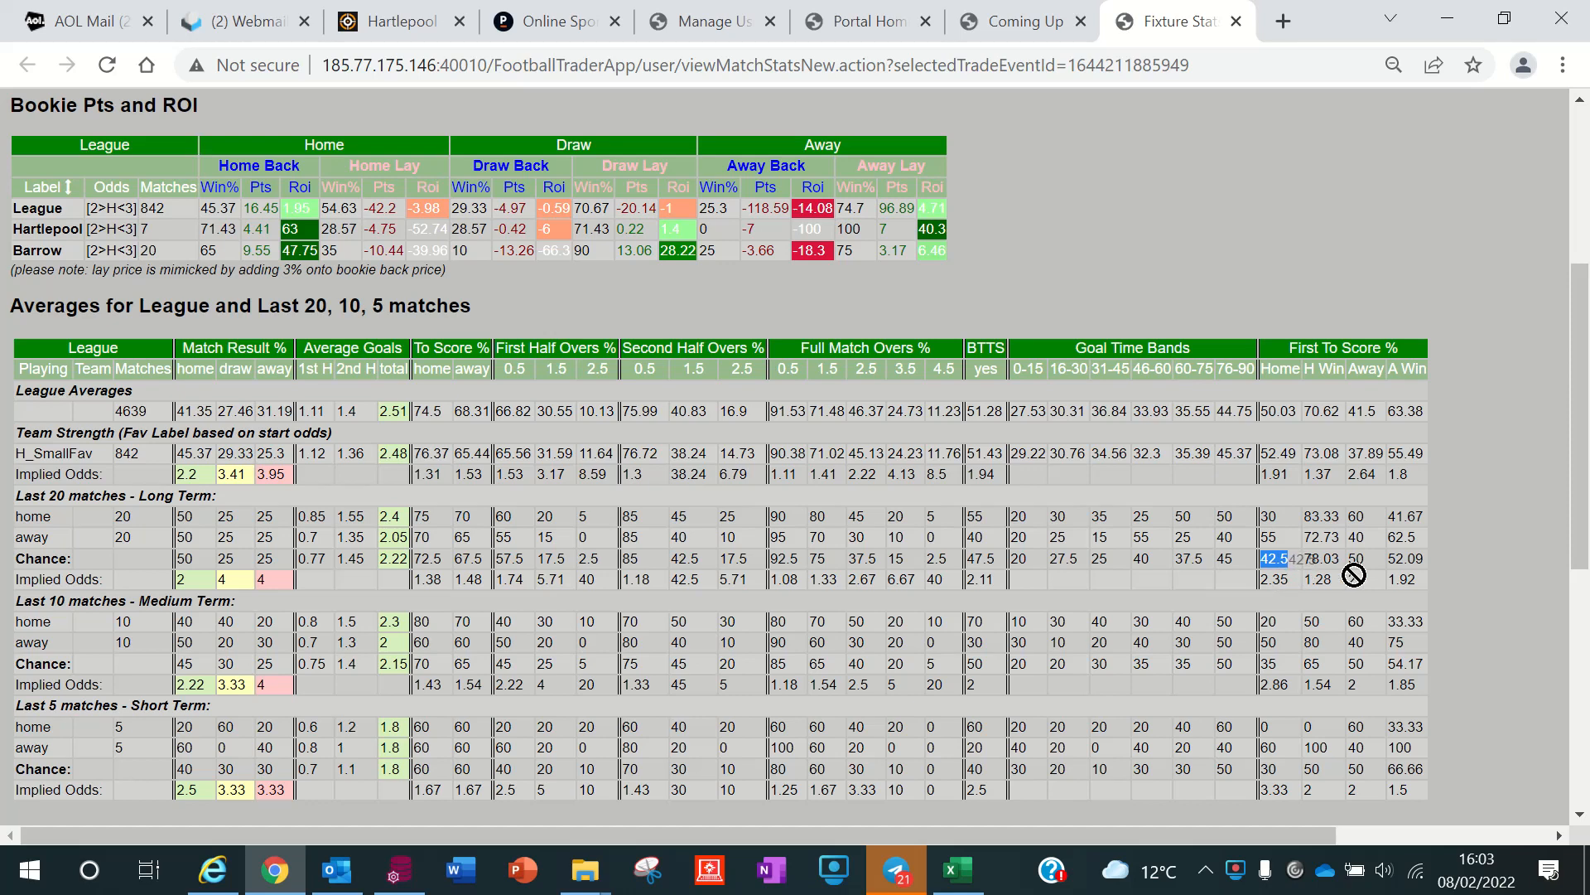
{"action": "mouse_move", "coordinate": [1370, 569]}
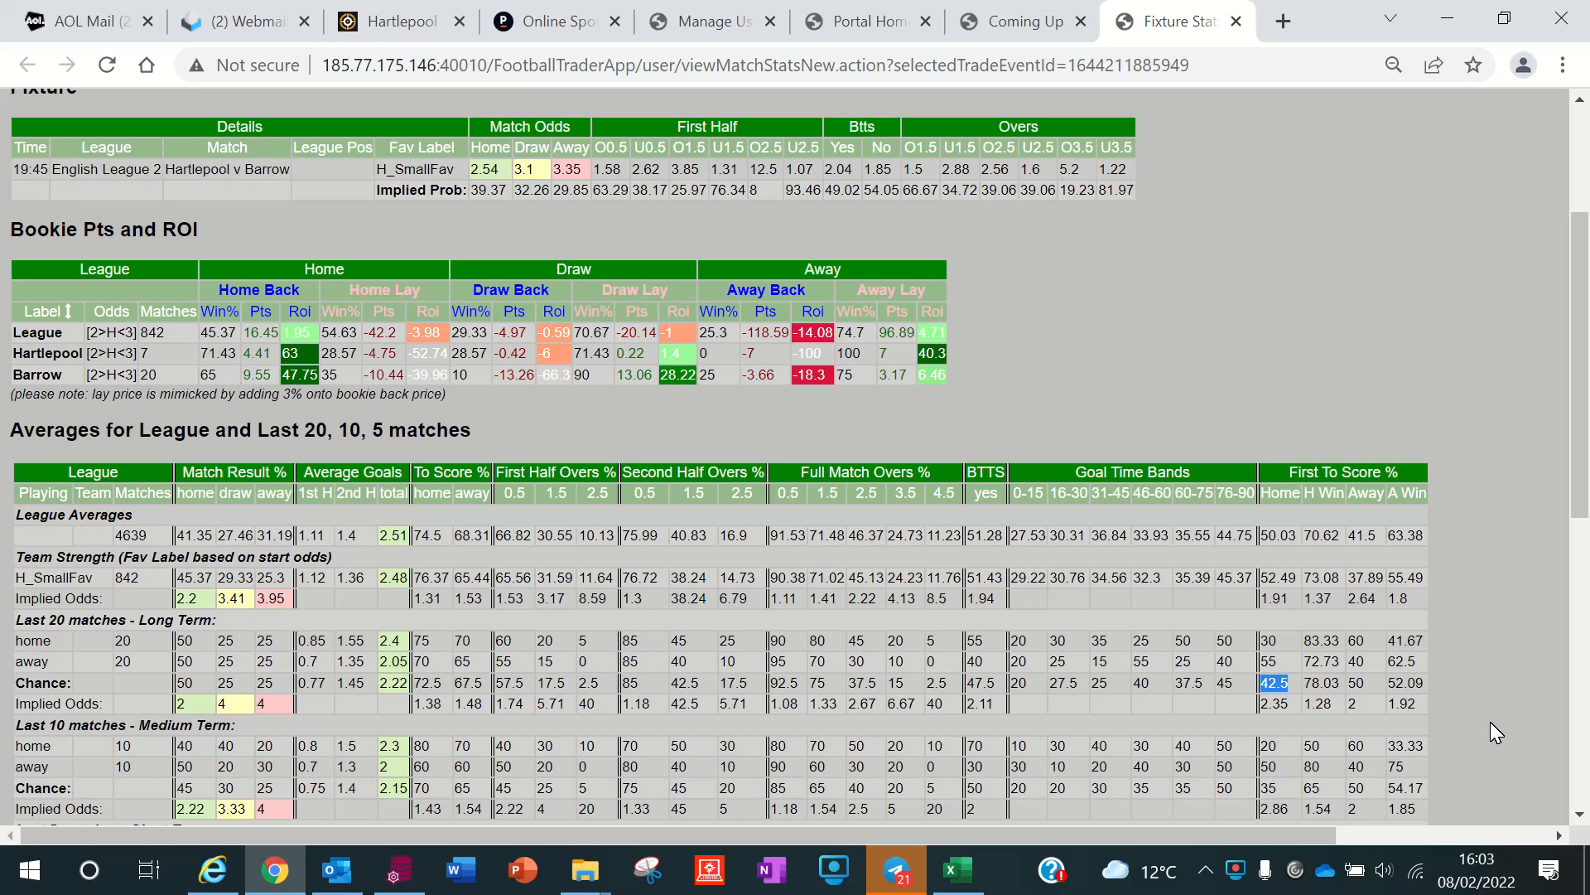
{"action": "scroll", "scroll_direction": "up", "scroll_amount": 3}
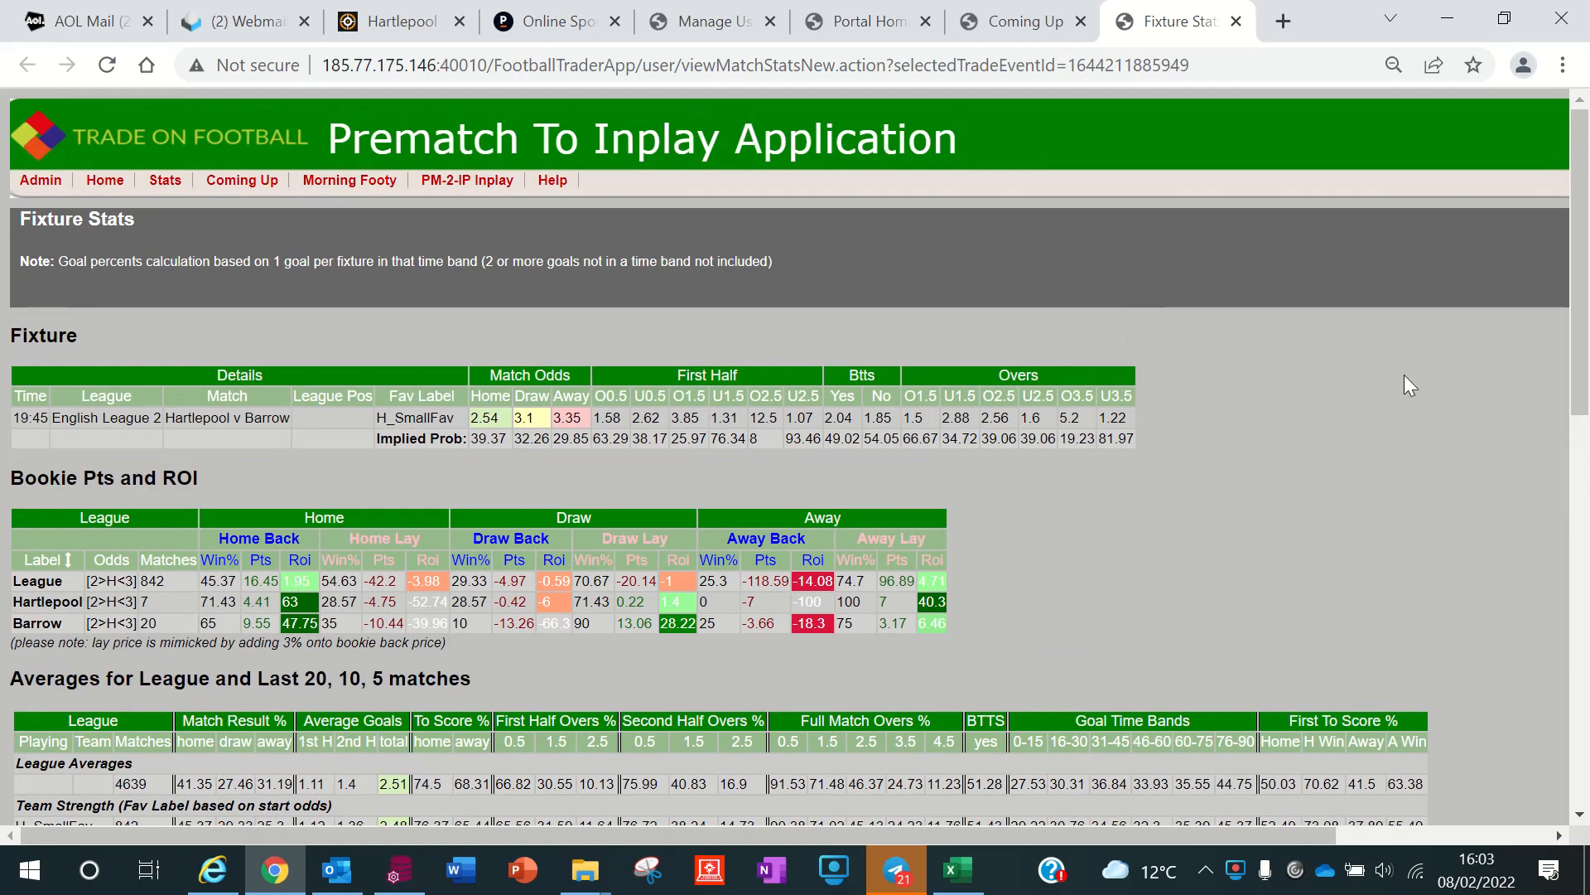
Return to the Coming Up list, sort it alphabetically by competition and scan down the fixtures.
{"action": "left_click", "coordinate": [242, 179]}
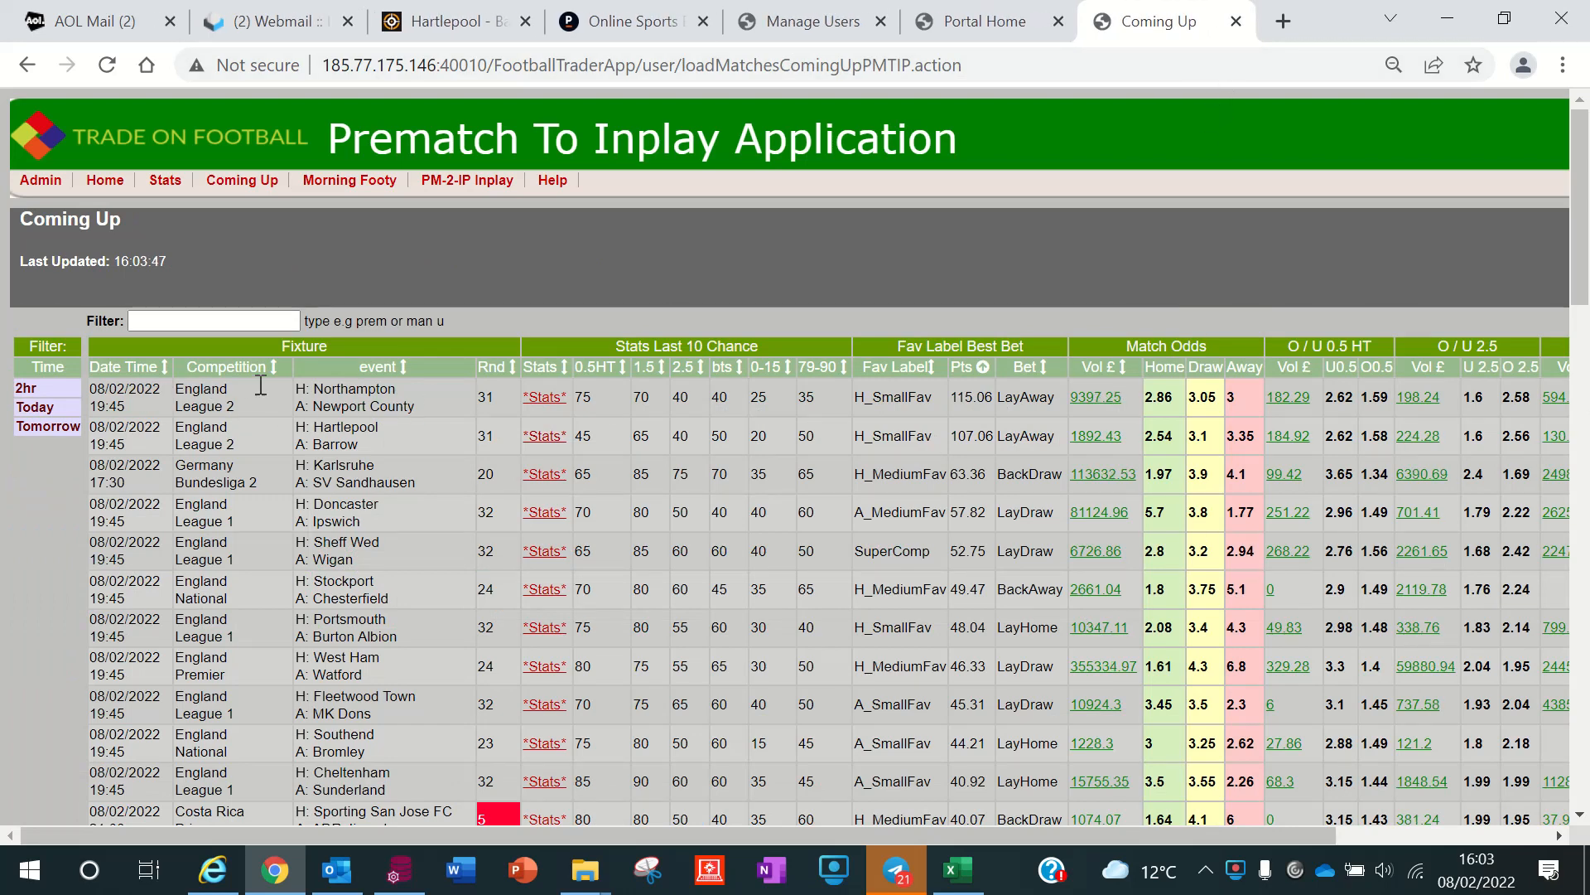
{"action": "left_click", "coordinate": [228, 366]}
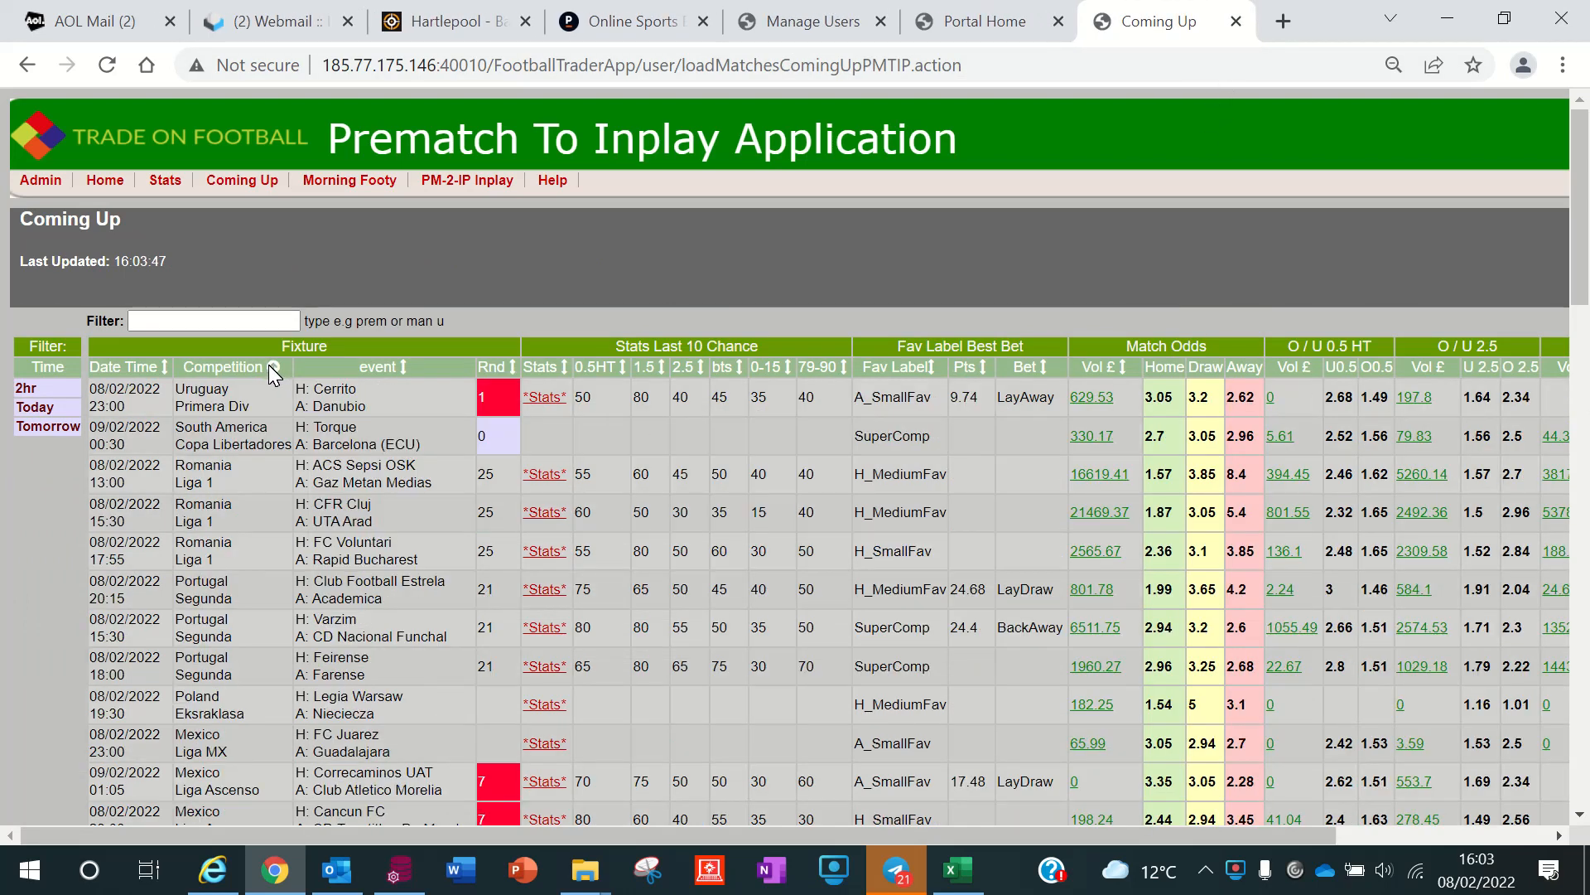
{"action": "scroll", "scroll_direction": "down", "scroll_amount": 3}
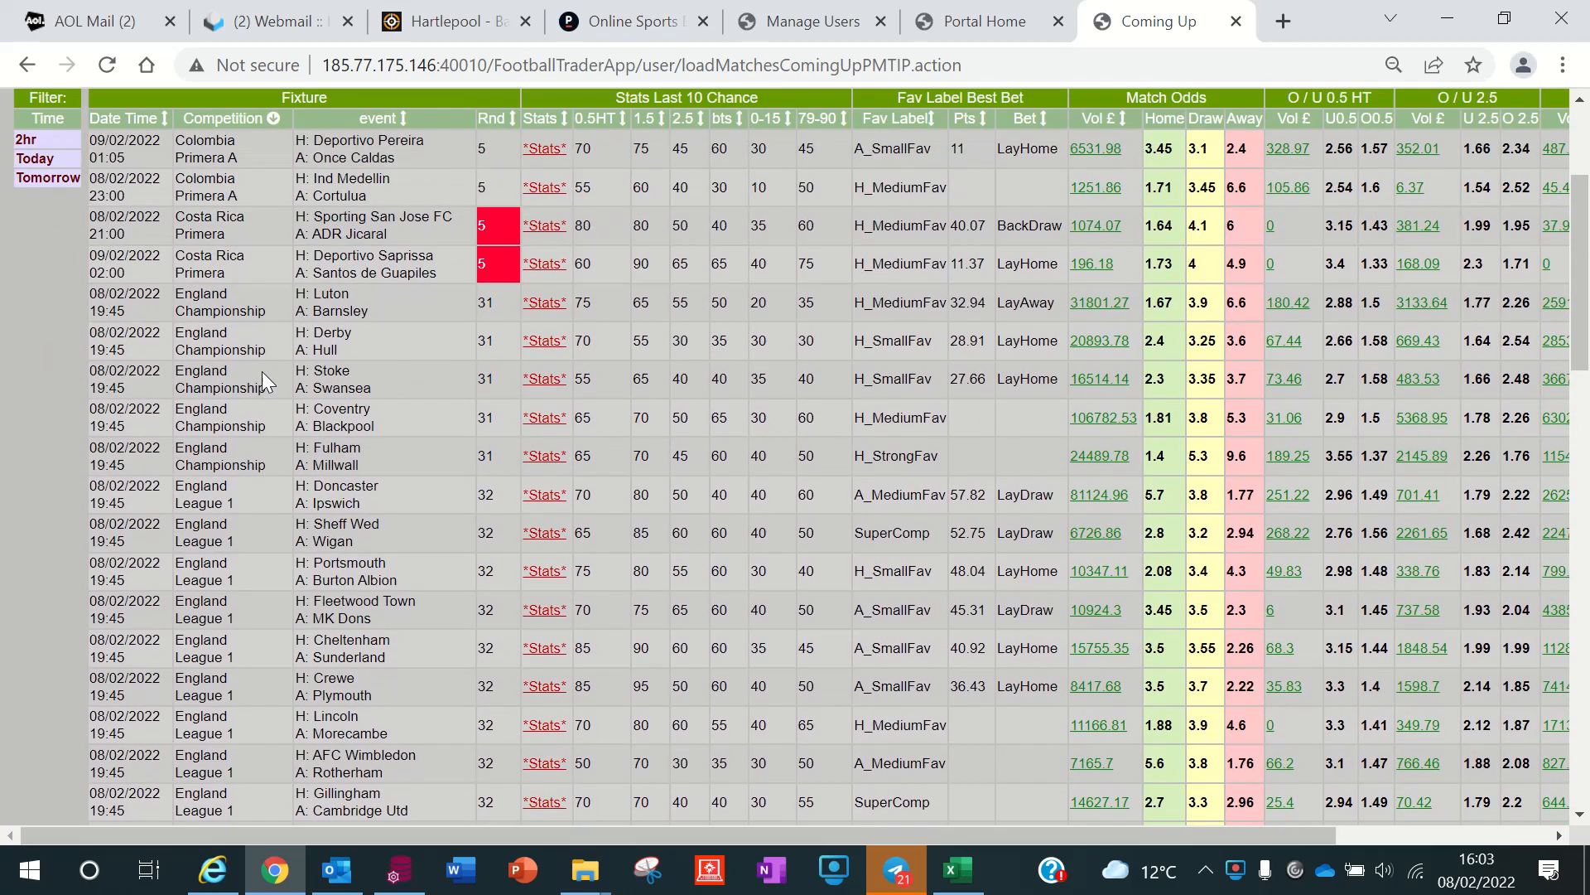
{"action": "scroll", "scroll_direction": "down", "scroll_amount": 3}
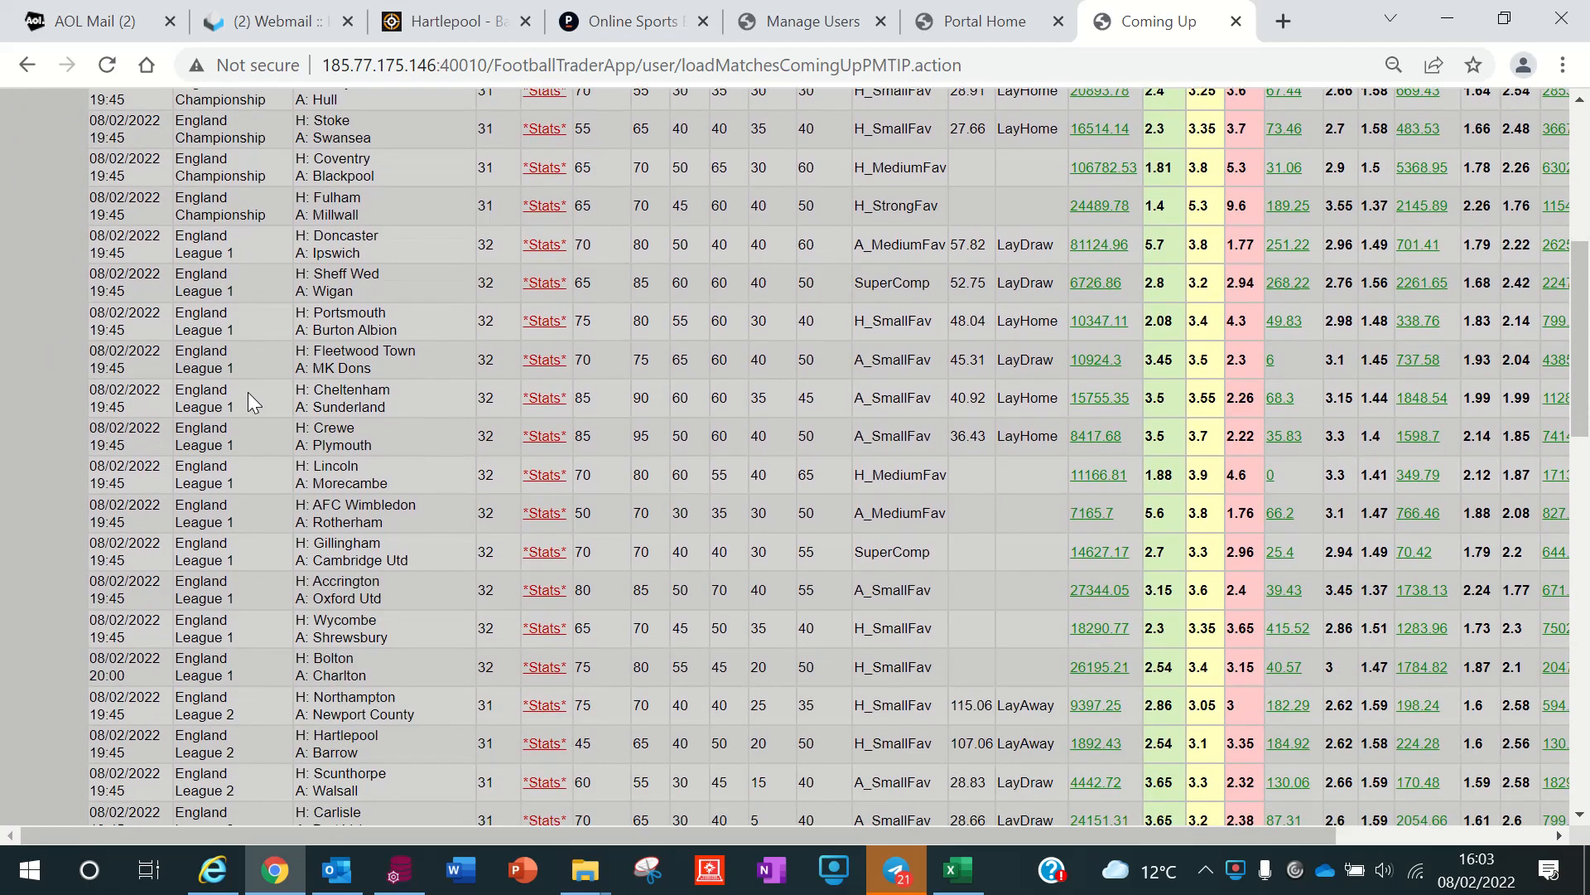
{"action": "scroll", "scroll_direction": "down", "scroll_amount": 3}
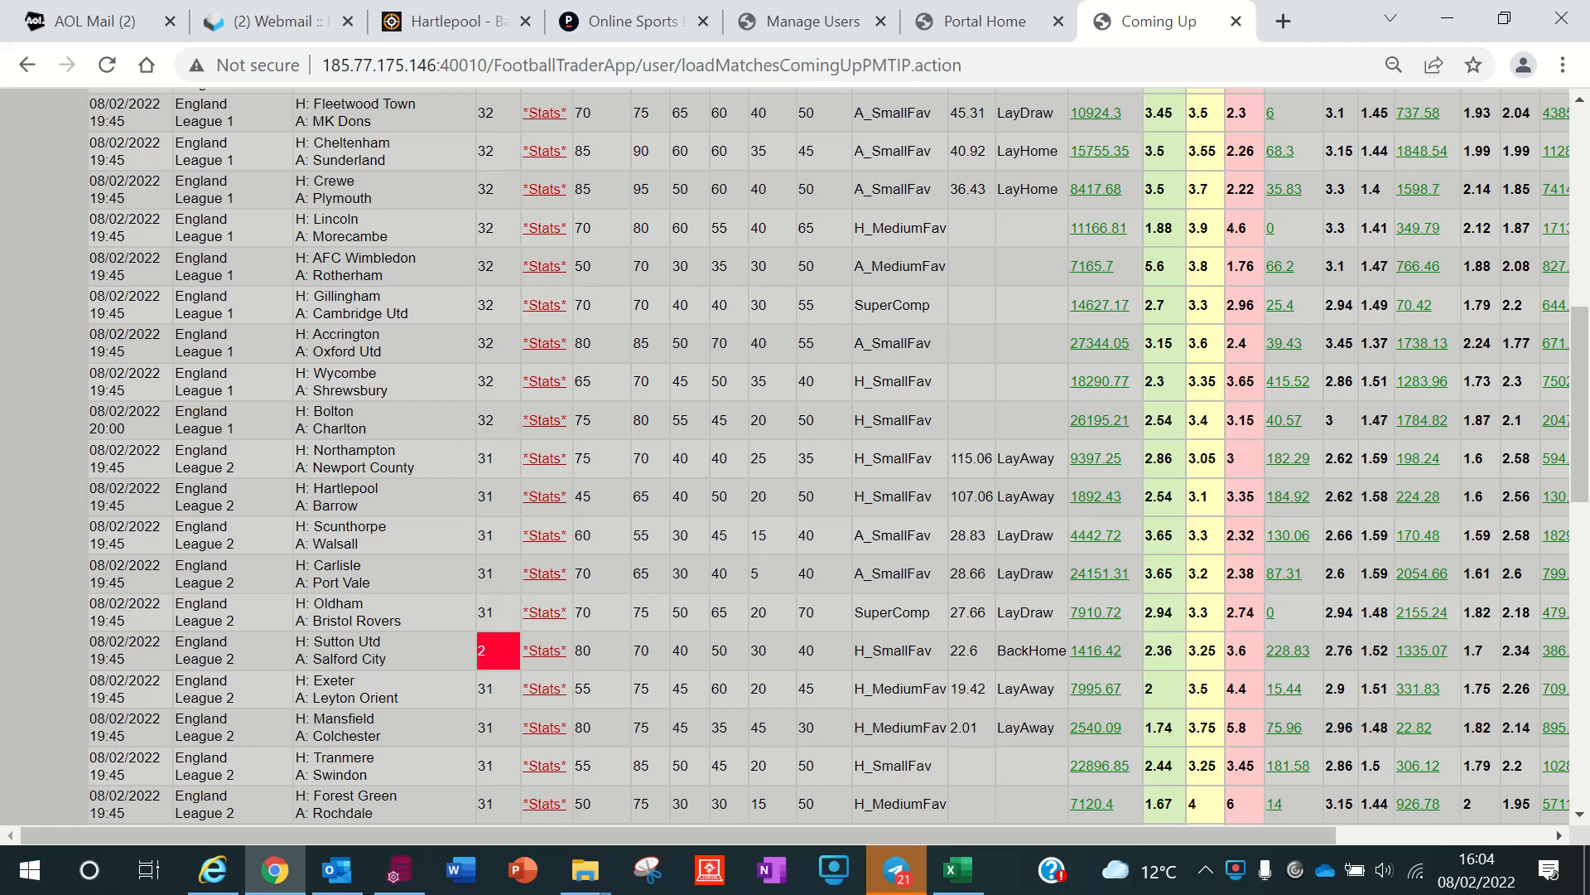
{"action": "mouse_move", "coordinate": [1037, 548]}
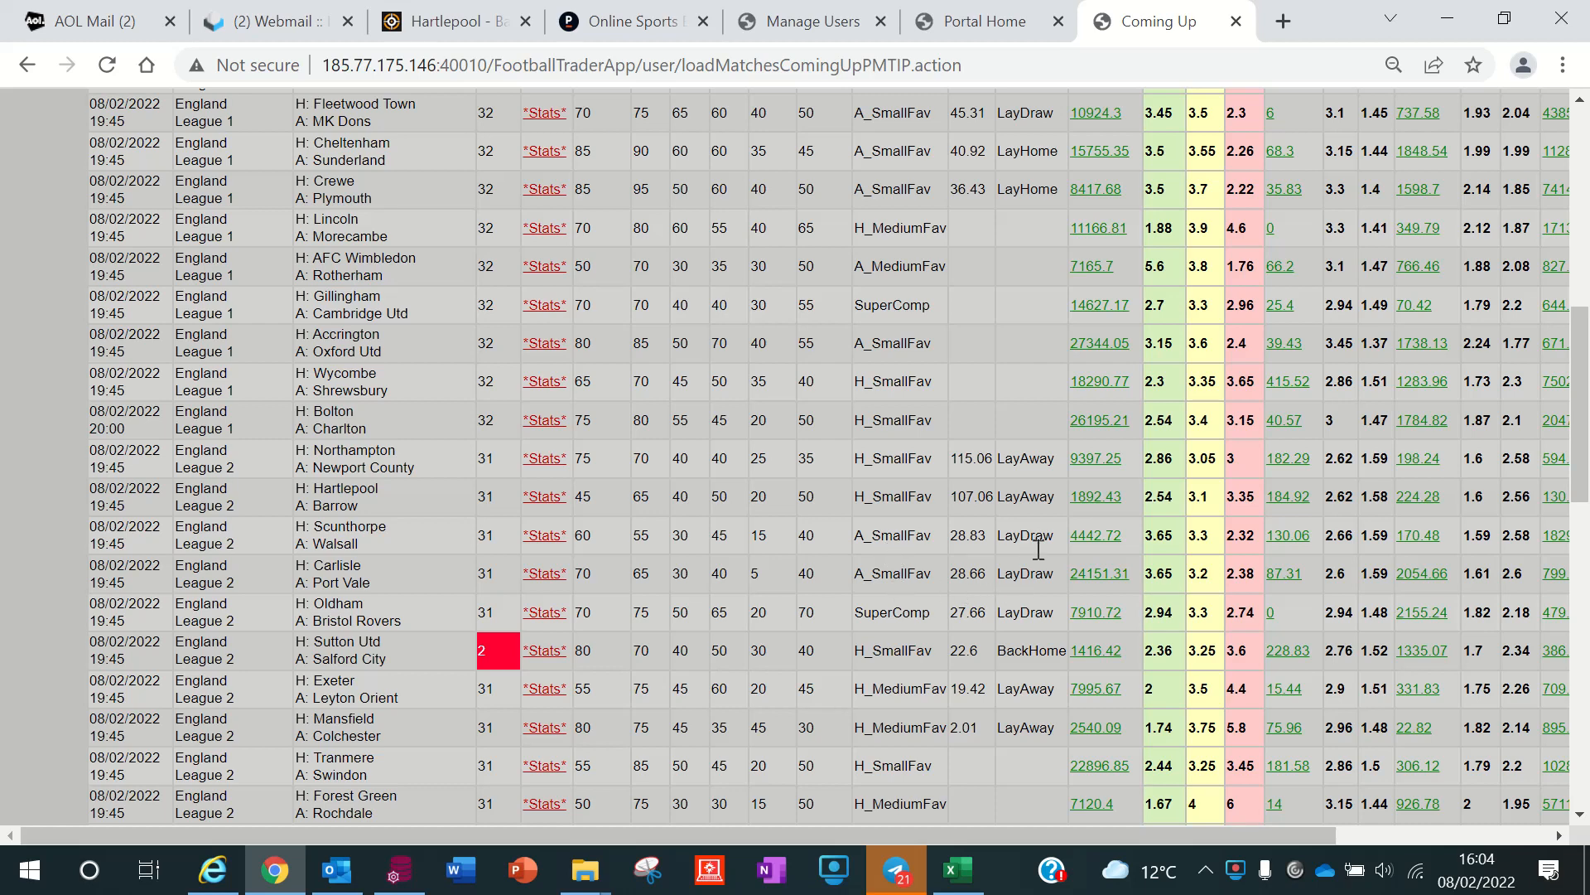
{"action": "mouse_move", "coordinate": [850, 622]}
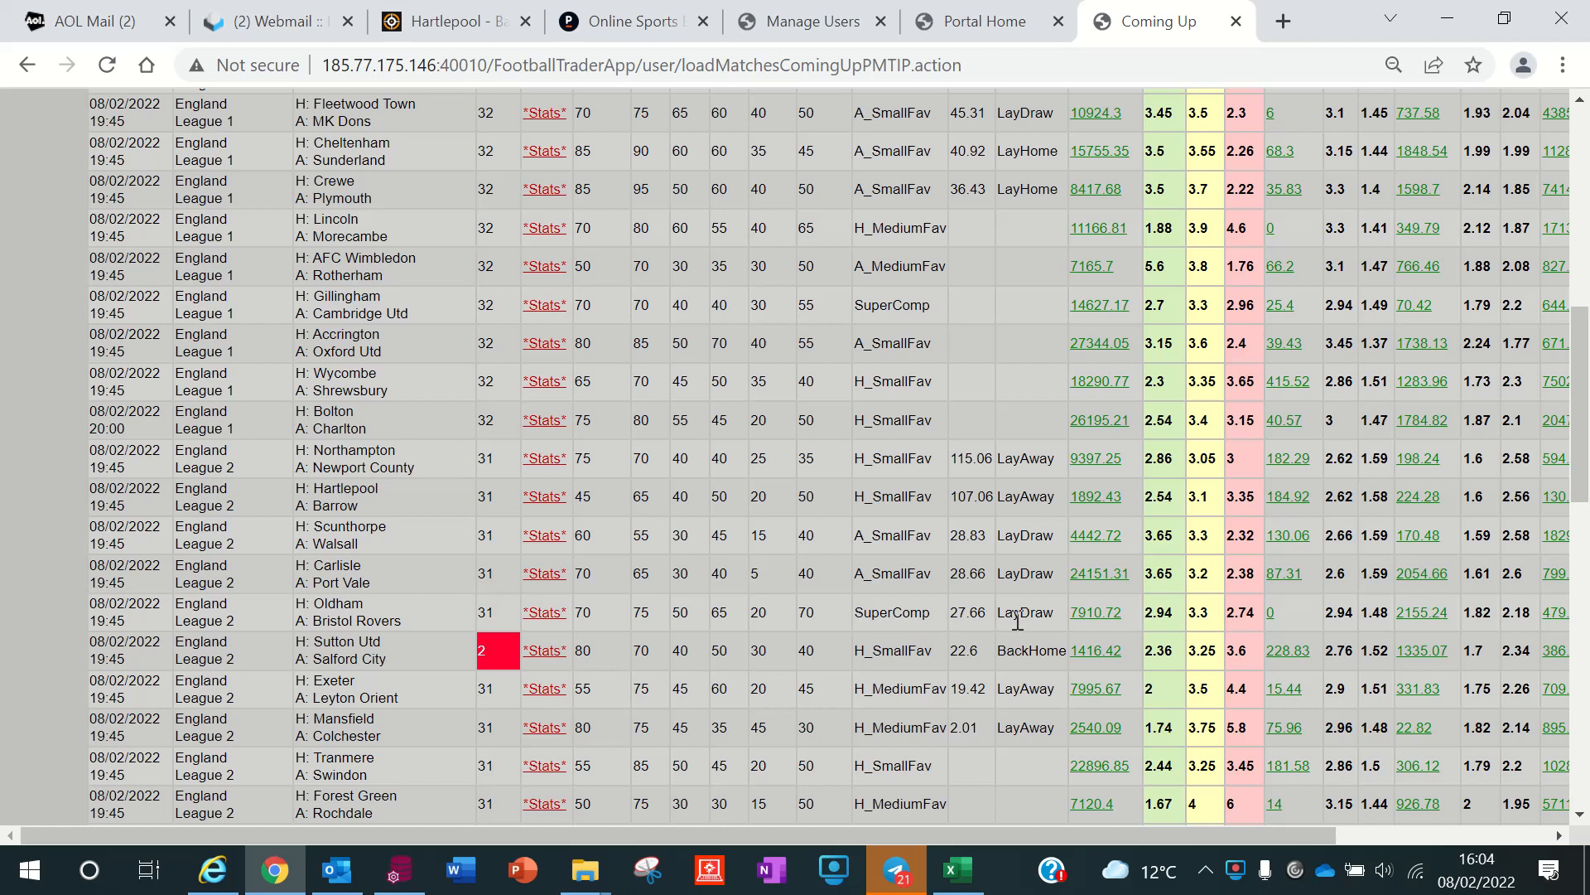
{"action": "double_click", "coordinate": [1024, 611]}
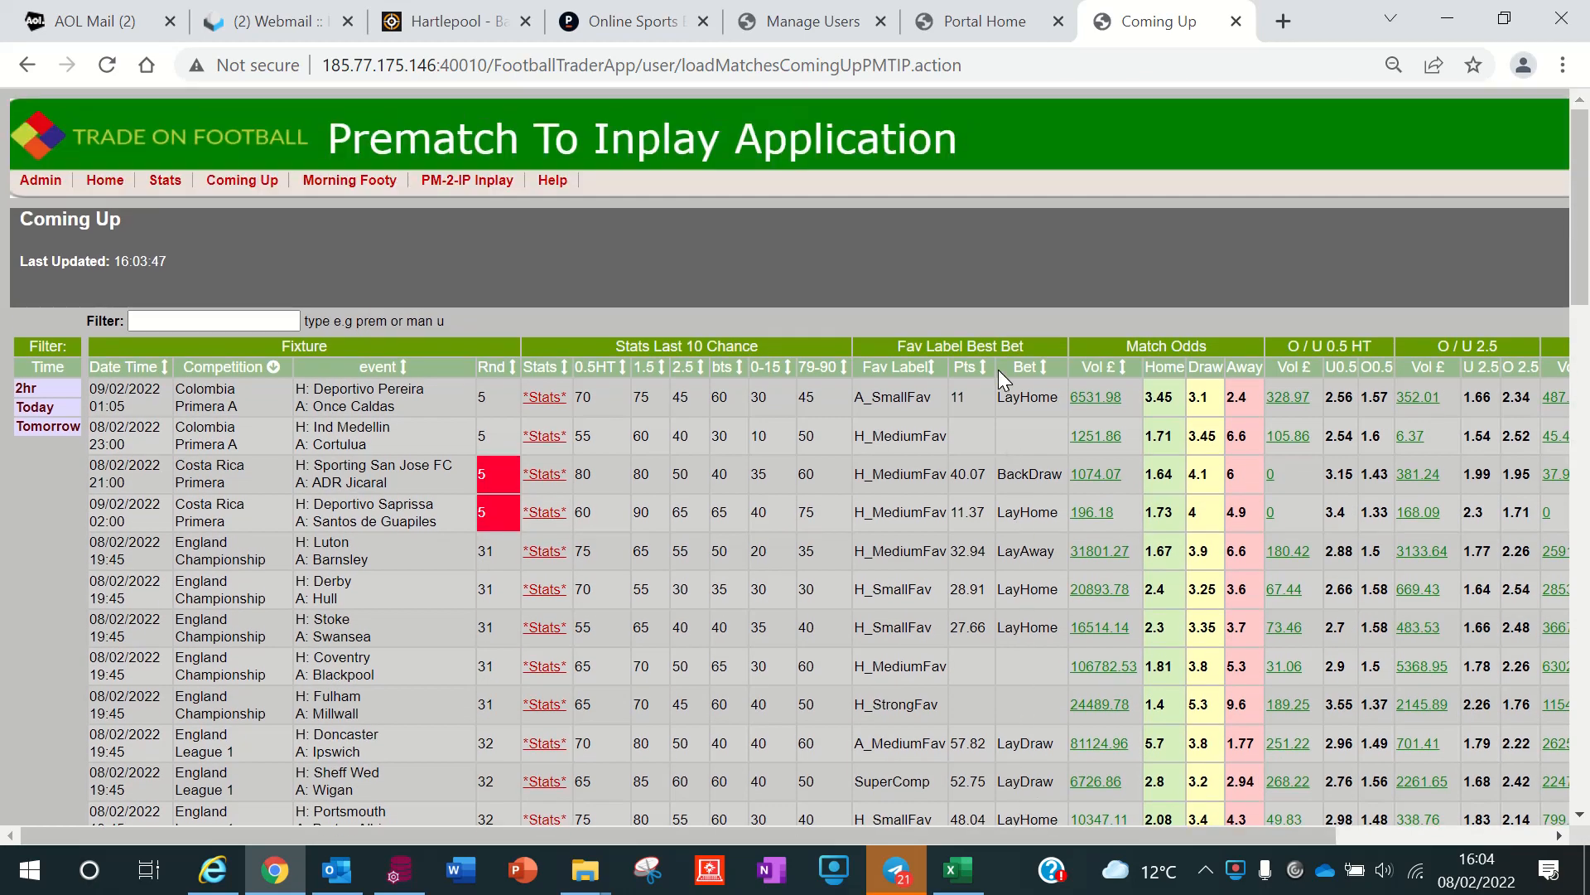
Sort by Fav Label Best Bet points descending so Northampton v Newport County tops the list.
{"action": "left_click", "coordinate": [962, 366]}
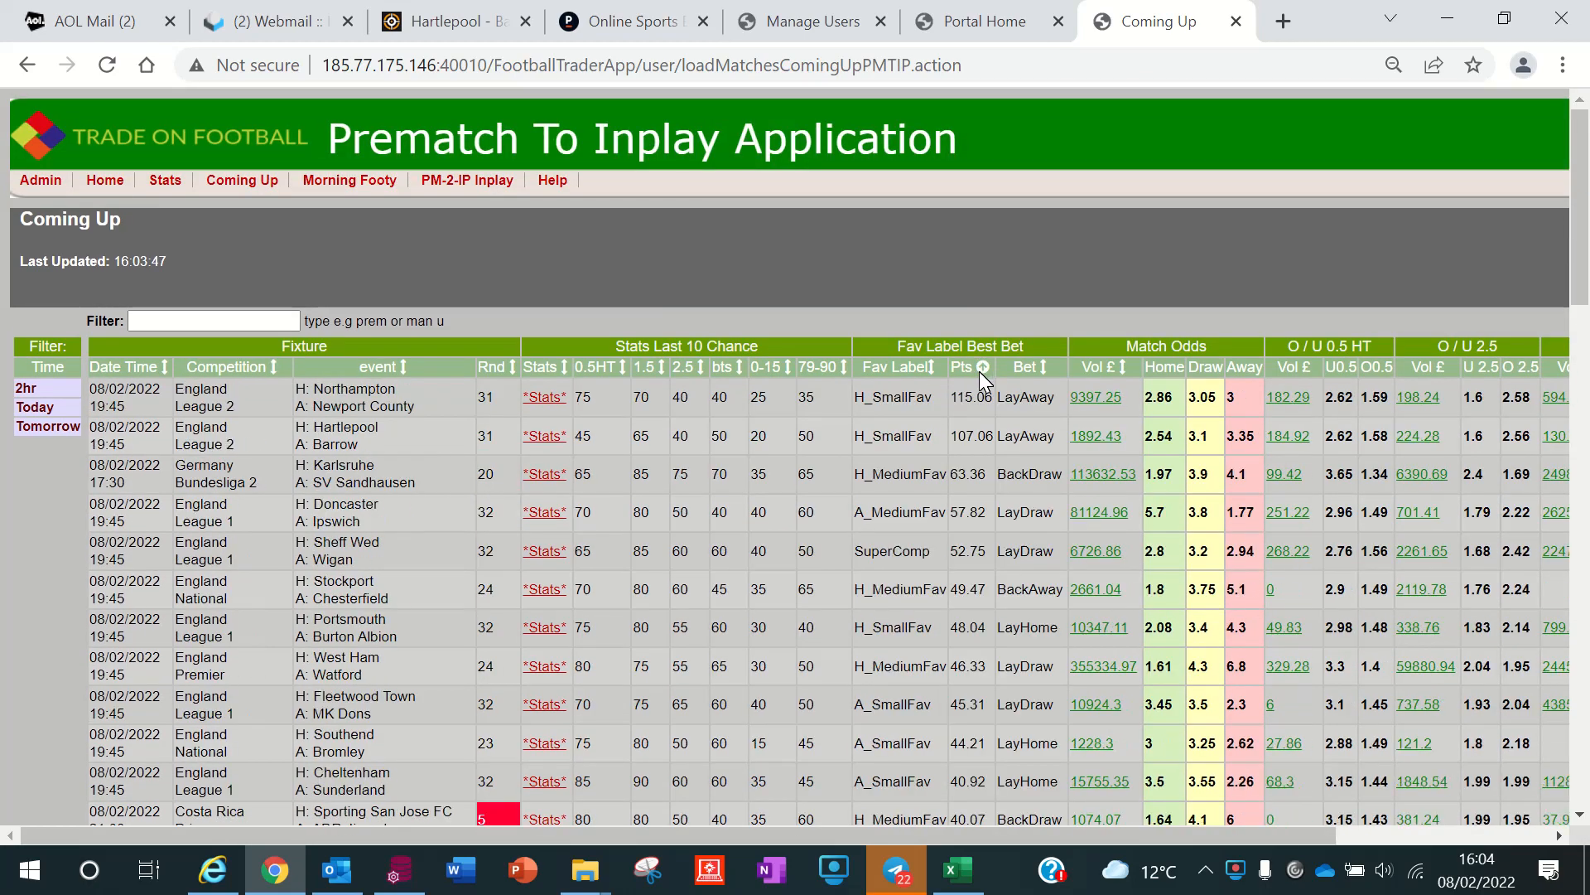
{"action": "scroll", "scroll_direction": "down", "scroll_amount": 3}
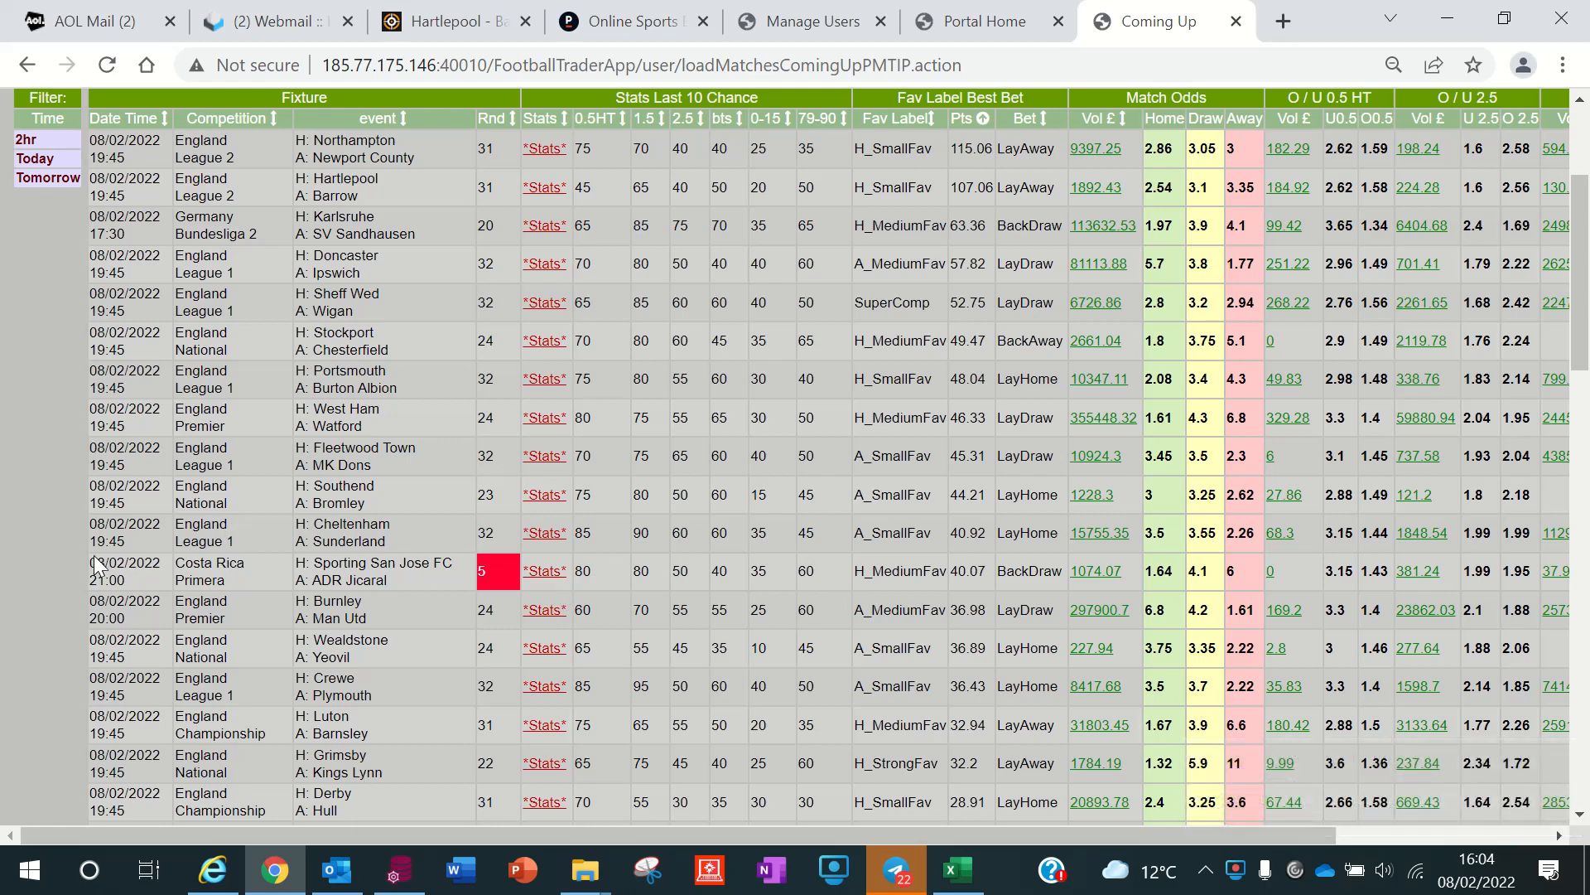
{"action": "mouse_move", "coordinate": [991, 624]}
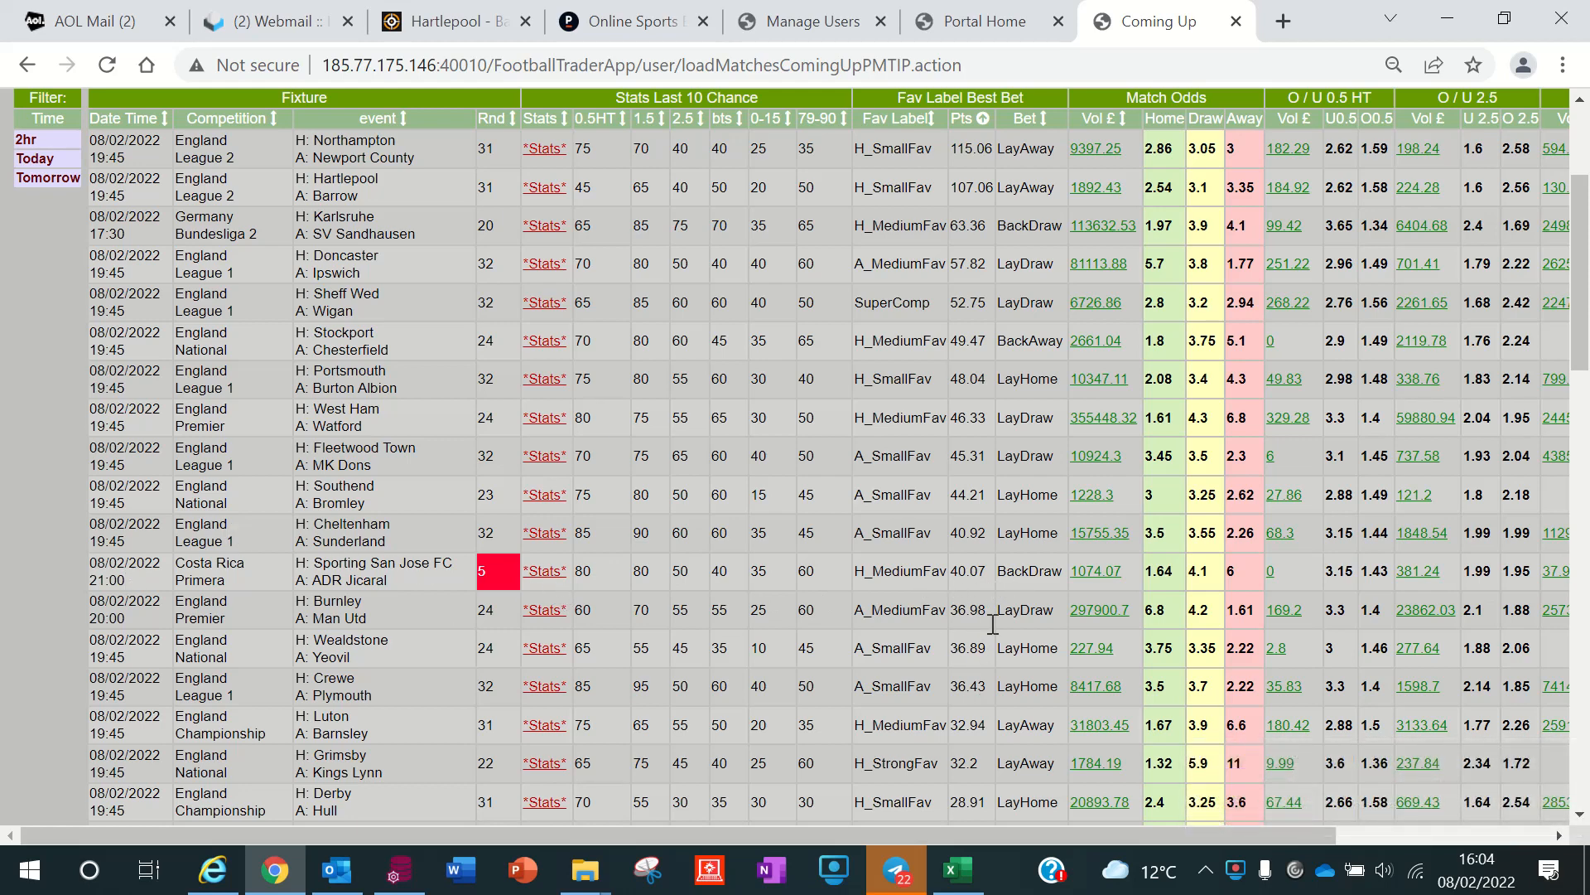
{"action": "mouse_move", "coordinate": [973, 598]}
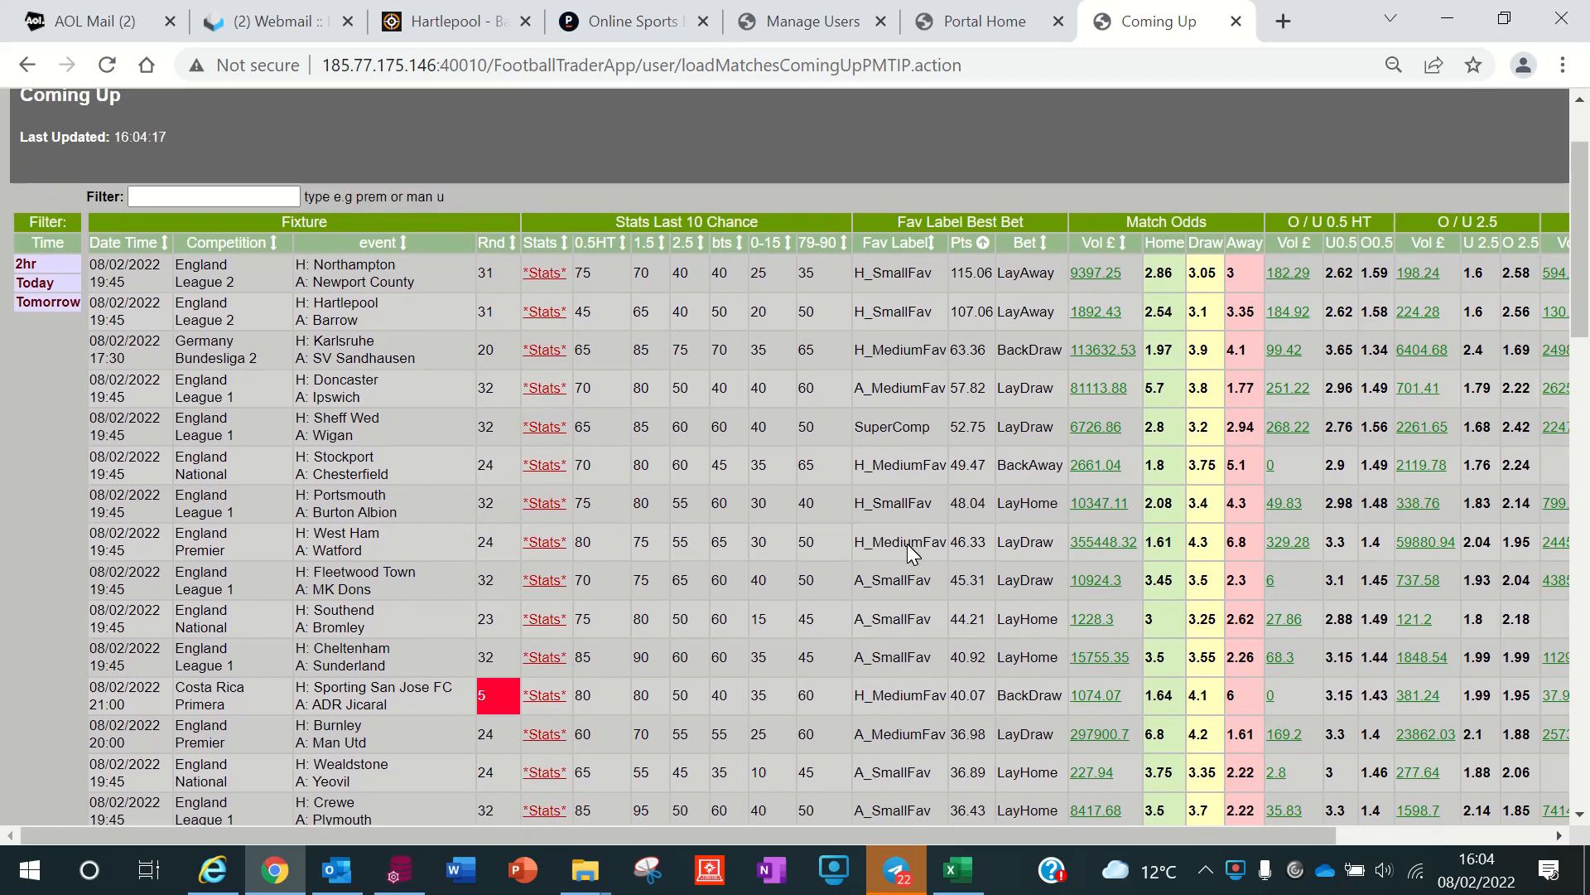
{"action": "mouse_move", "coordinate": [1156, 350]}
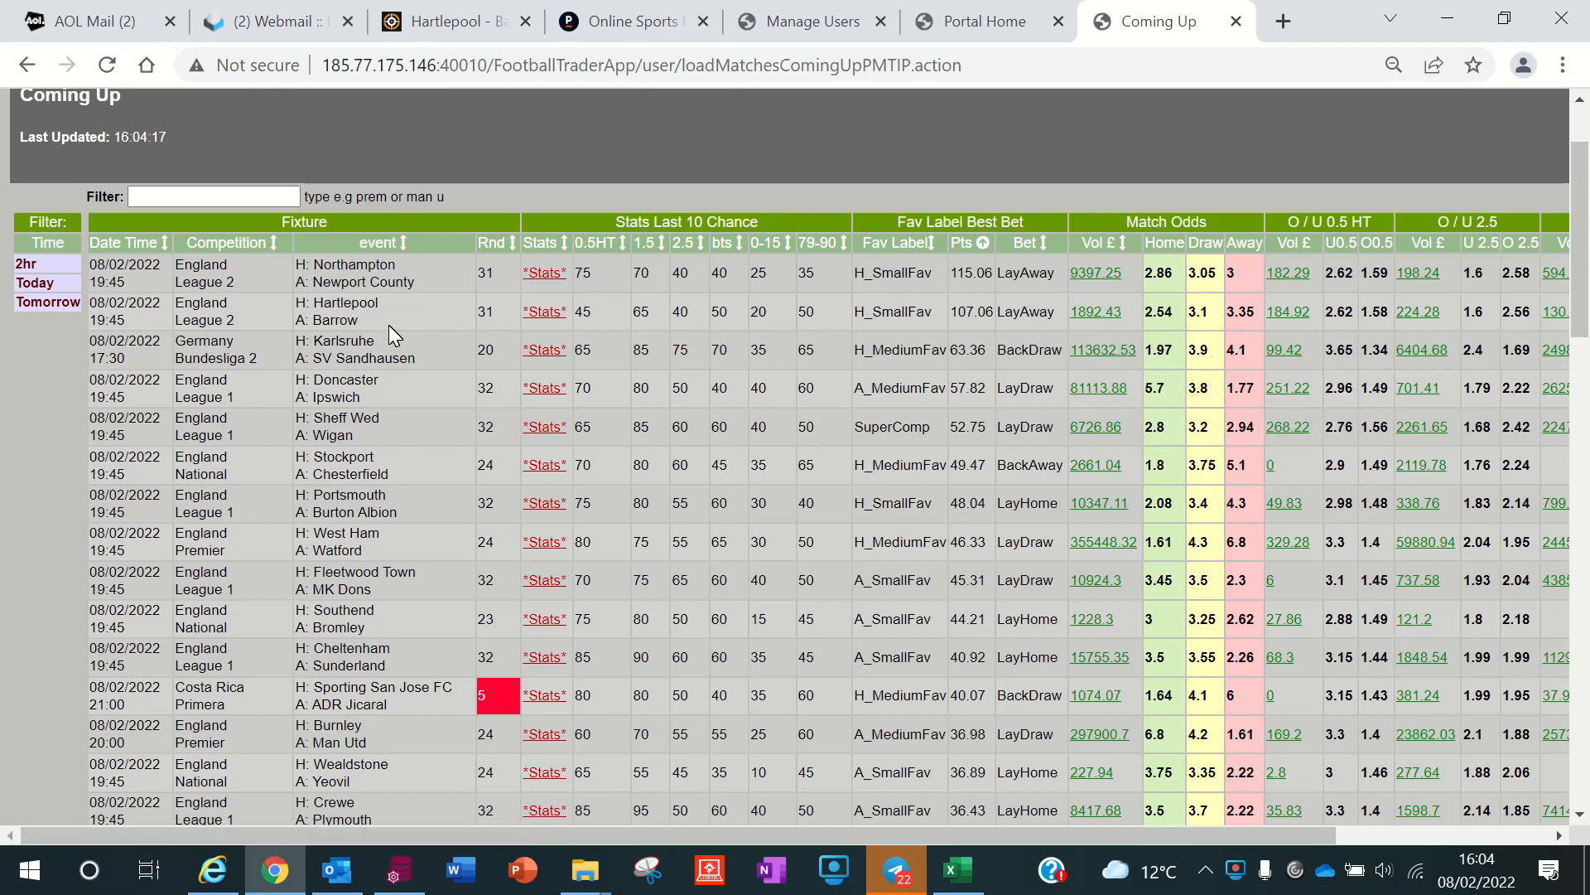
{"action": "mouse_move", "coordinate": [1184, 277]}
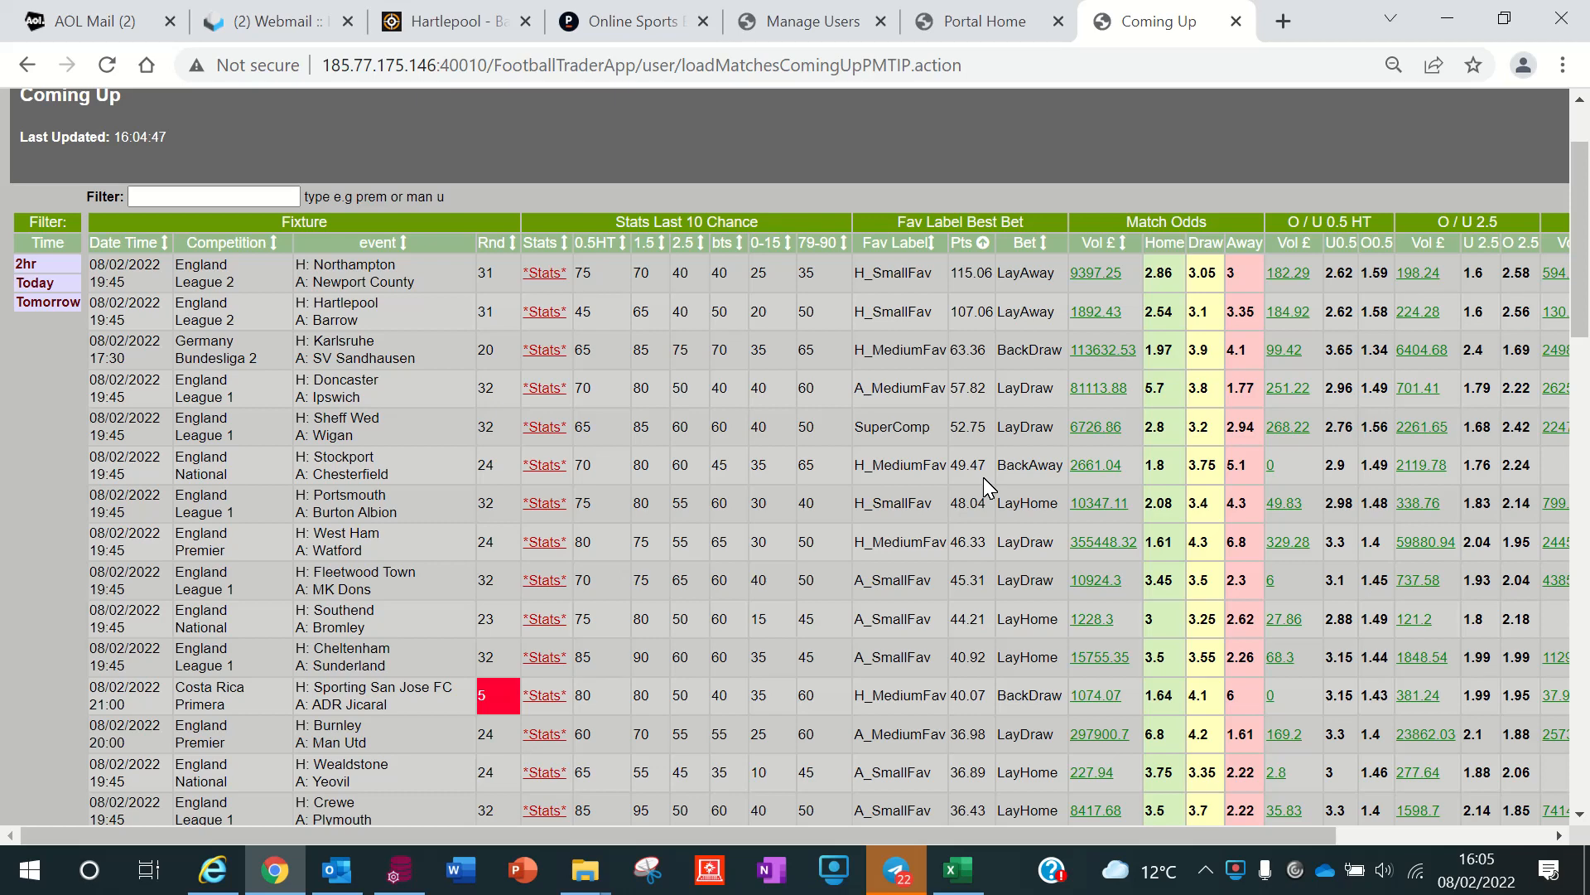
{"action": "mouse_move", "coordinate": [1275, 243]}
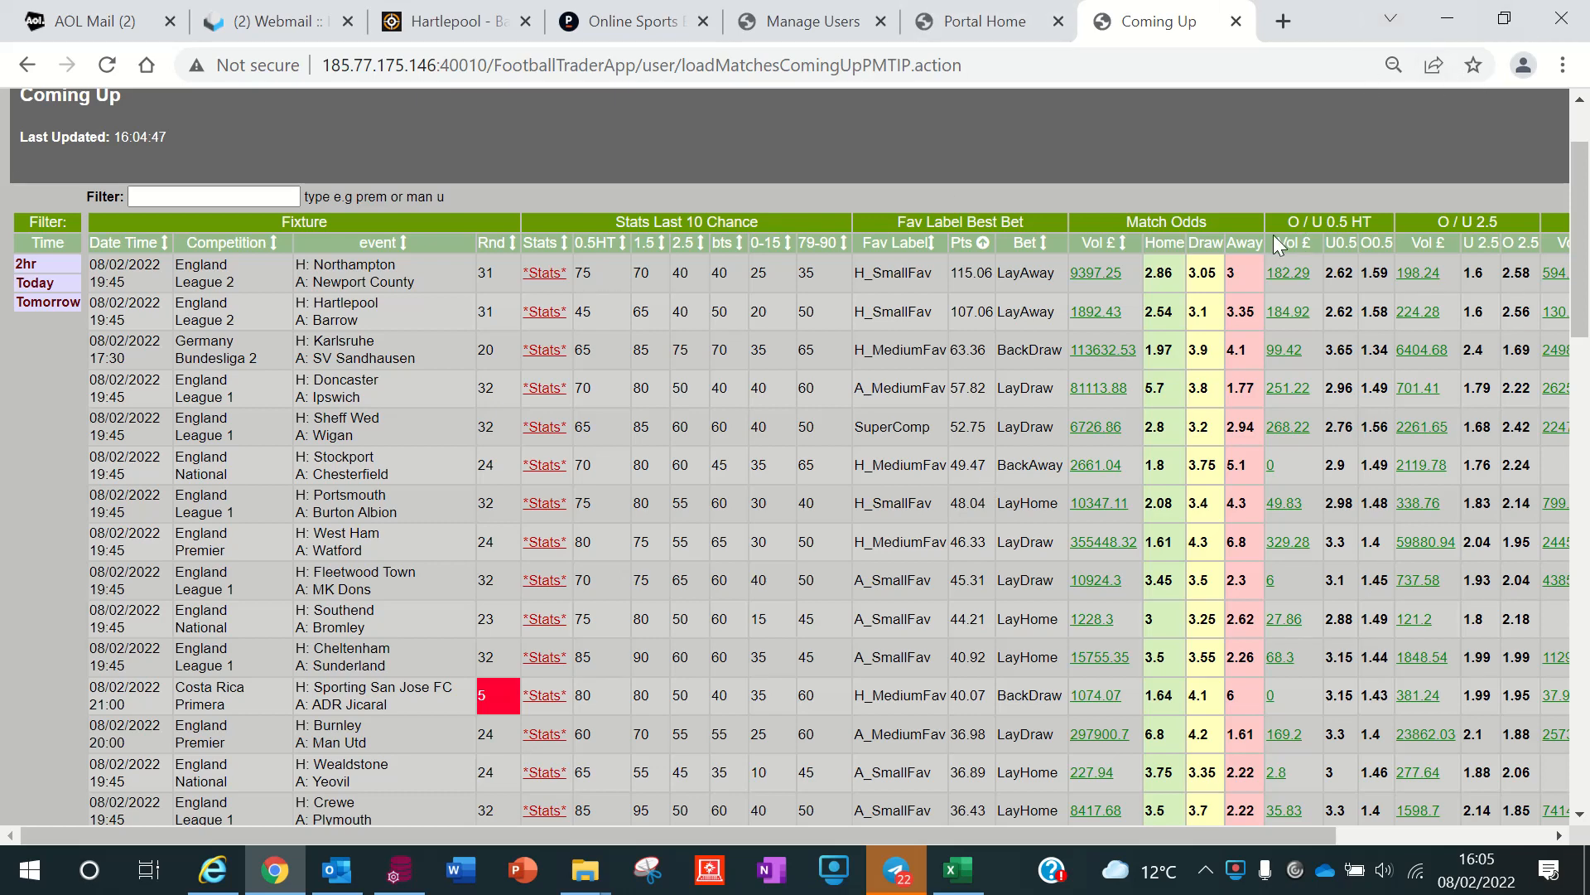
{"action": "mouse_move", "coordinate": [1133, 289]}
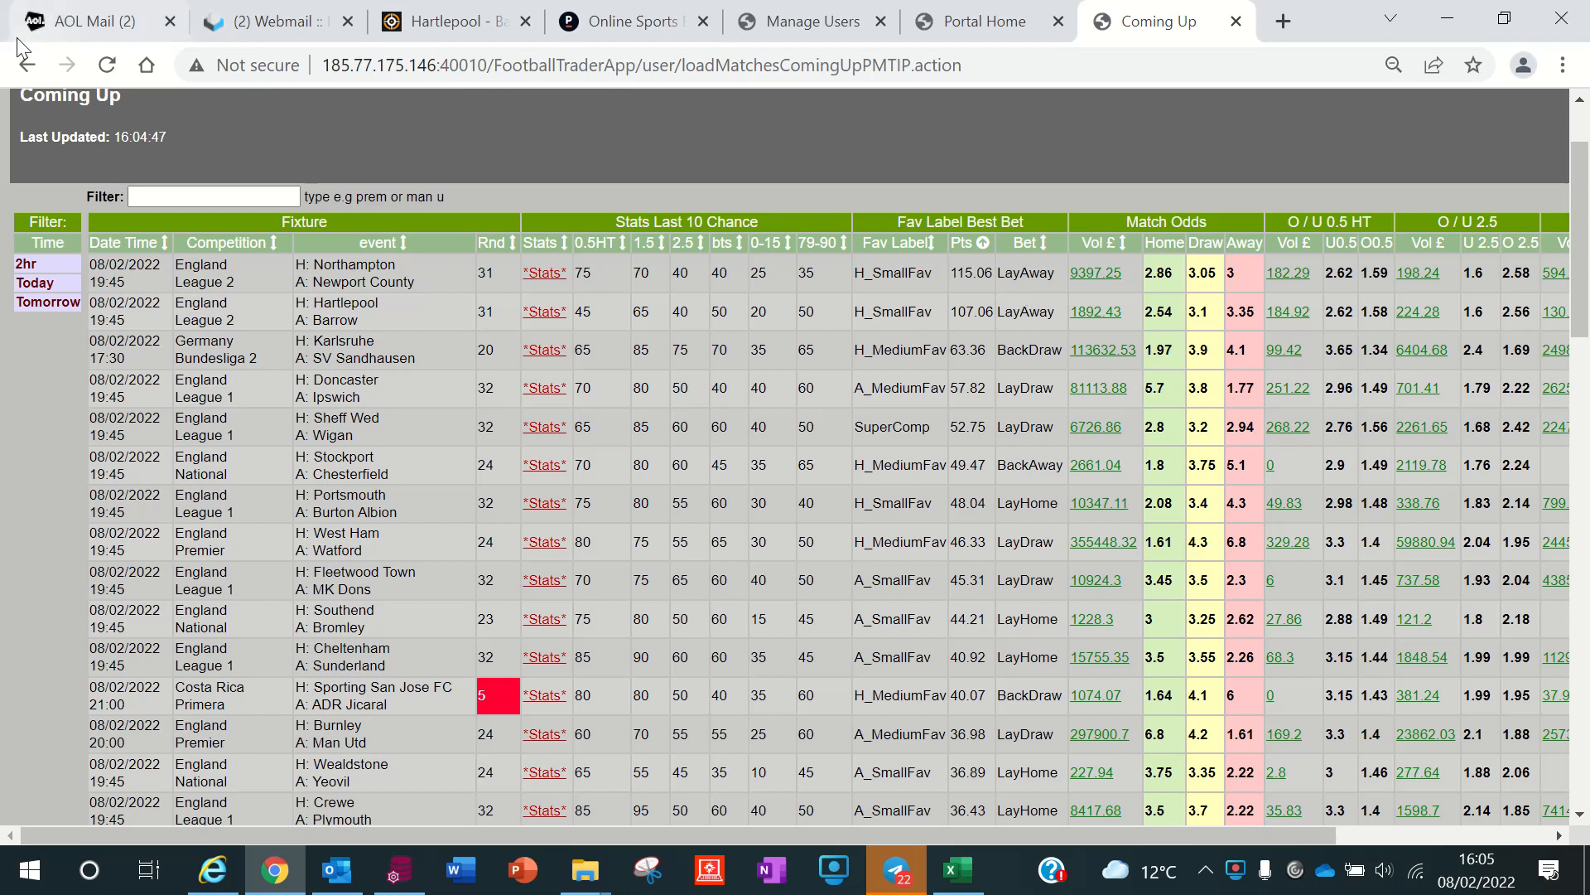
In Pinnacle's England League 2 odds, add Hartlepool United -0.25 at 2.100 to the bet slip, then return to Coming Up.
{"action": "left_click", "coordinate": [618, 20]}
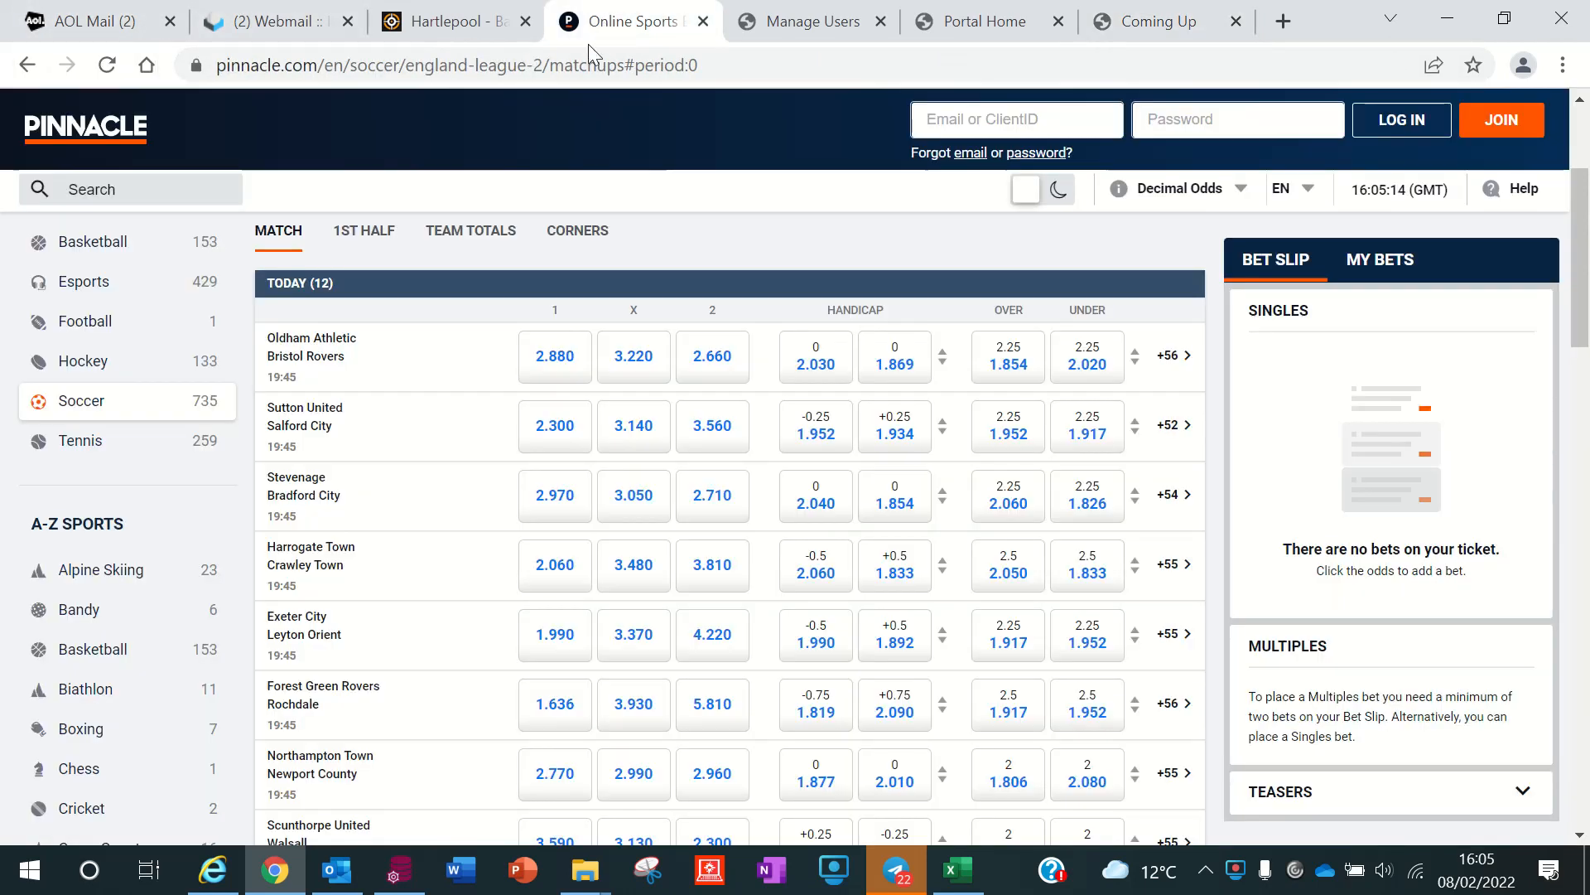
{"action": "scroll", "scroll_direction": "down", "scroll_amount": 3}
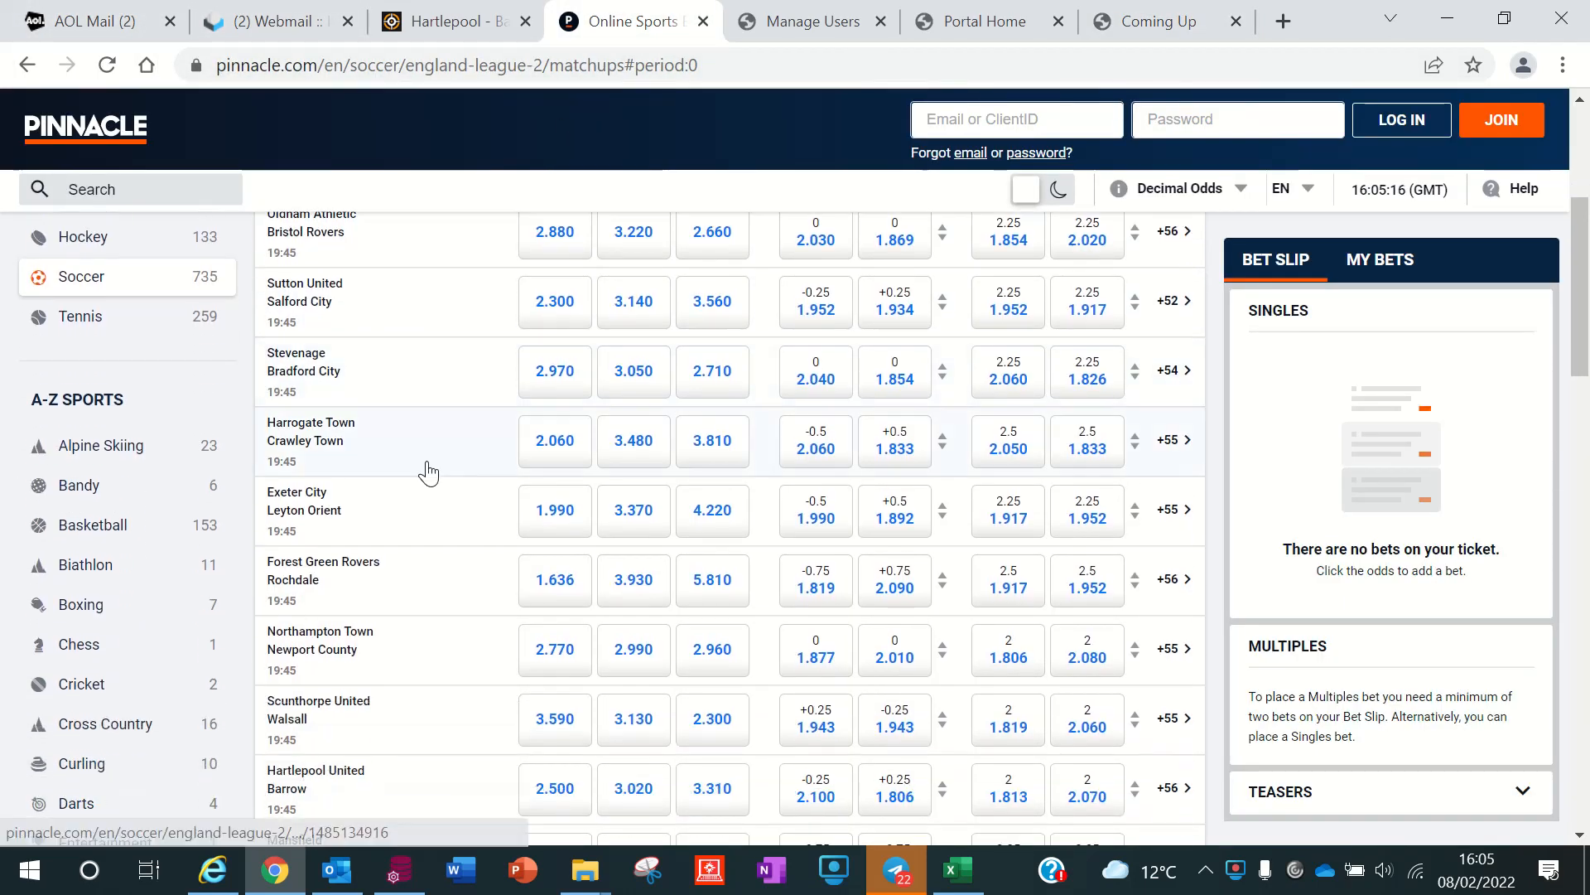
{"action": "scroll", "scroll_direction": "down", "scroll_amount": 3}
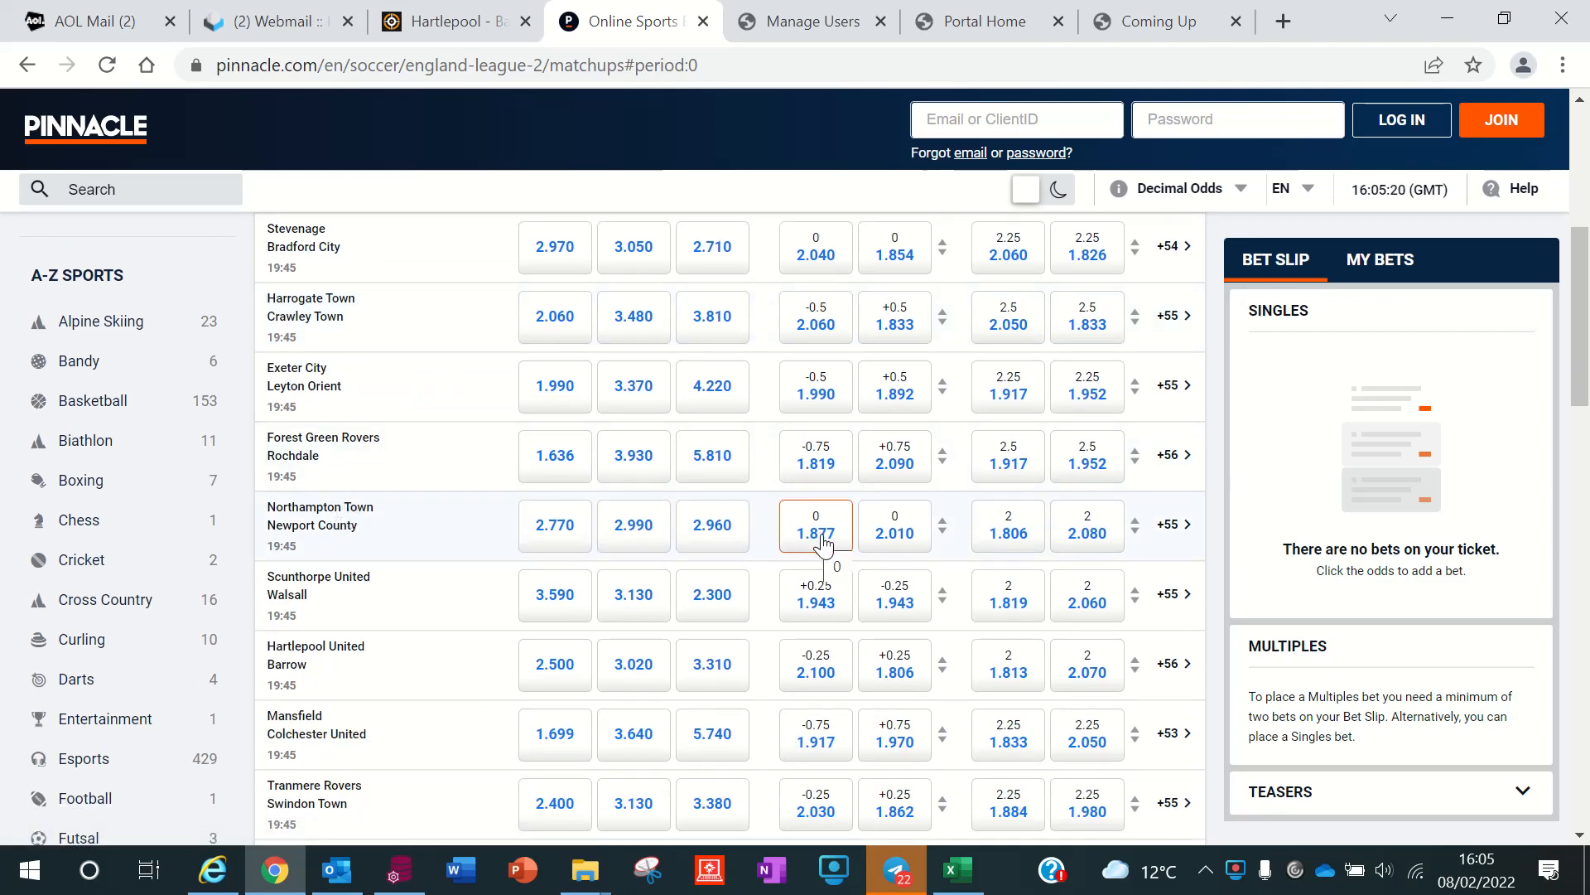
{"action": "mouse_move", "coordinate": [608, 671]}
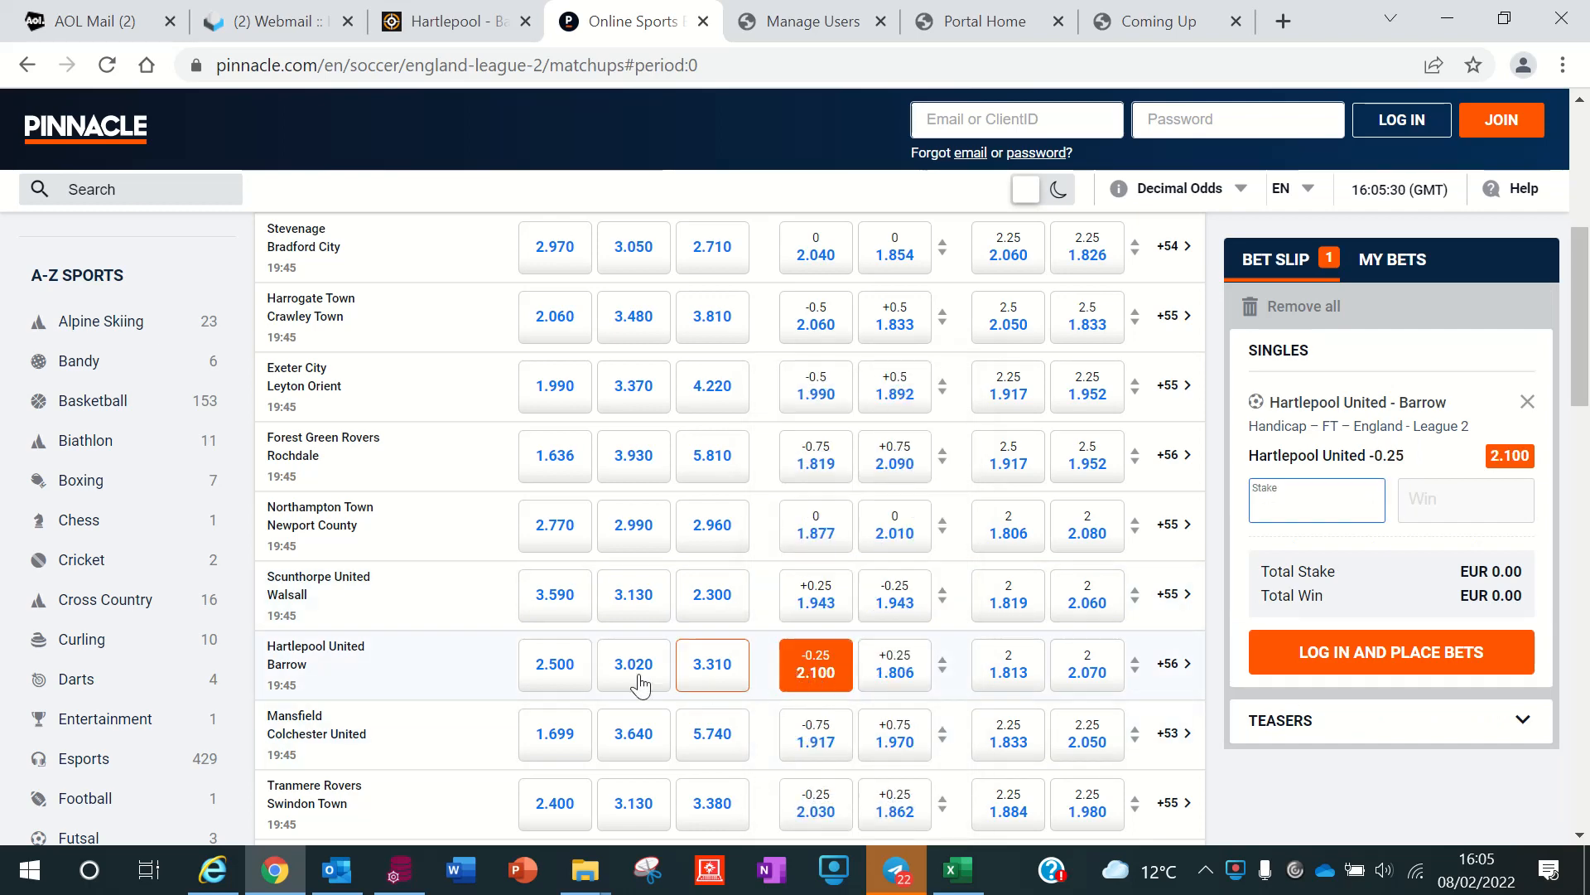
{"action": "mouse_move", "coordinate": [815, 527]}
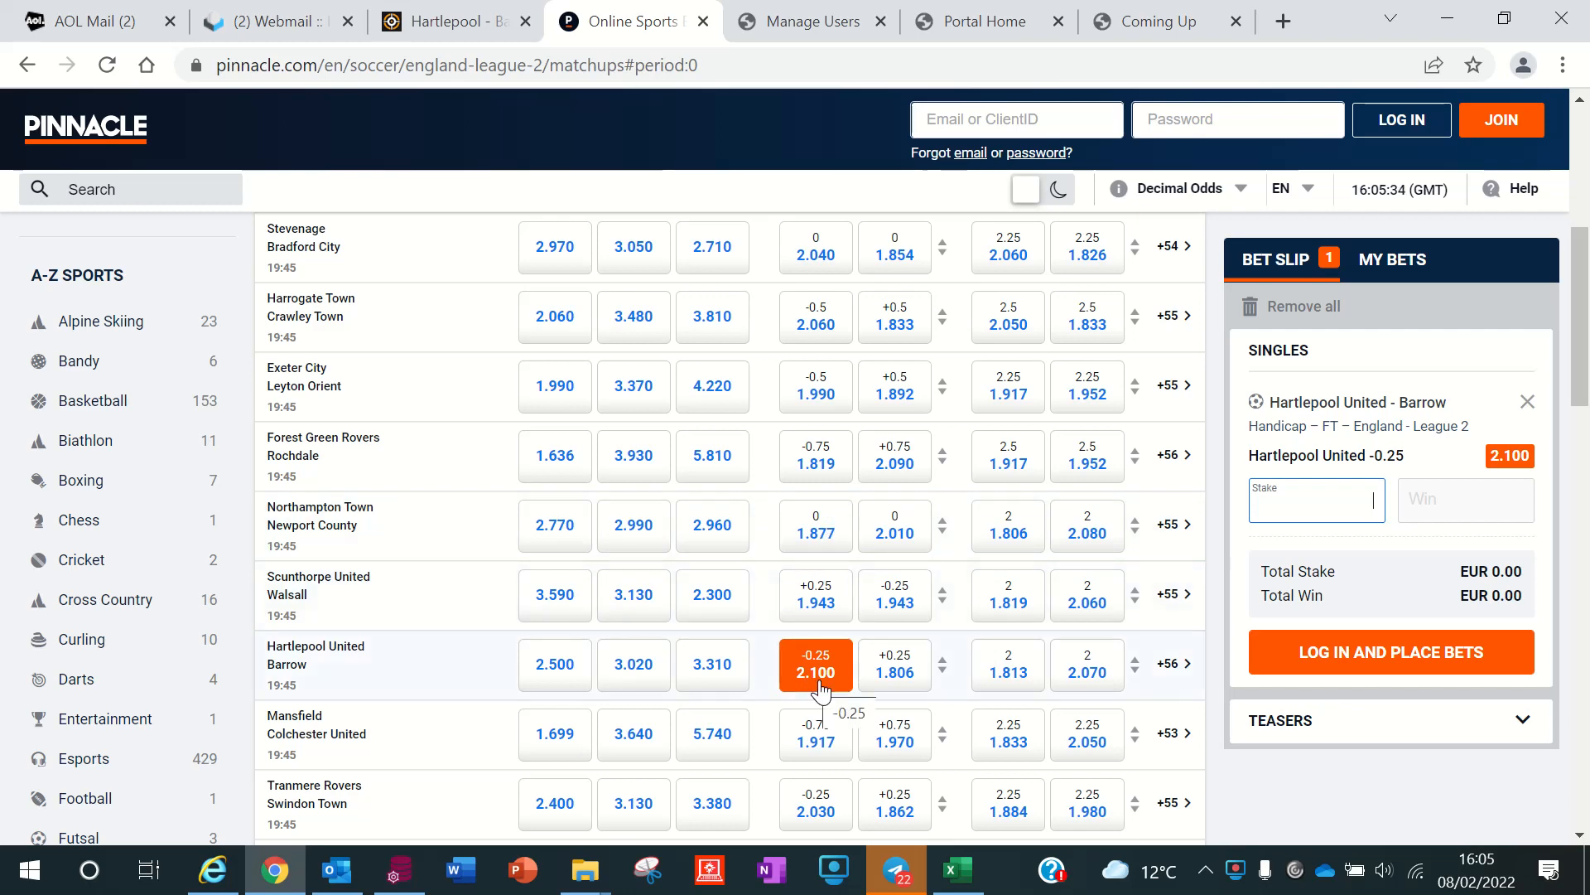
{"action": "left_click", "coordinate": [1156, 19]}
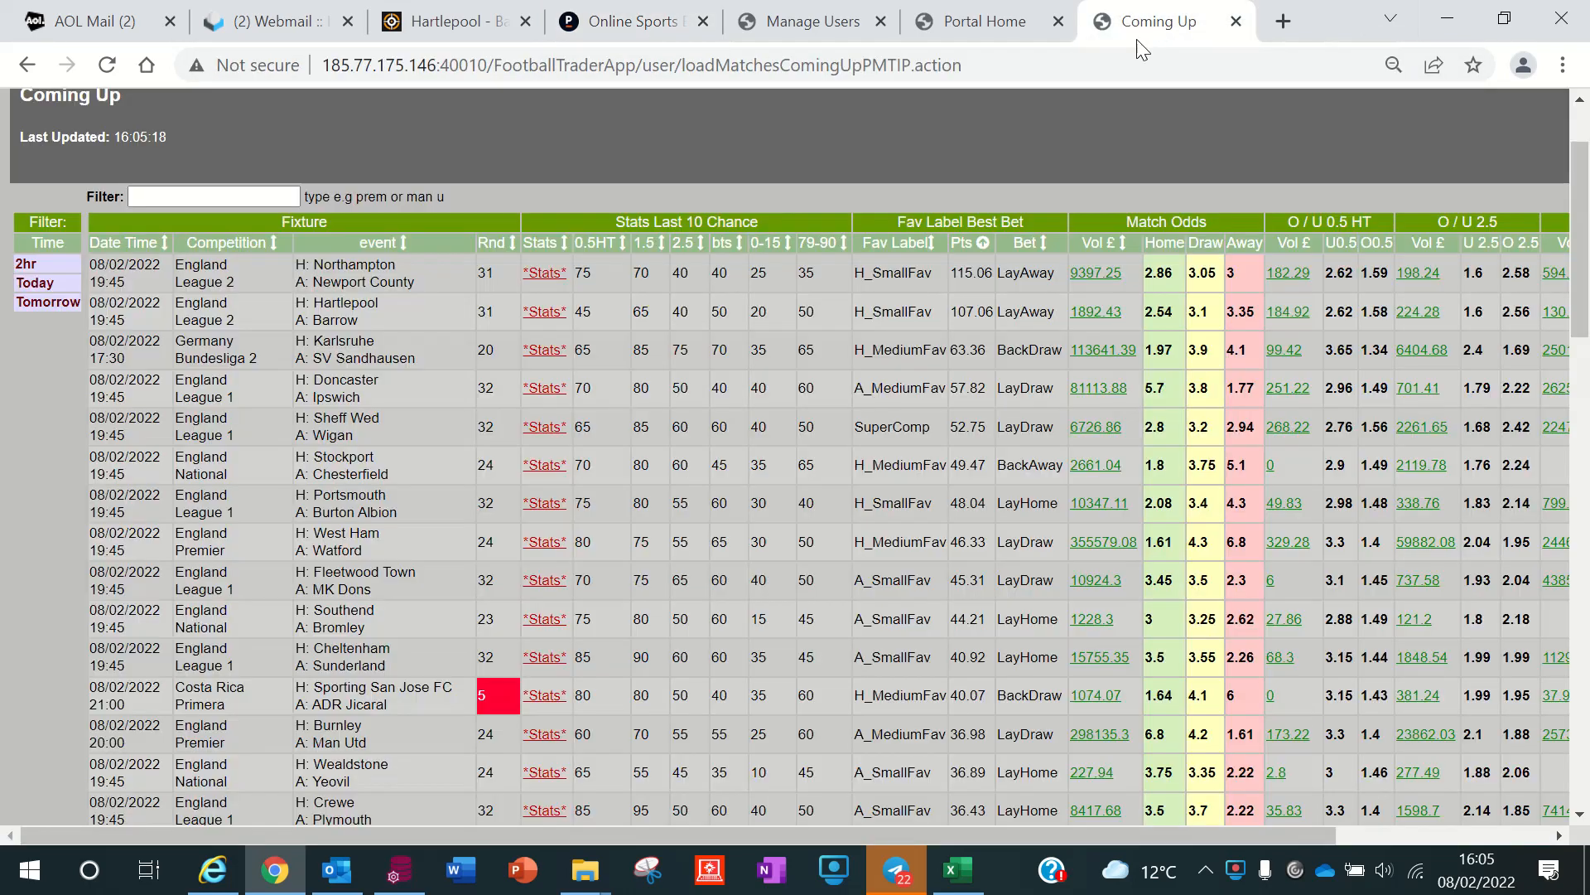
{"action": "mouse_move", "coordinate": [841, 521]}
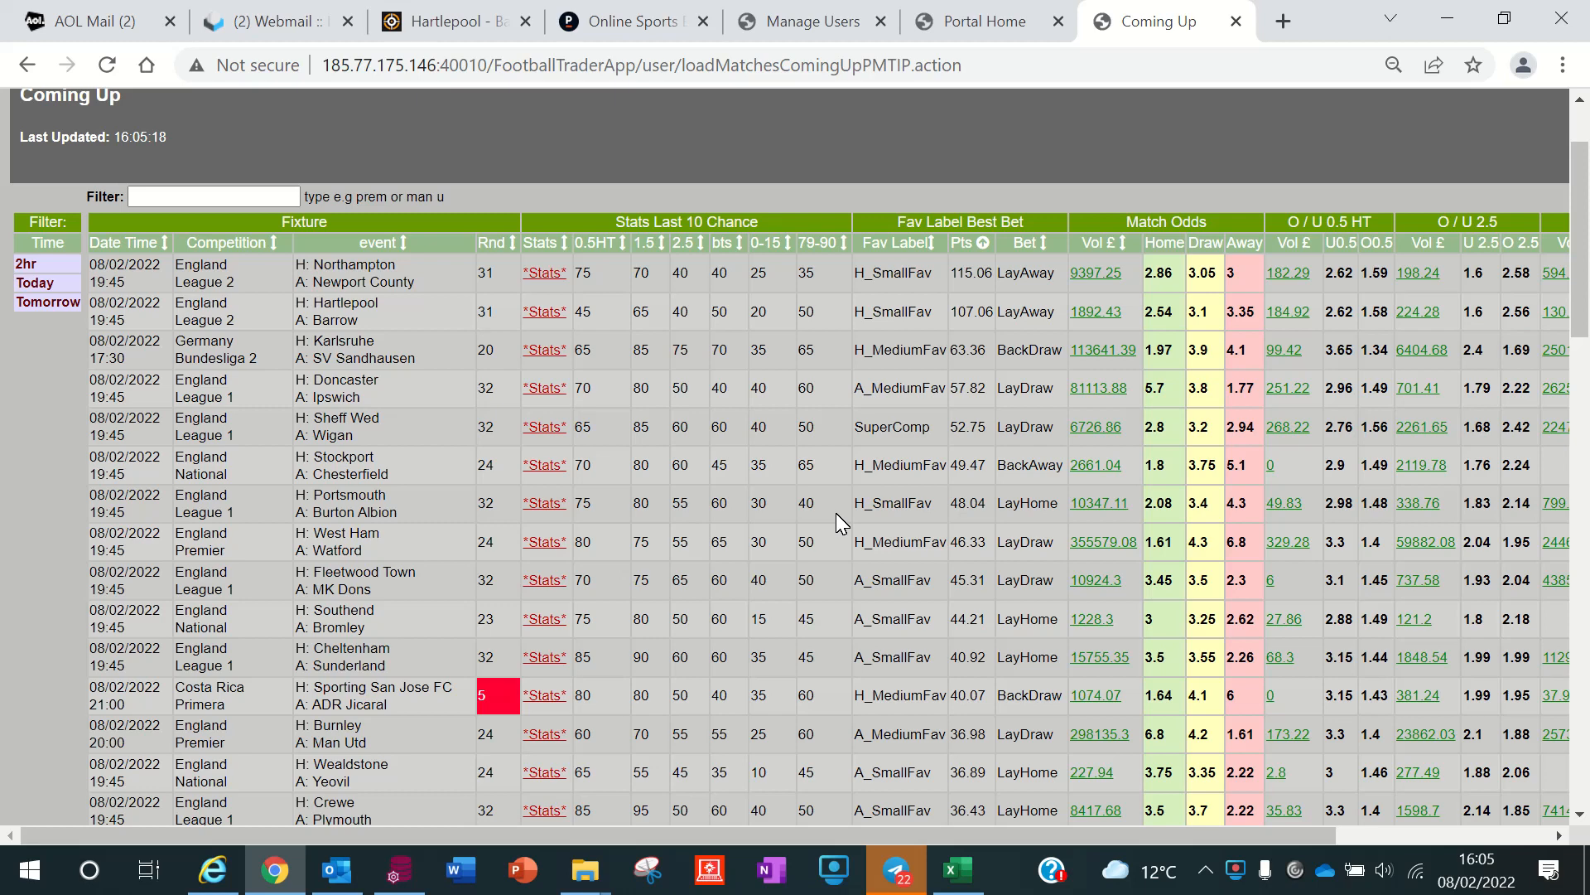
{"action": "mouse_move", "coordinate": [896, 351]}
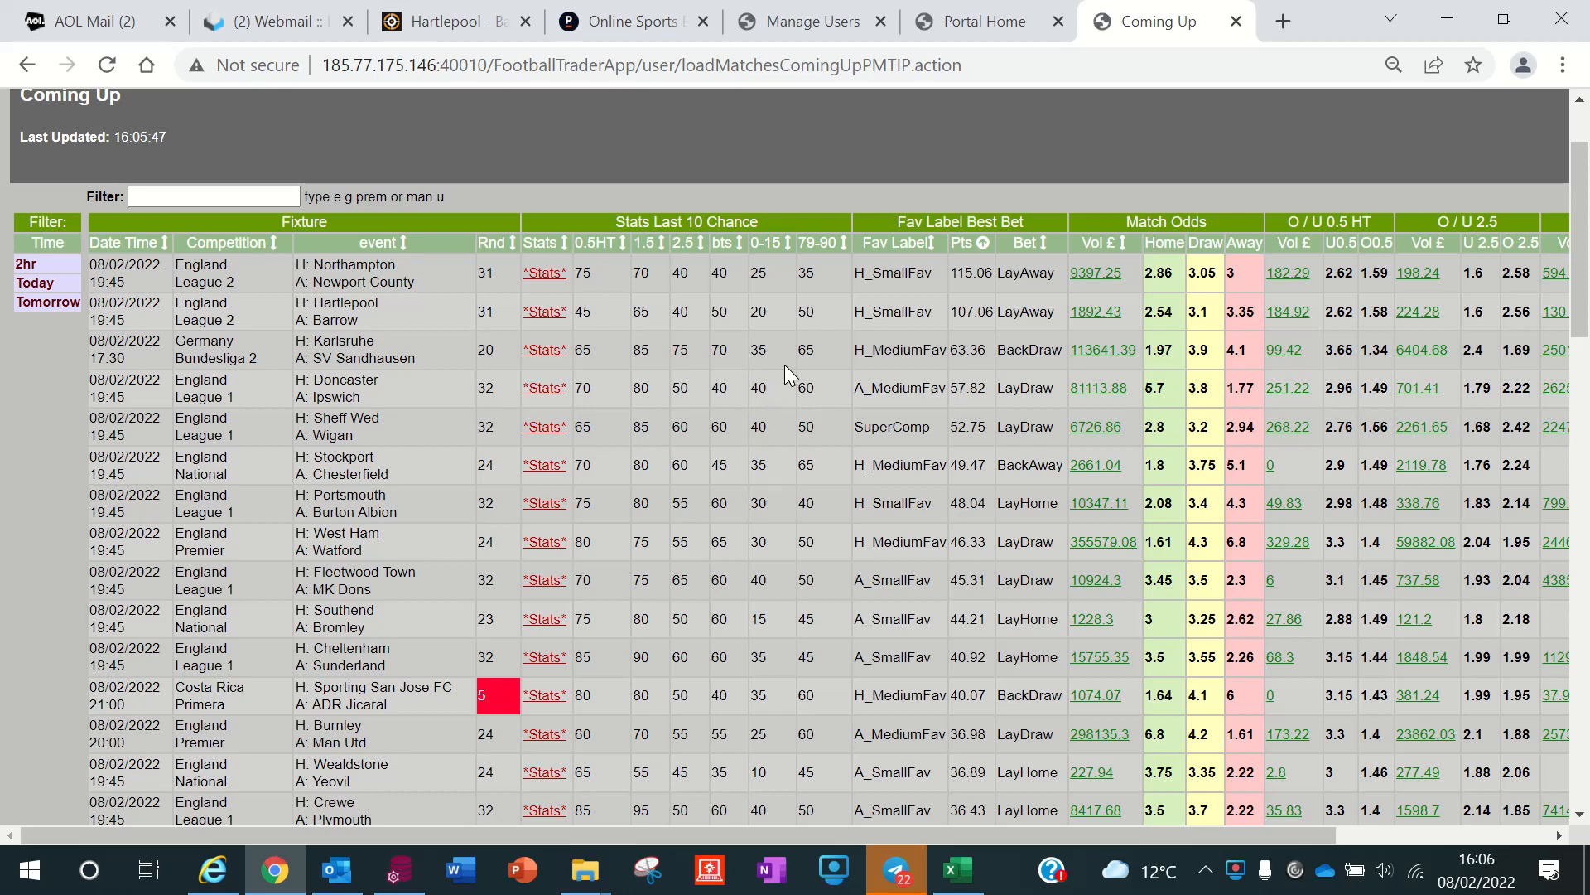
{"action": "mouse_move", "coordinate": [762, 391]}
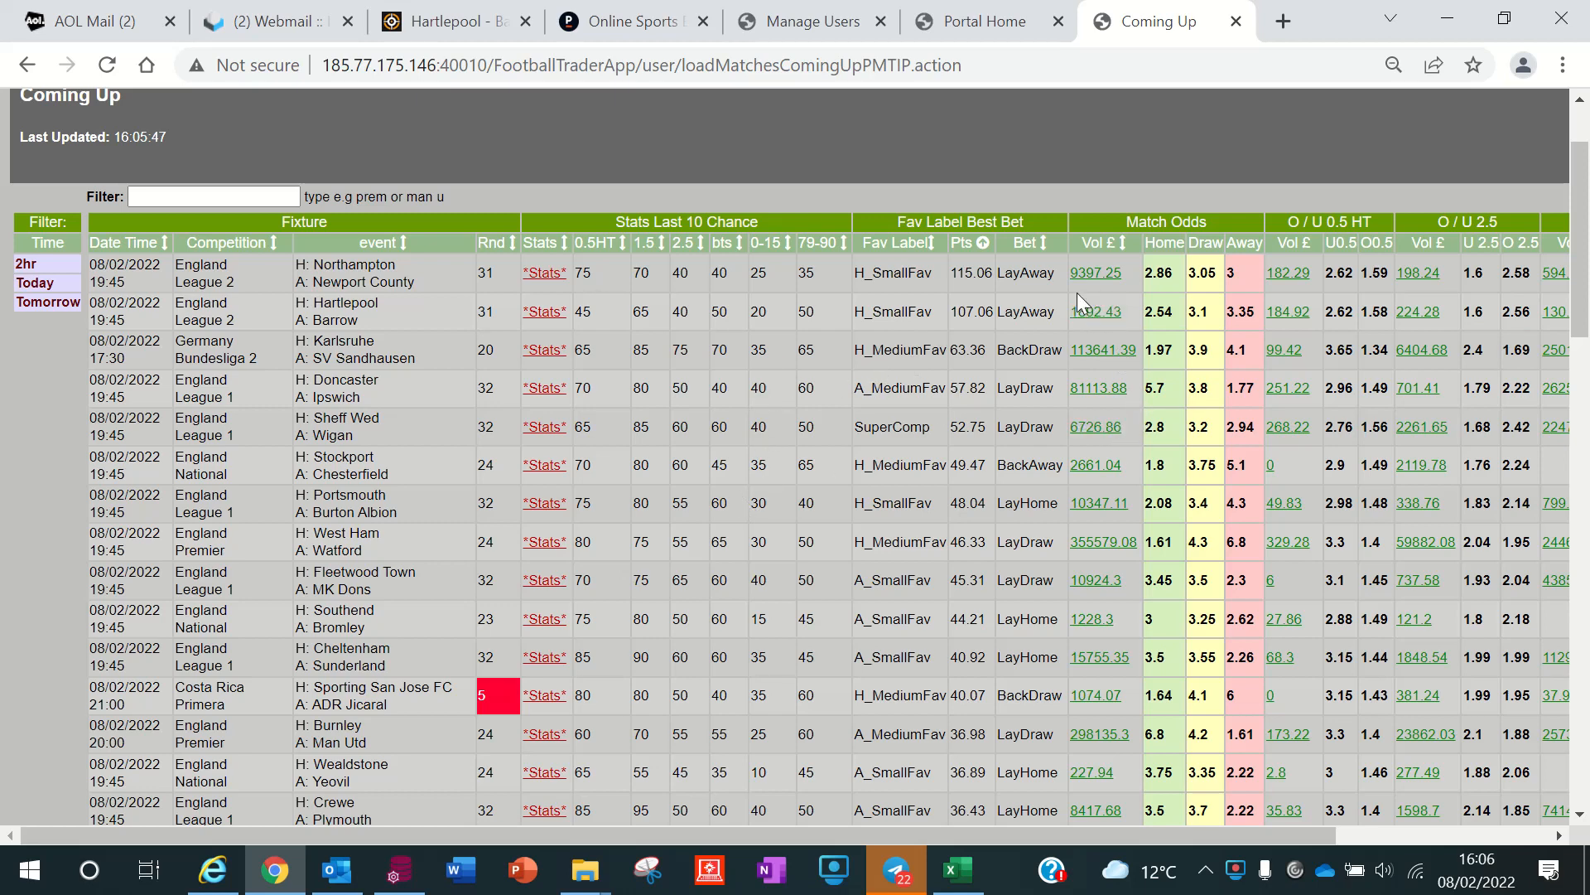
Sort the Coming Up fixtures by suggested bet type so BackAway picks come first.
{"action": "left_click", "coordinate": [1026, 242]}
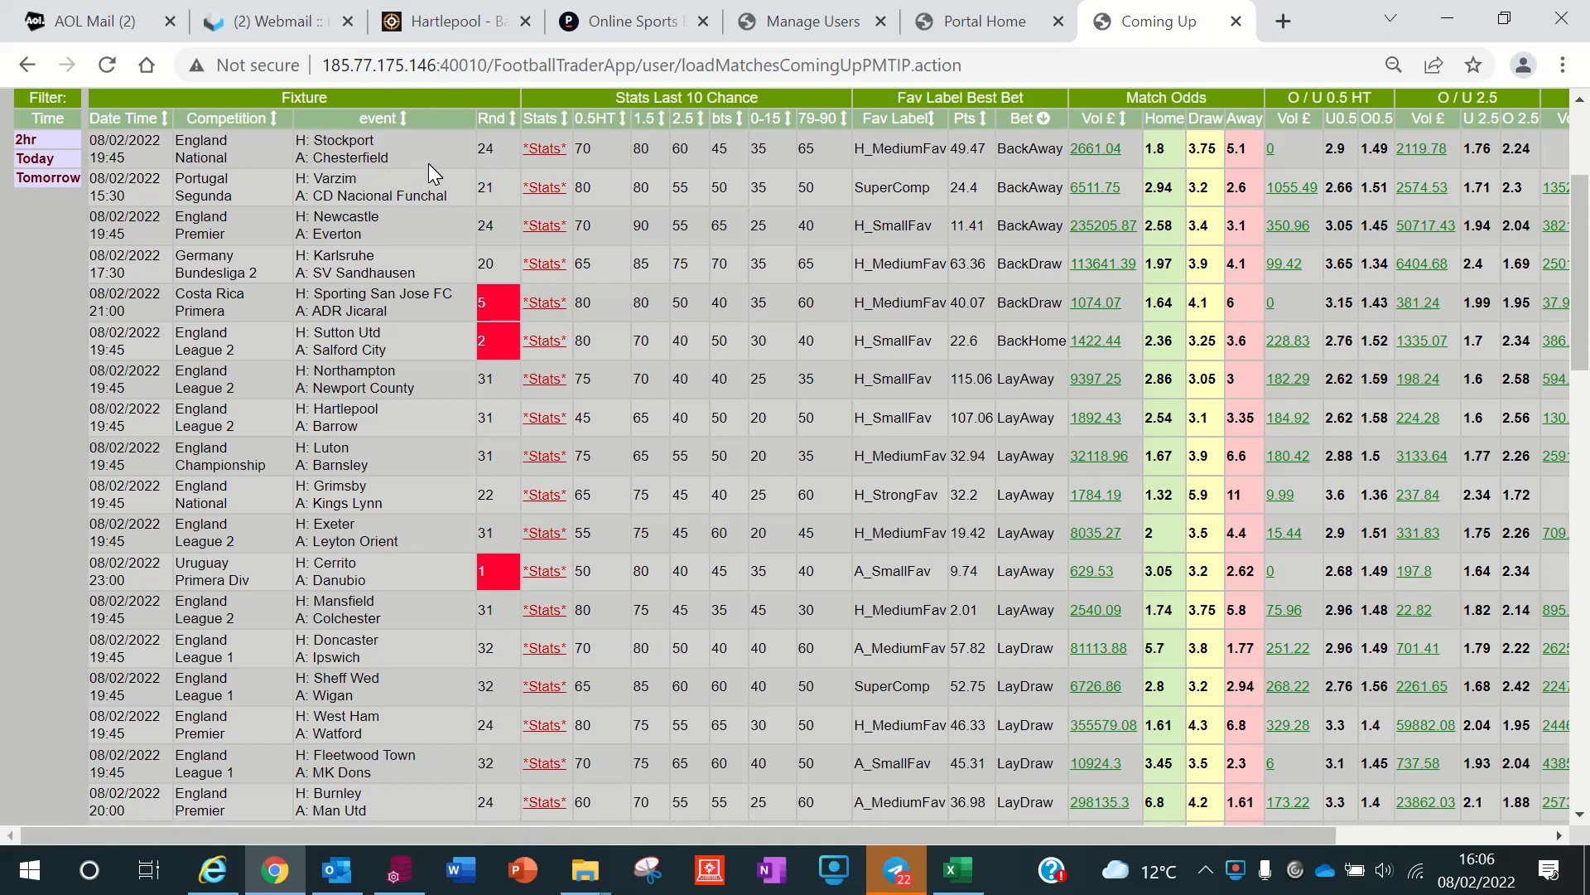
{"action": "mouse_move", "coordinate": [545, 149]}
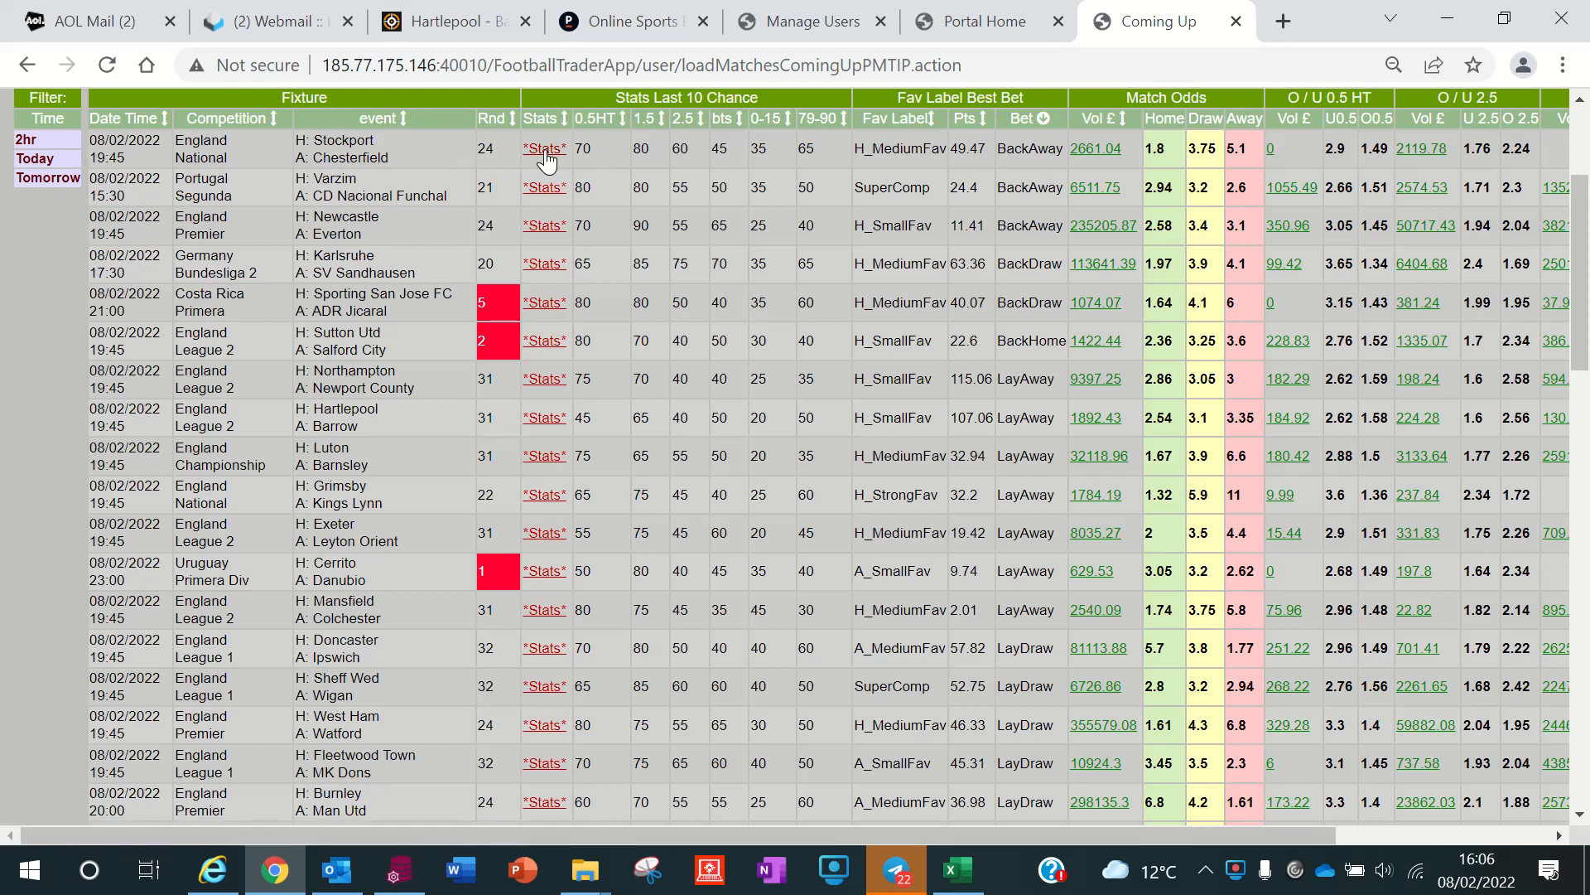
{"action": "left_click", "coordinate": [545, 148]}
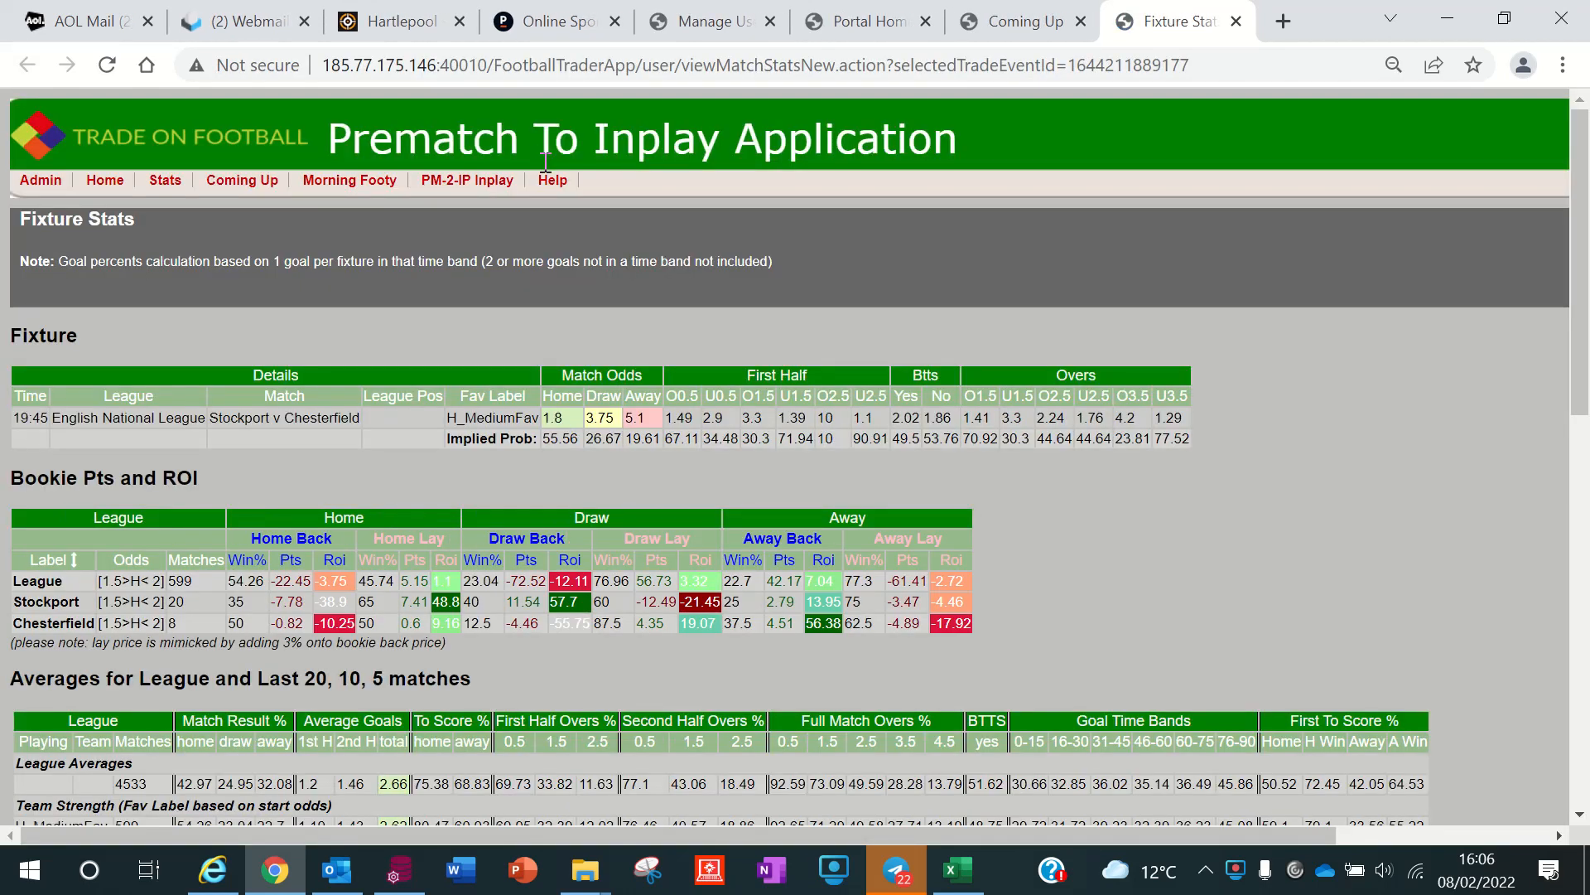
{"action": "scroll", "scroll_direction": "down", "scroll_amount": 3}
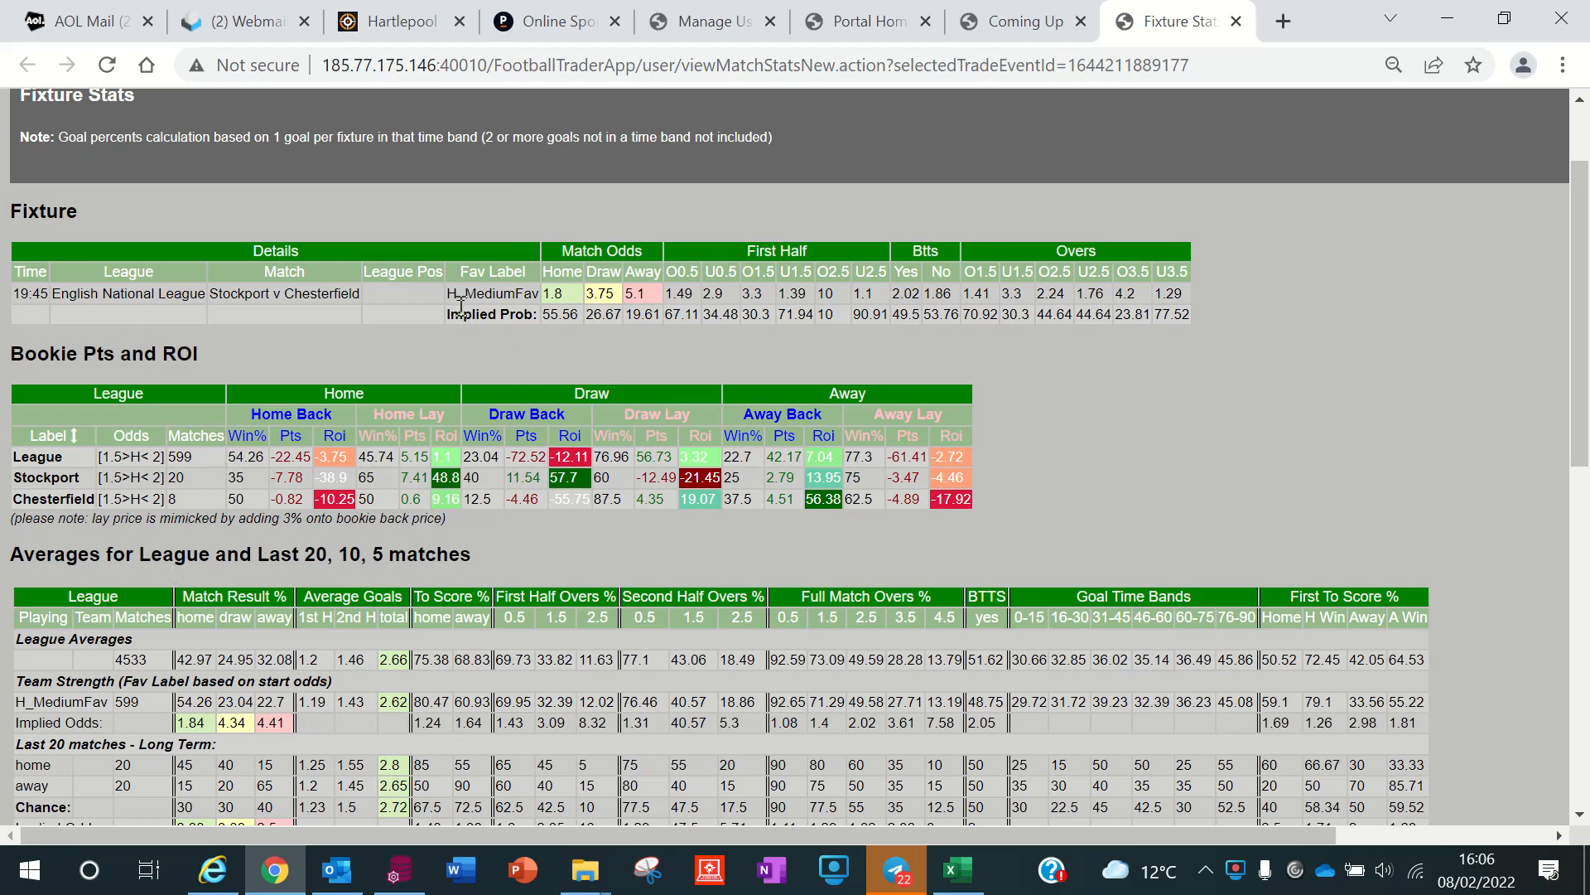
{"action": "mouse_move", "coordinate": [499, 434]}
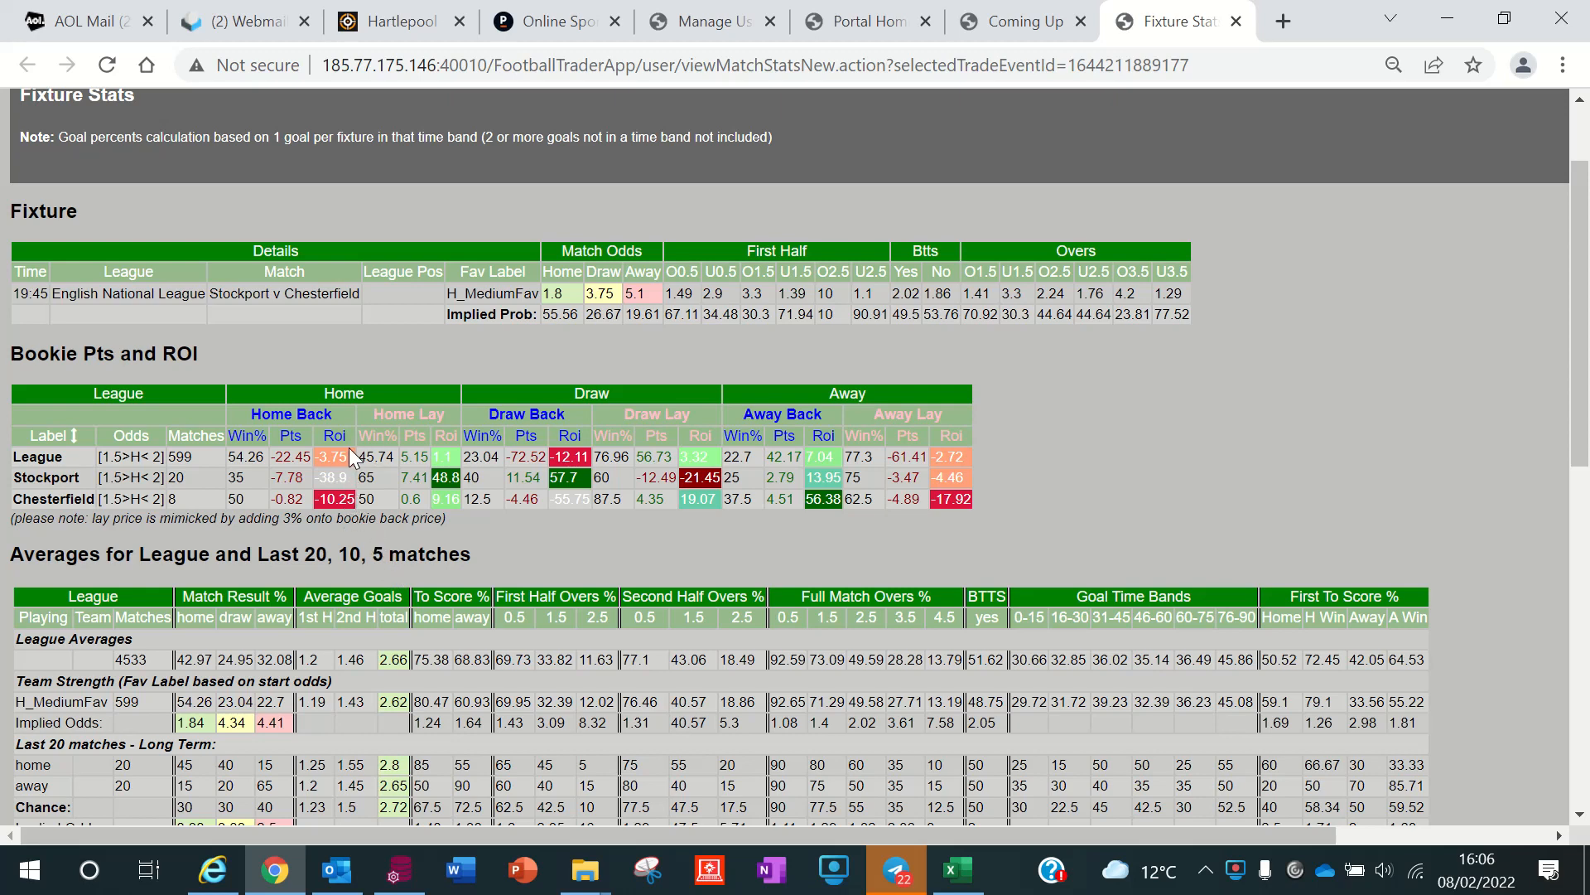
{"action": "mouse_move", "coordinate": [416, 507]}
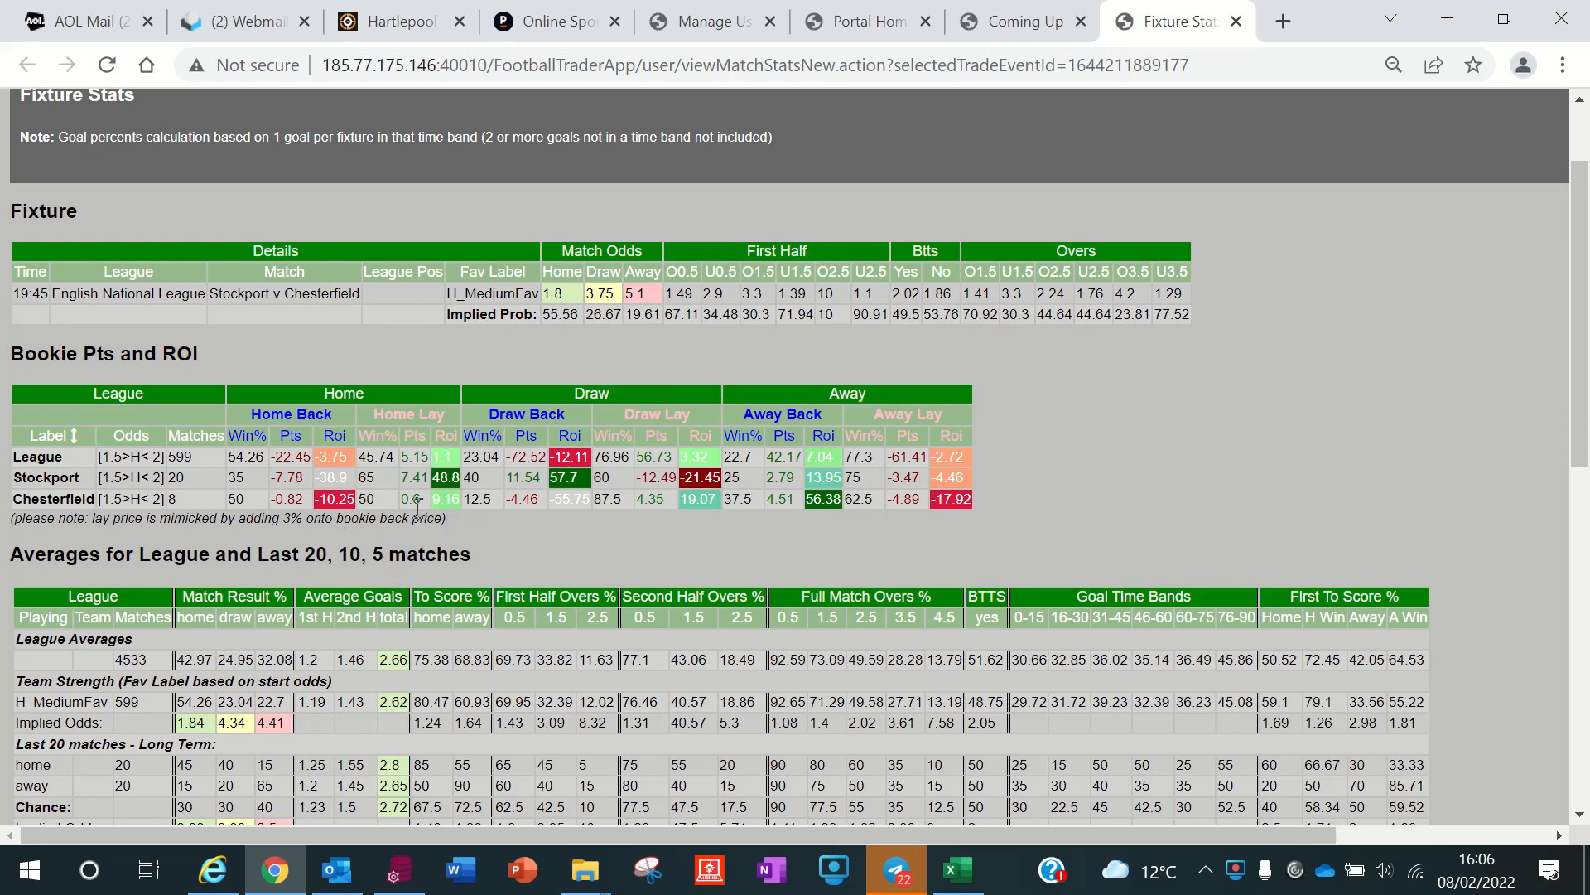
{"action": "mouse_move", "coordinate": [826, 479]}
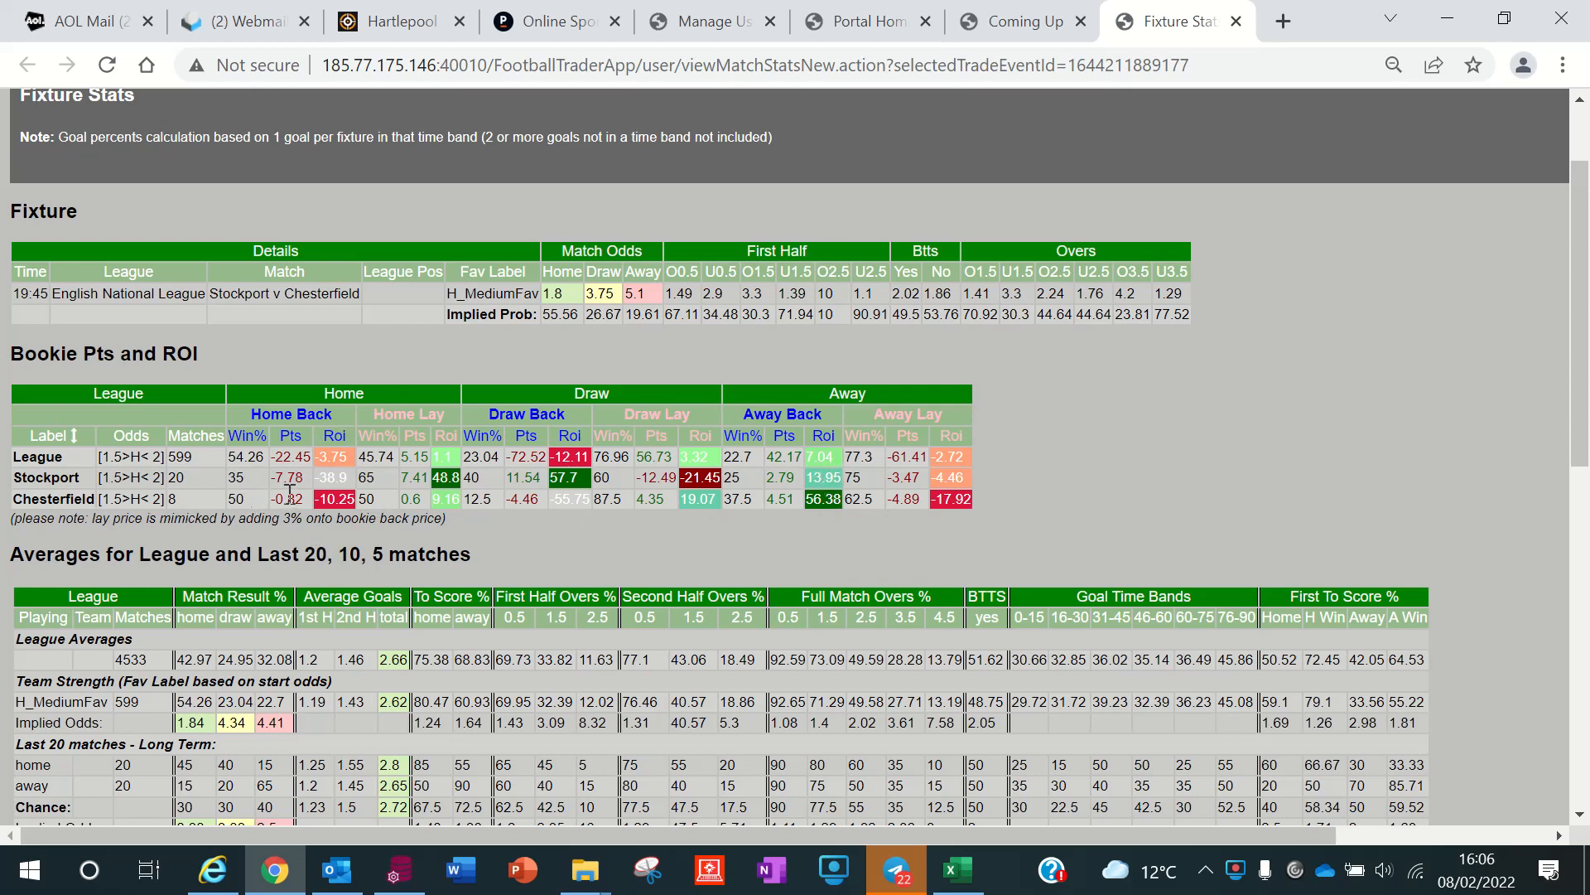
{"action": "mouse_move", "coordinate": [320, 490]}
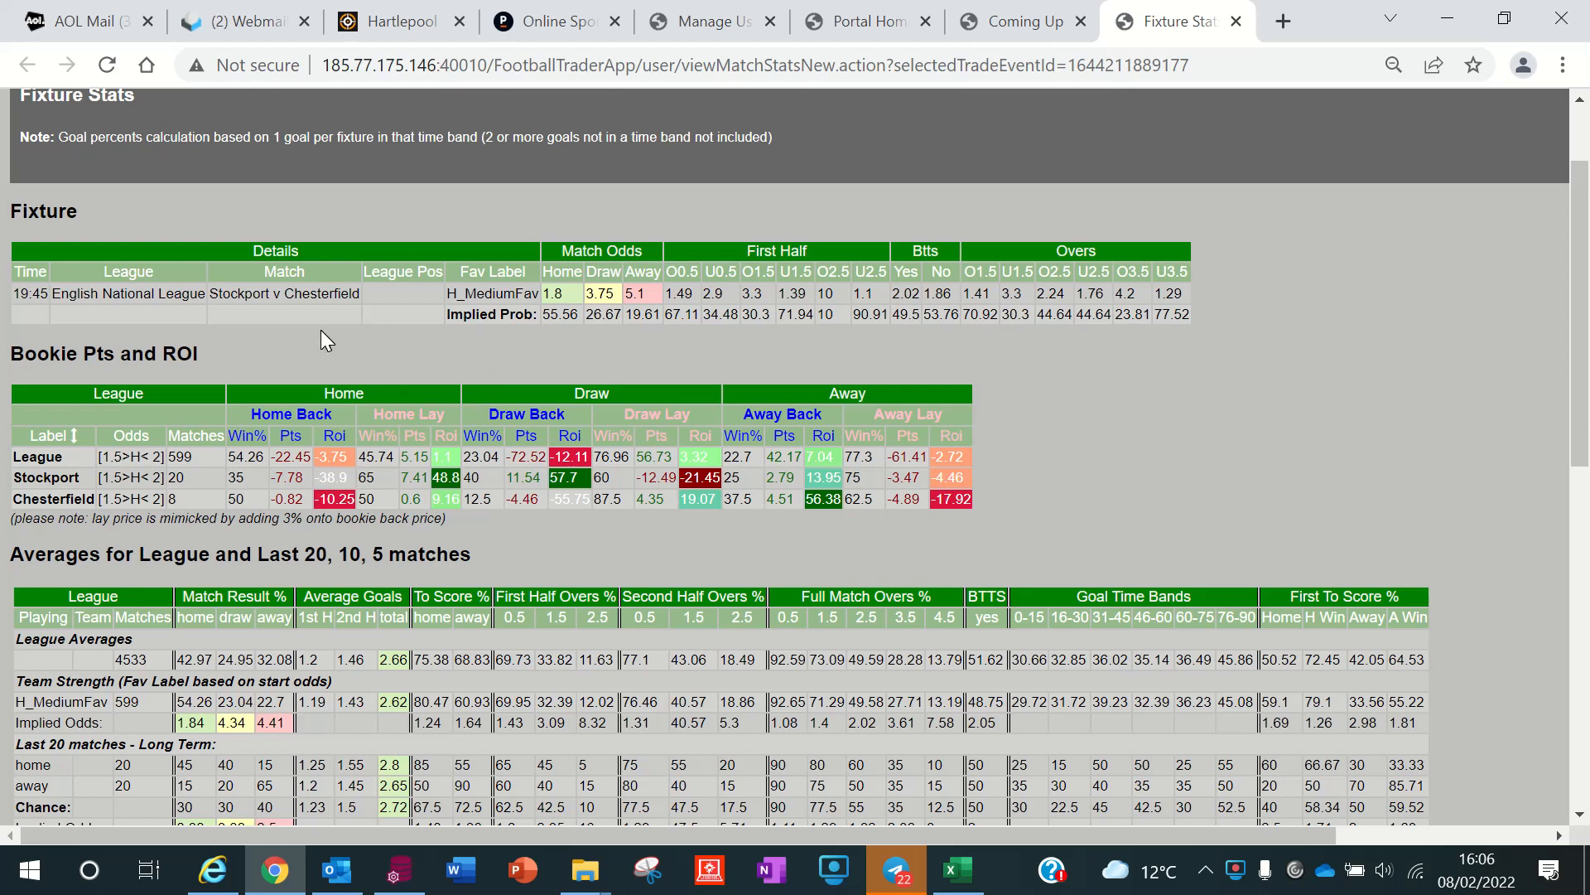
{"action": "mouse_move", "coordinate": [745, 344]}
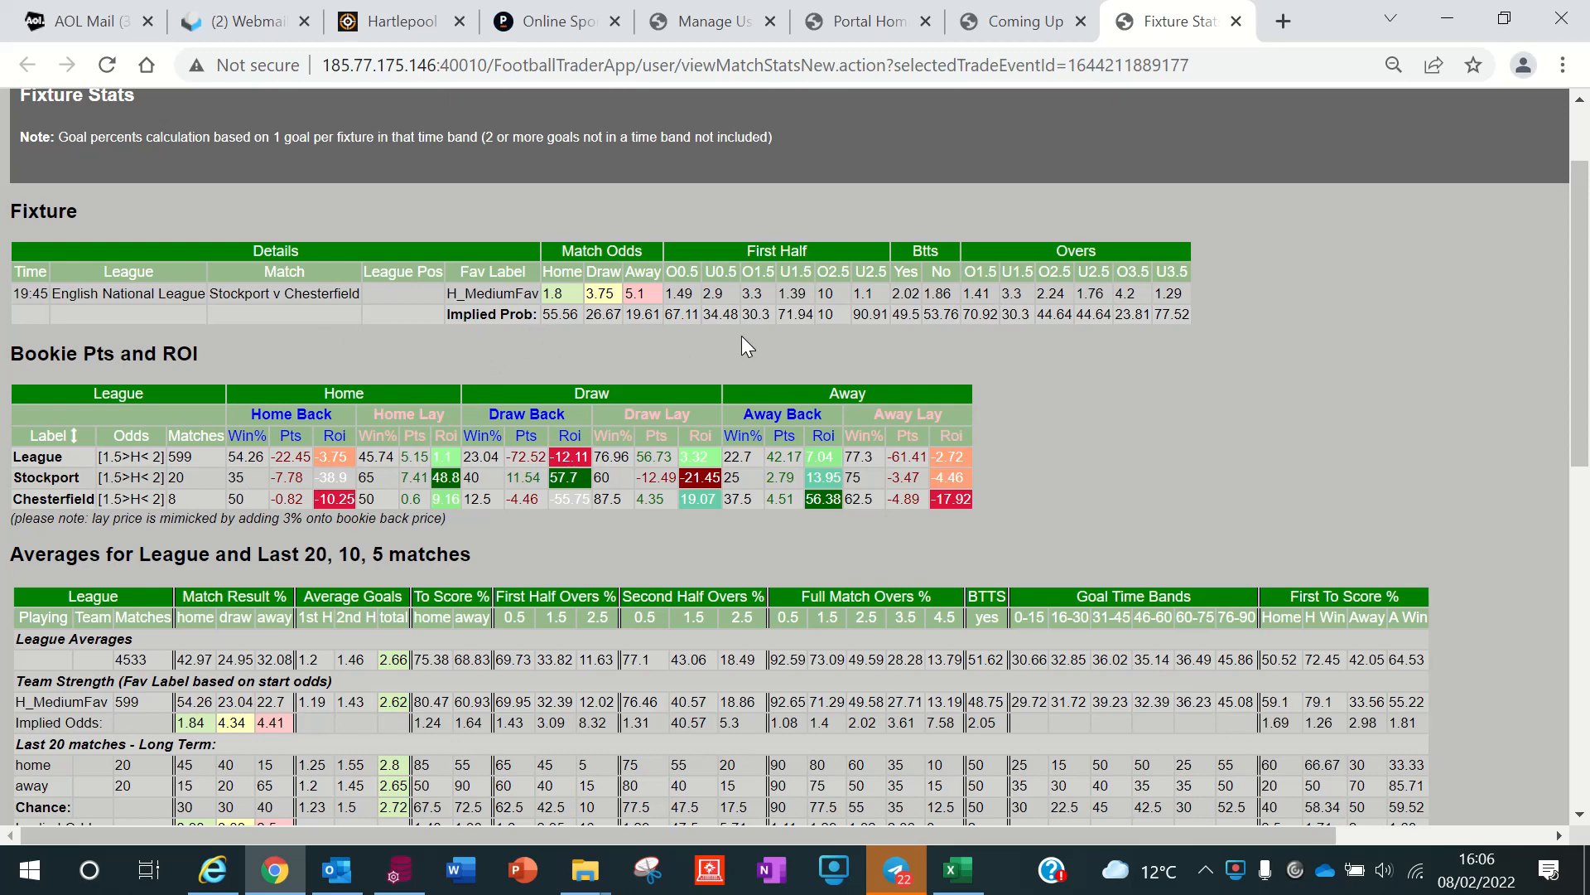
{"action": "mouse_move", "coordinate": [1103, 509]}
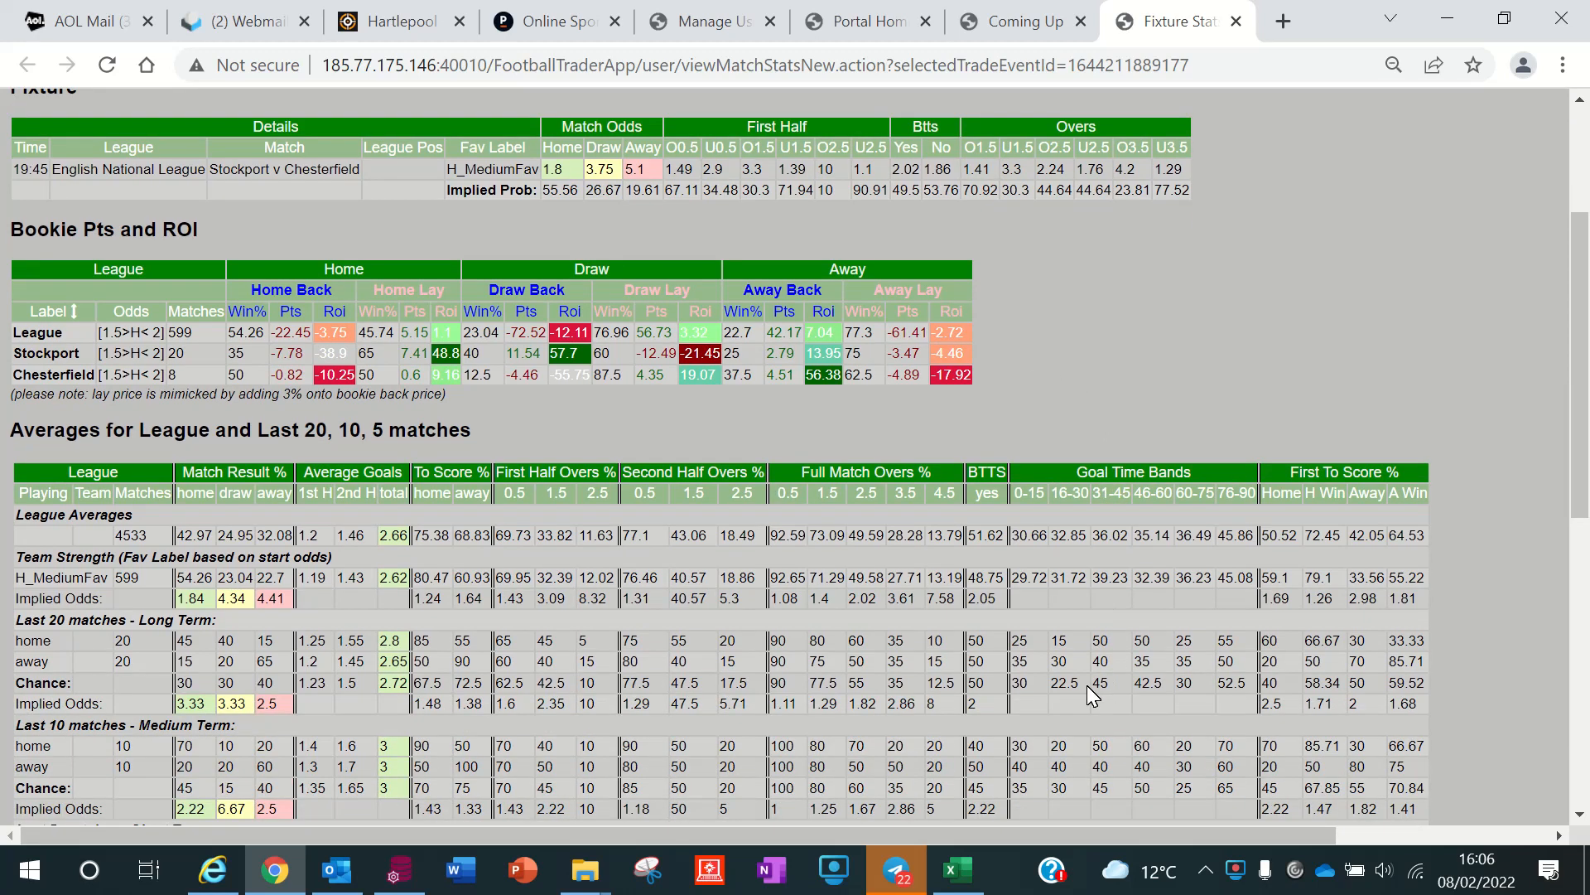
{"action": "scroll", "scroll_direction": "up", "scroll_amount": 3}
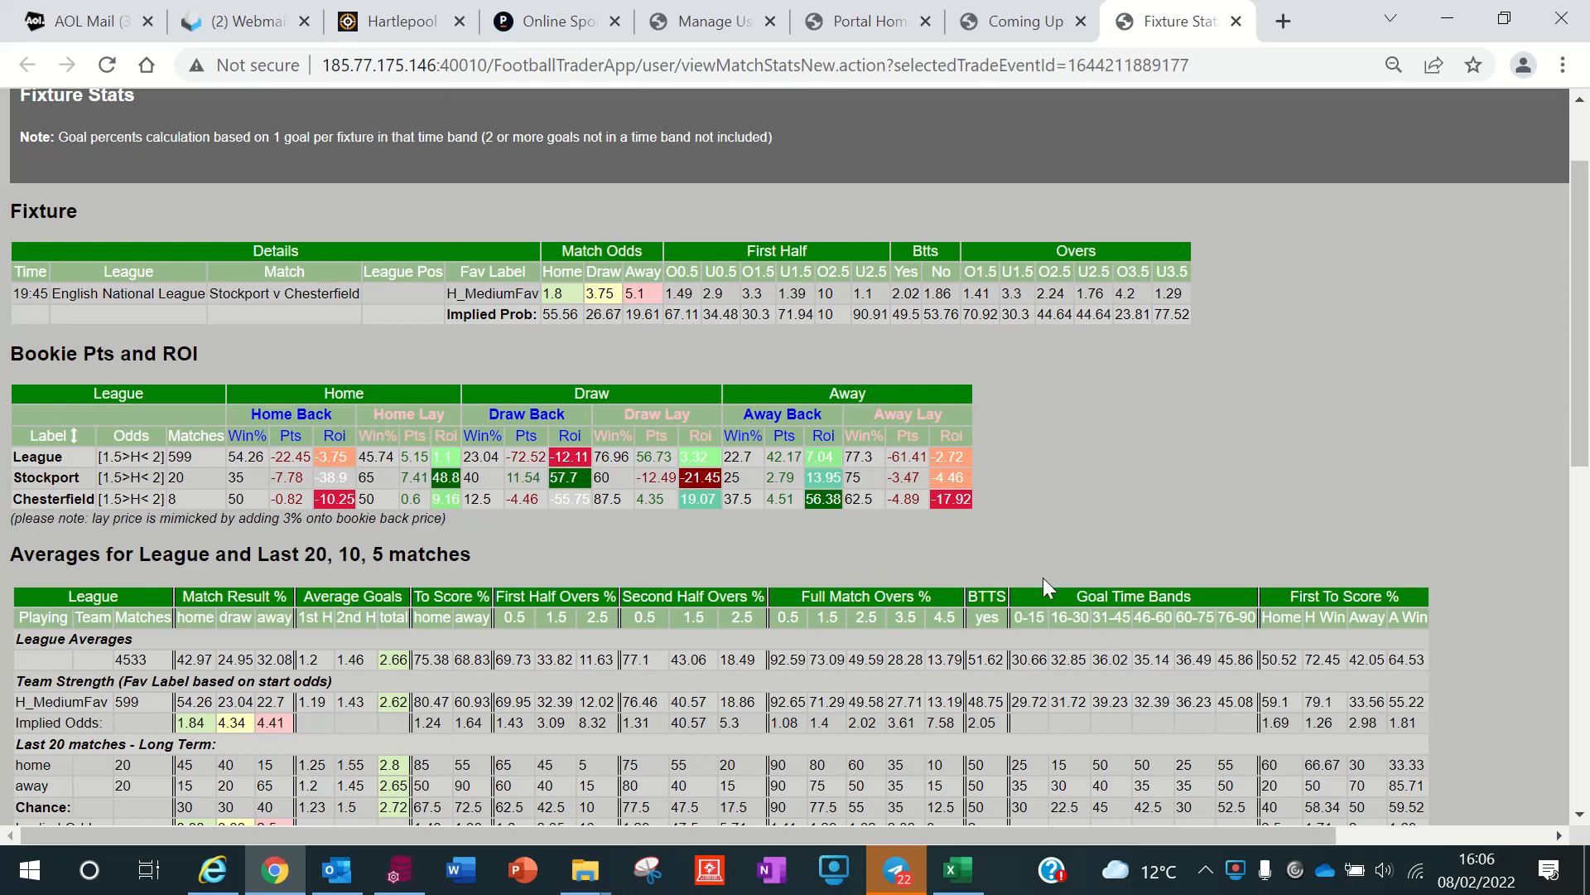
{"action": "left_click", "coordinate": [1014, 20]}
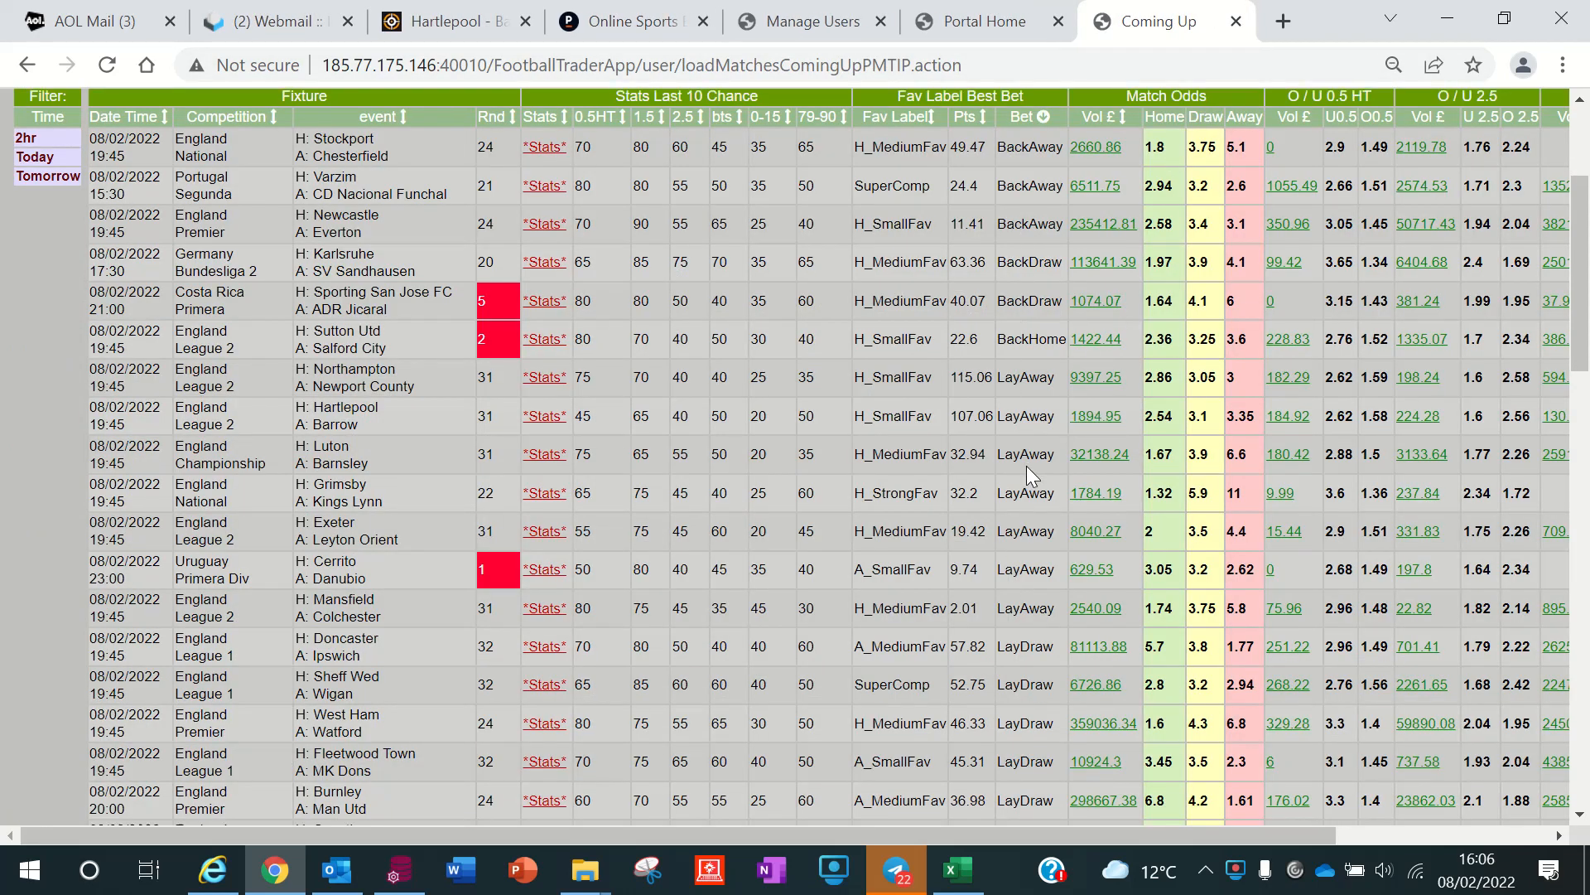
{"action": "scroll", "scroll_direction": "down", "scroll_amount": 3}
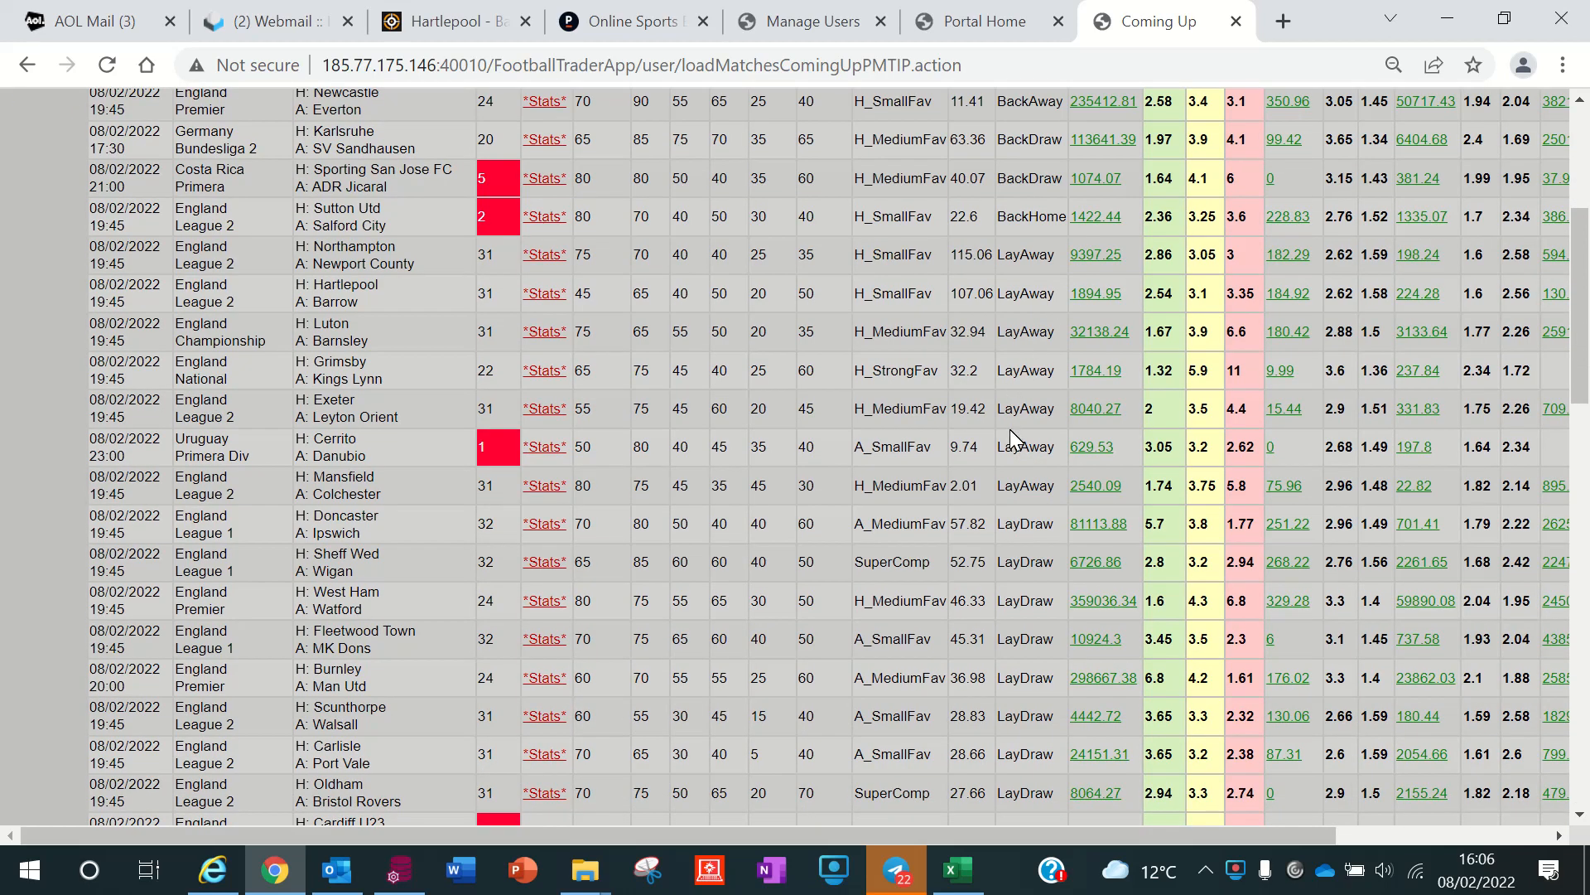
{"action": "mouse_move", "coordinate": [1128, 441]}
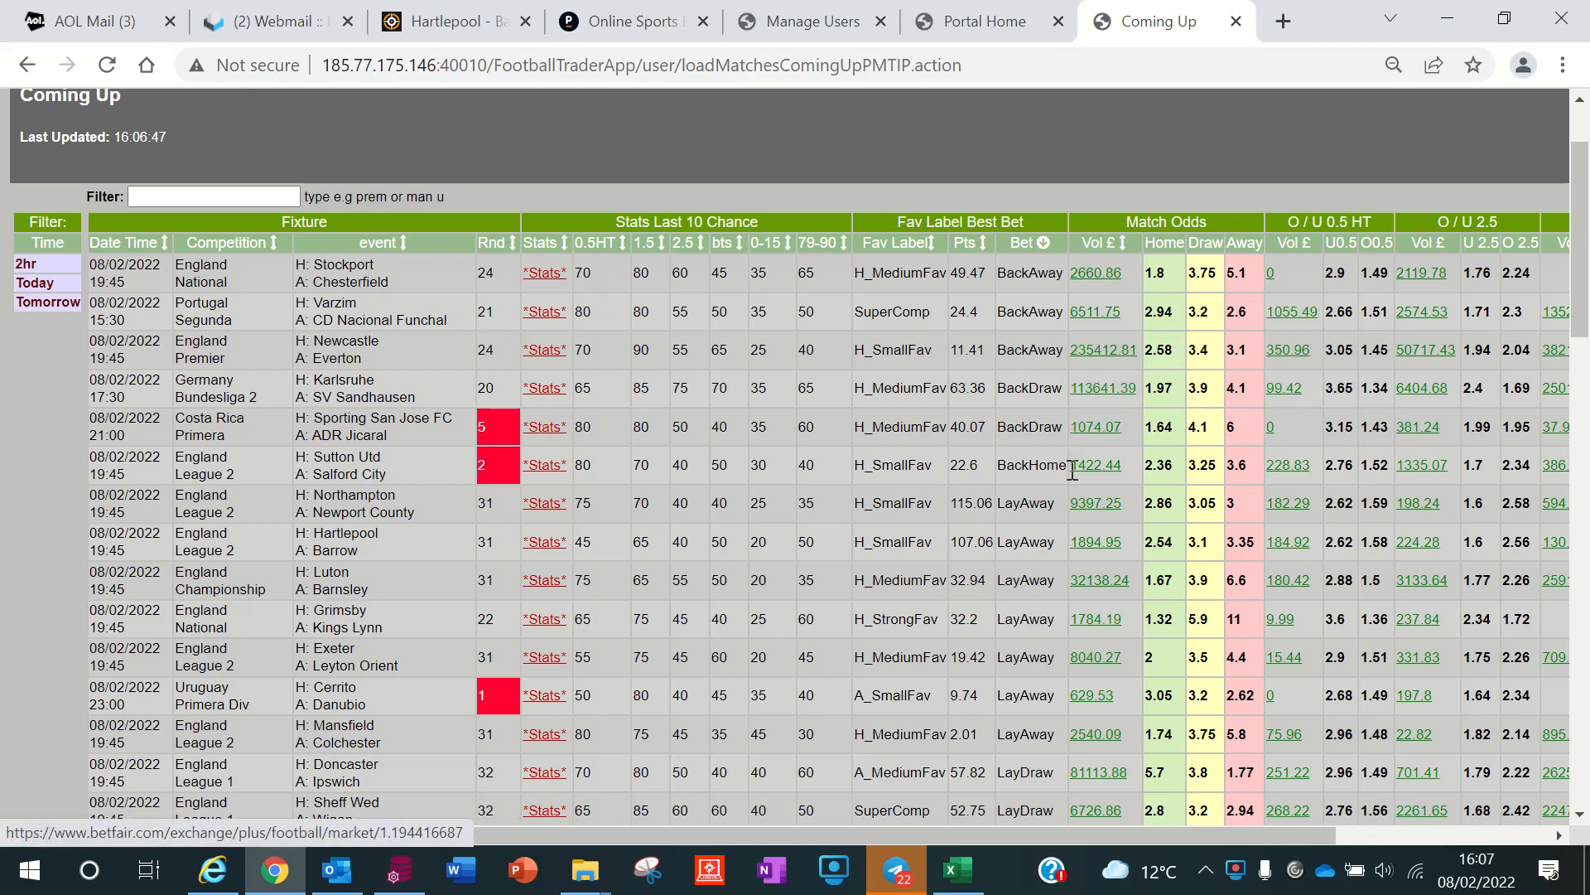
{"action": "scroll", "scroll_direction": "down", "scroll_amount": 3}
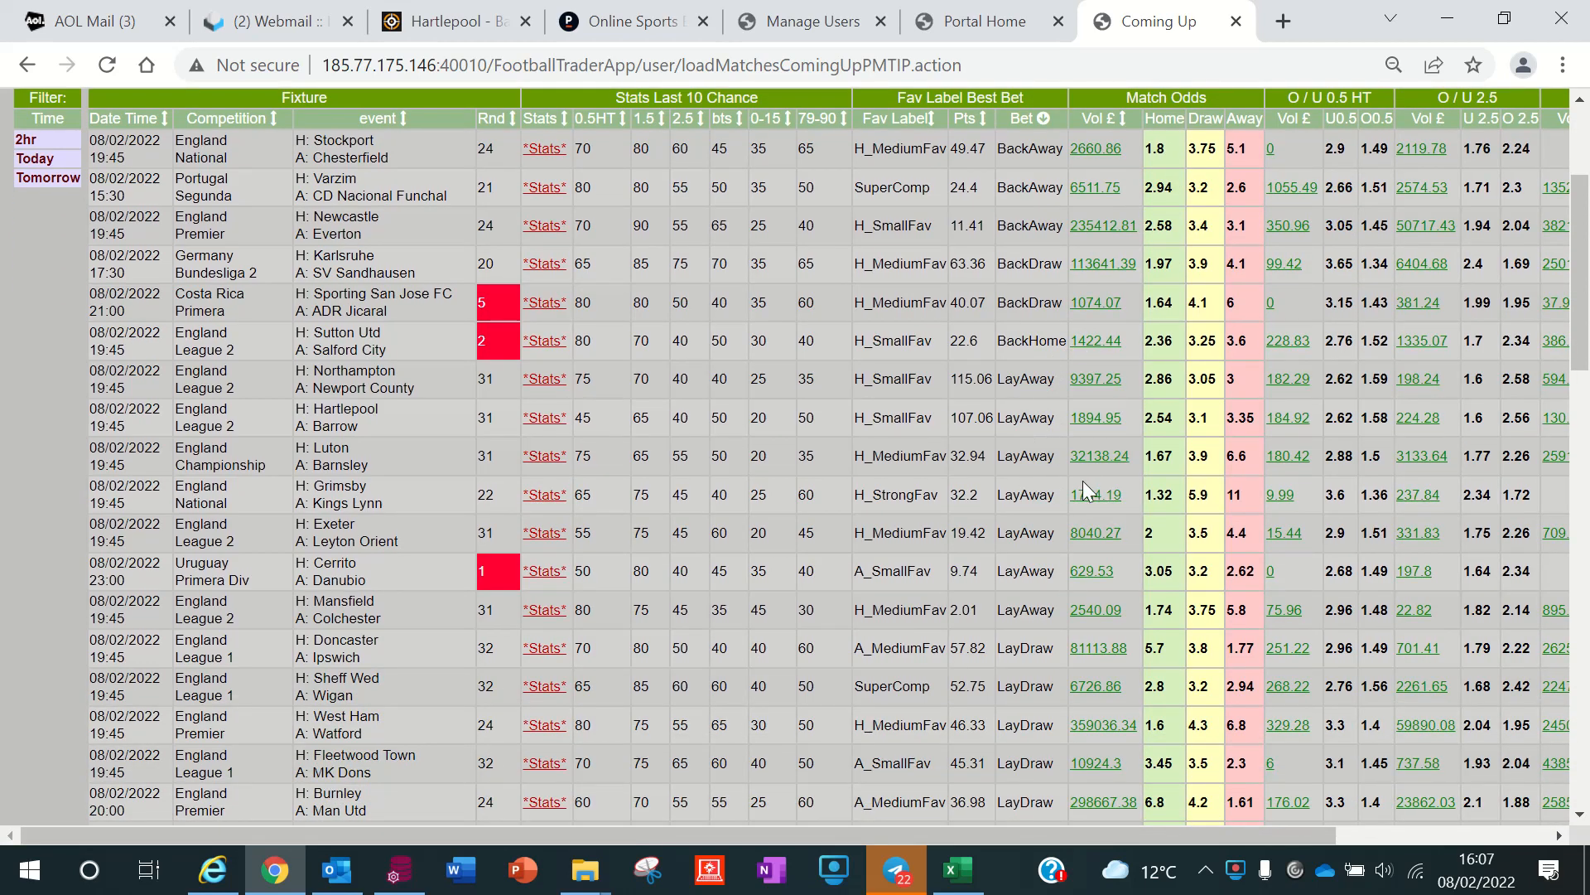
{"action": "mouse_move", "coordinate": [1218, 666]}
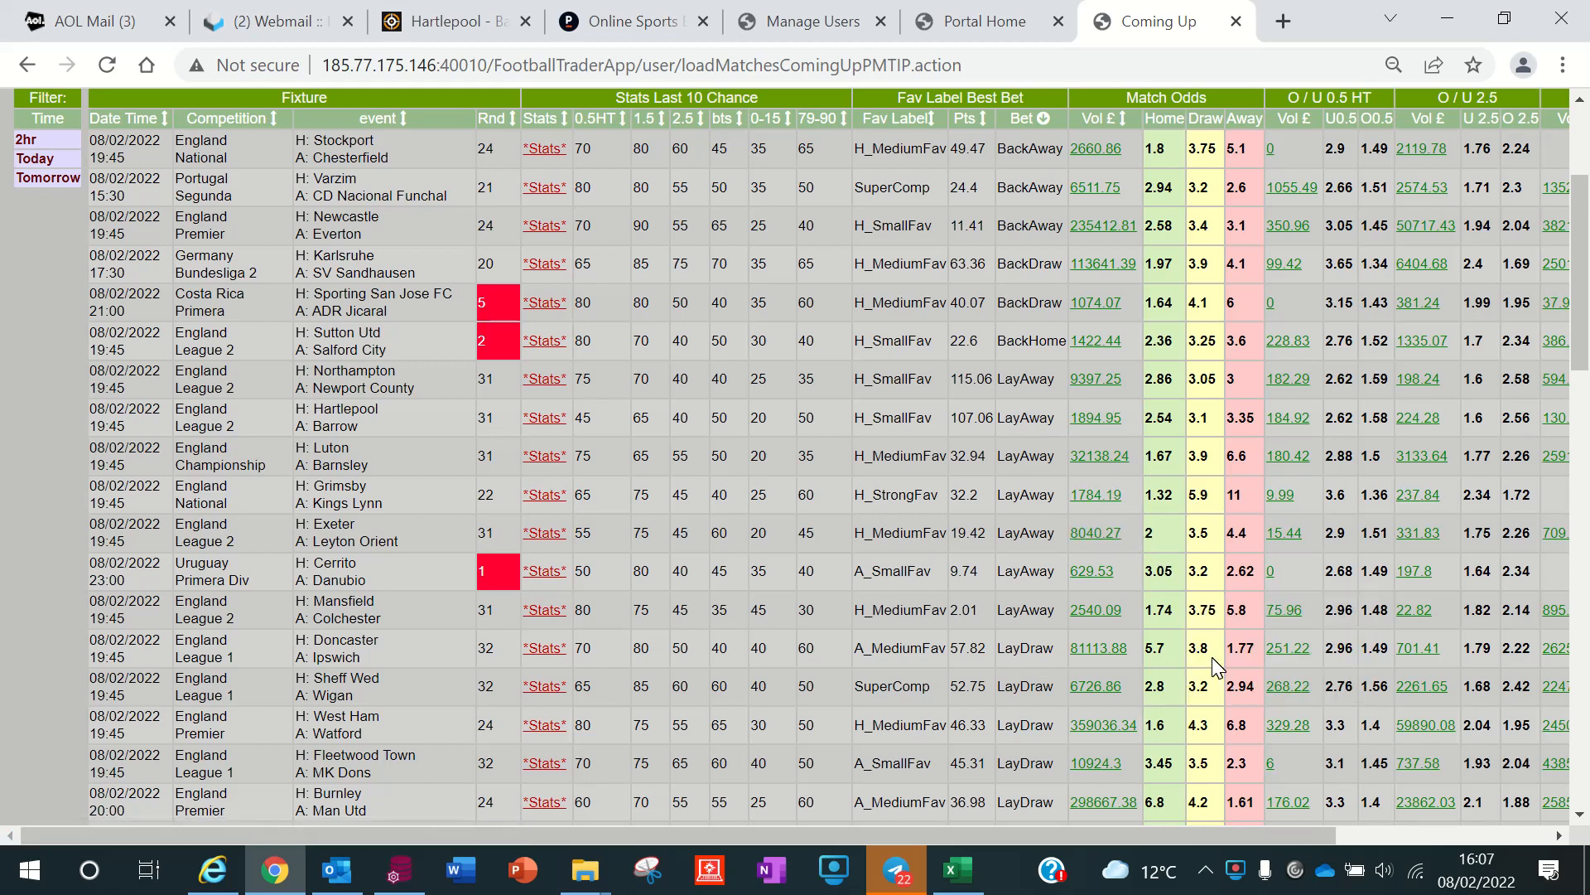
{"action": "scroll", "scroll_direction": "down", "scroll_amount": 3}
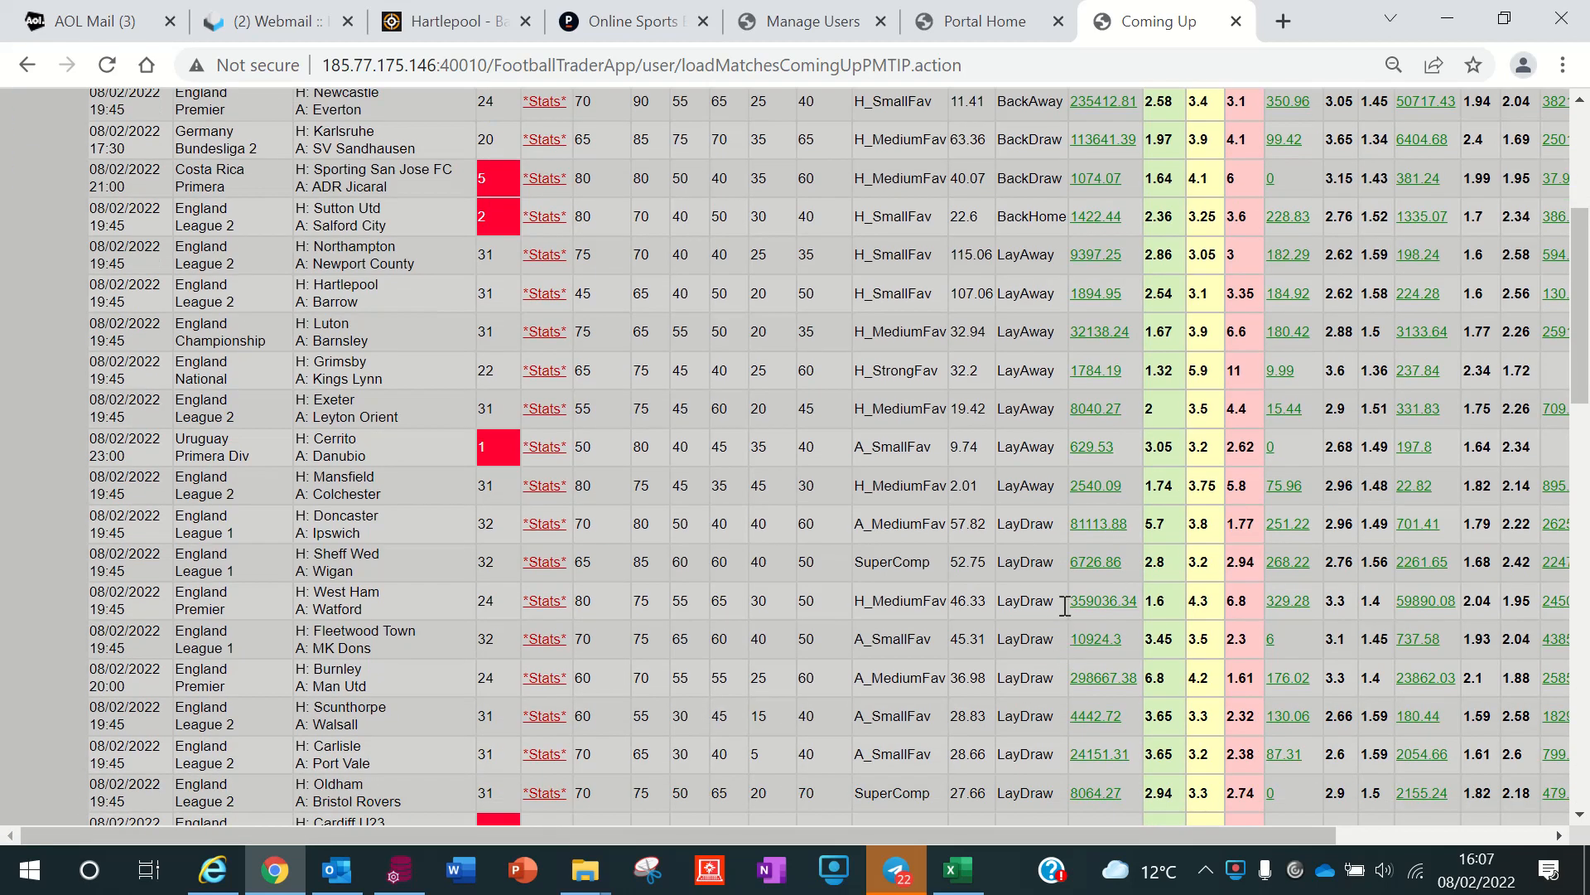
{"action": "scroll", "scroll_direction": "down", "scroll_amount": 3}
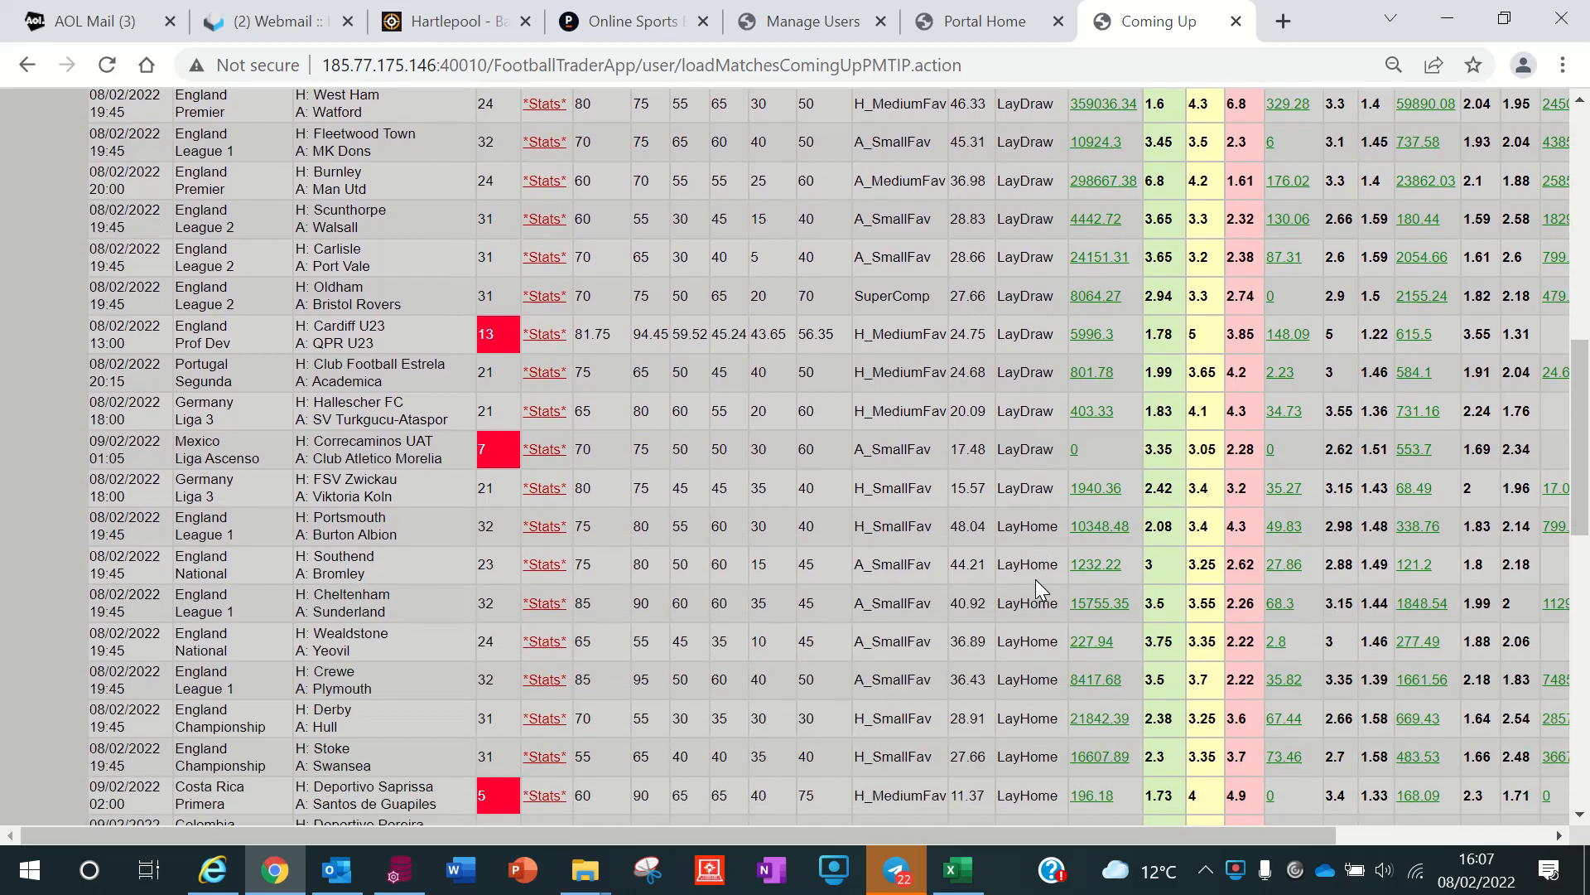
{"action": "scroll", "scroll_direction": "down", "scroll_amount": 3}
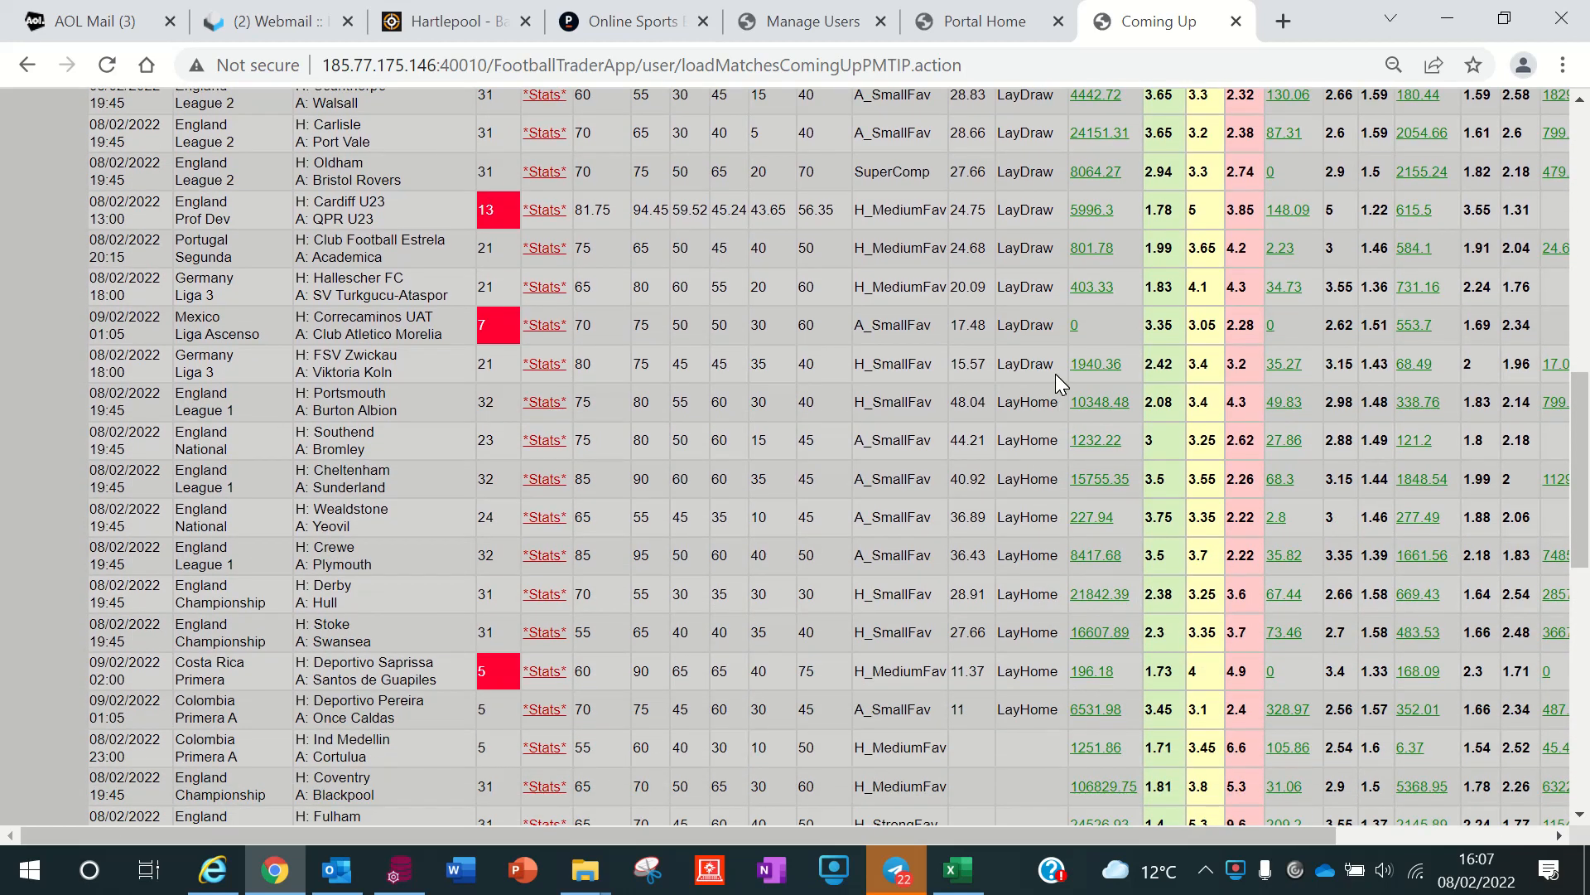